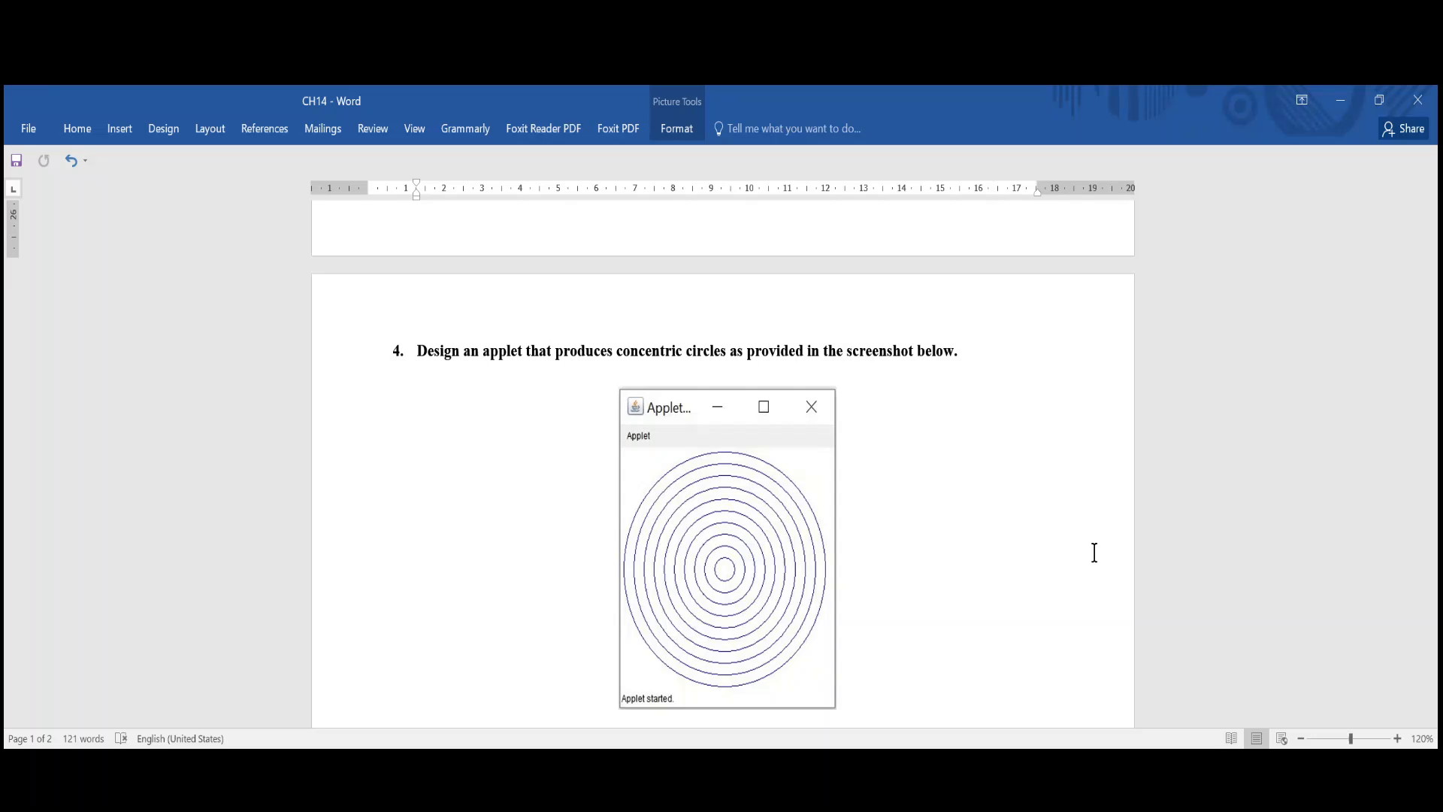
pyautogui.moveTo(829, 316)
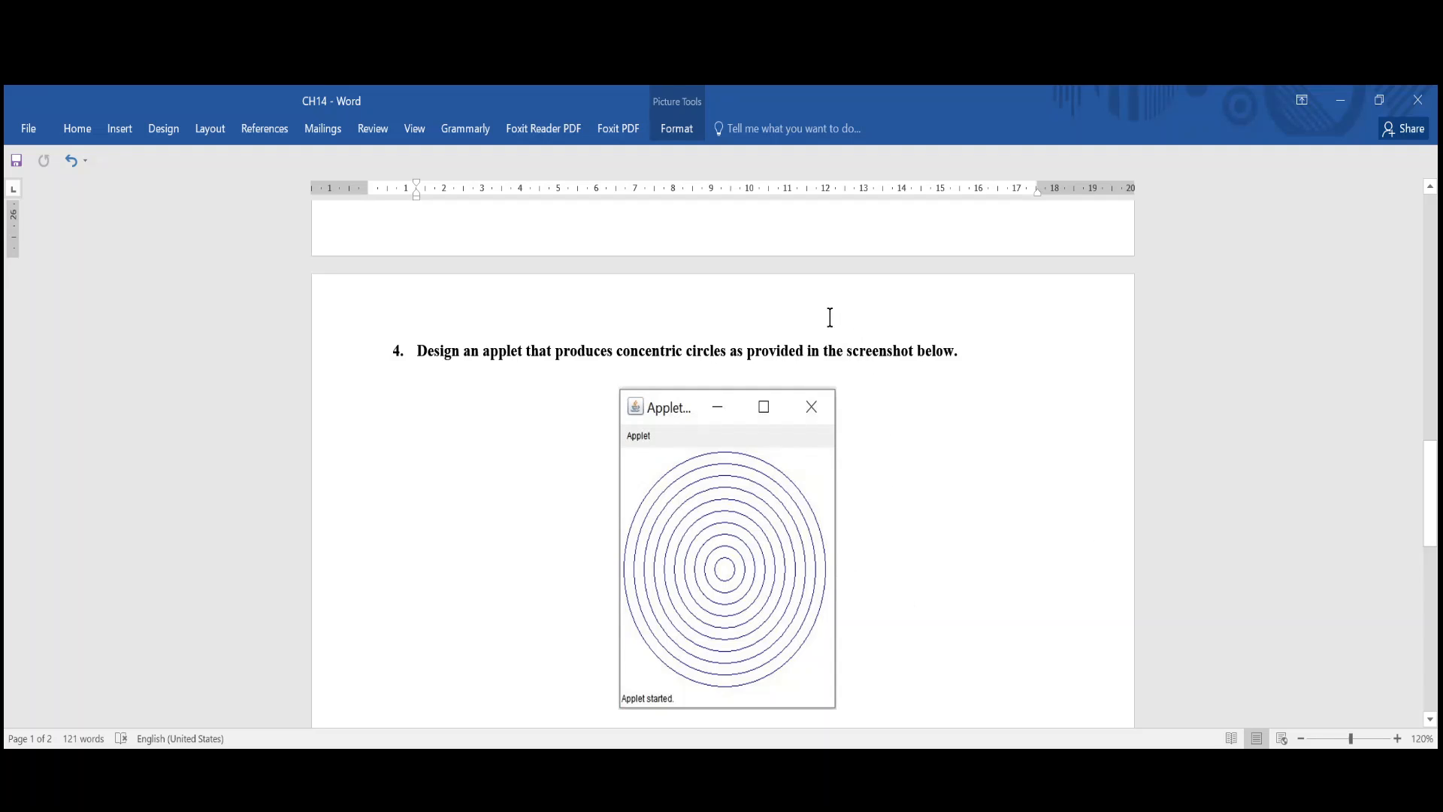
pyautogui.moveTo(478, 322)
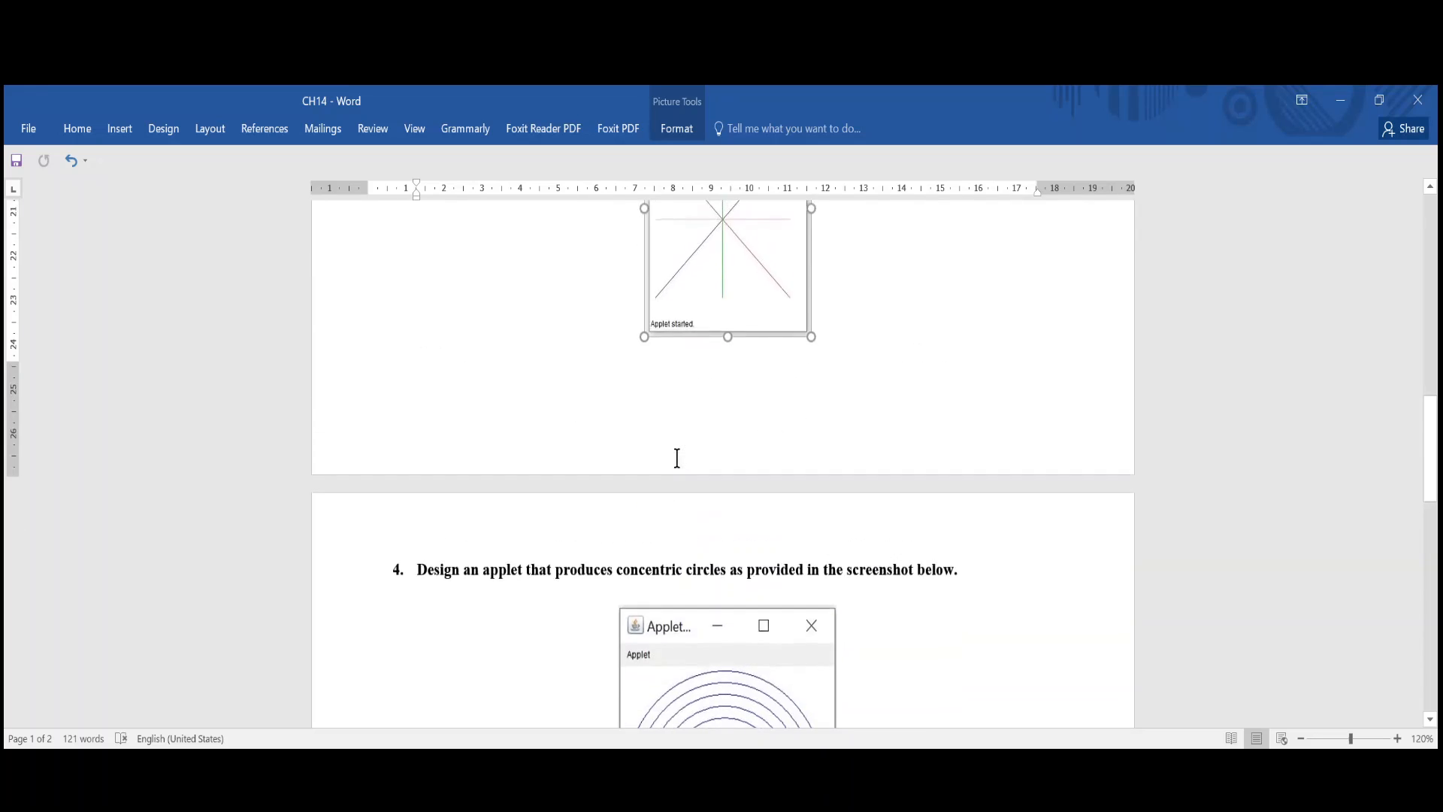
# - Scroll the CH14 Word document to question 4's concentric circles applet screenshot
pyautogui.scroll(3)
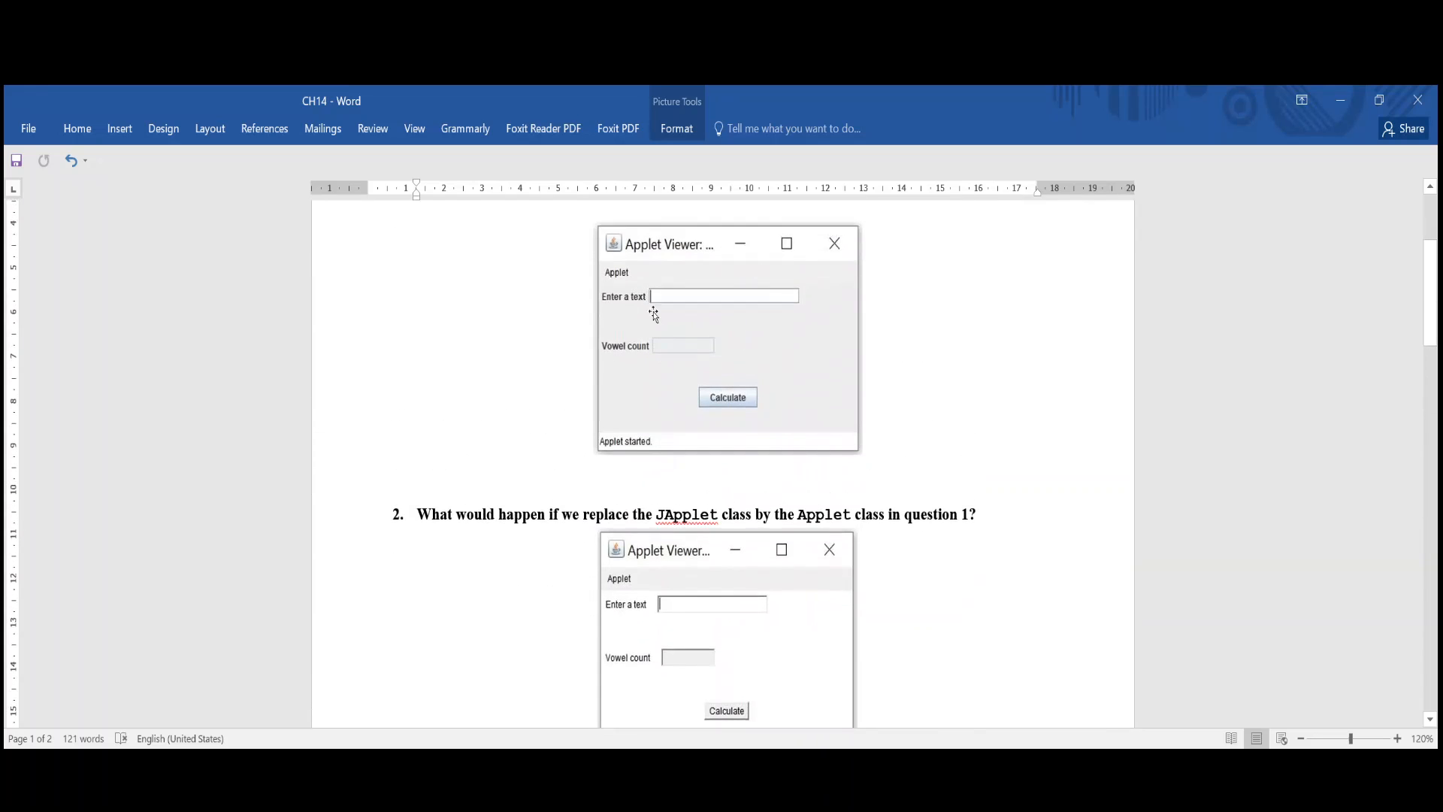
pyautogui.scroll(-3)
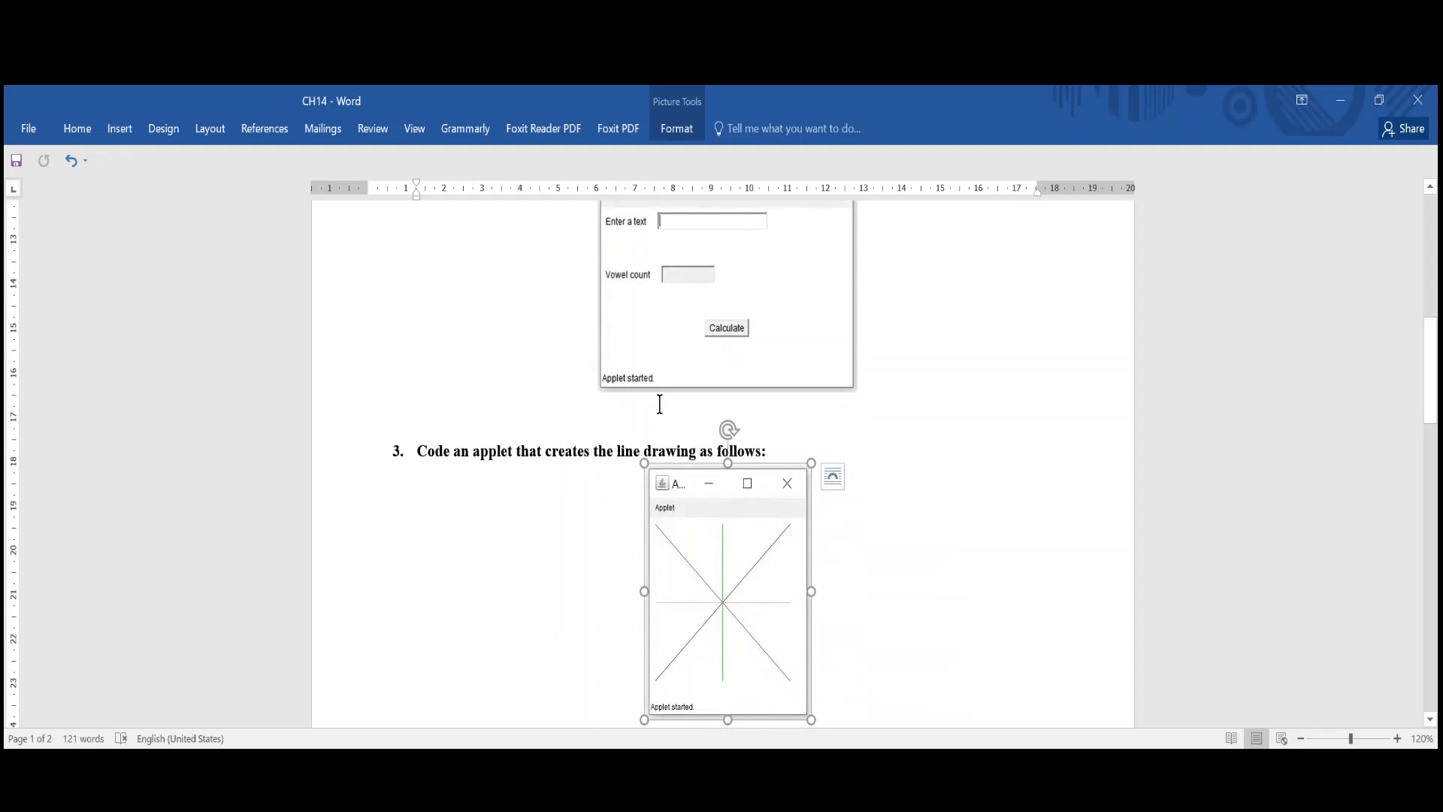
pyautogui.scroll(-3)
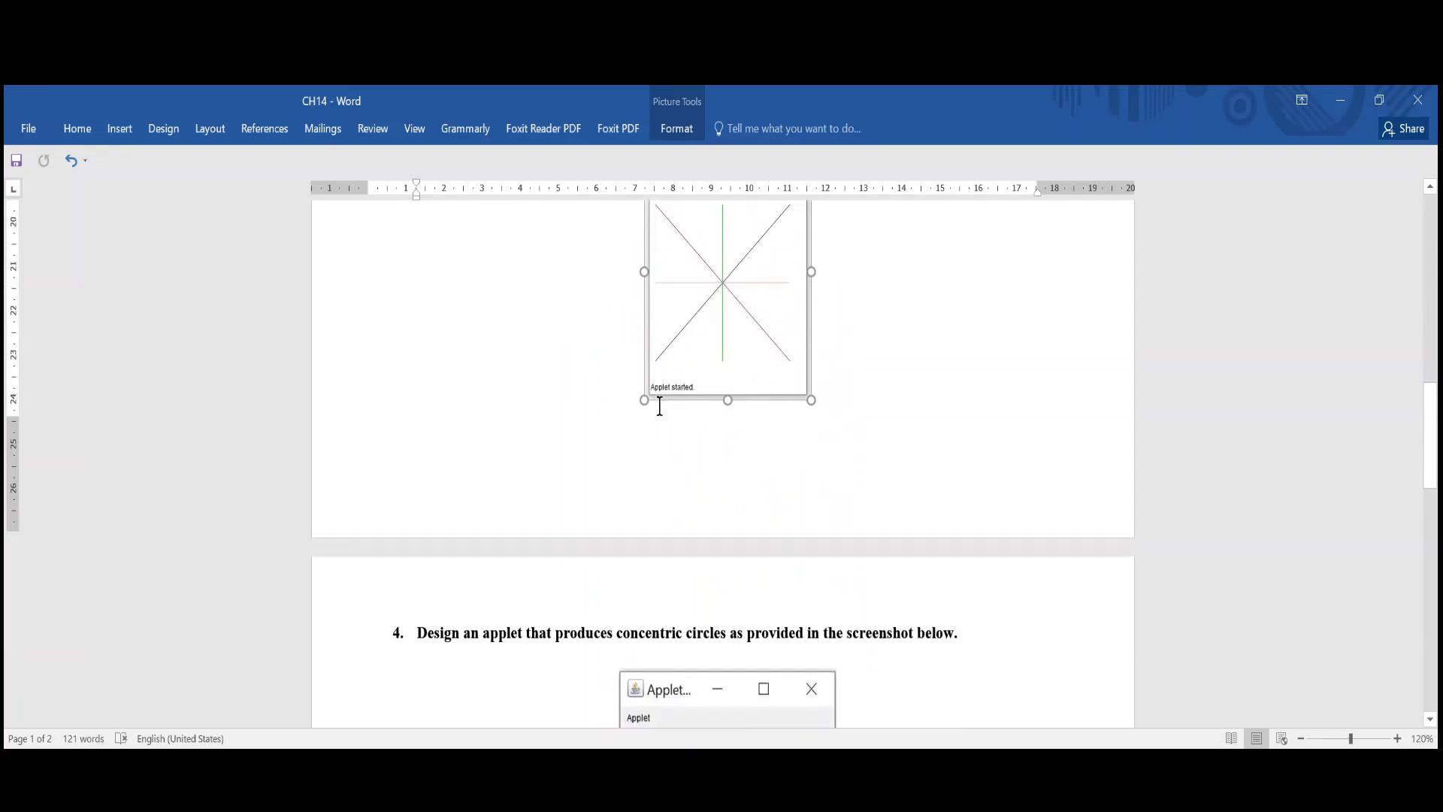
pyautogui.scroll(-3)
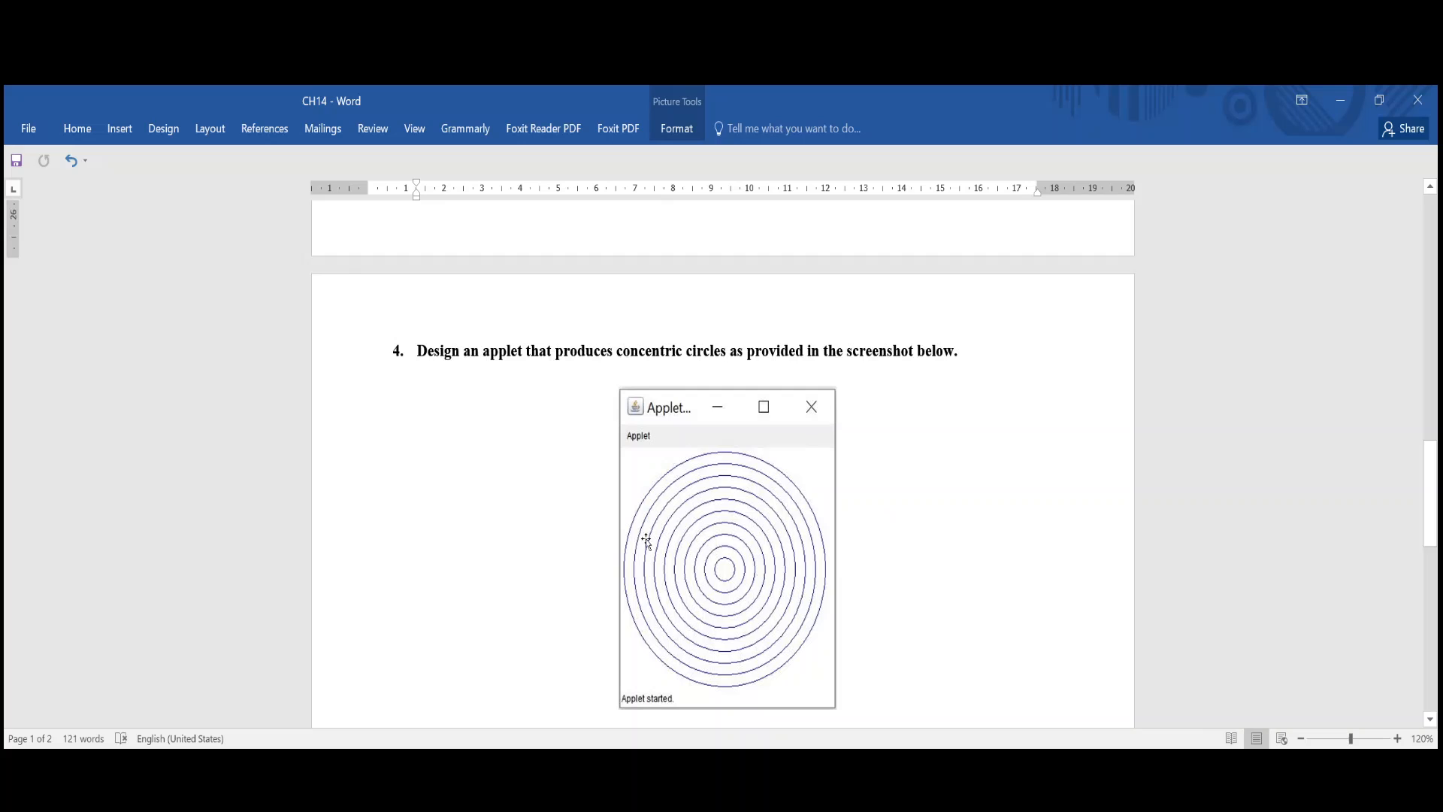
pyautogui.moveTo(767, 497)
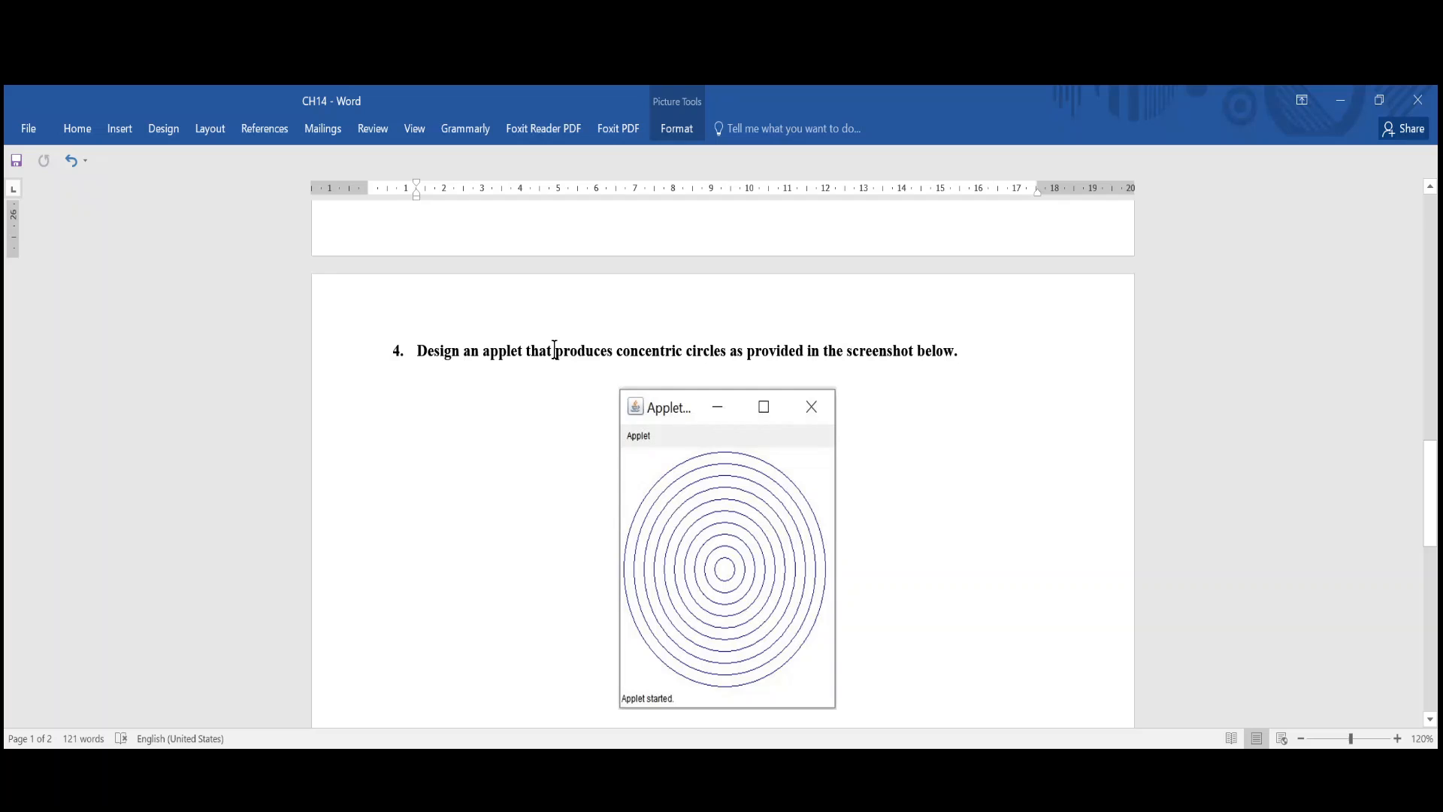
pyautogui.moveTo(720, 381)
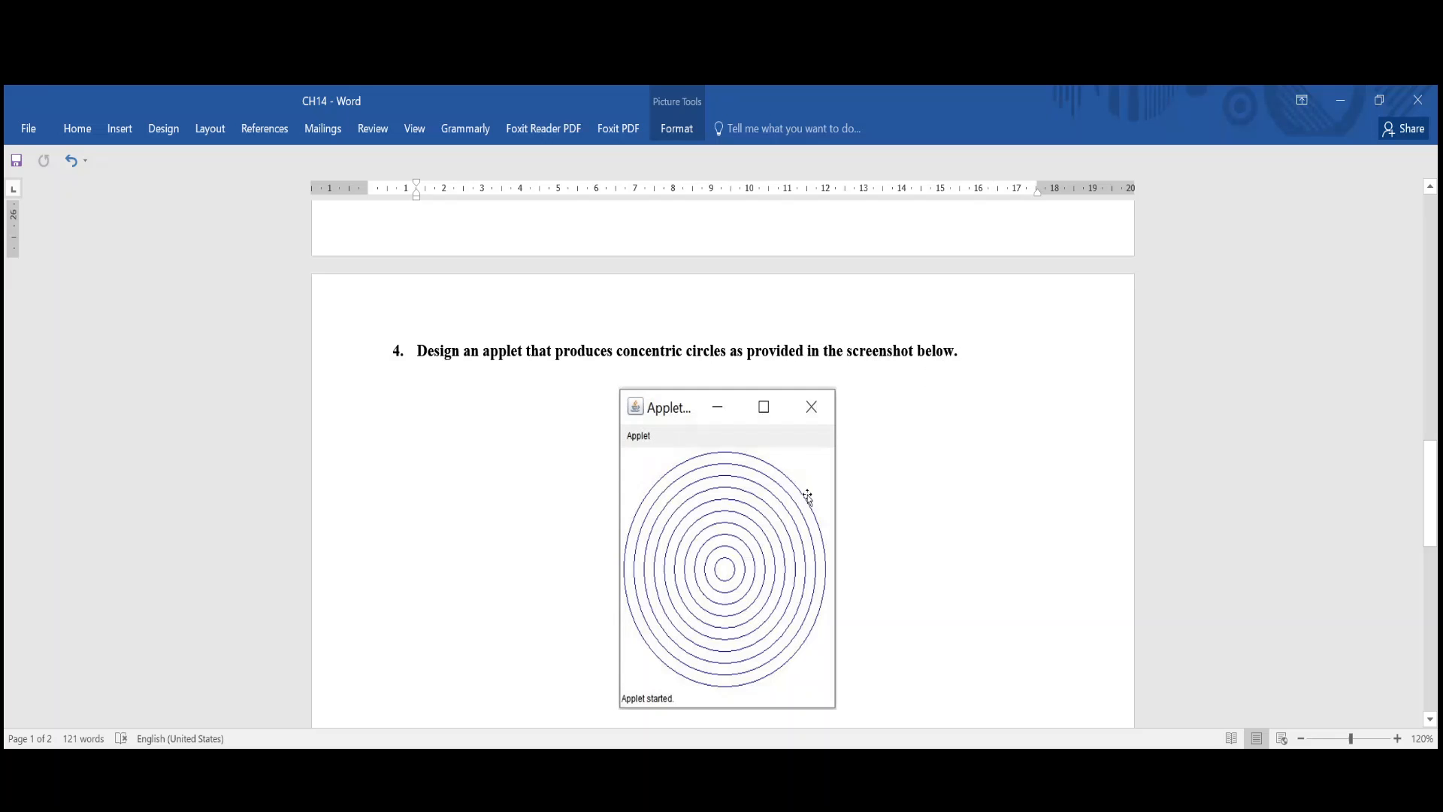
pyautogui.scroll(-3)
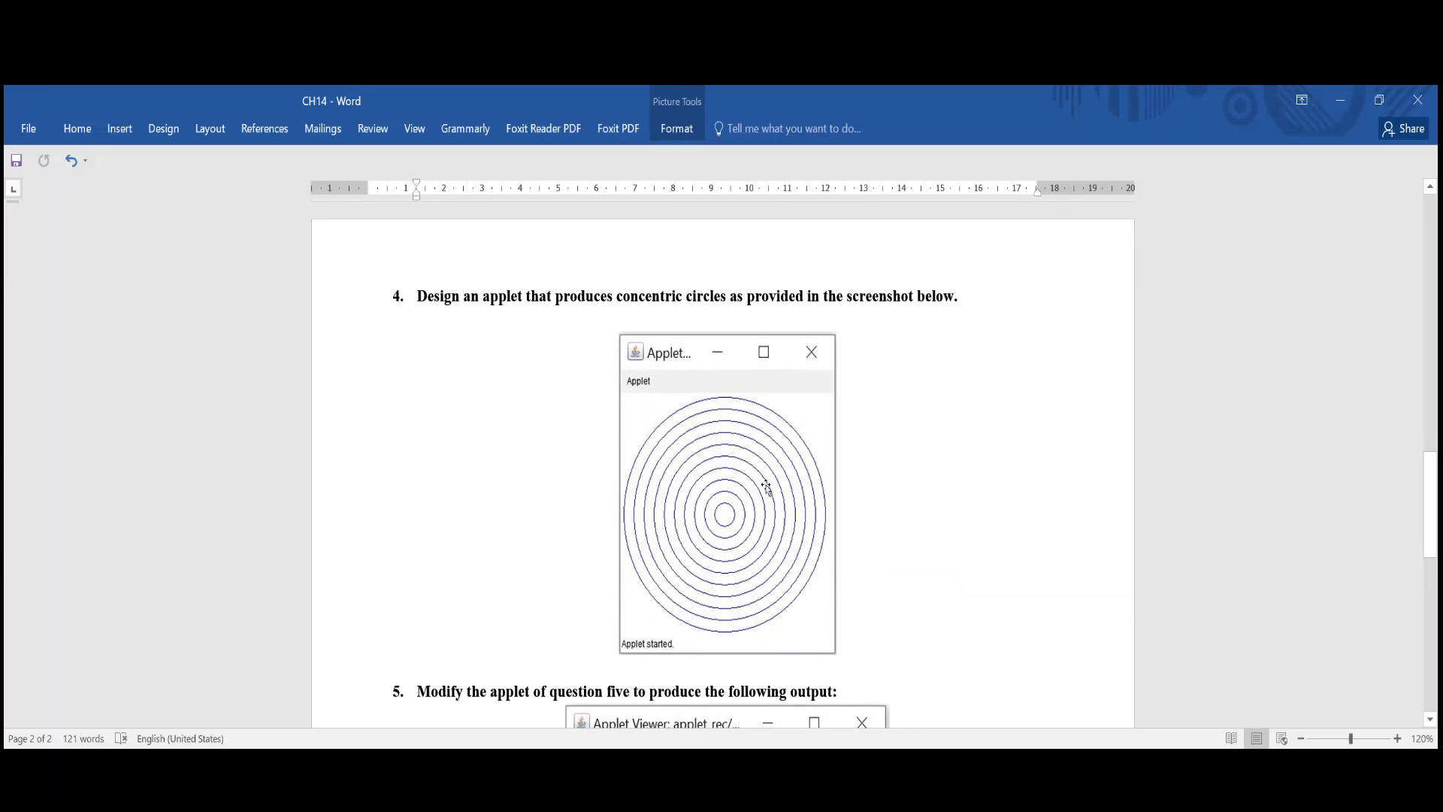
pyautogui.moveTo(723, 516)
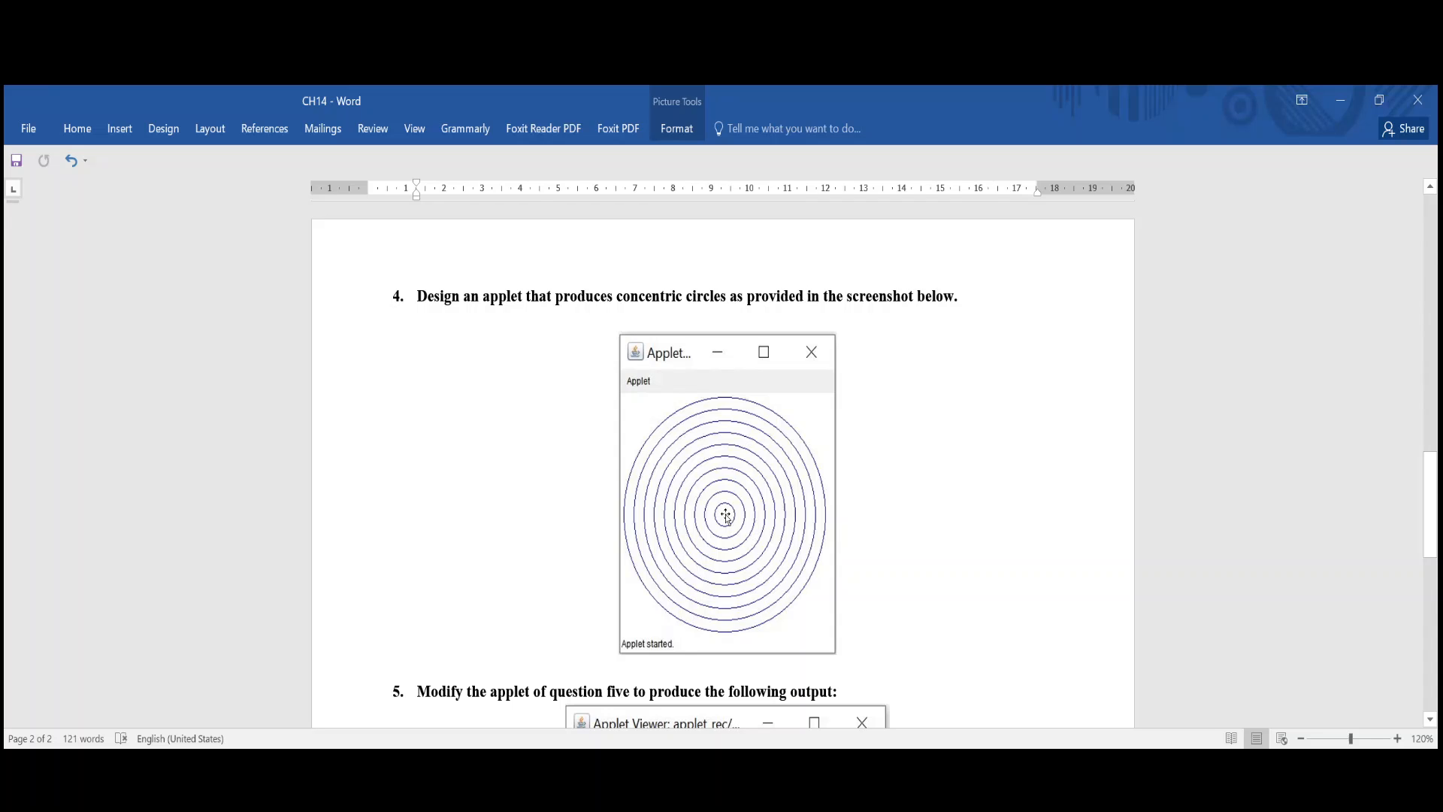
pyautogui.moveTo(675, 415)
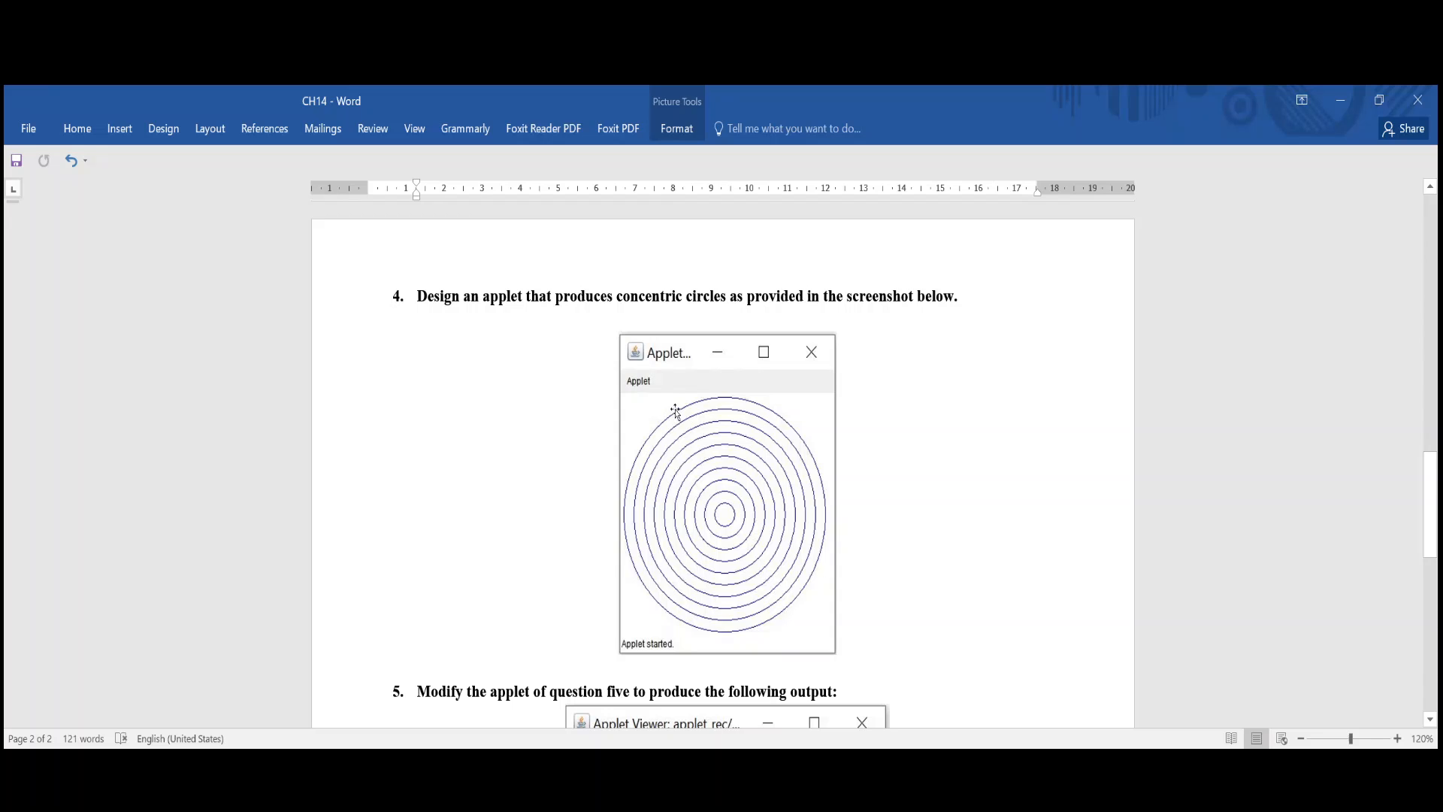
pyautogui.moveTo(682, 426)
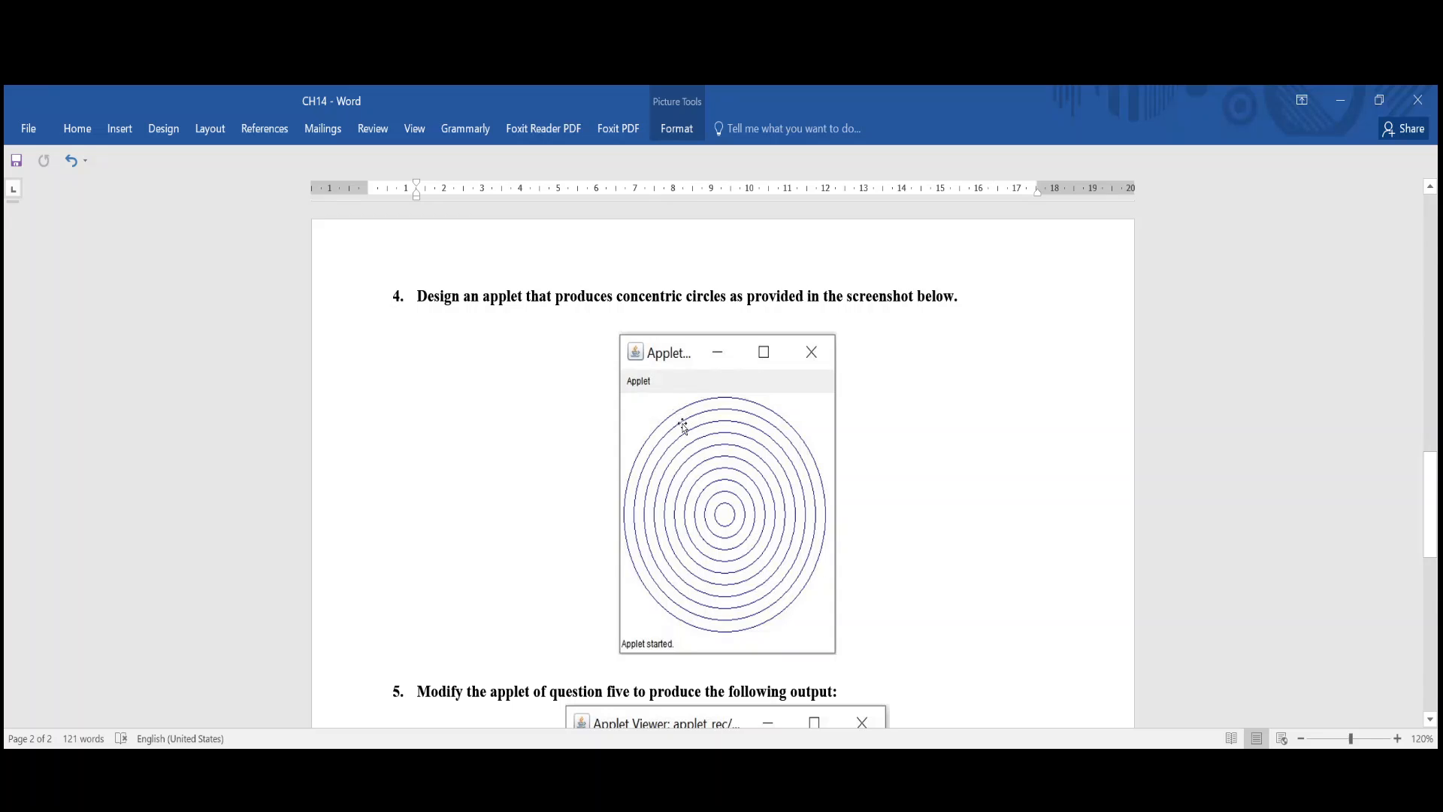
pyautogui.moveTo(713, 517)
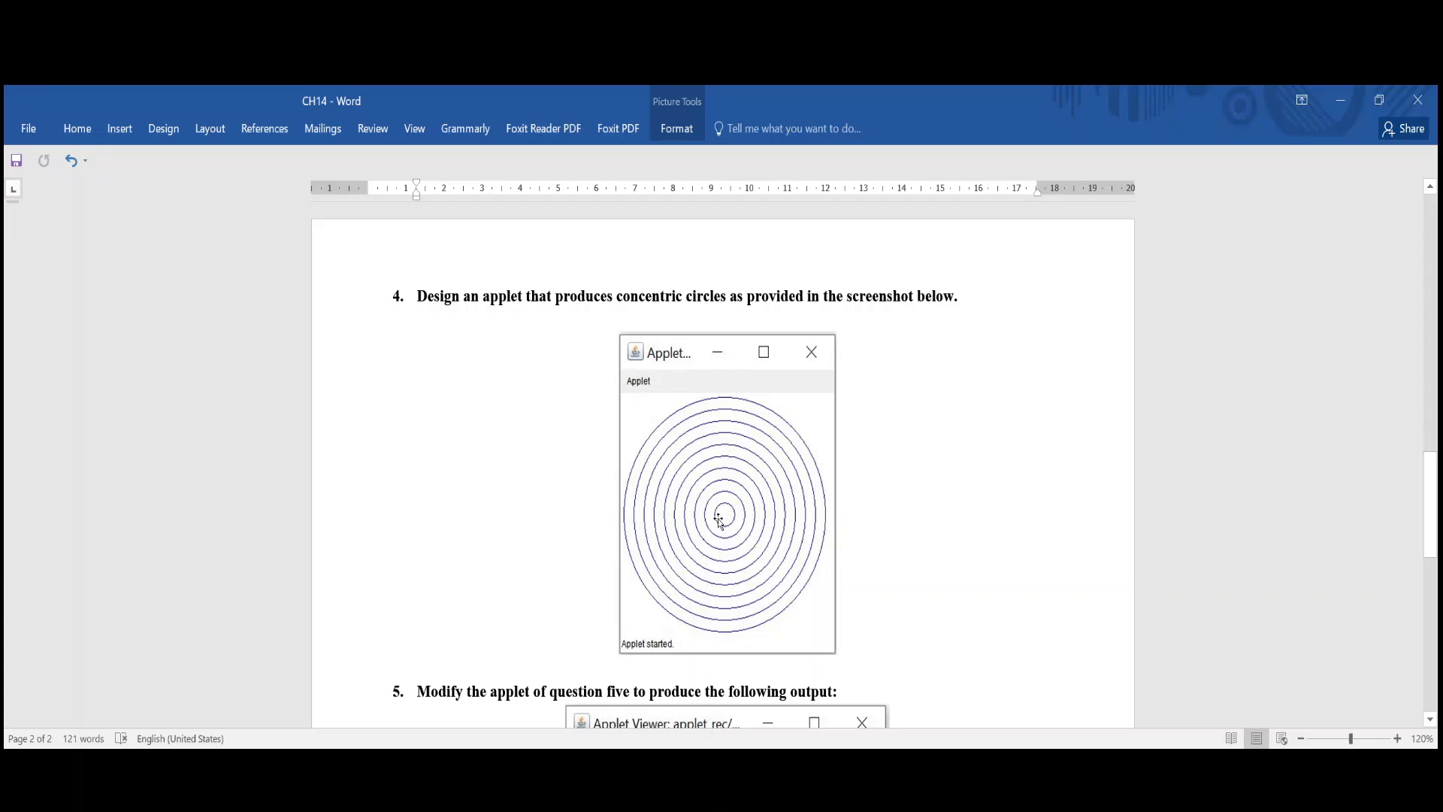
pyautogui.moveTo(673, 410)
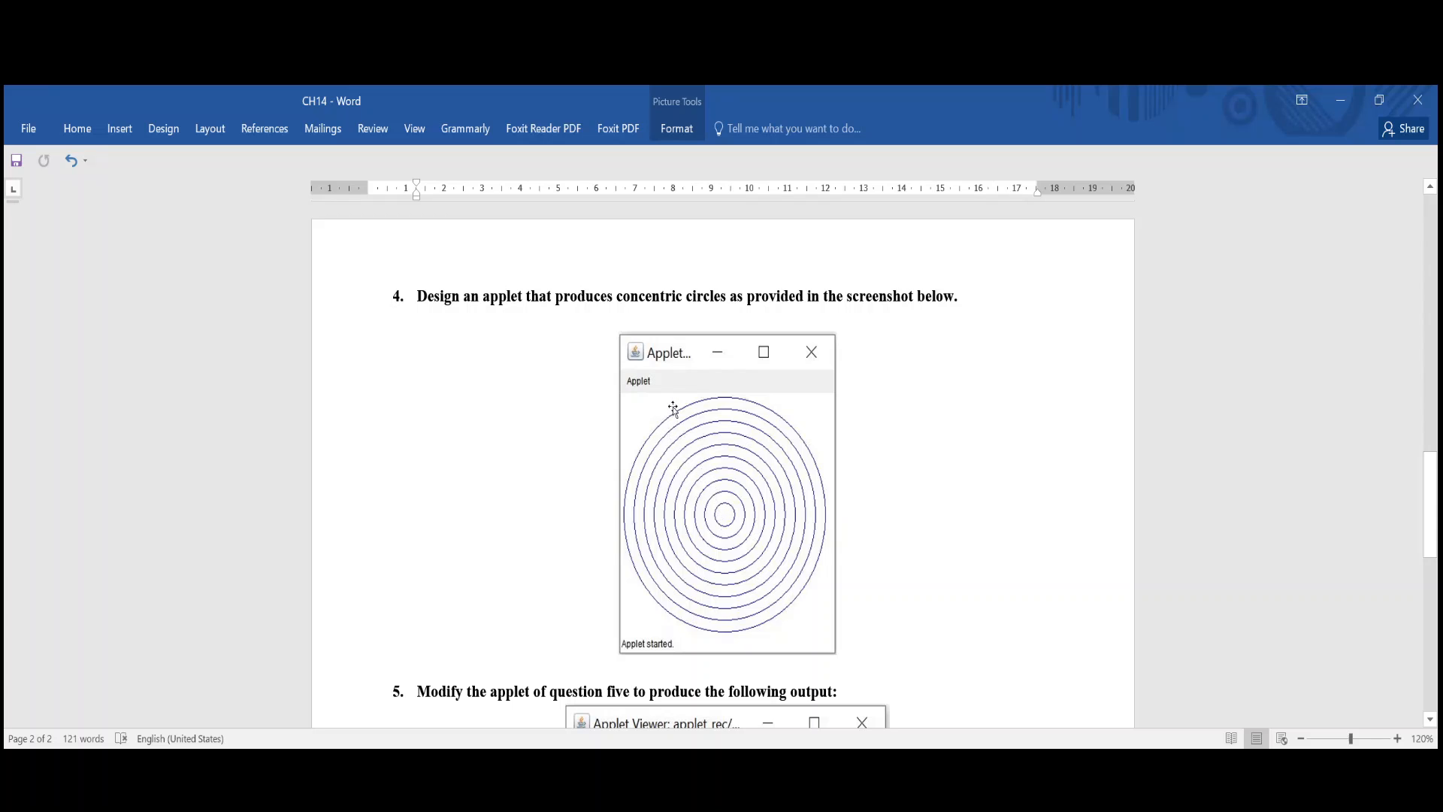
pyautogui.moveTo(663, 431)
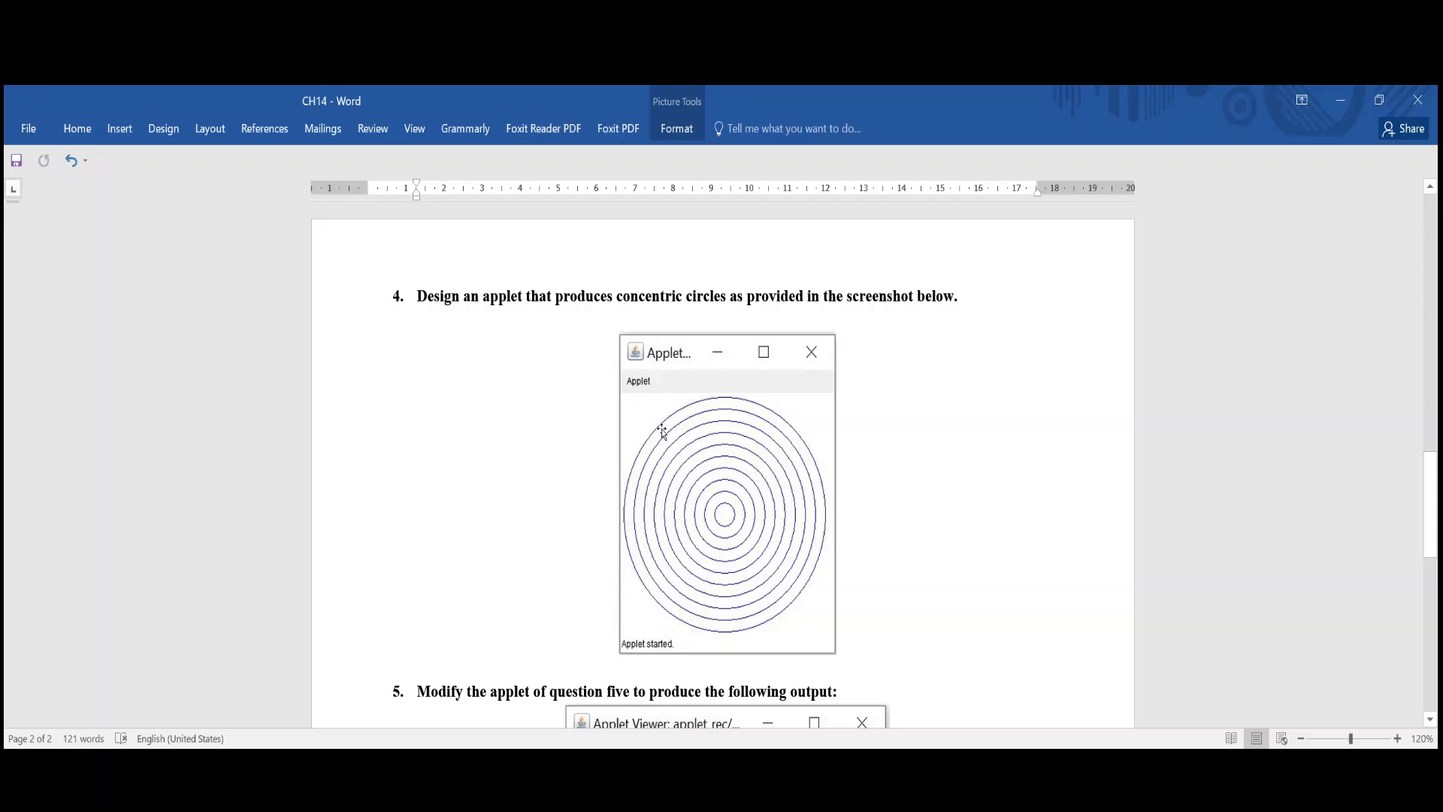
pyautogui.moveTo(753, 438)
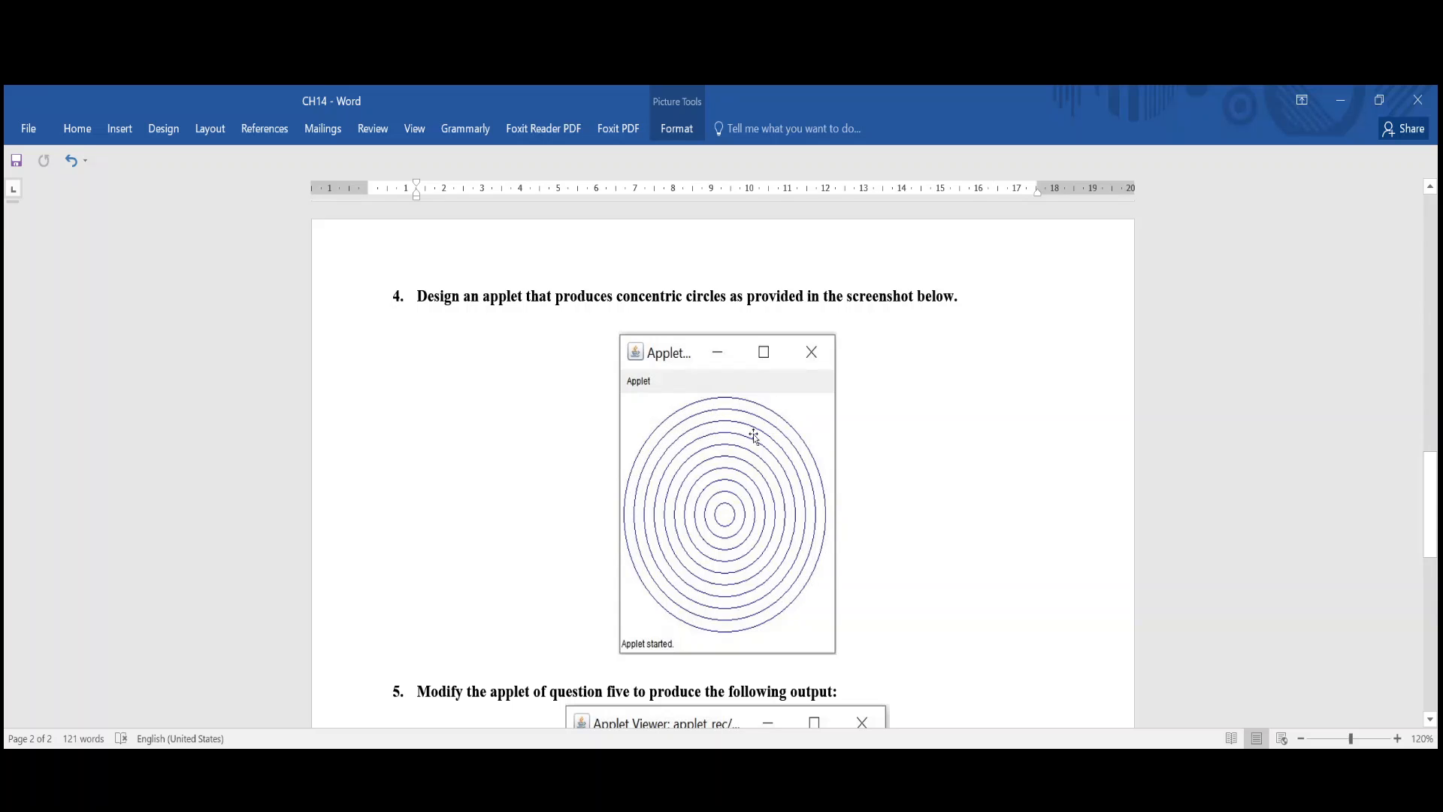
pyautogui.moveTo(752, 466)
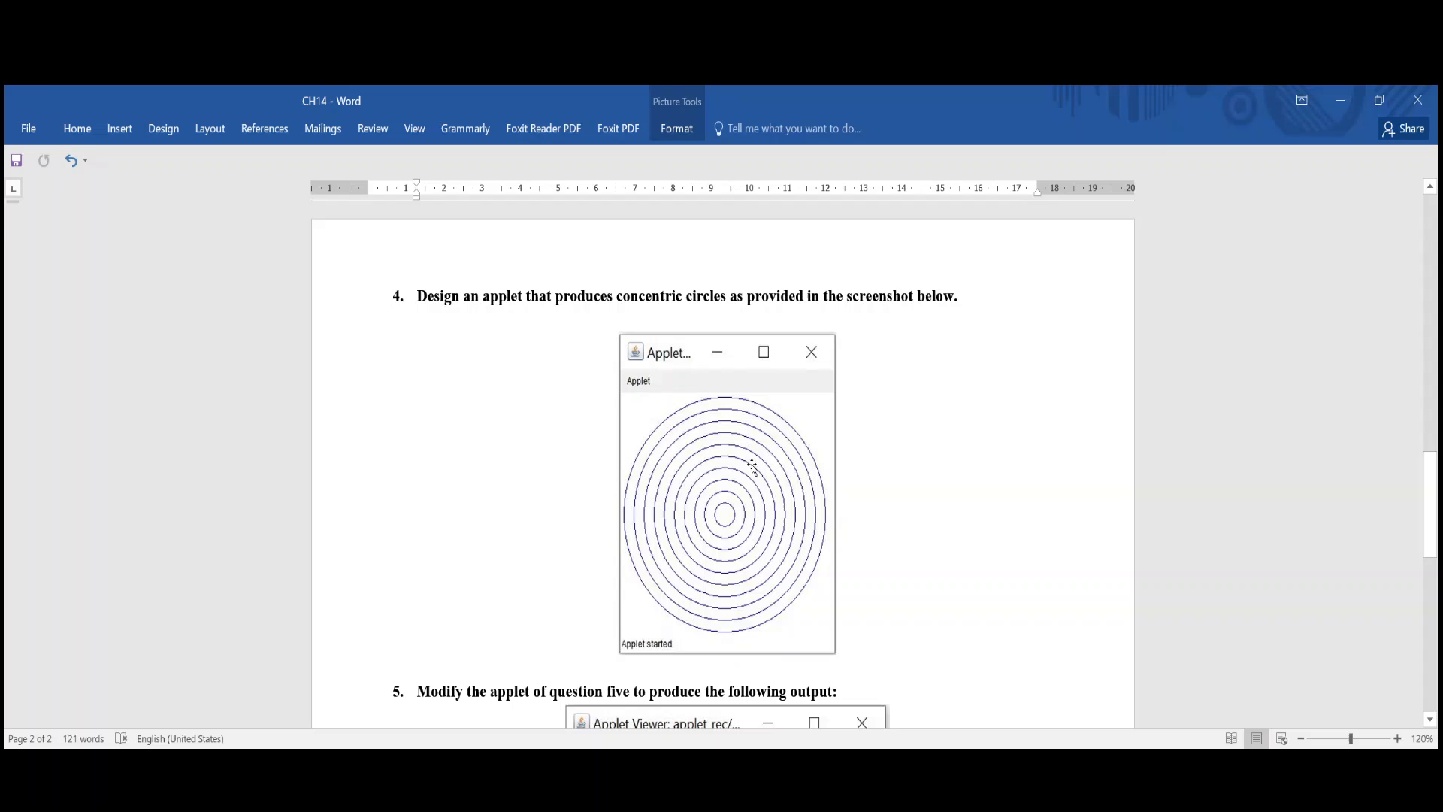
pyautogui.moveTo(679, 479)
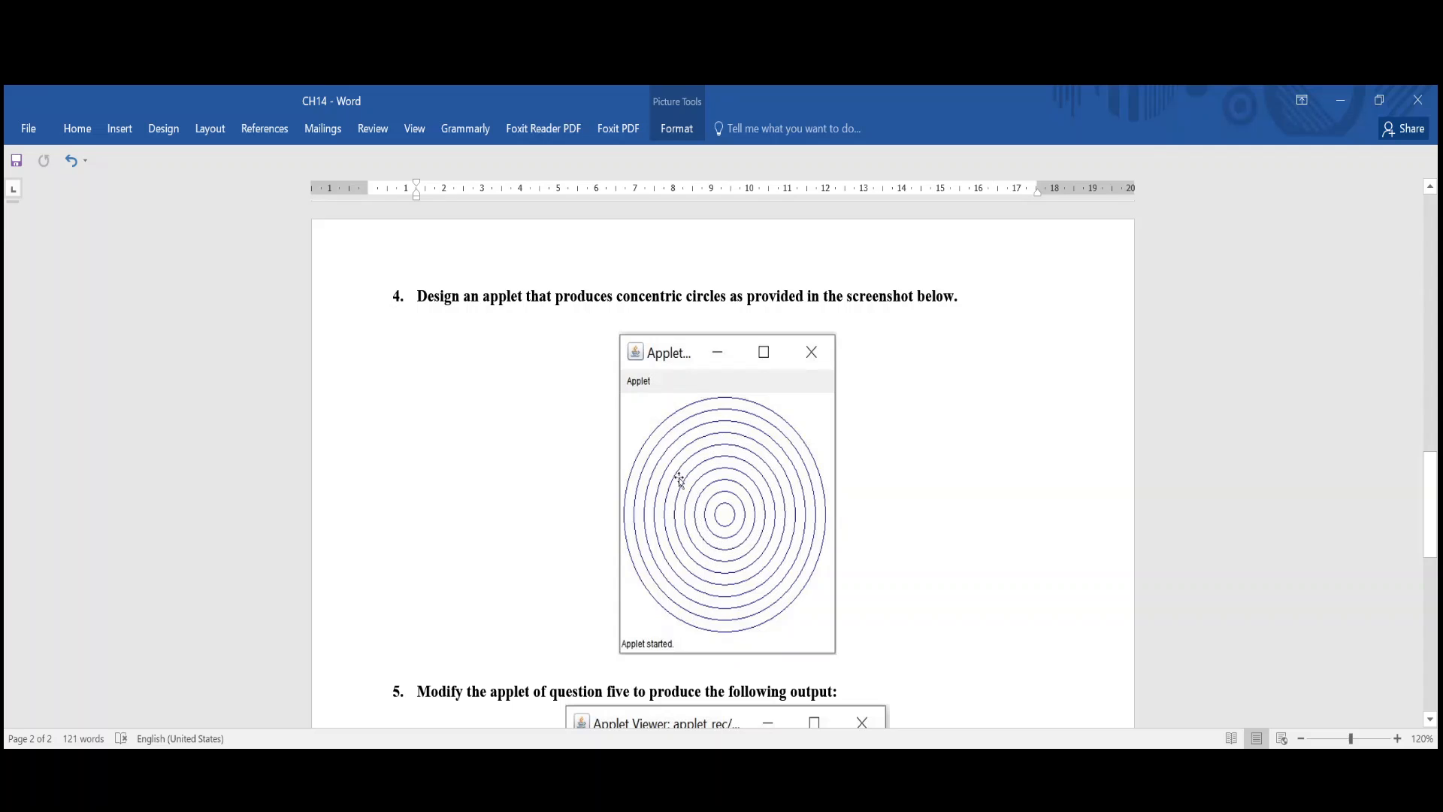
pyautogui.moveTo(741, 423)
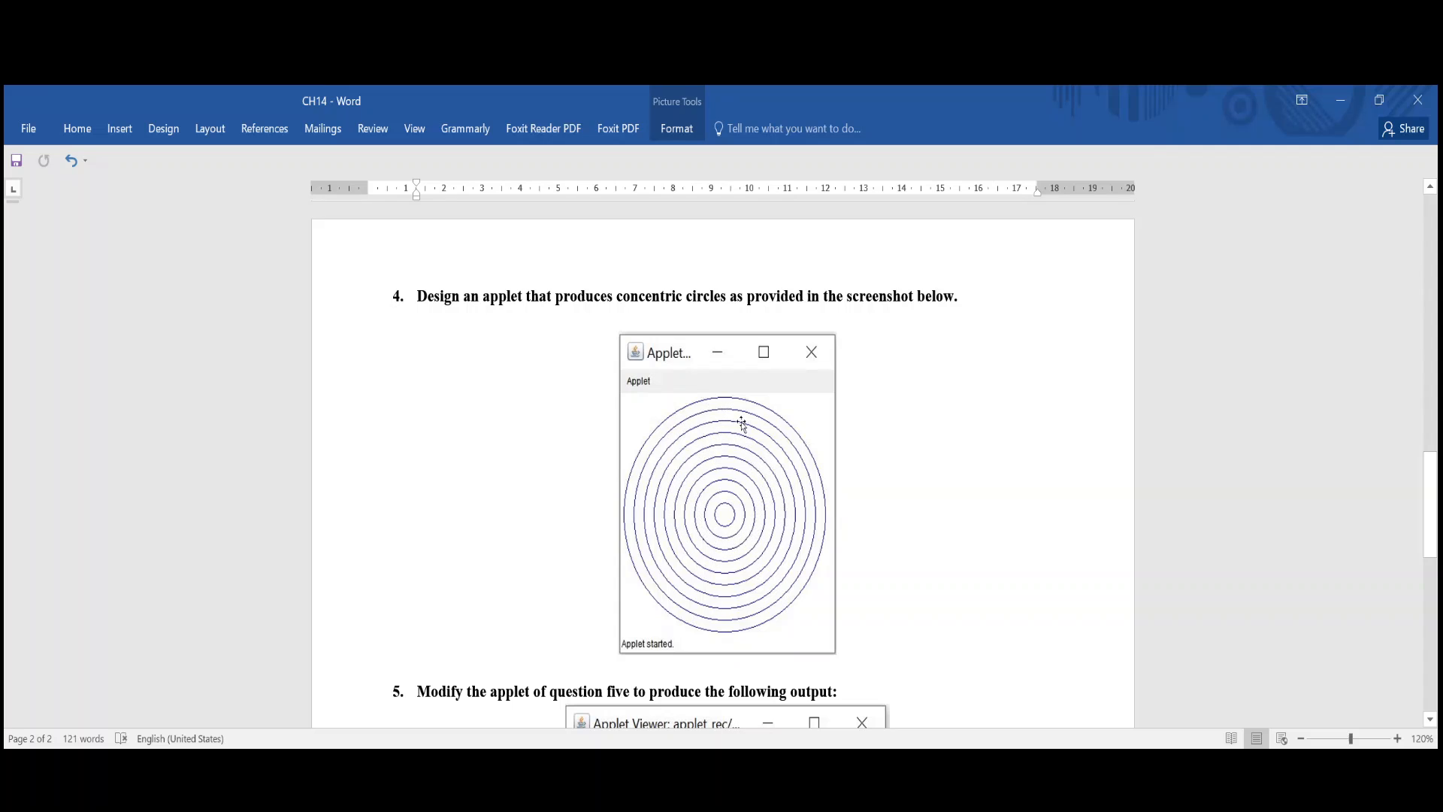
pyautogui.moveTo(702, 405)
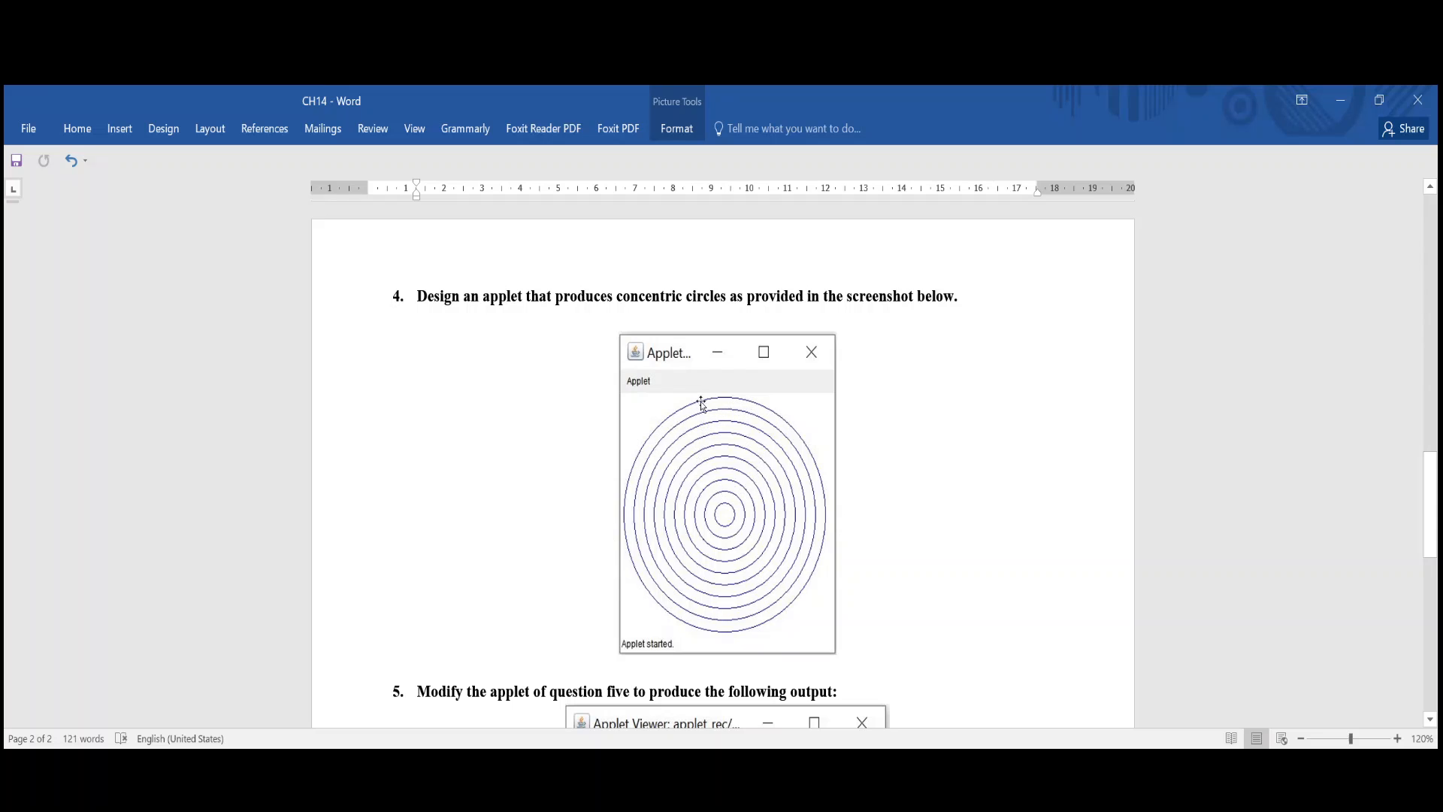
pyautogui.moveTo(730, 483)
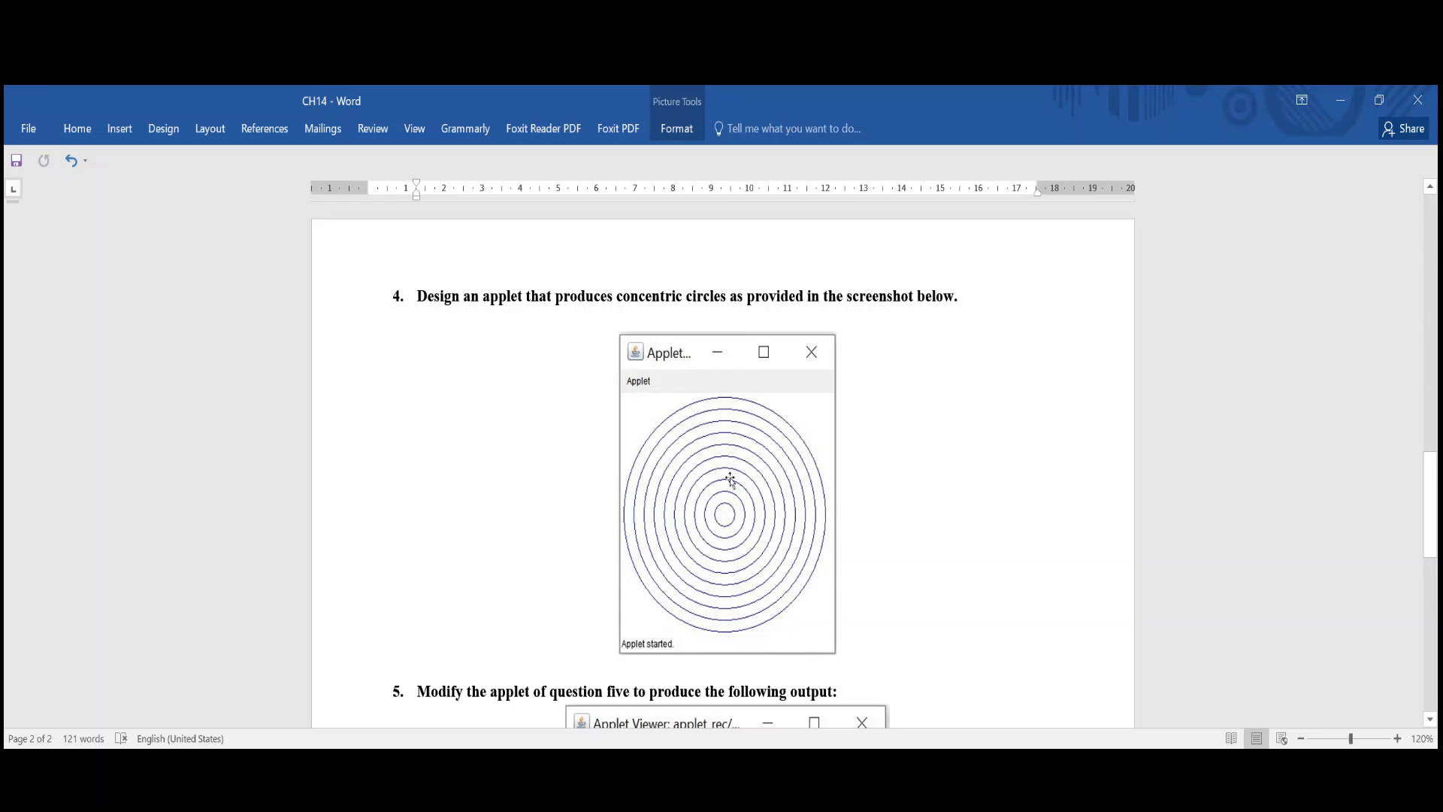
pyautogui.moveTo(705, 391)
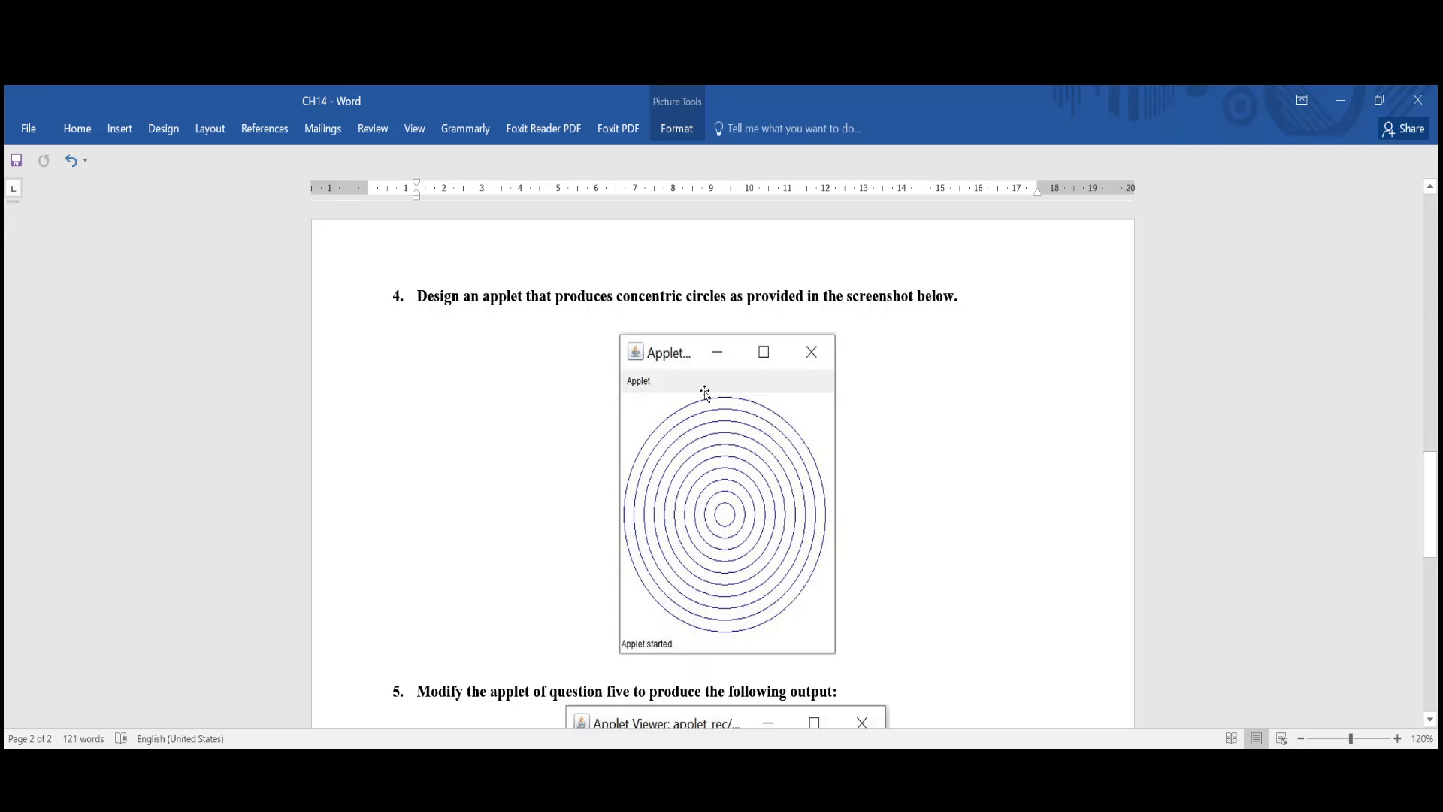
pyautogui.moveTo(744, 393)
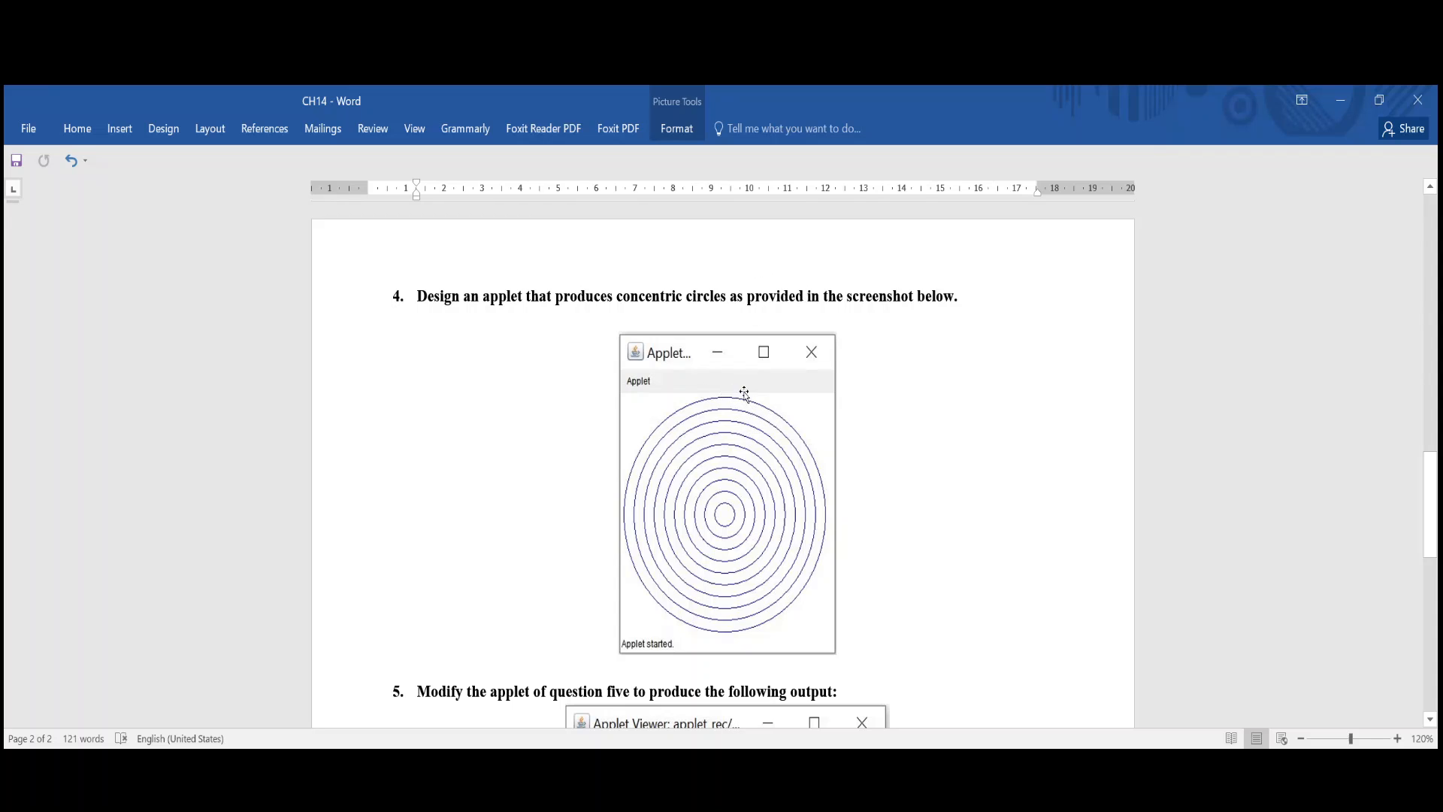
pyautogui.moveTo(734, 398)
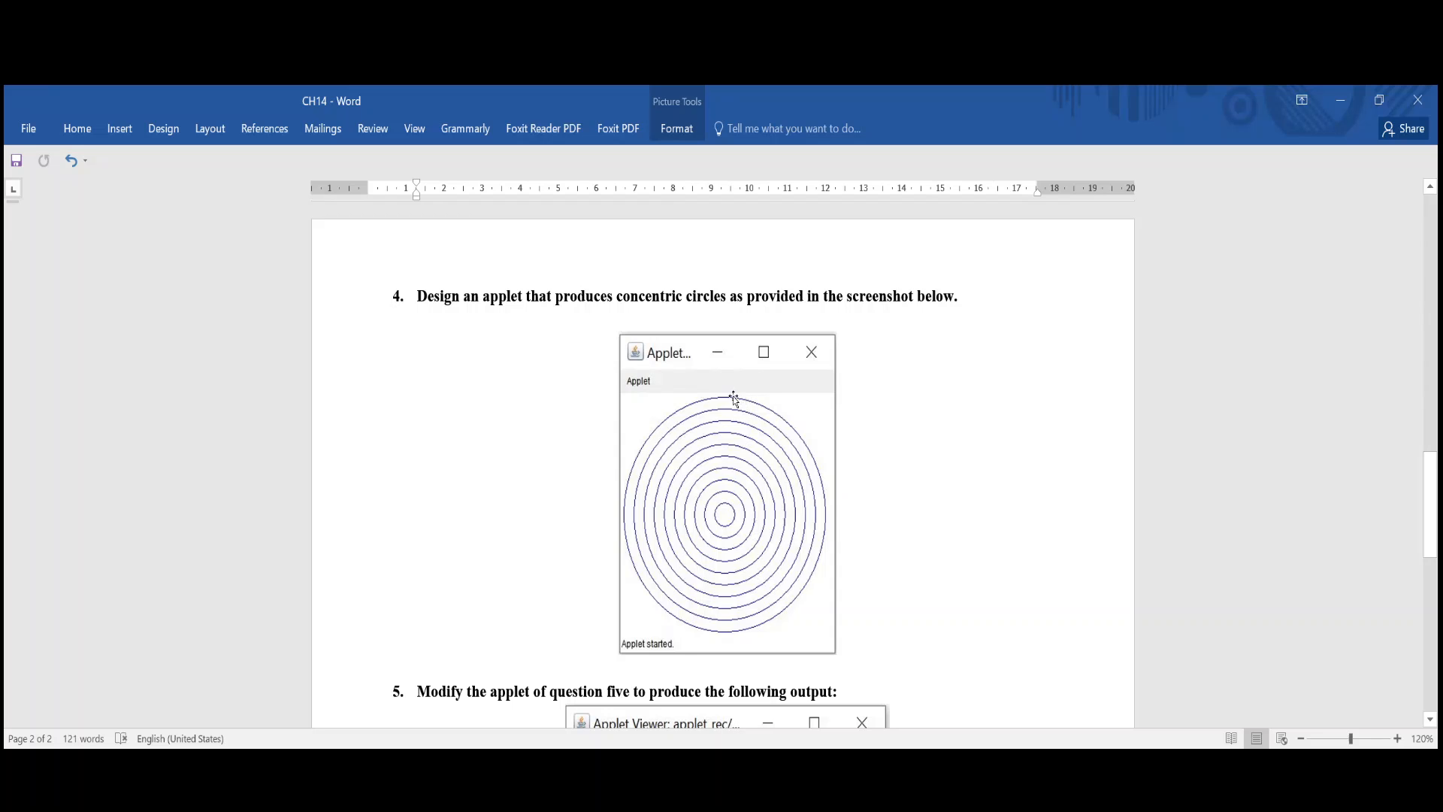
pyautogui.moveTo(638, 450)
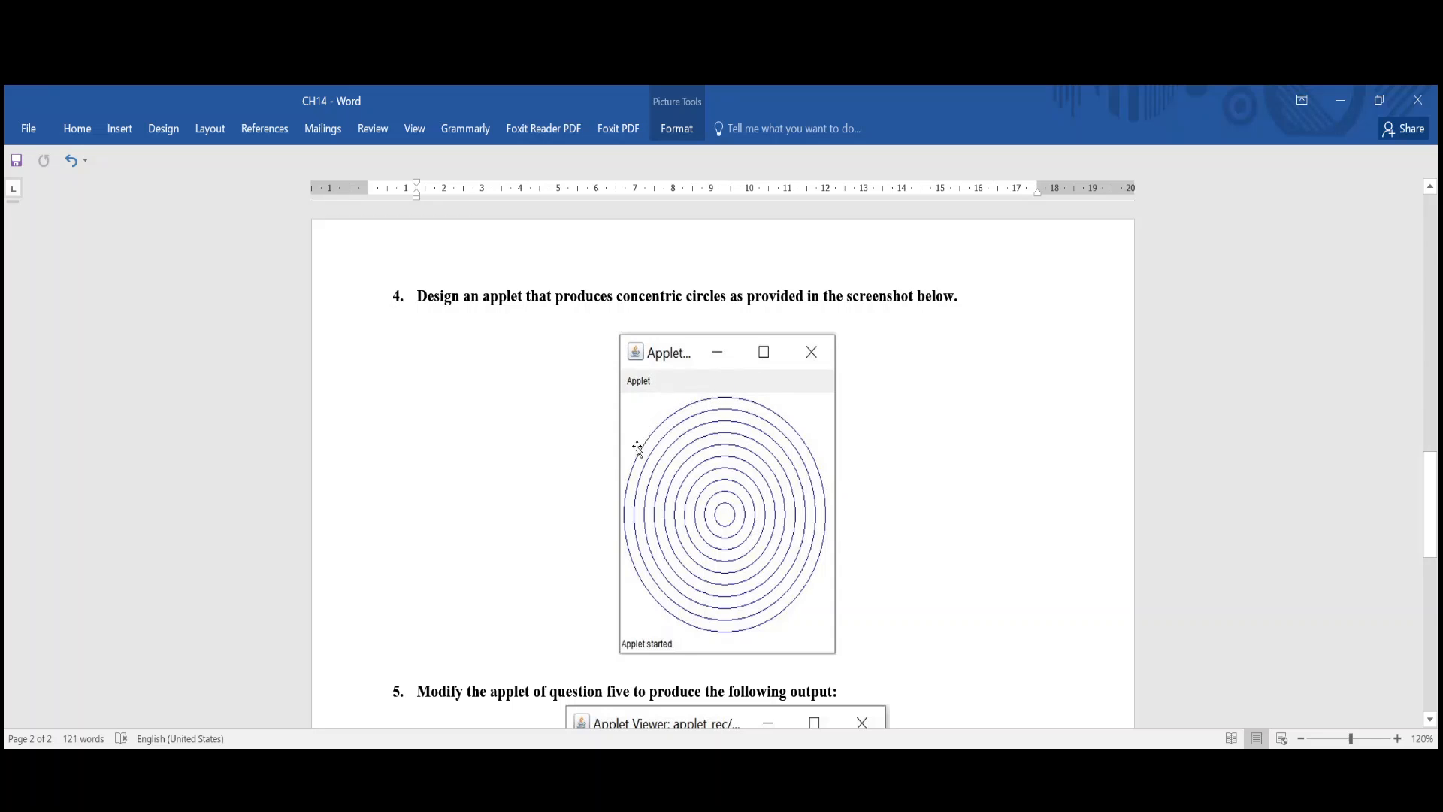
pyautogui.moveTo(803, 647)
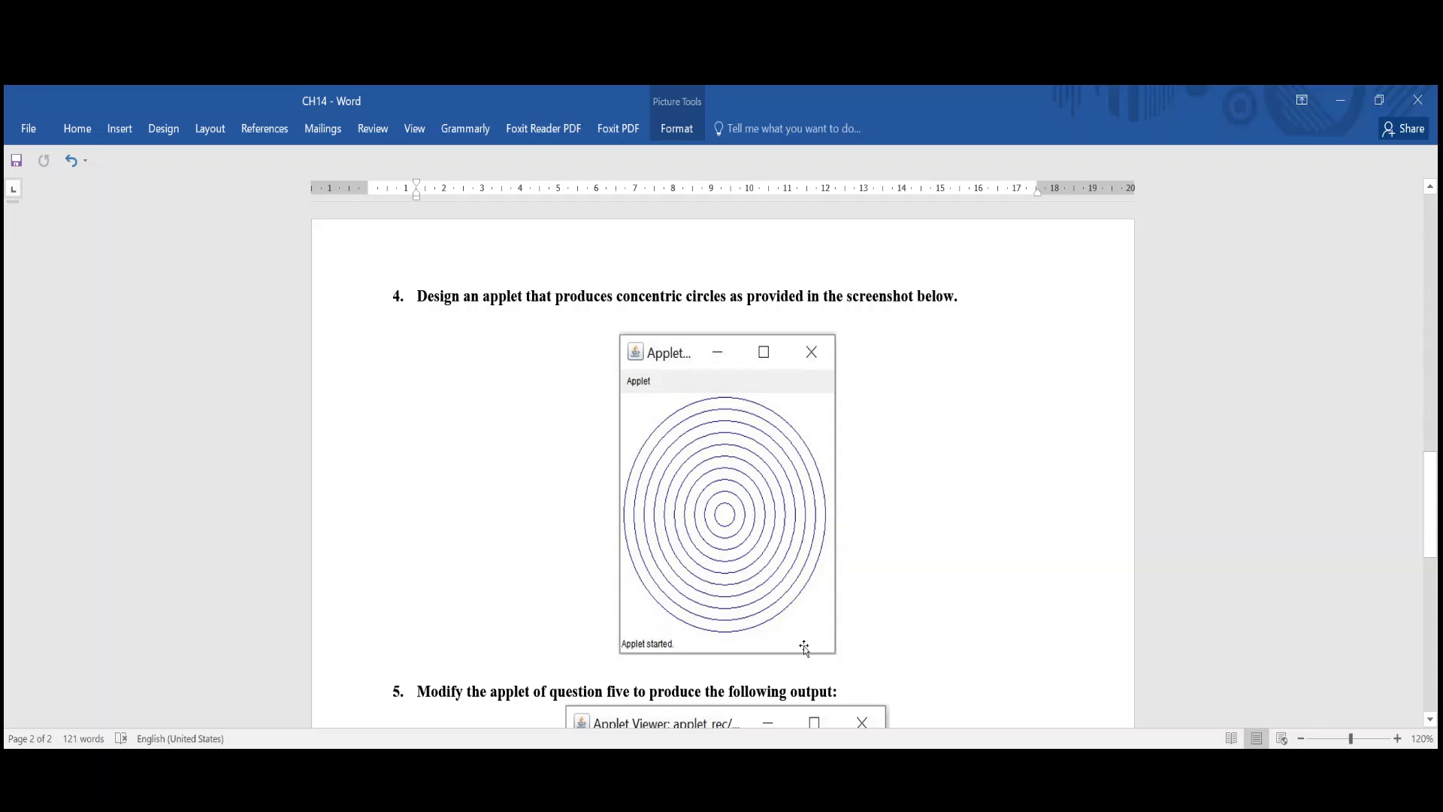
pyautogui.moveTo(832, 413)
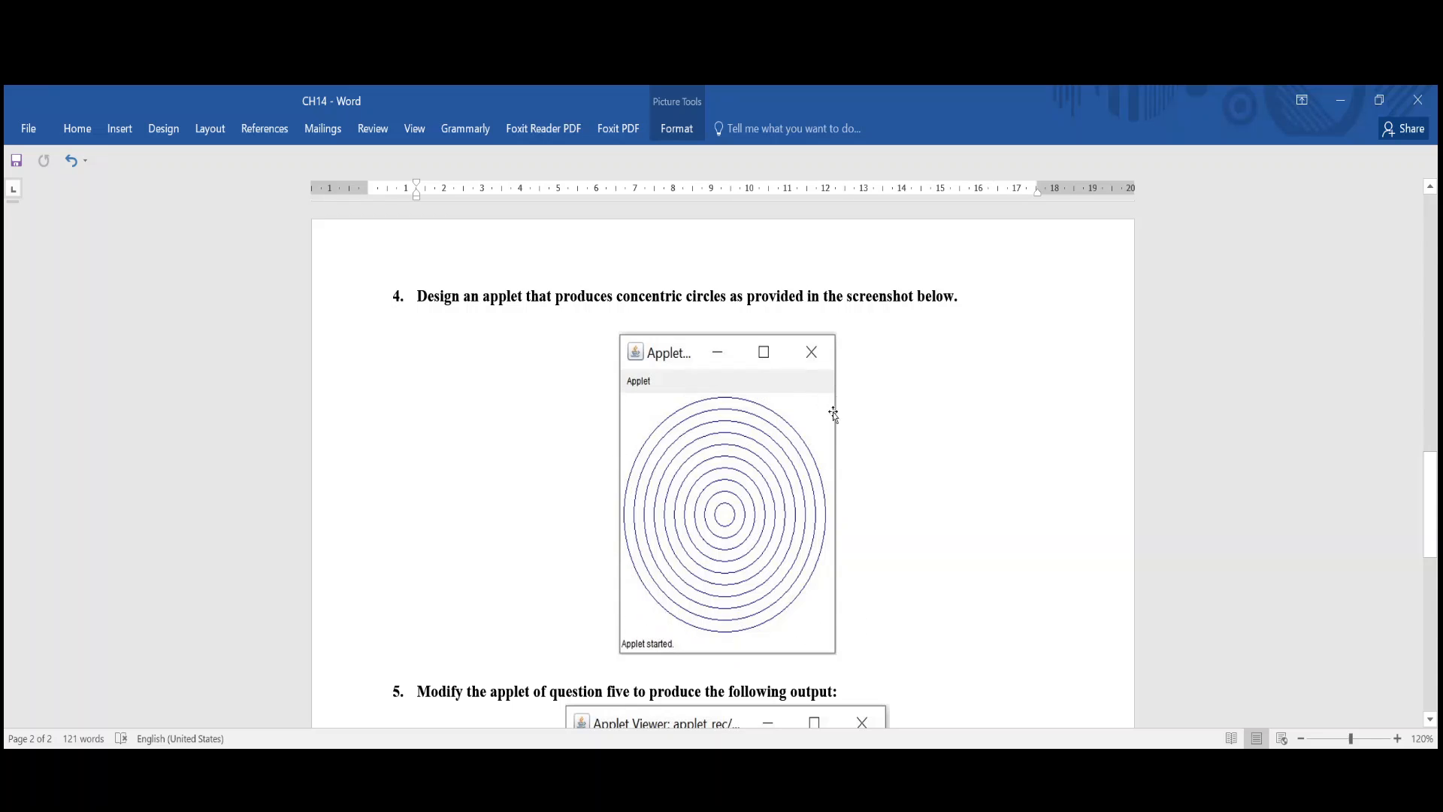
pyautogui.moveTo(789, 485)
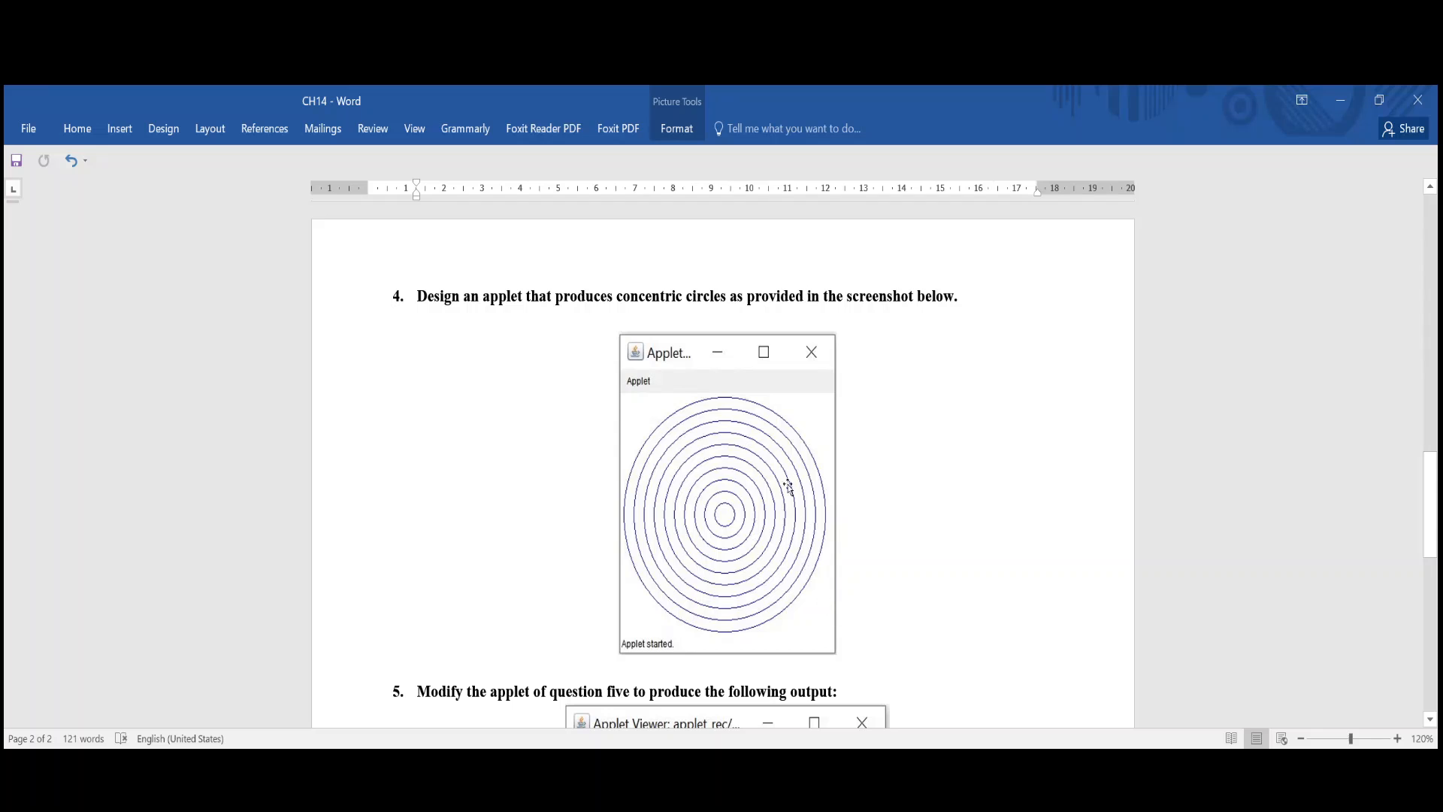
pyautogui.moveTo(661, 401)
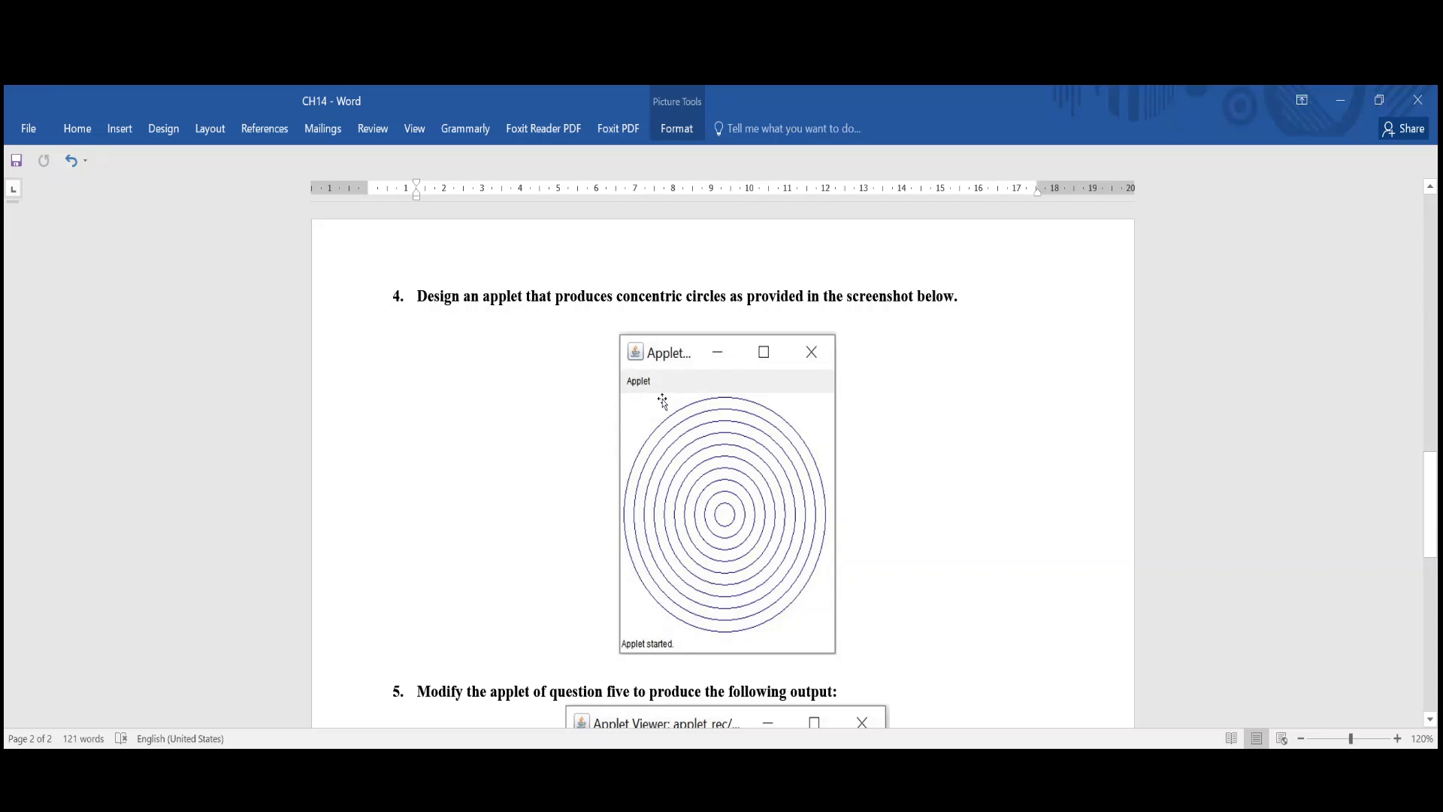
pyautogui.moveTo(626, 534)
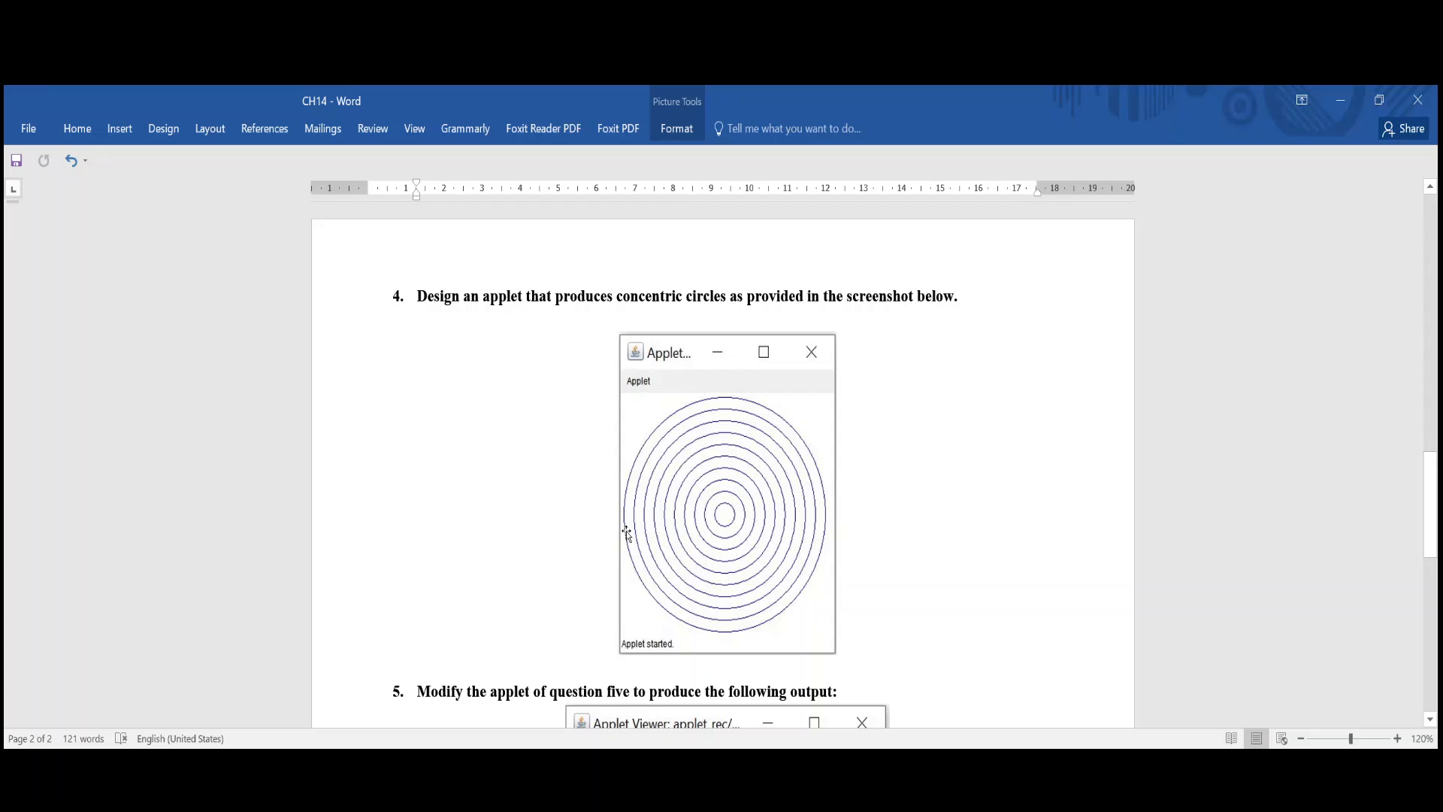
pyautogui.moveTo(762, 460)
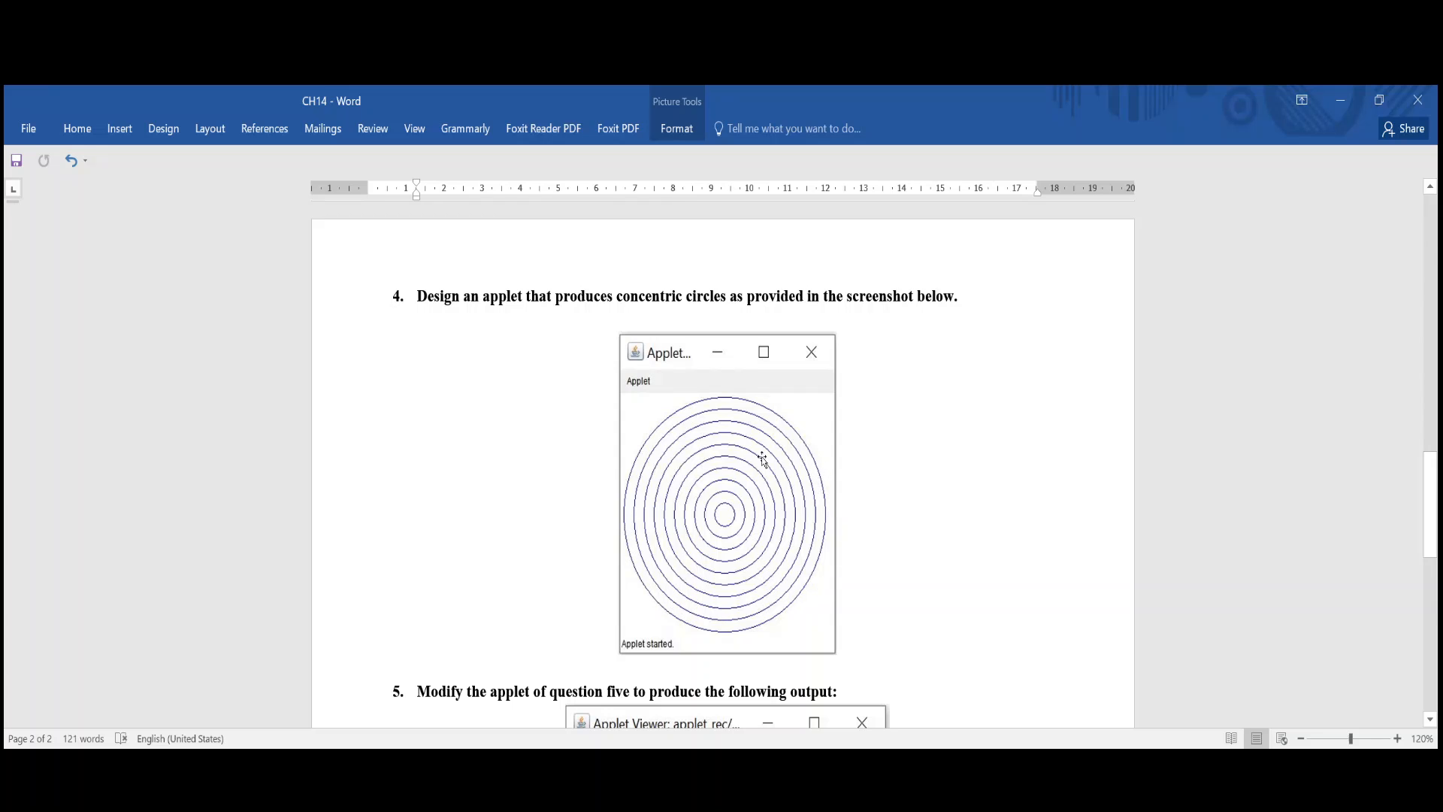
pyautogui.moveTo(638, 559)
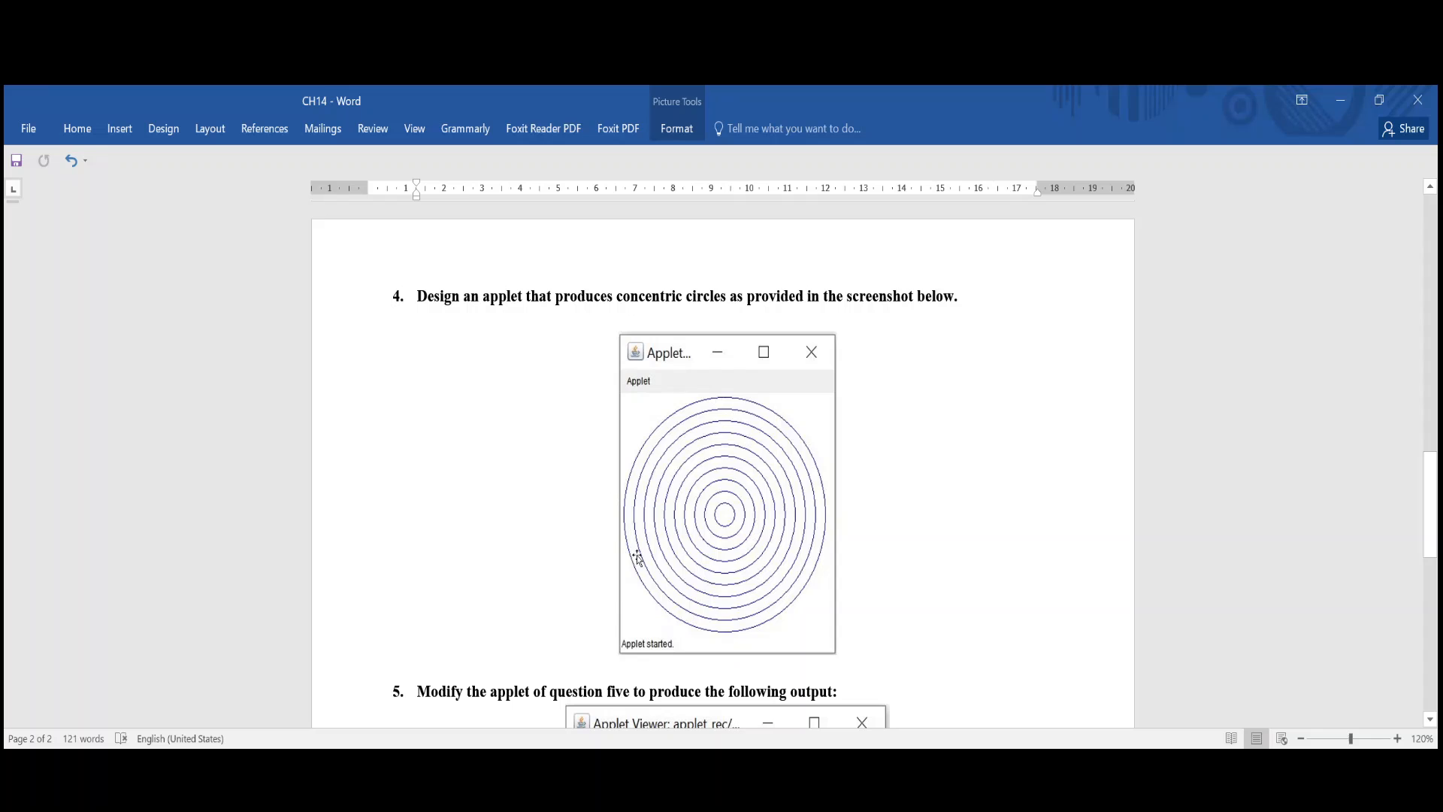
pyautogui.moveTo(692, 388)
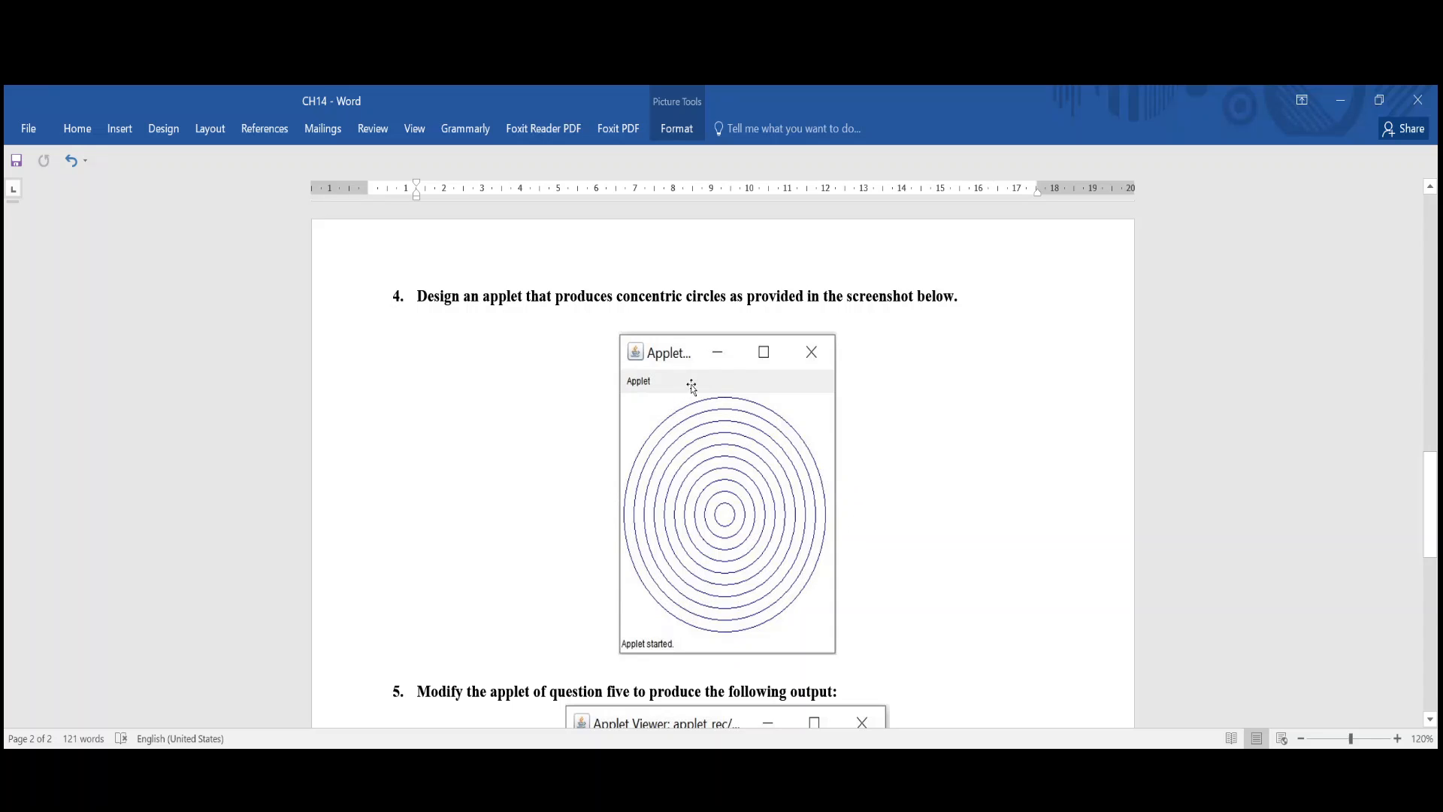
pyautogui.moveTo(651, 568)
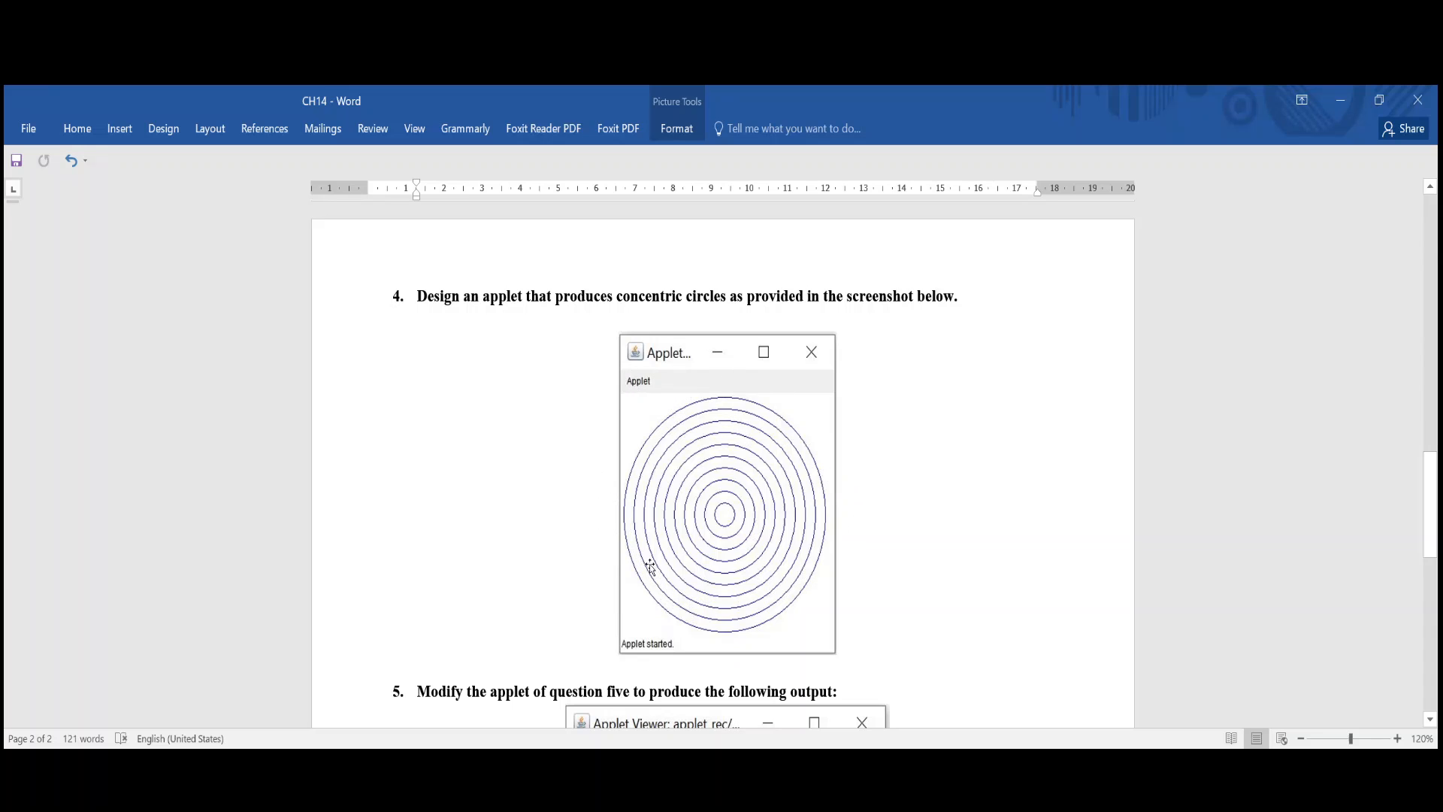
pyautogui.moveTo(770, 403)
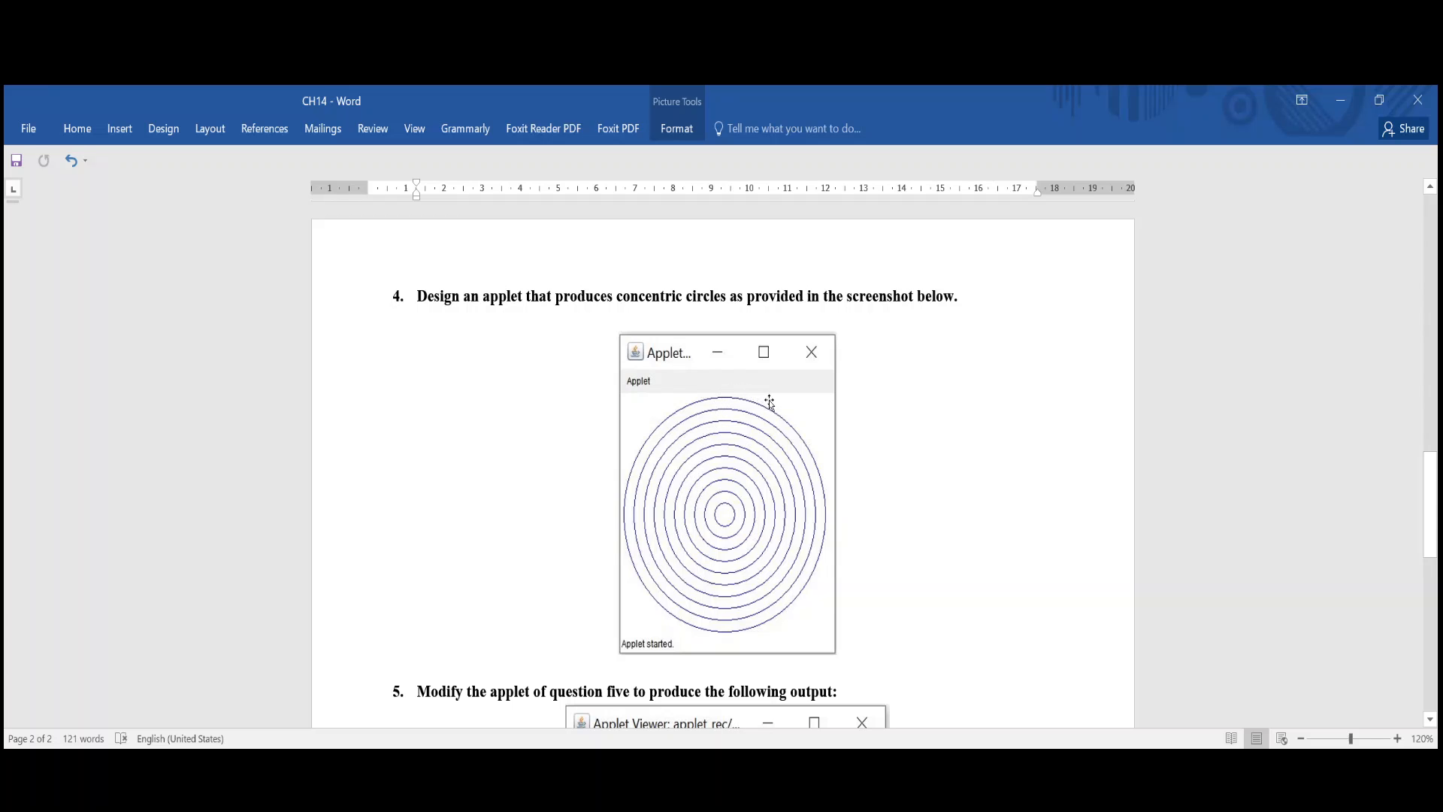
pyautogui.moveTo(755, 396)
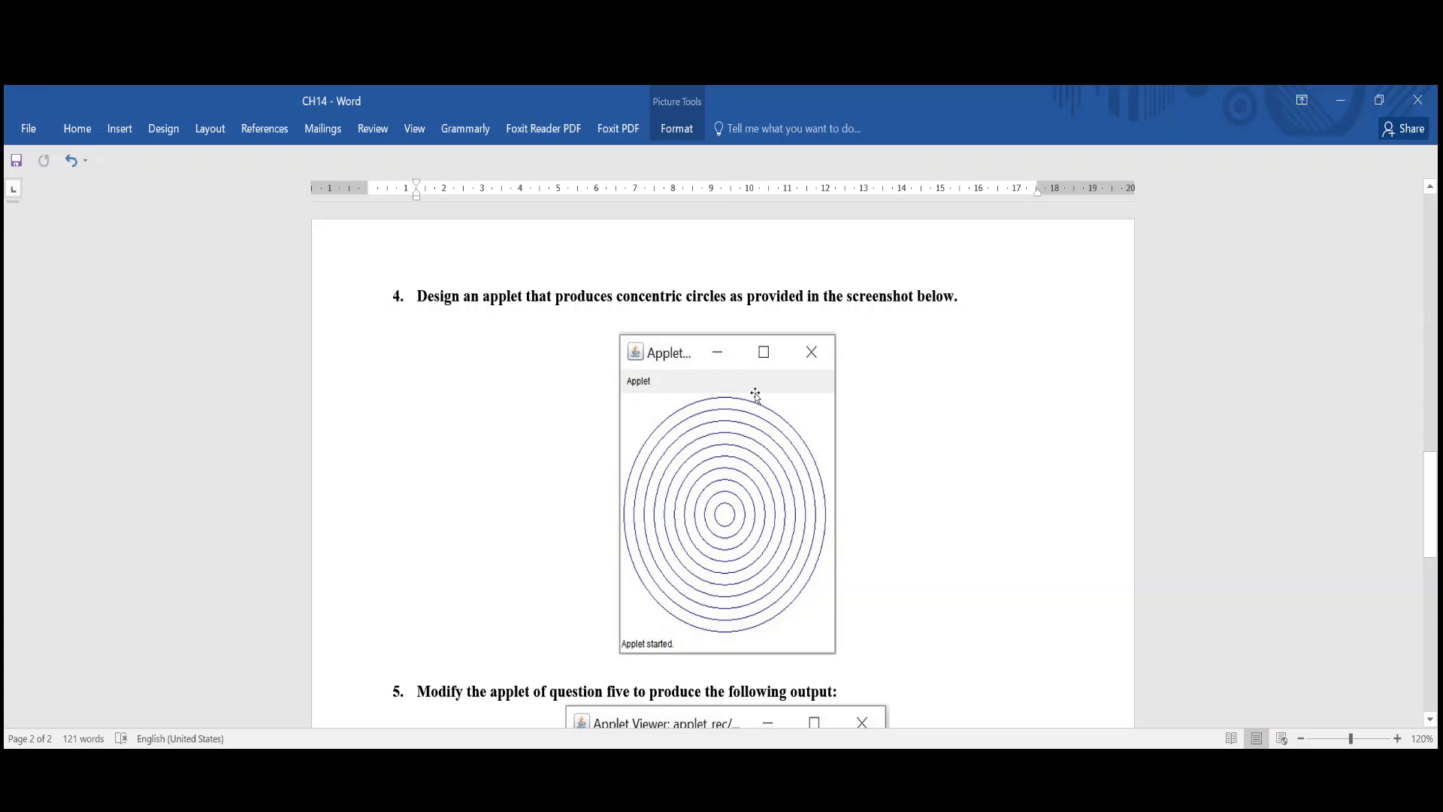
pyautogui.moveTo(611, 582)
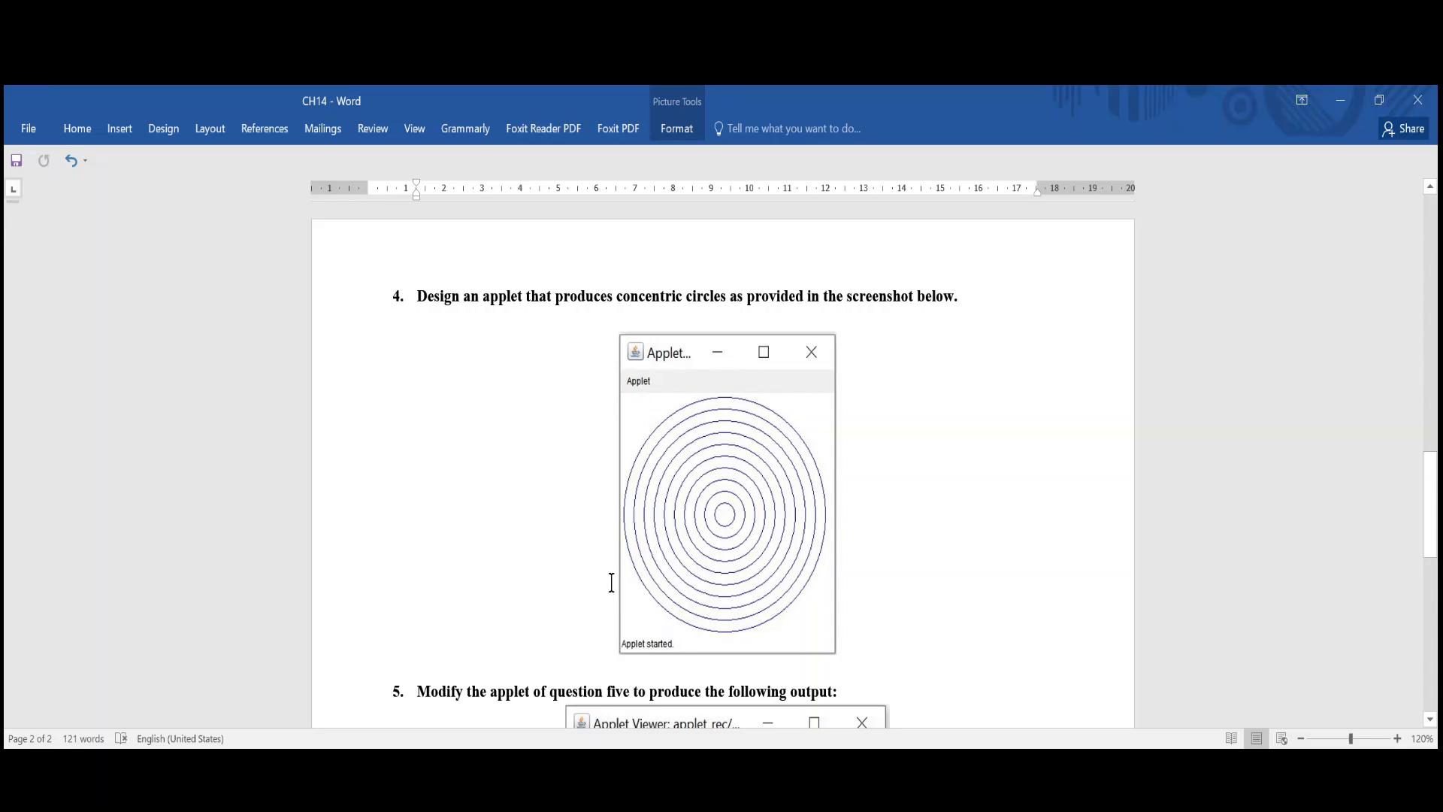
pyautogui.moveTo(619, 586)
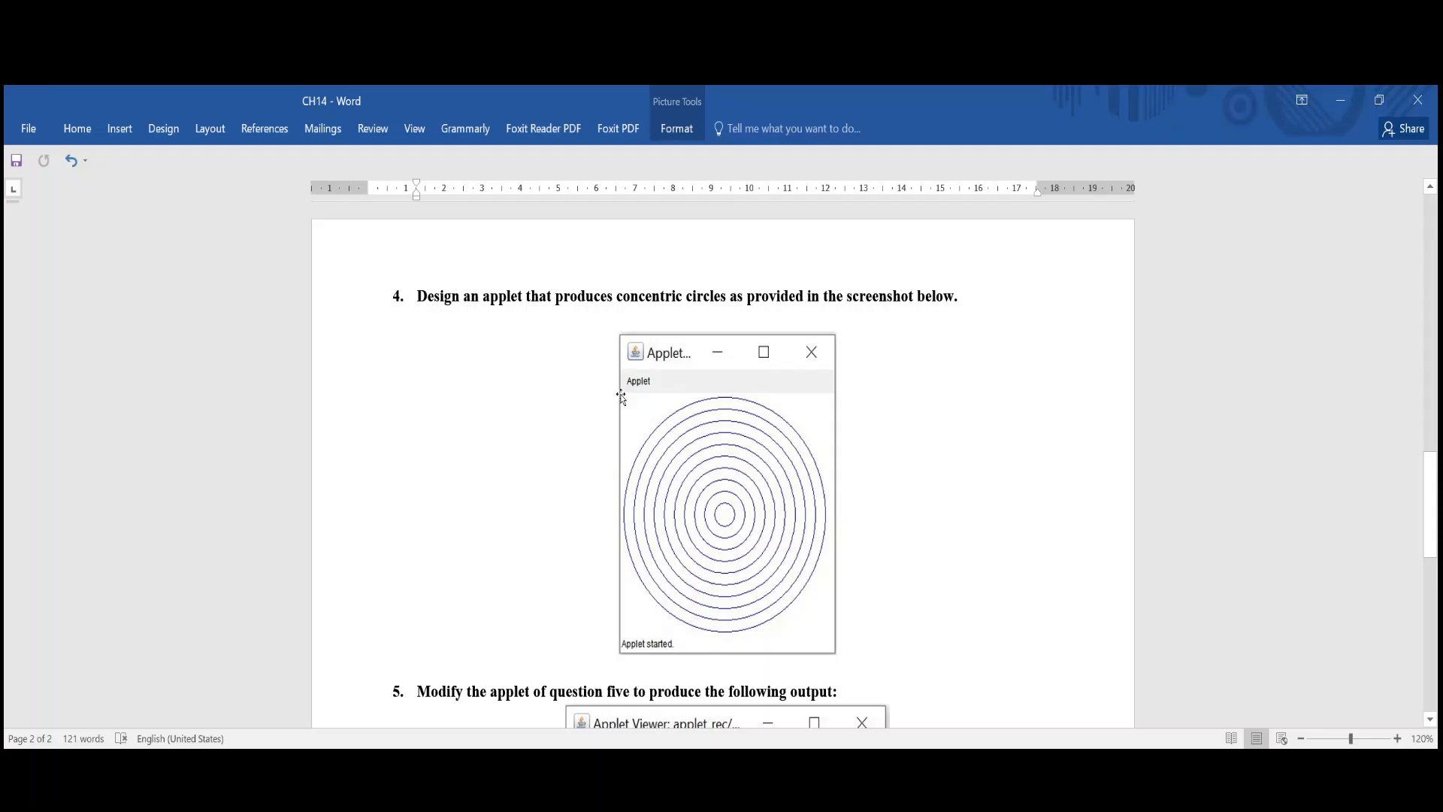
pyautogui.moveTo(800, 407)
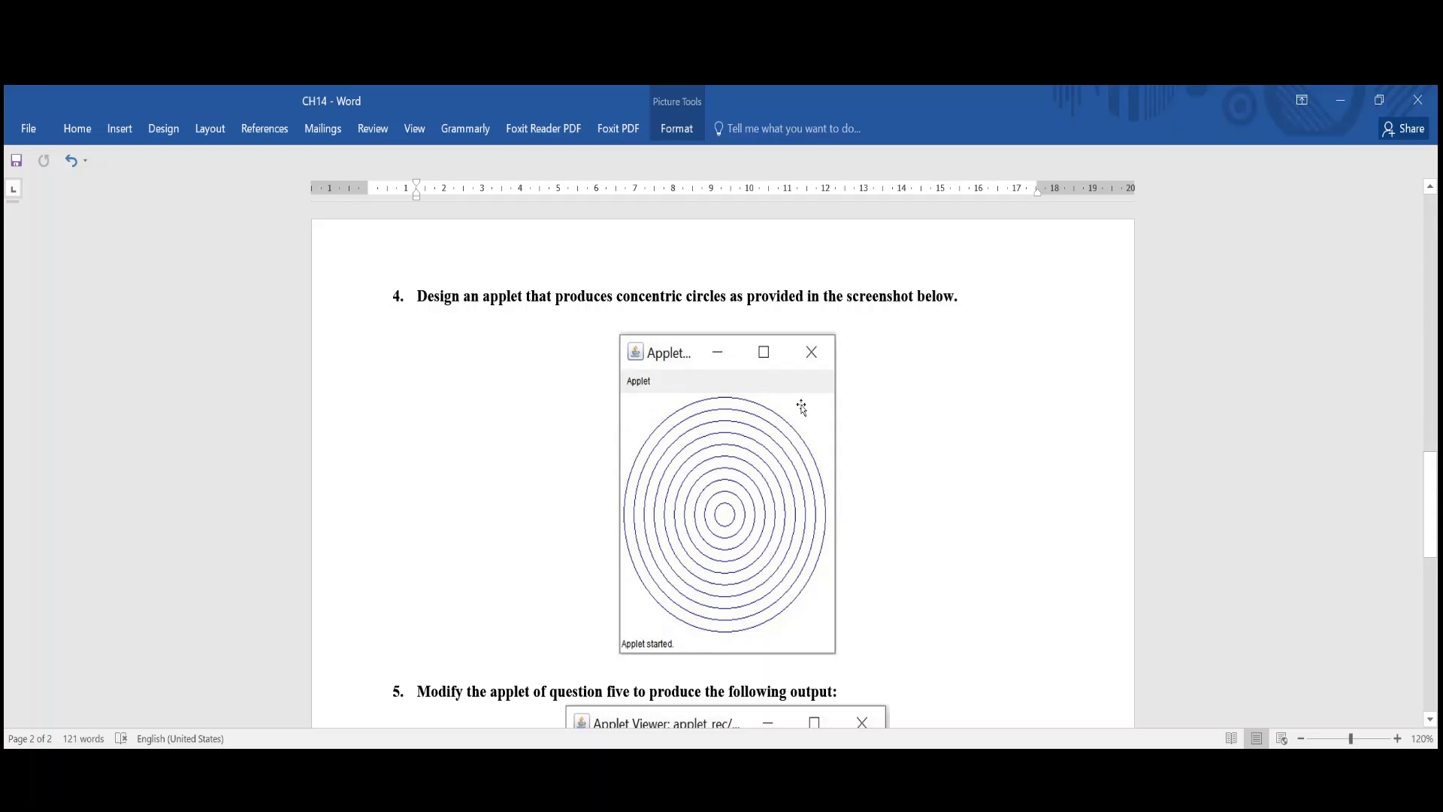
pyautogui.moveTo(610, 487)
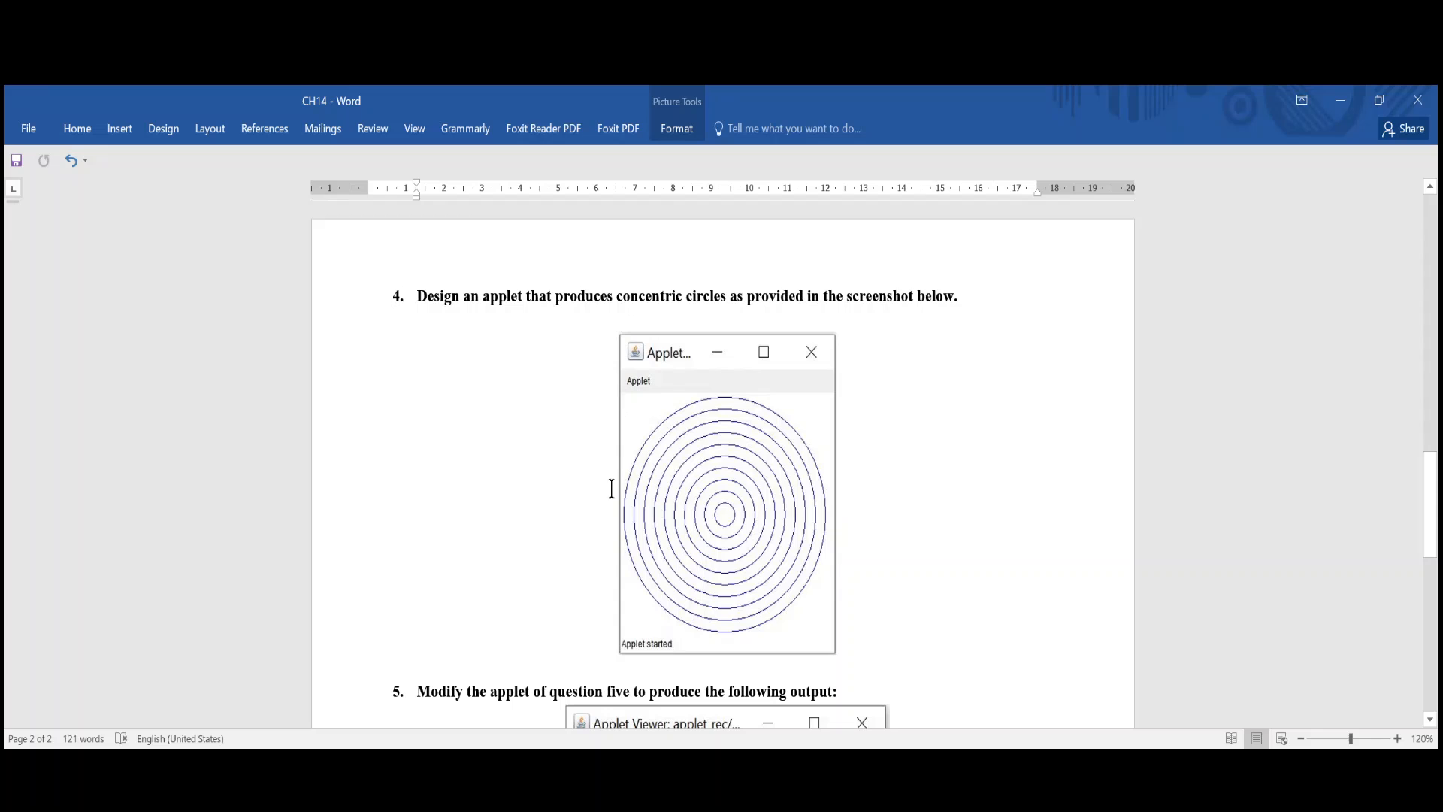
pyautogui.moveTo(817, 400)
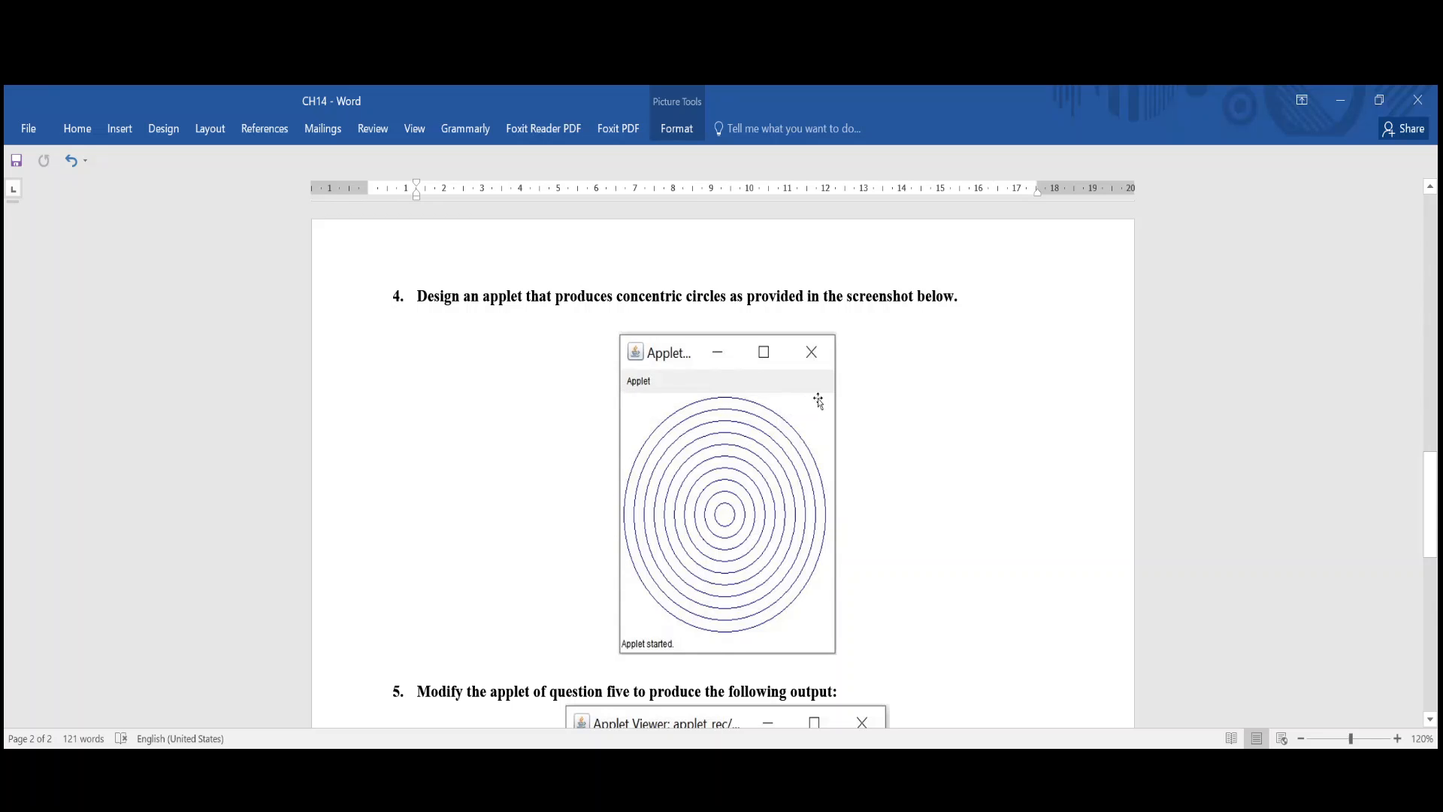
pyautogui.moveTo(709, 564)
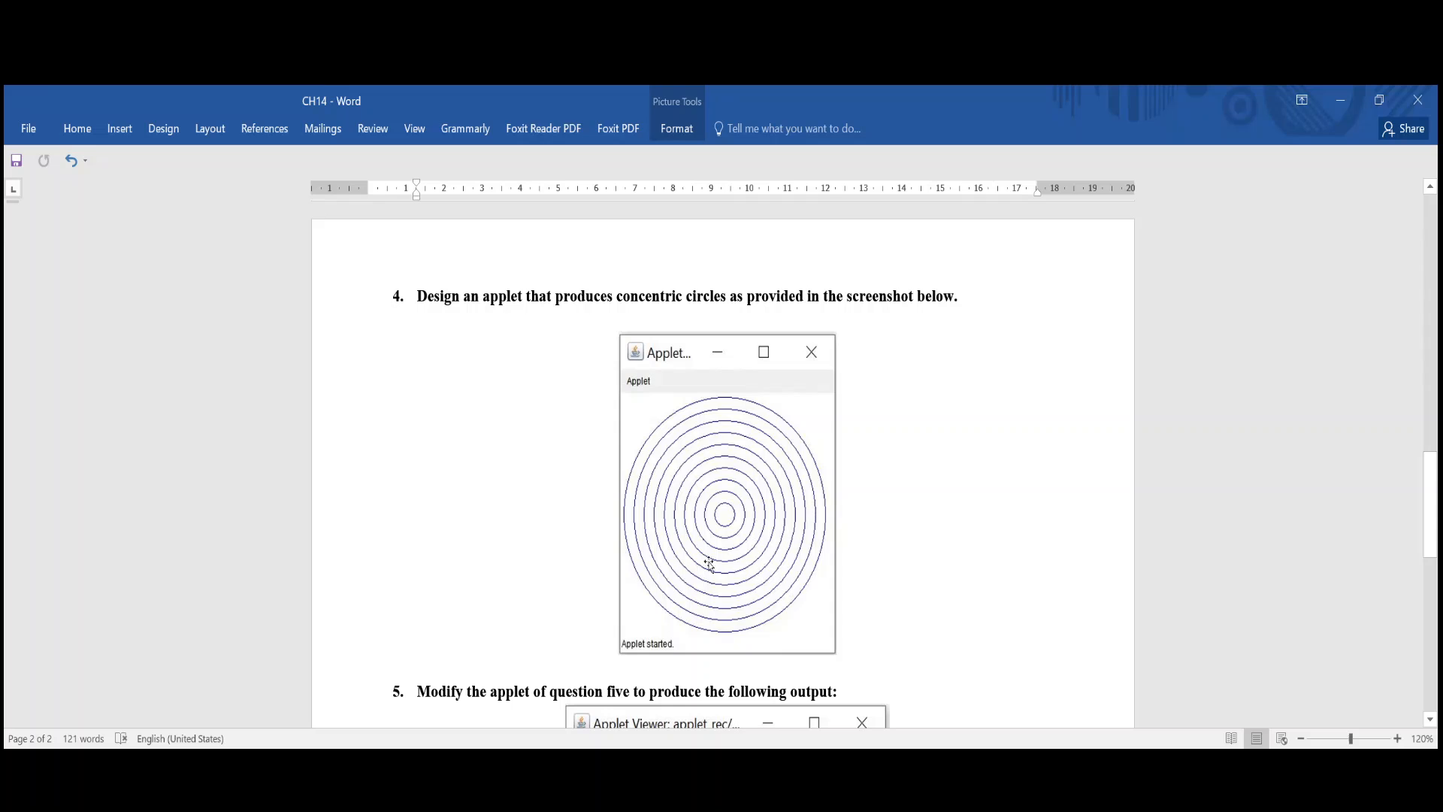
pyautogui.moveTo(819, 538)
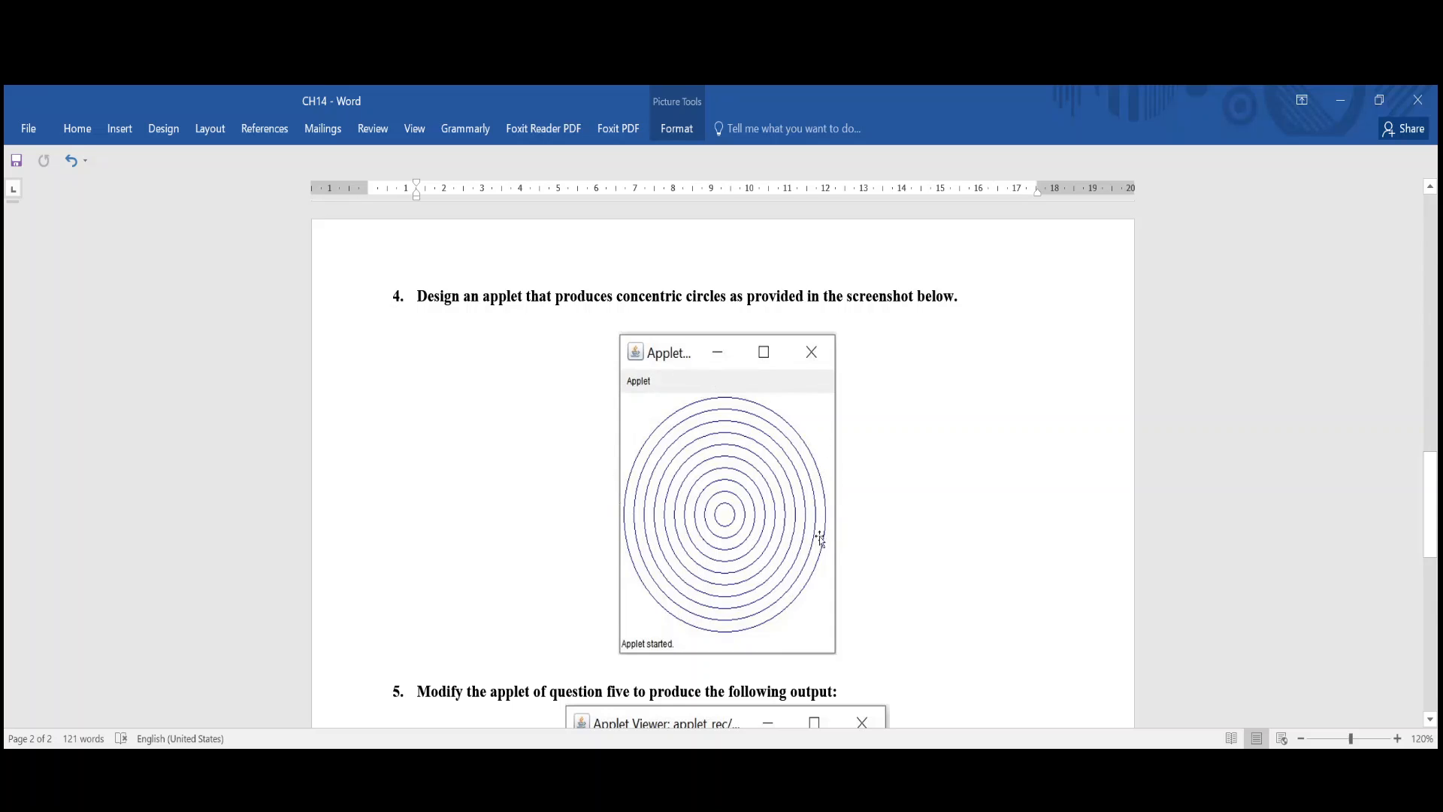
pyautogui.moveTo(590, 487)
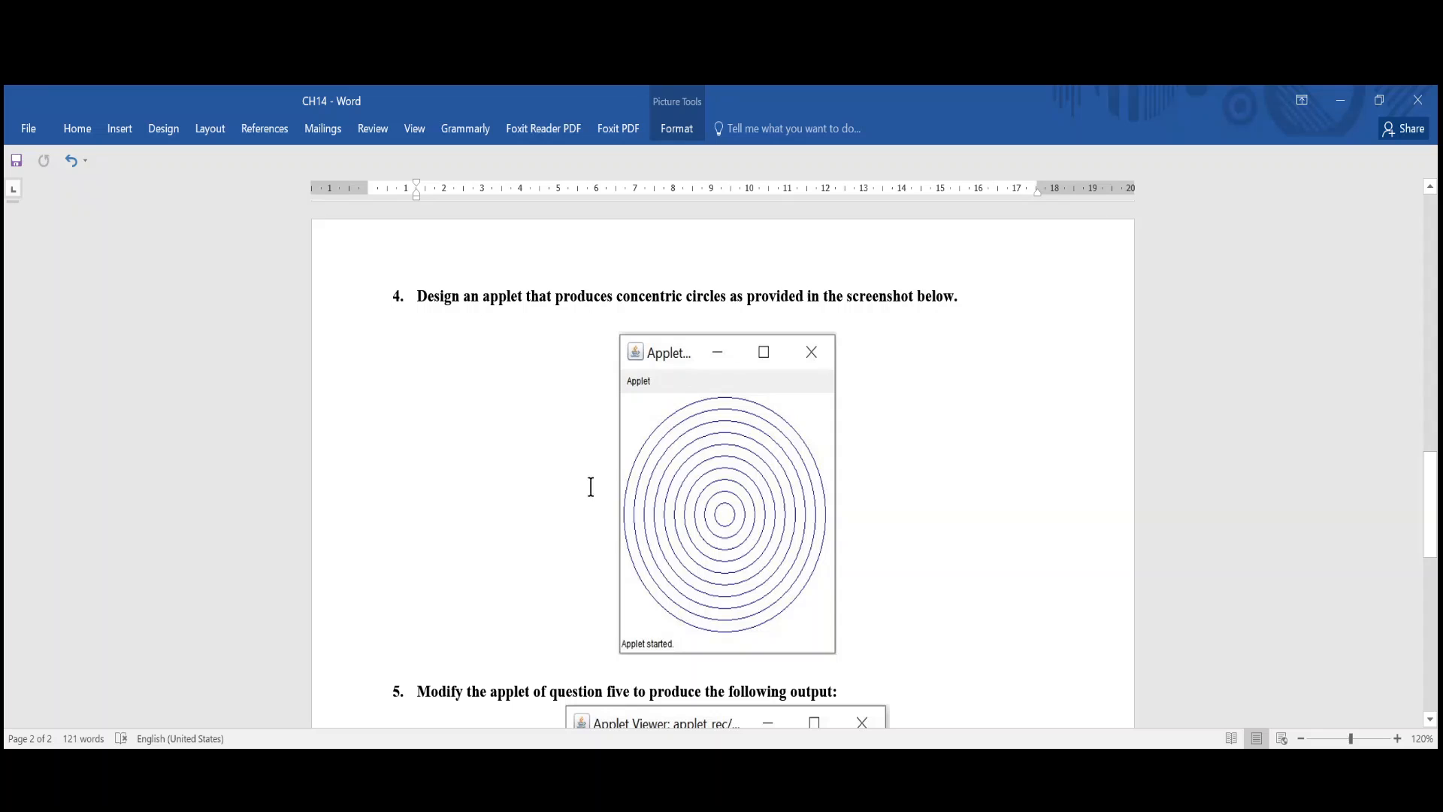
pyautogui.moveTo(766, 459)
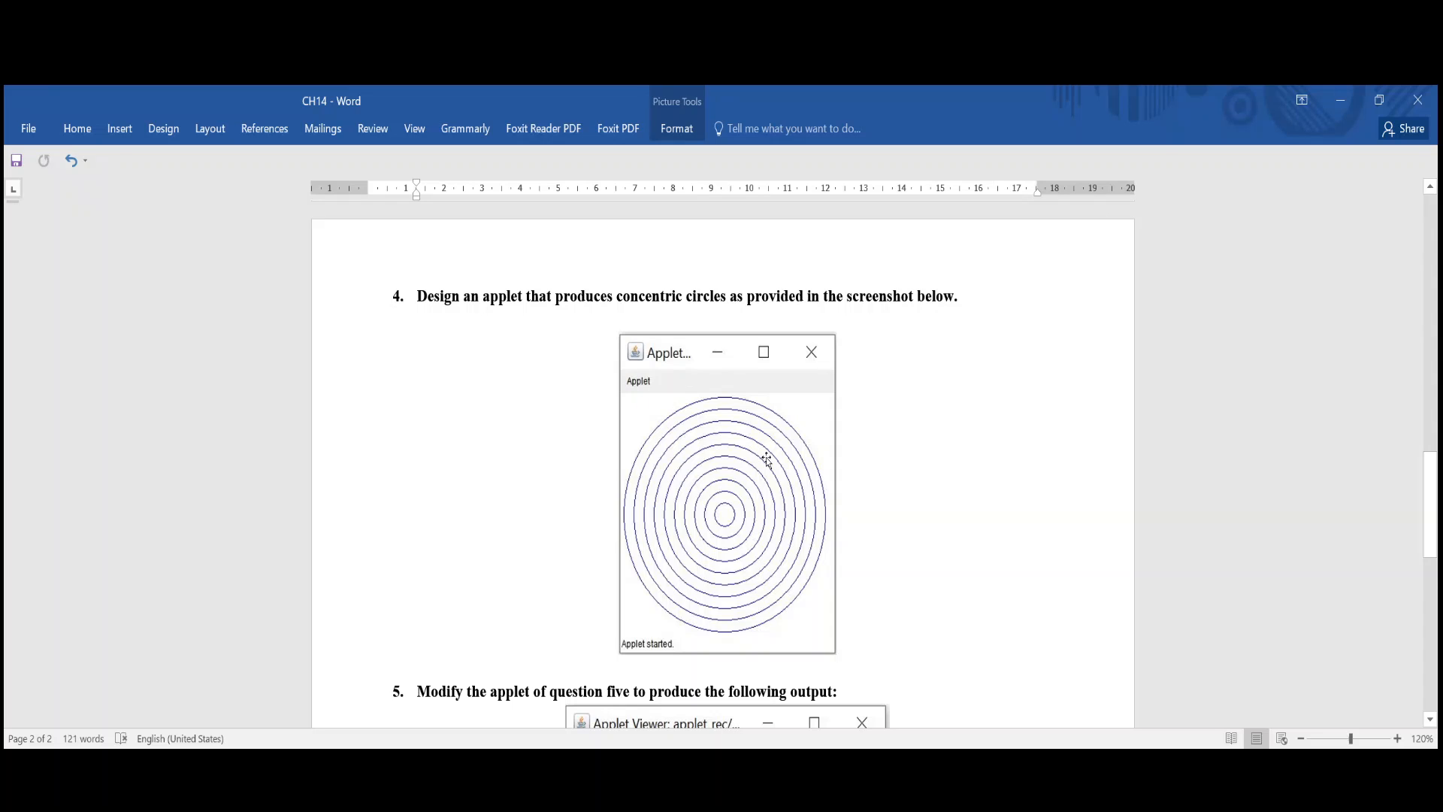
pyautogui.moveTo(663, 417)
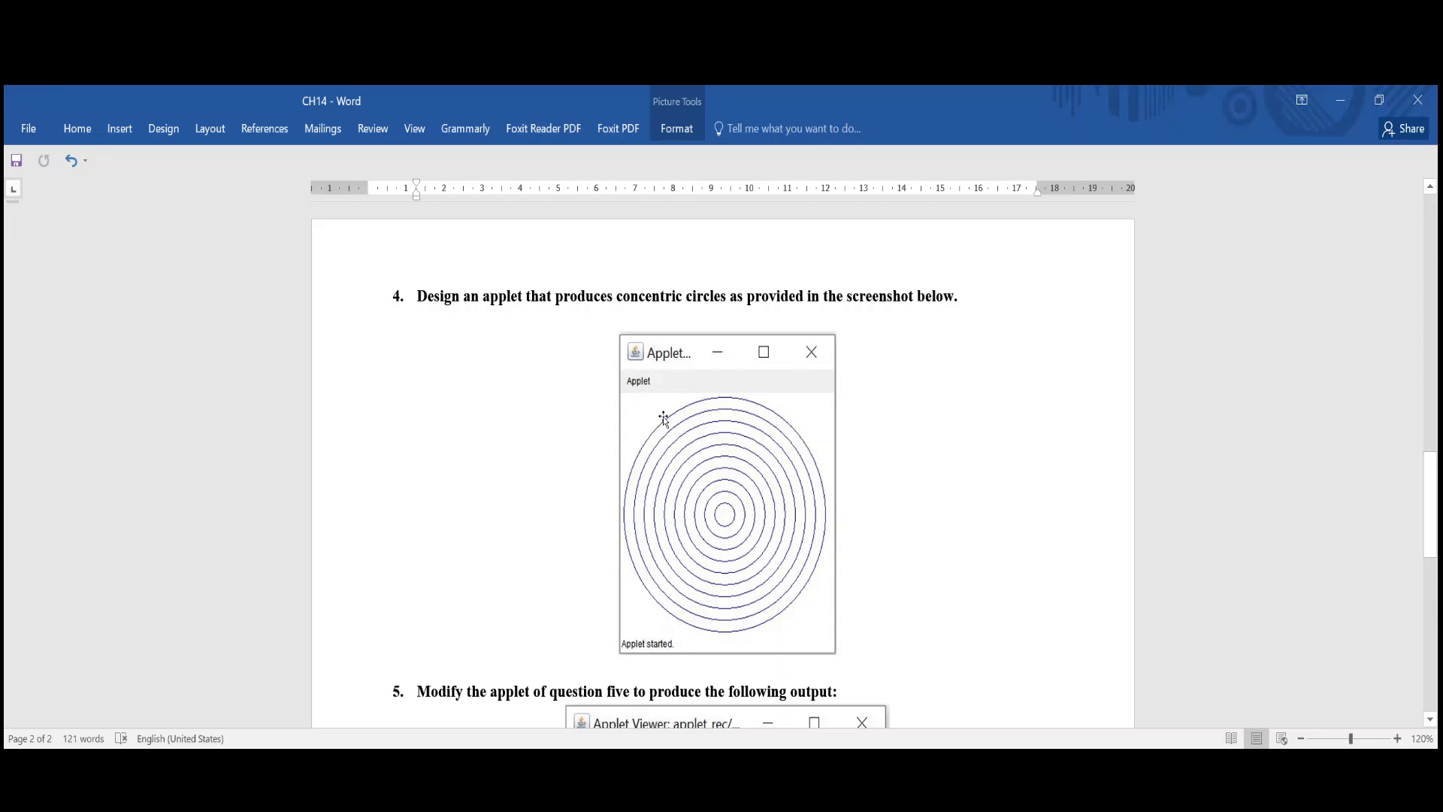
pyautogui.moveTo(697, 409)
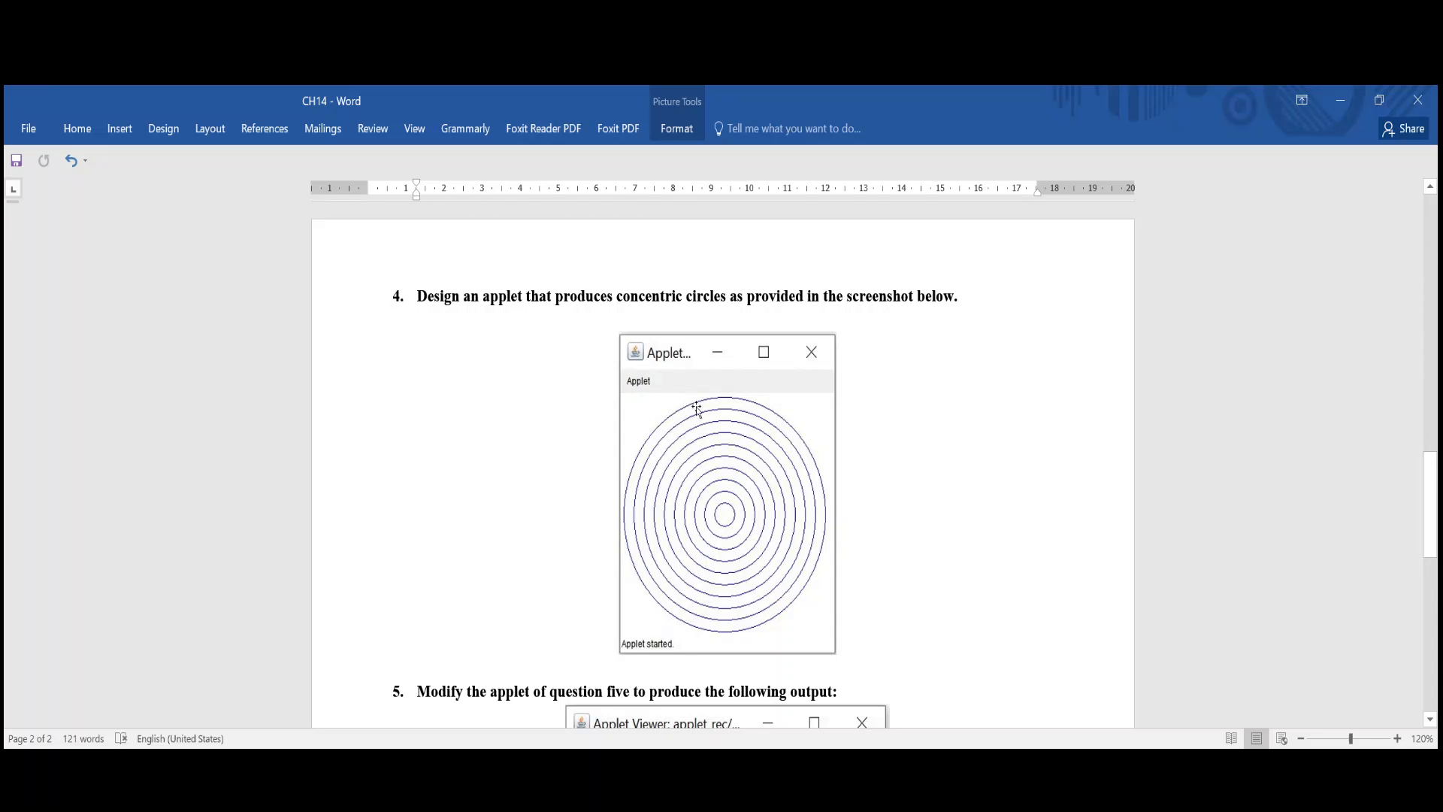
pyautogui.moveTo(653, 447)
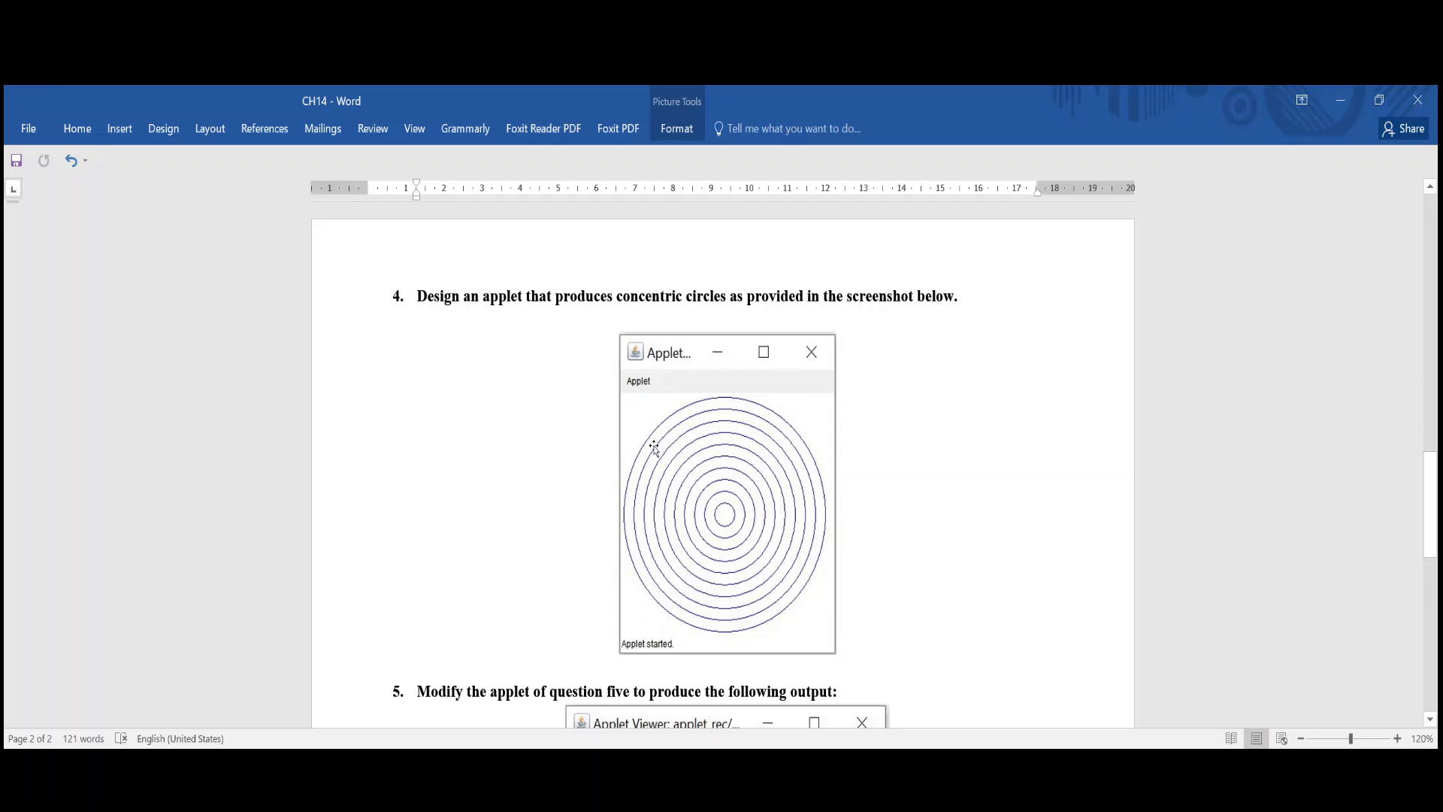
pyautogui.moveTo(758, 444)
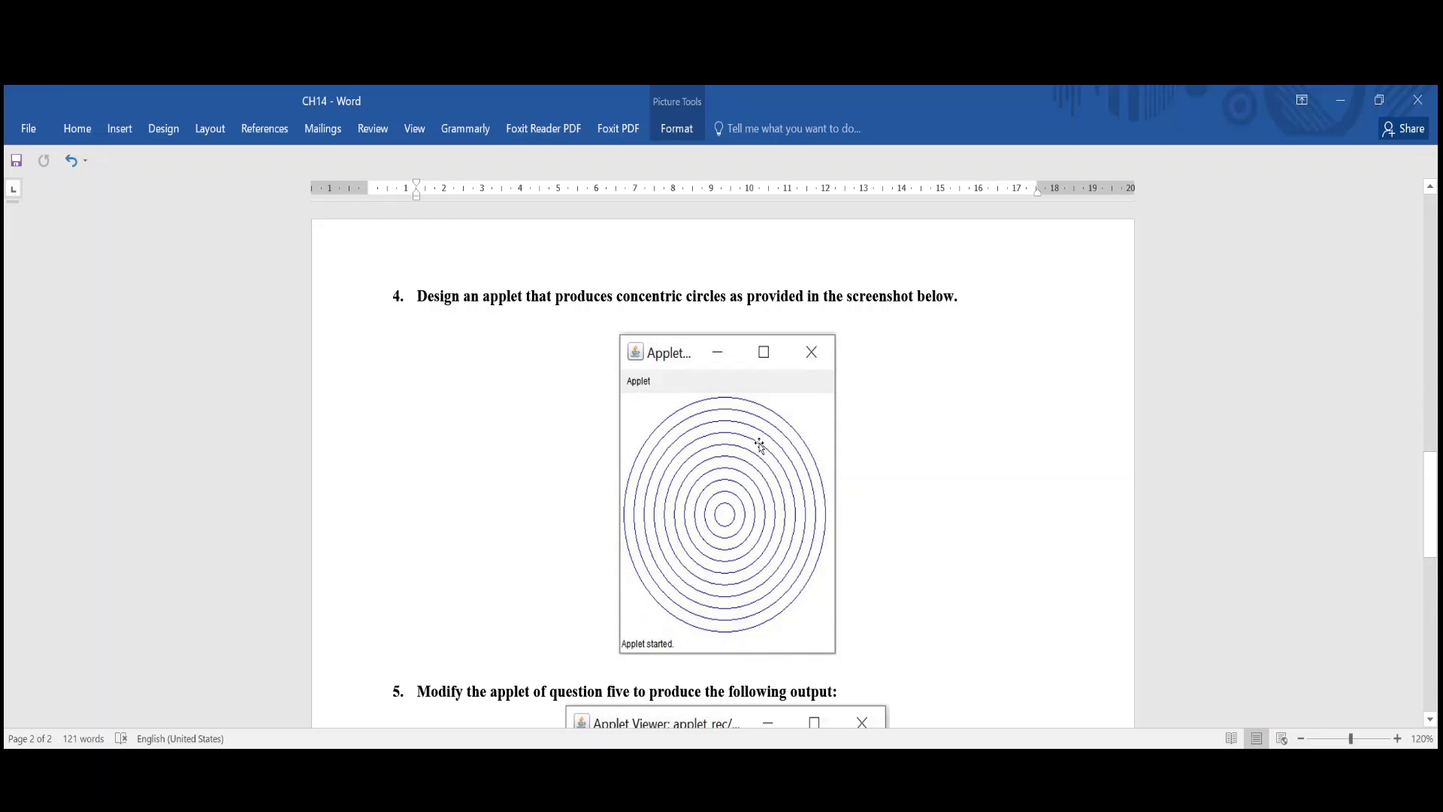
pyautogui.moveTo(698, 416)
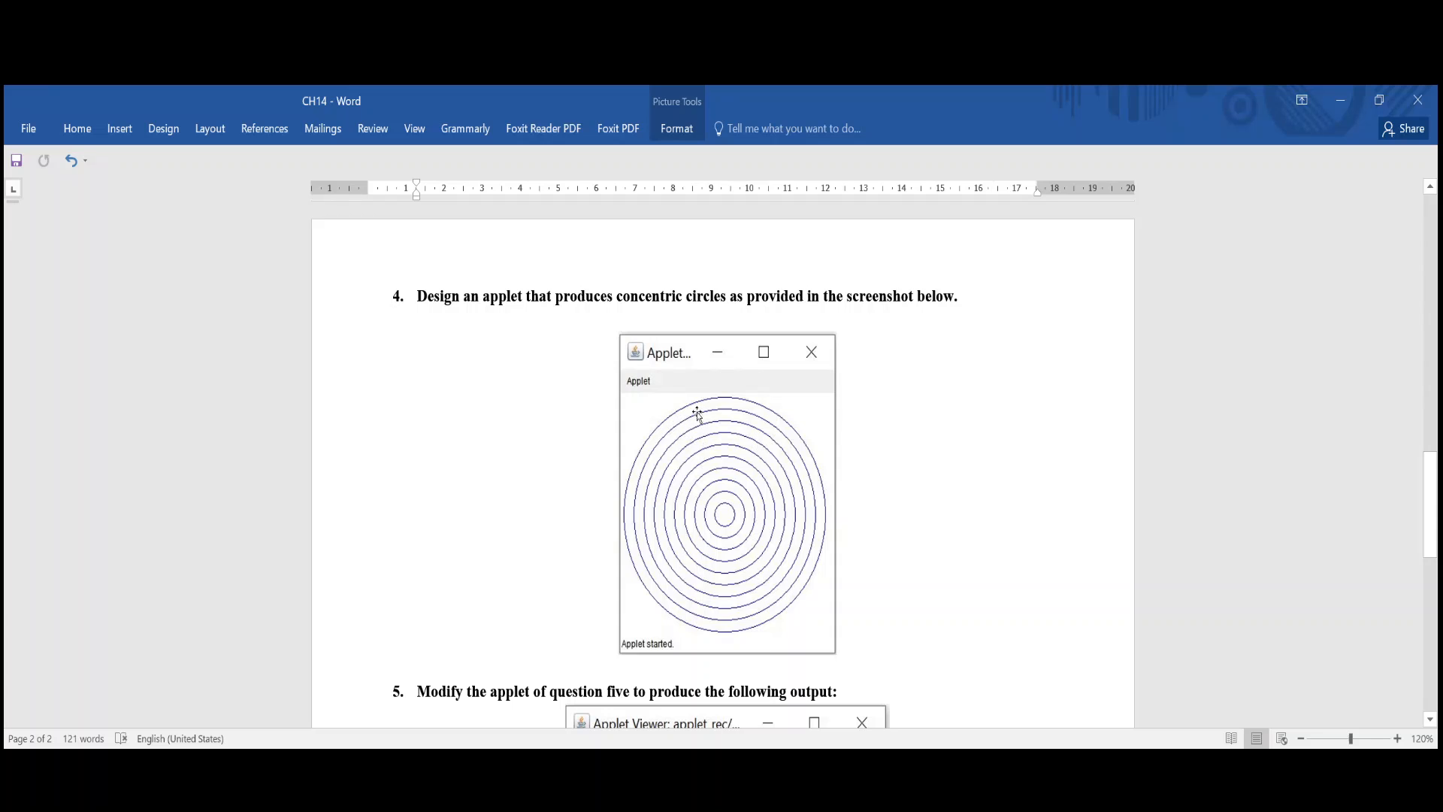
pyautogui.moveTo(750, 406)
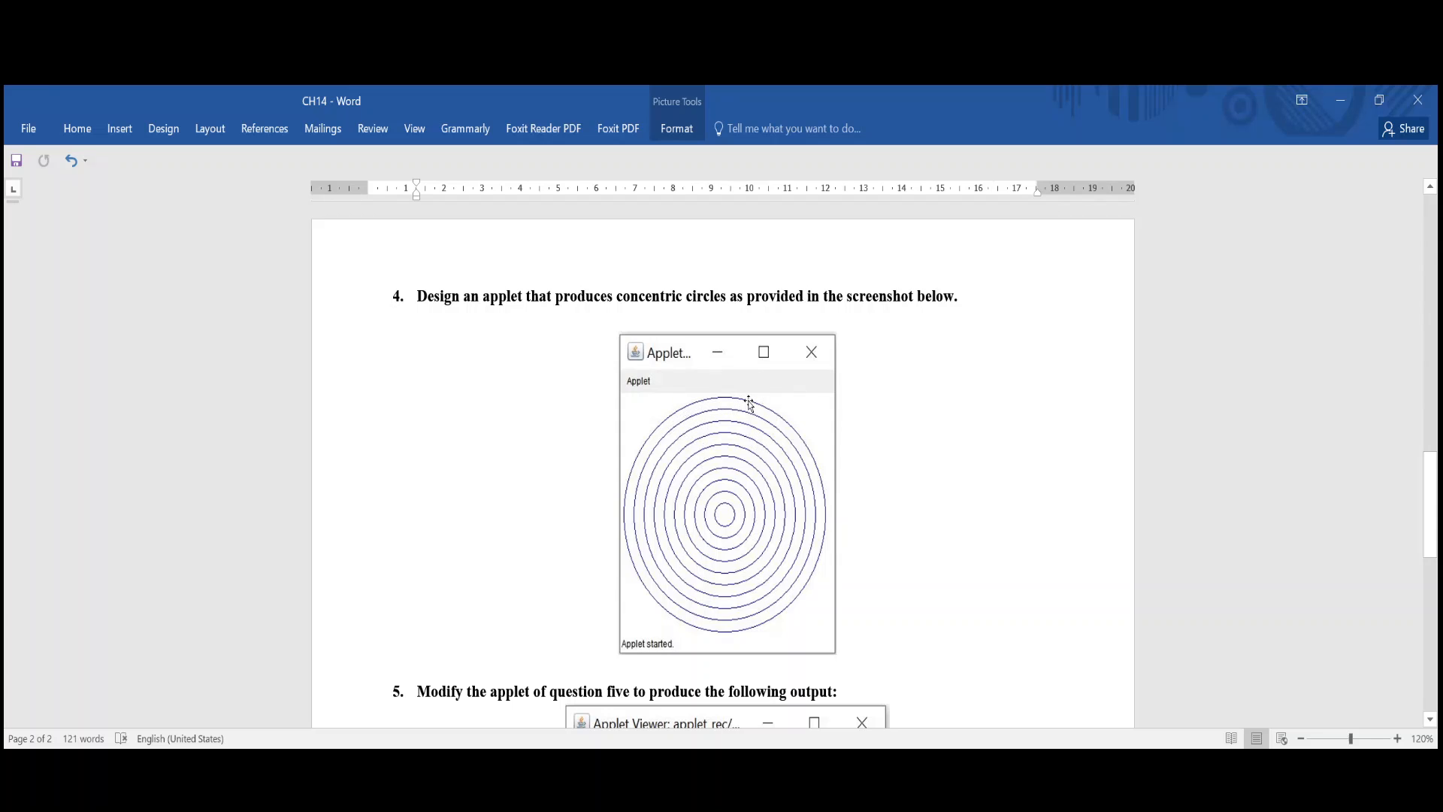
pyautogui.moveTo(772, 405)
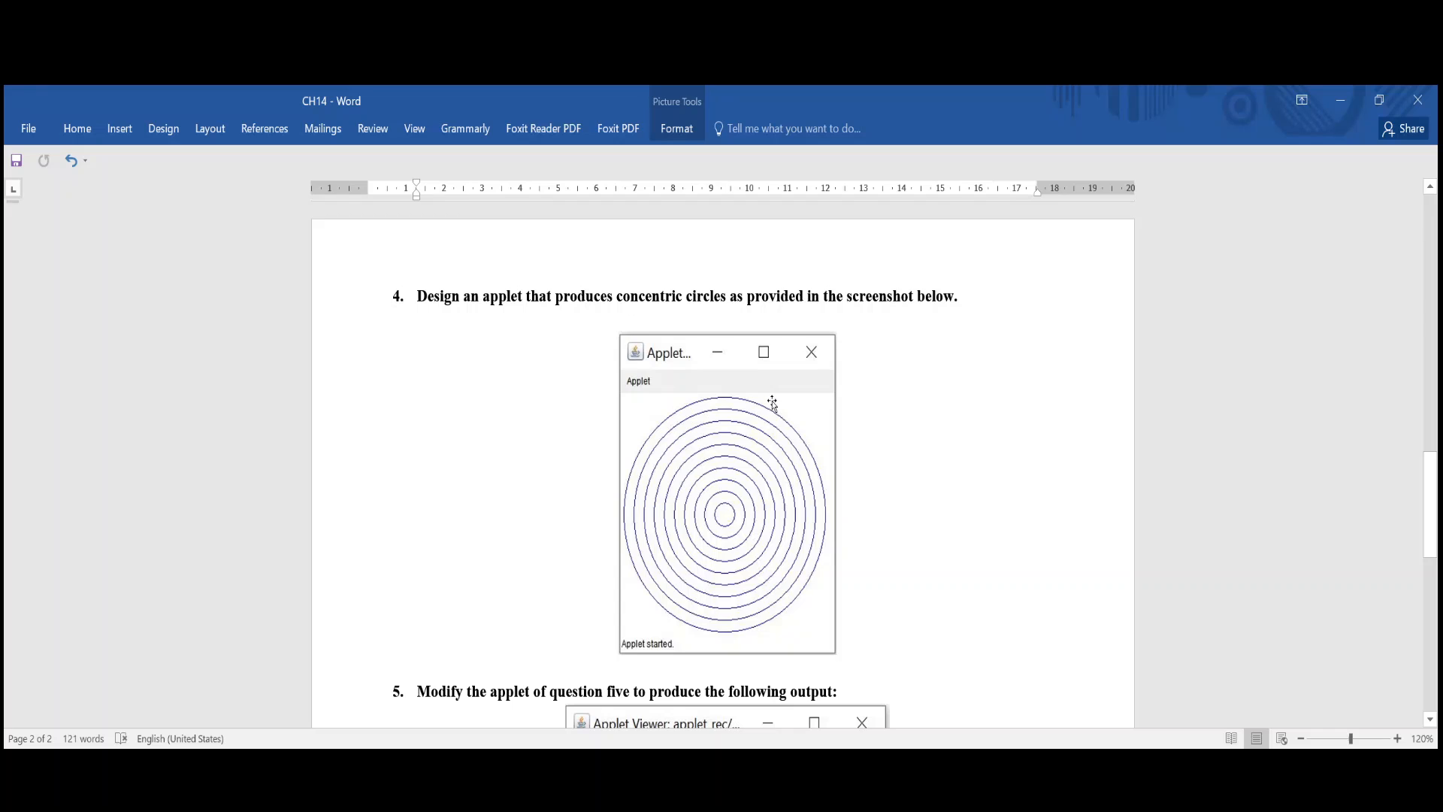
pyautogui.moveTo(660, 401)
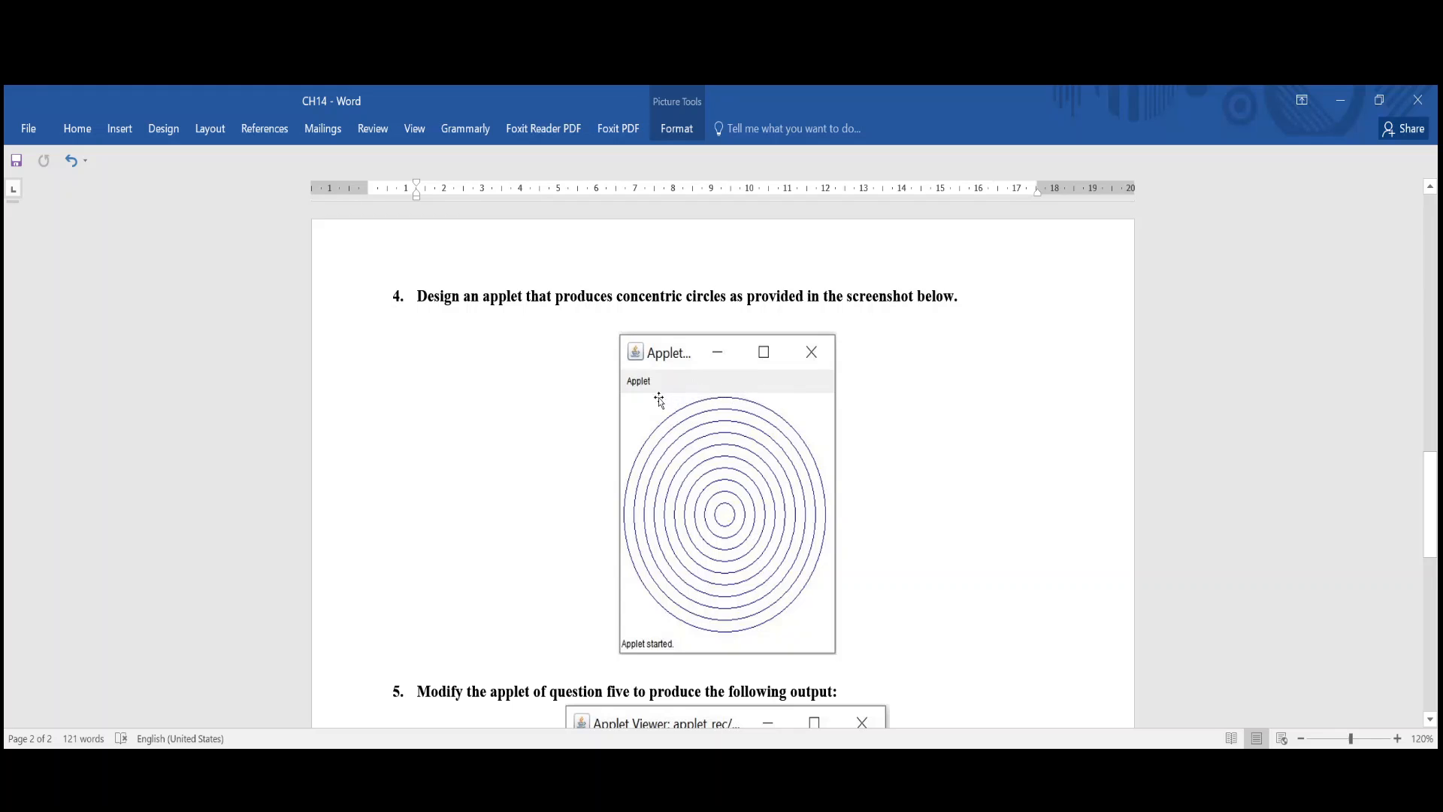
pyautogui.moveTo(665, 601)
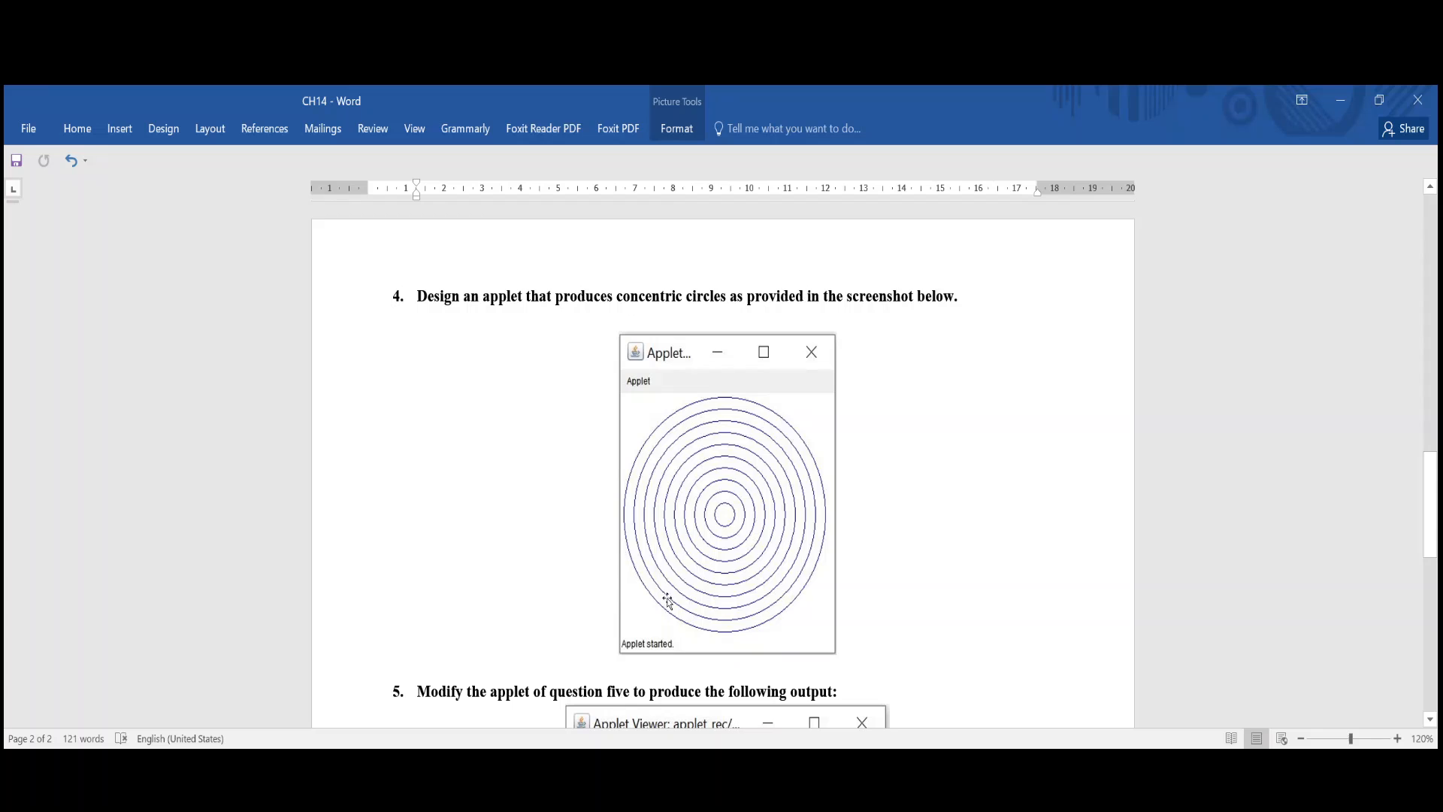
pyautogui.moveTo(599, 517)
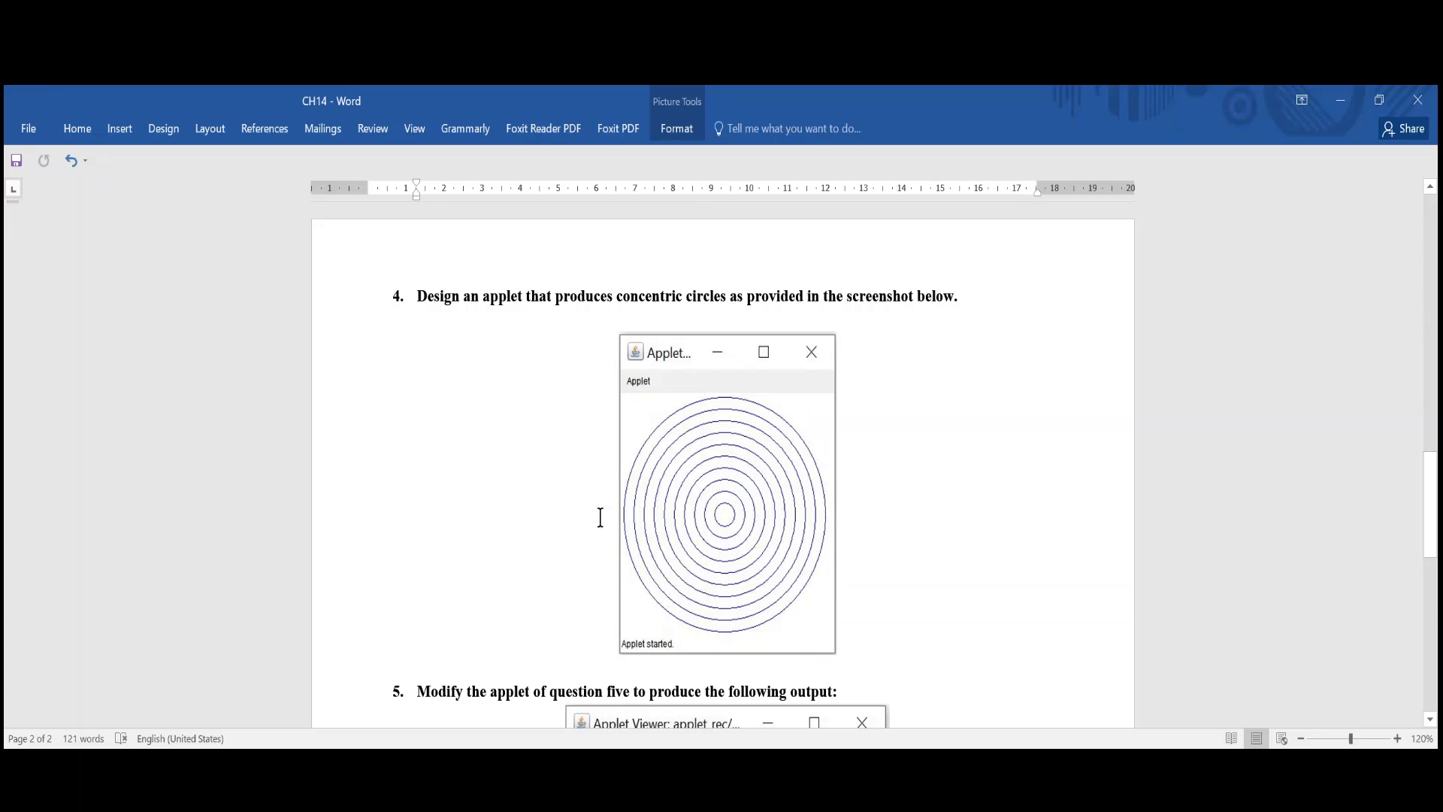
pyautogui.moveTo(852, 406)
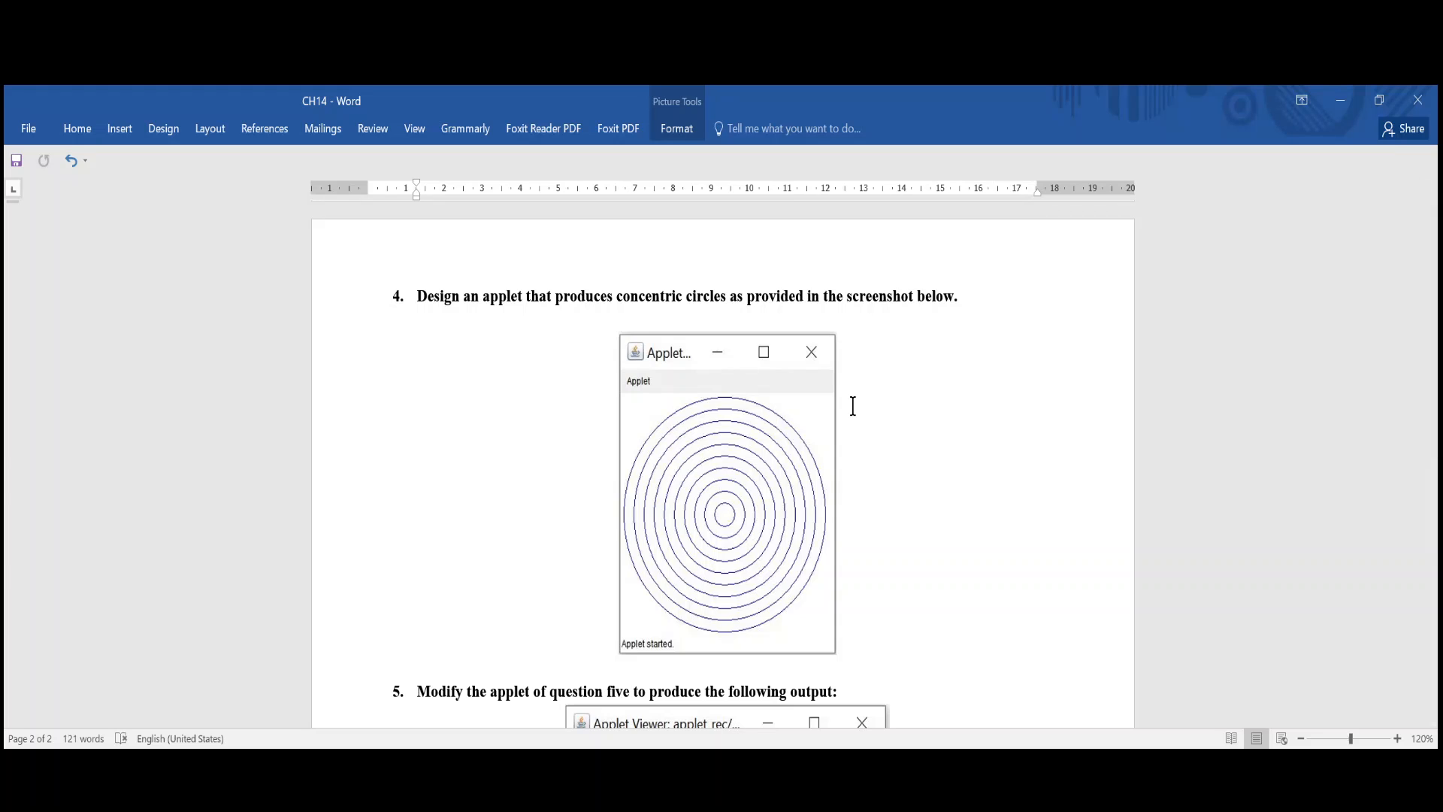
pyautogui.moveTo(803, 529)
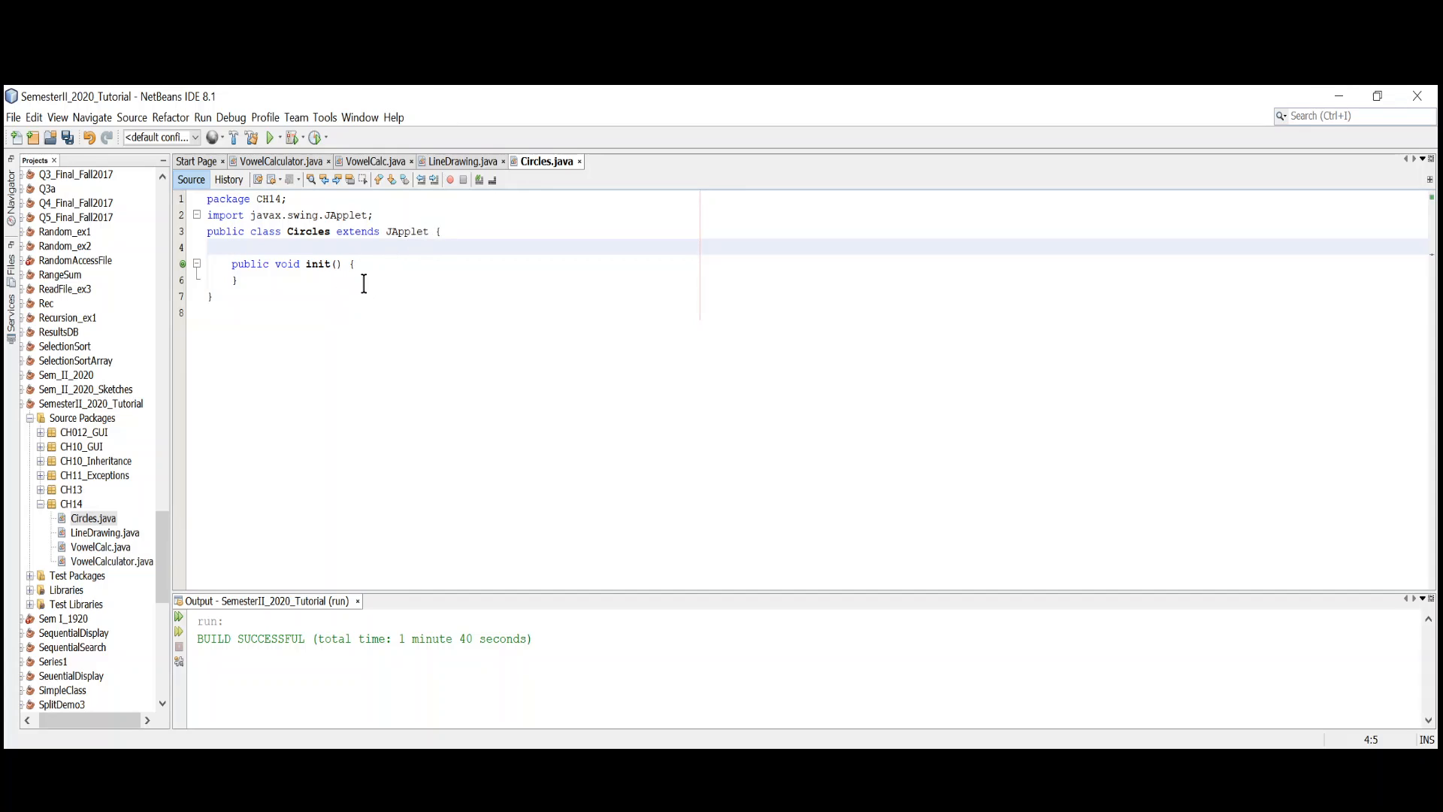
# - Add a blank line inside init() in Circles.java and place the cursor in the method body
pyautogui.press('enter')
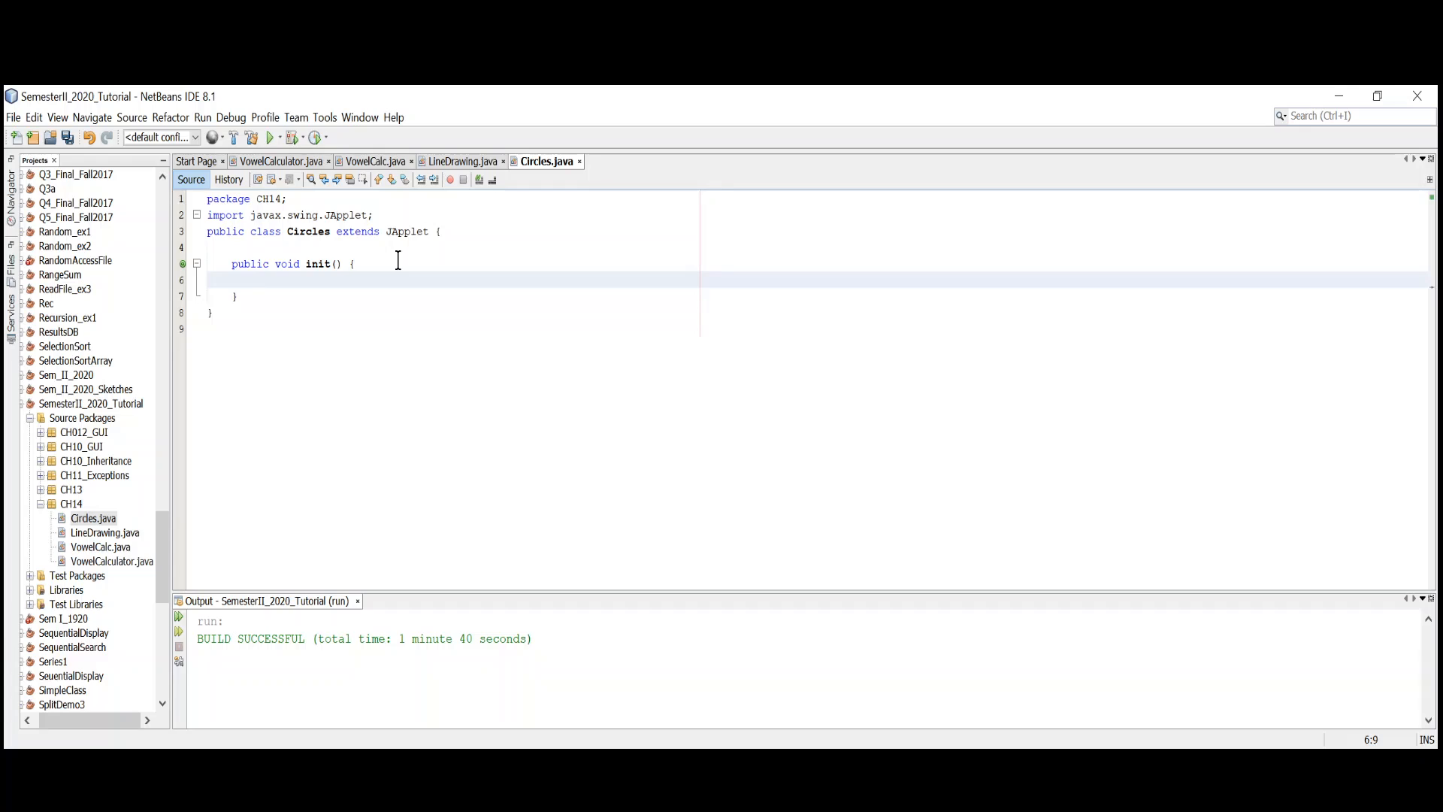
pyautogui.click(257, 280)
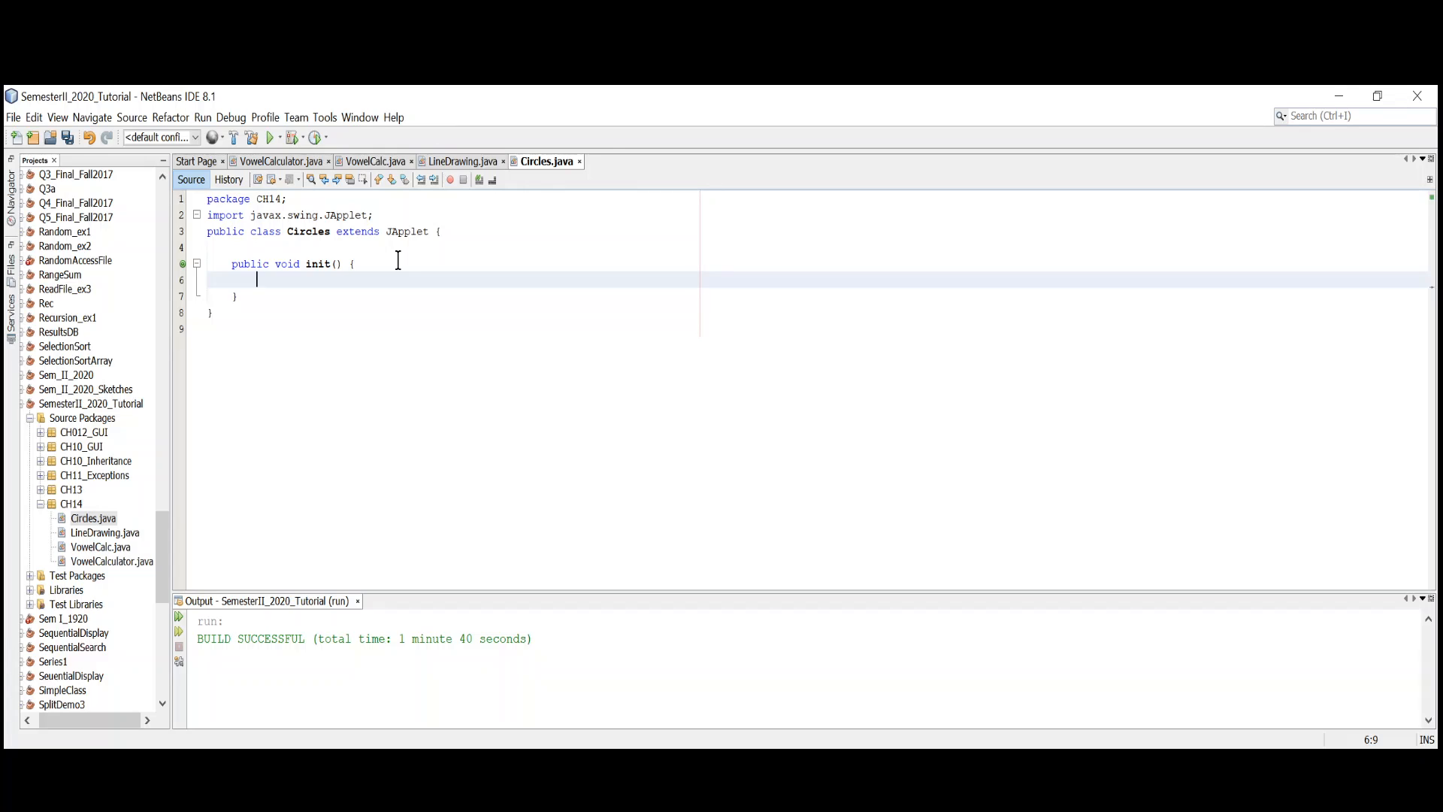
pyautogui.moveTo(328, 292)
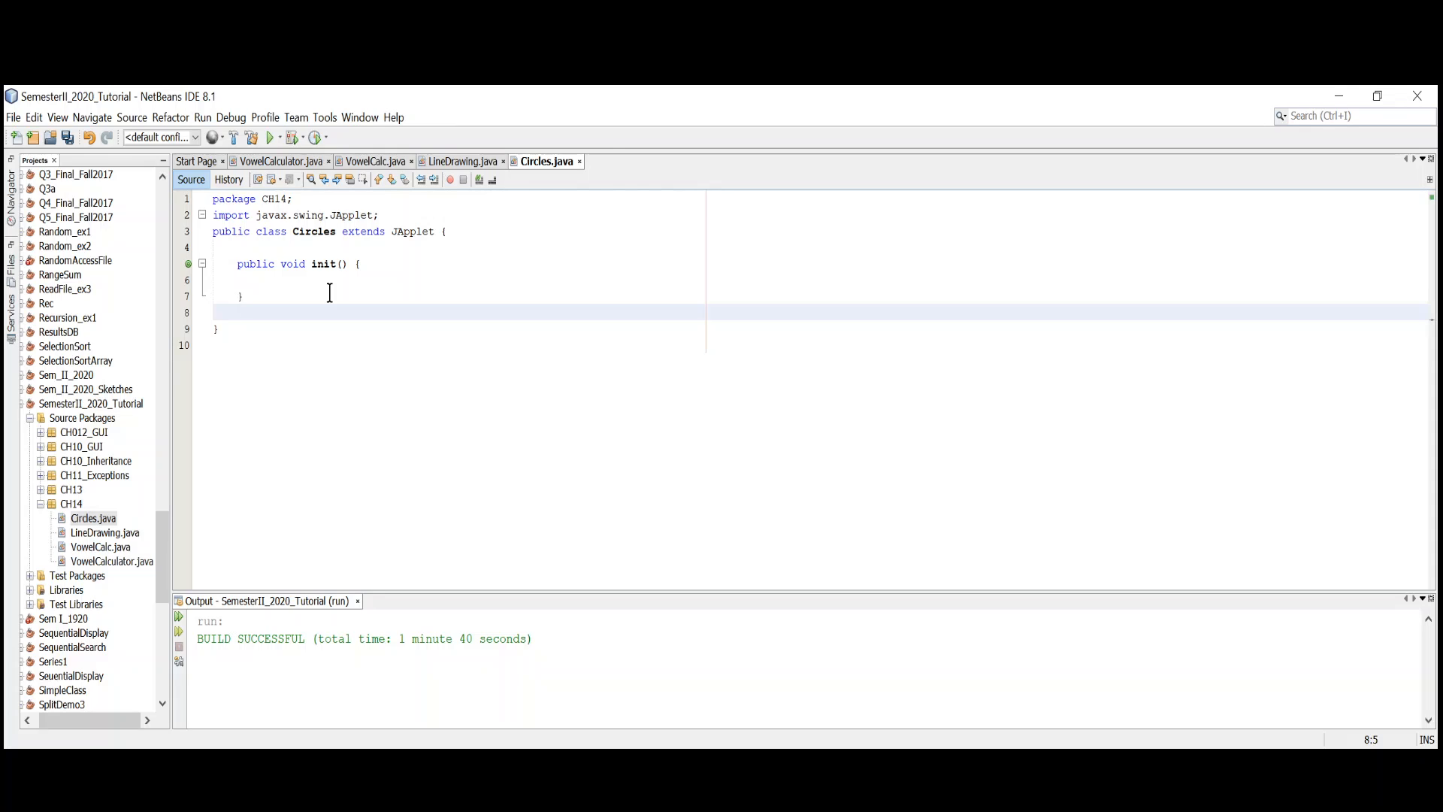
# - Write an empty public void paint(Graphics g) method below init() and import java.awt.*
pyautogui.click(238, 311)
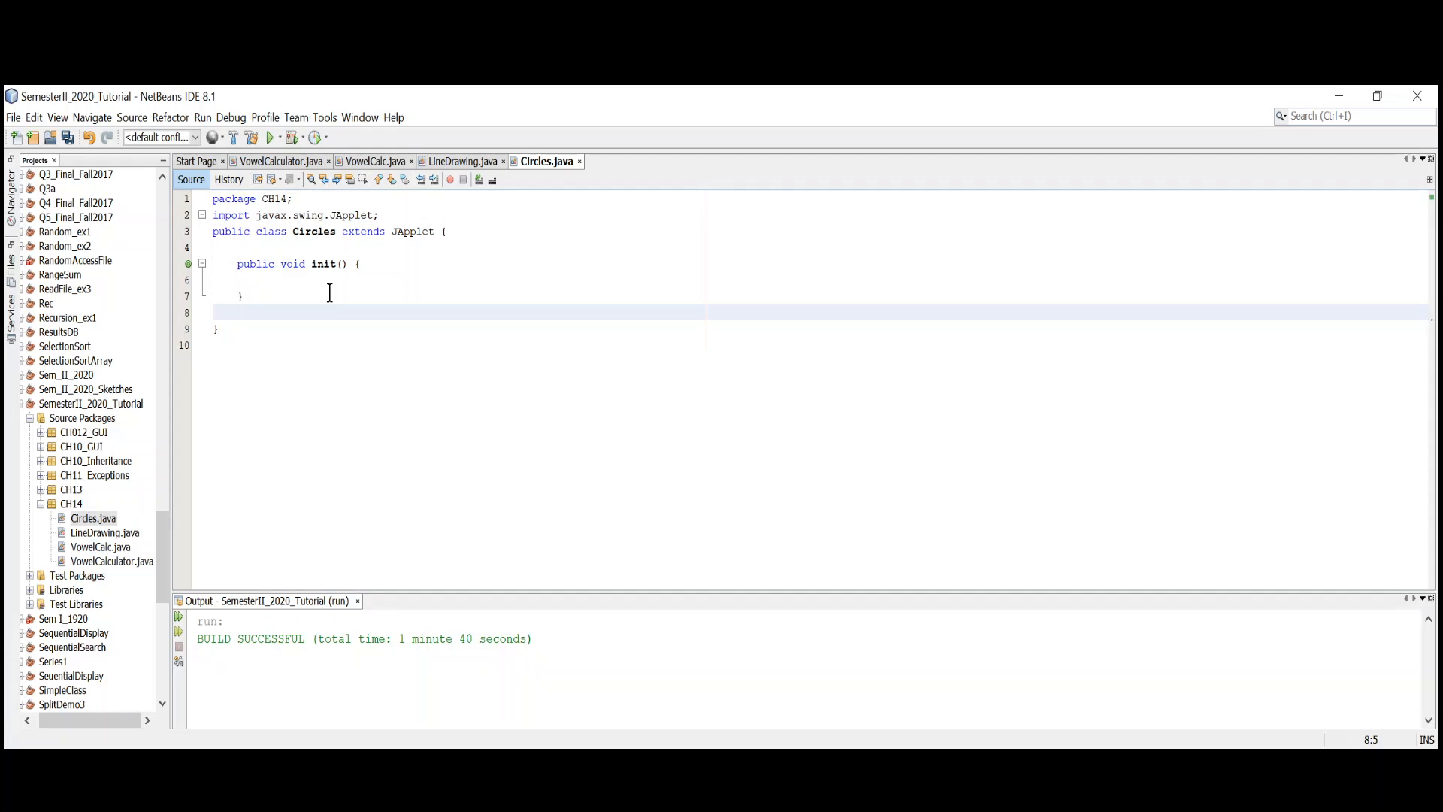
pyautogui.write('publ')
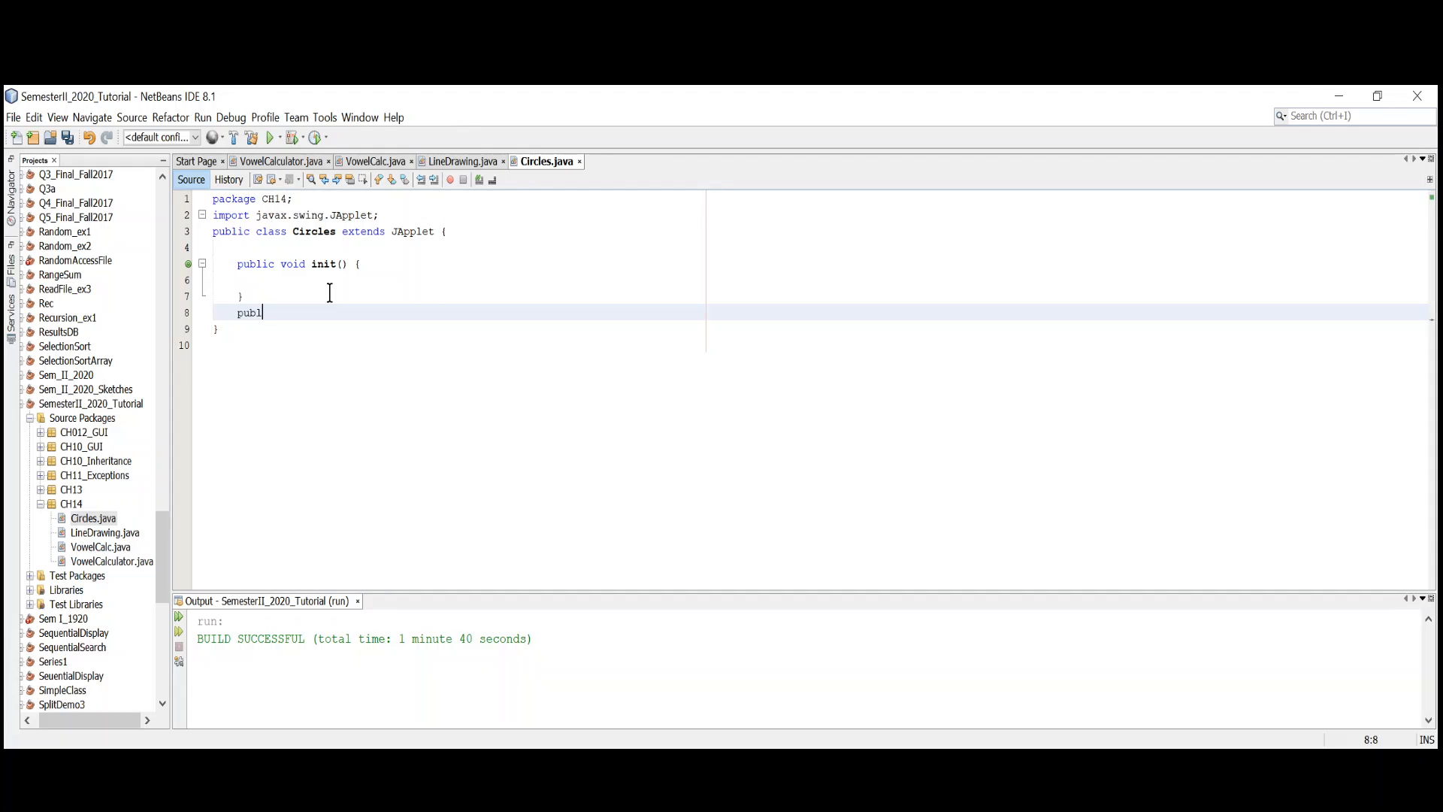
pyautogui.write('ic')
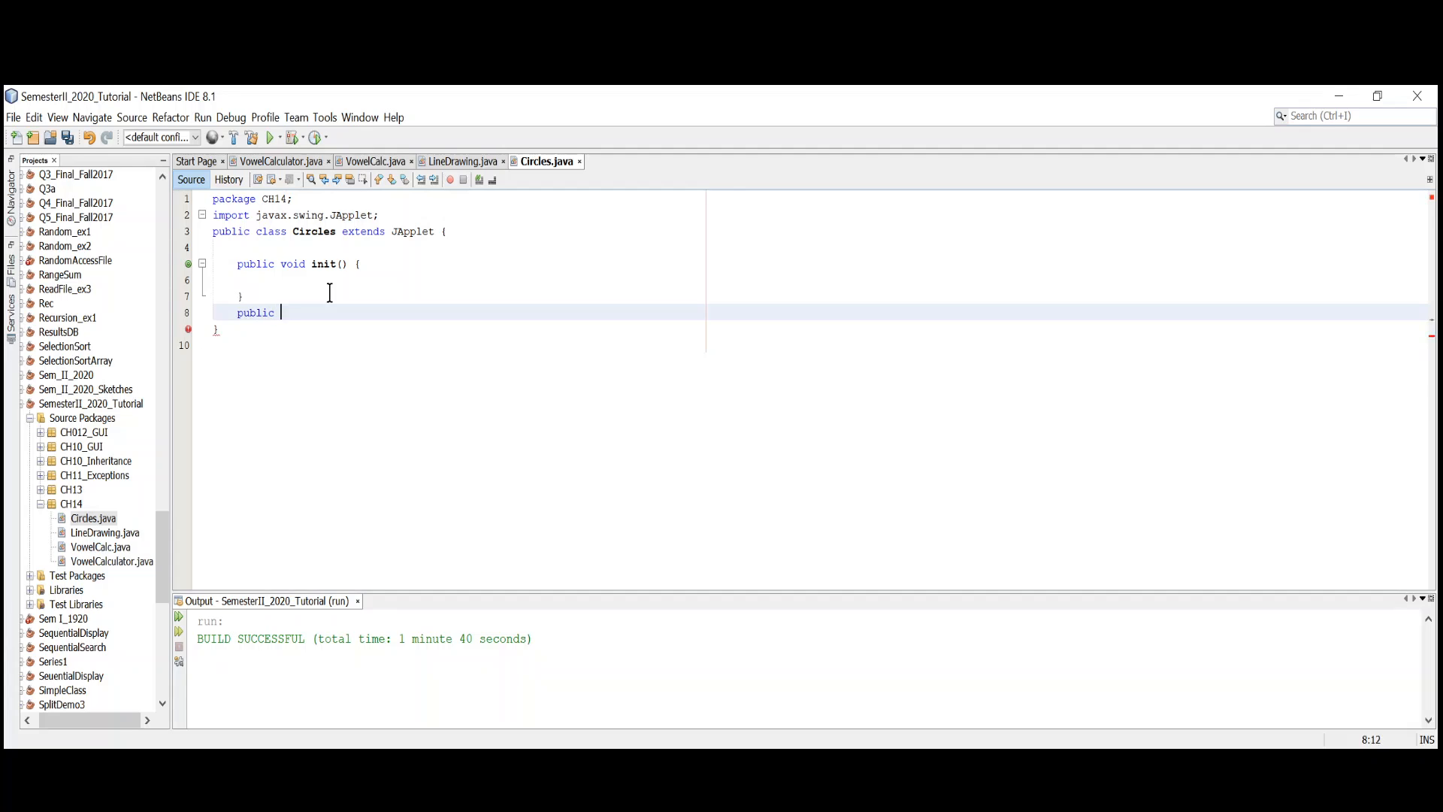
pyautogui.write('void p')
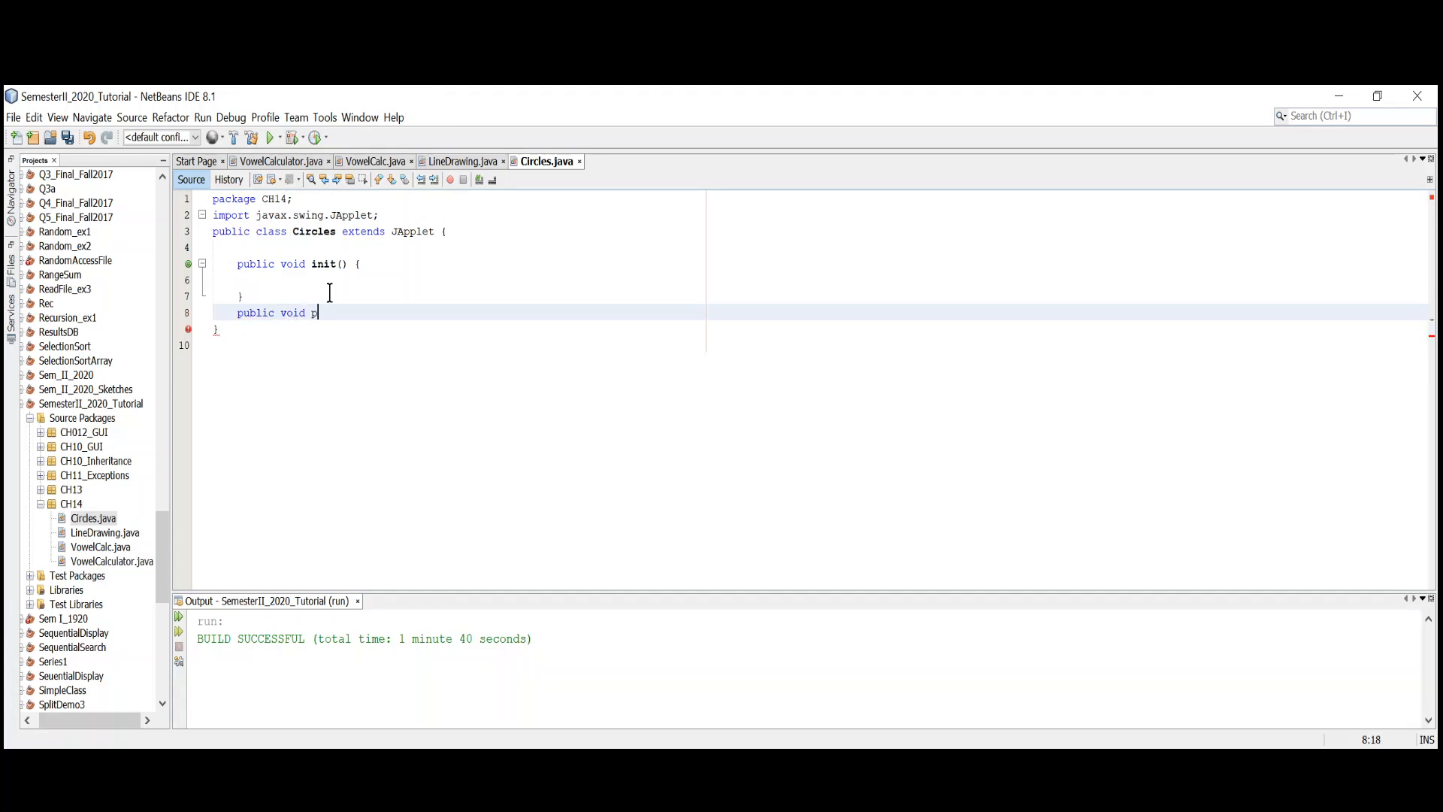
pyautogui.write('i')
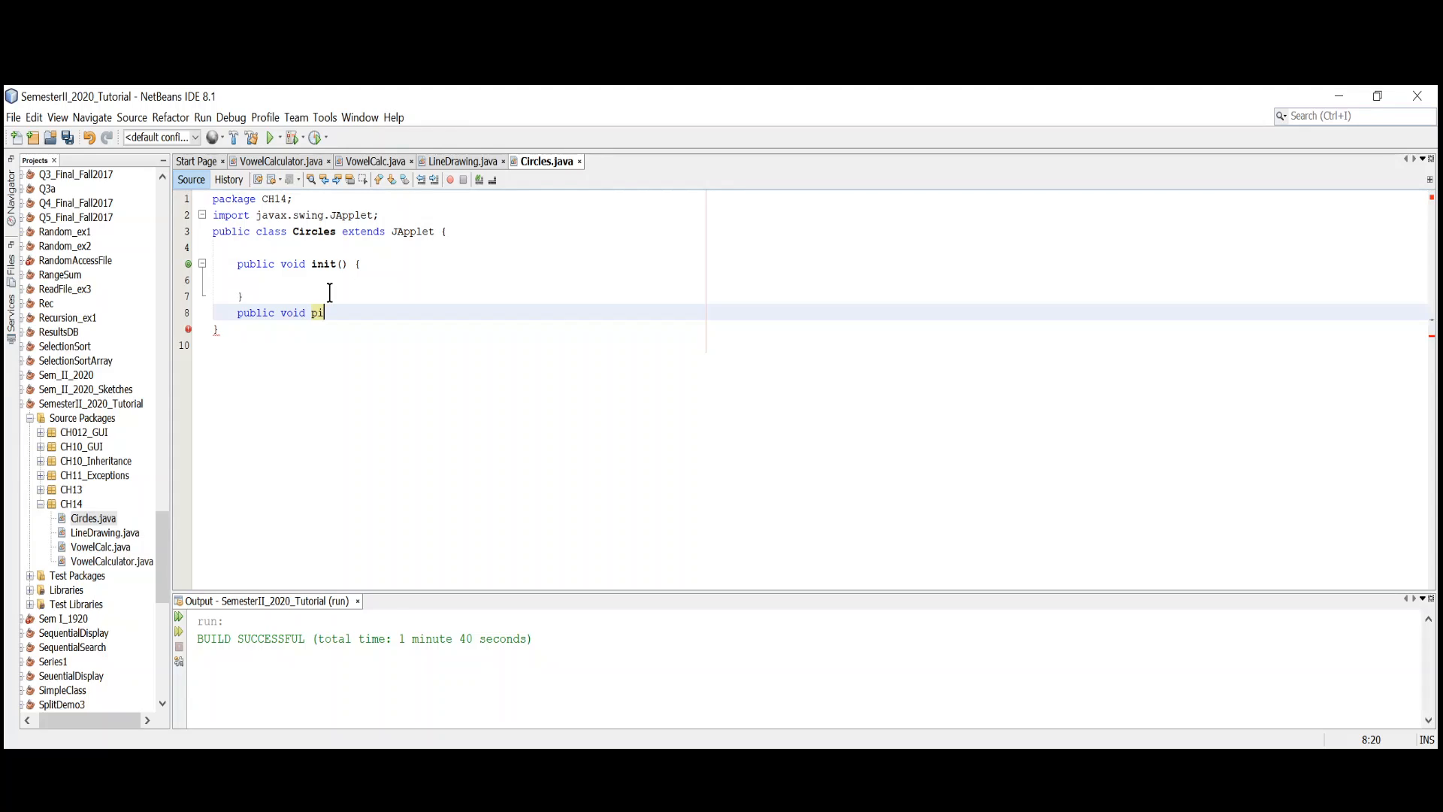
pyautogui.write('aint(){')
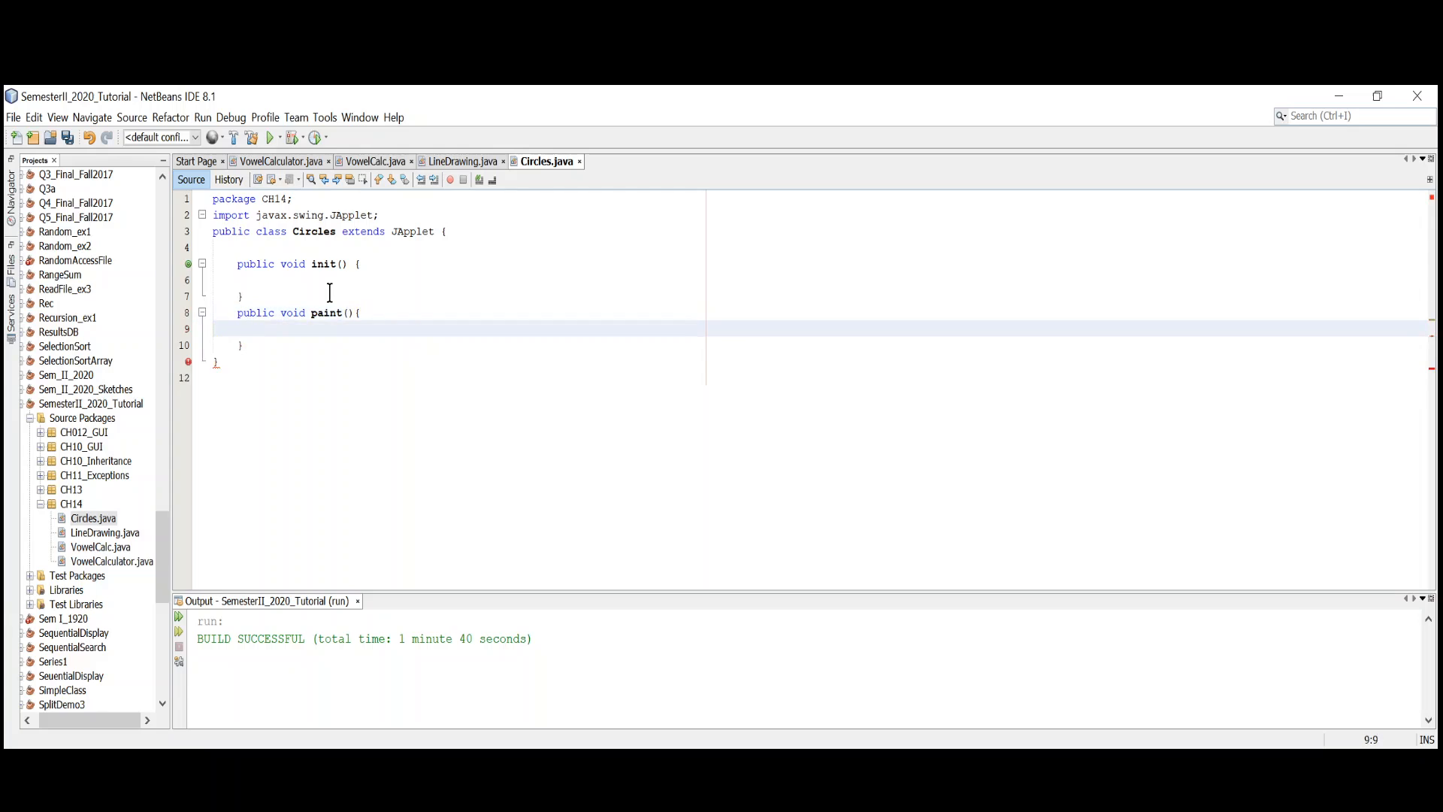
pyautogui.click(312, 312)
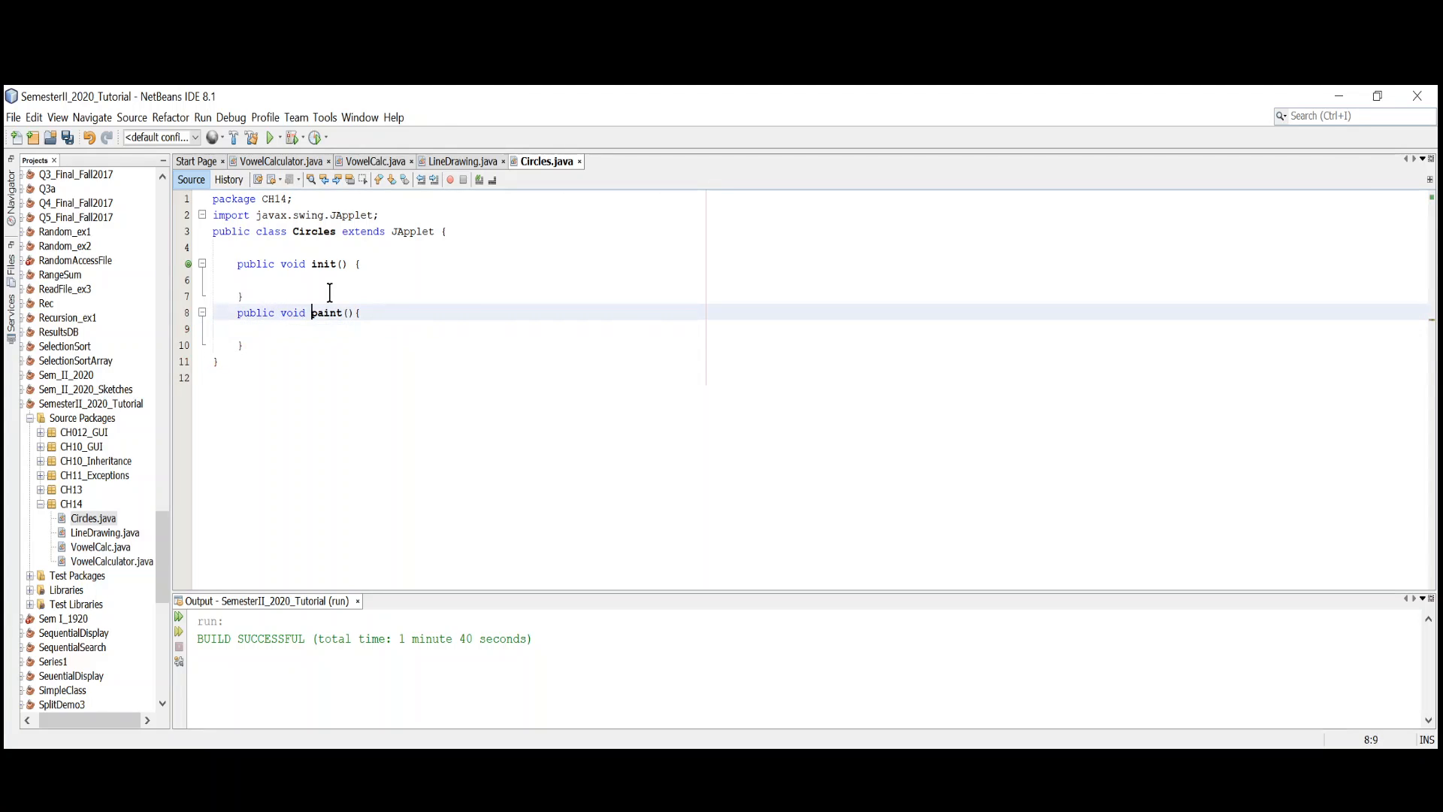
pyautogui.write('Graphics')
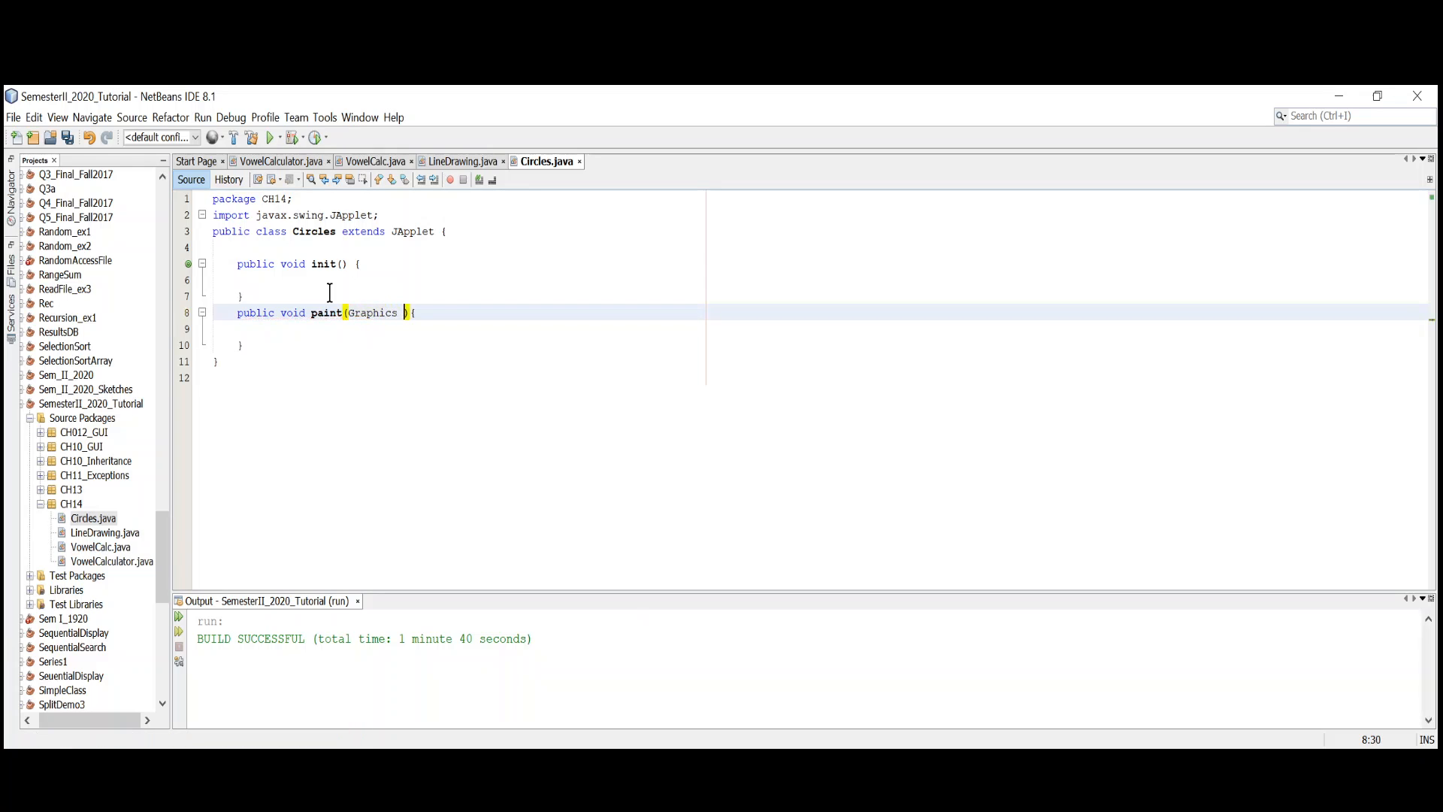
pyautogui.write('g')
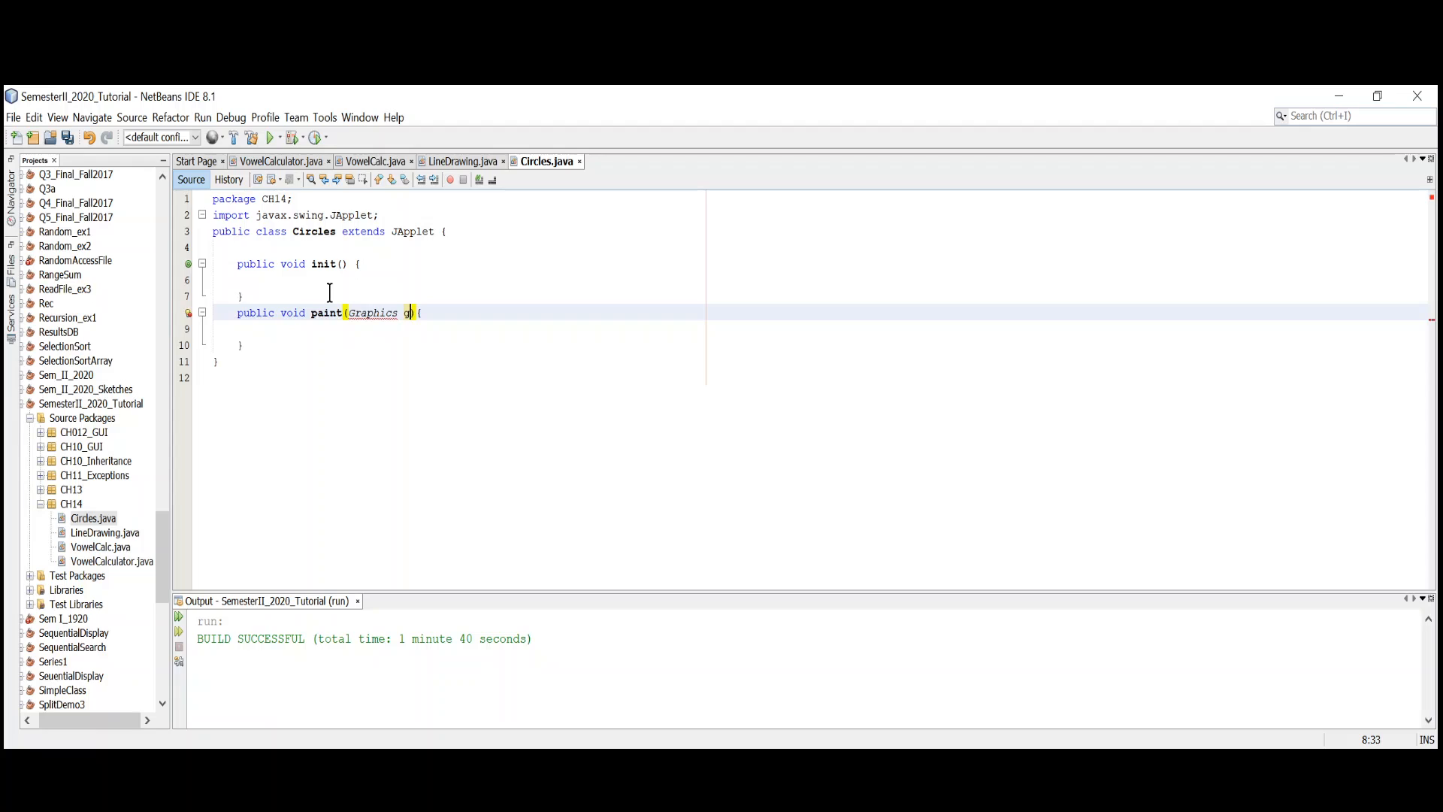
pyautogui.click(188, 313)
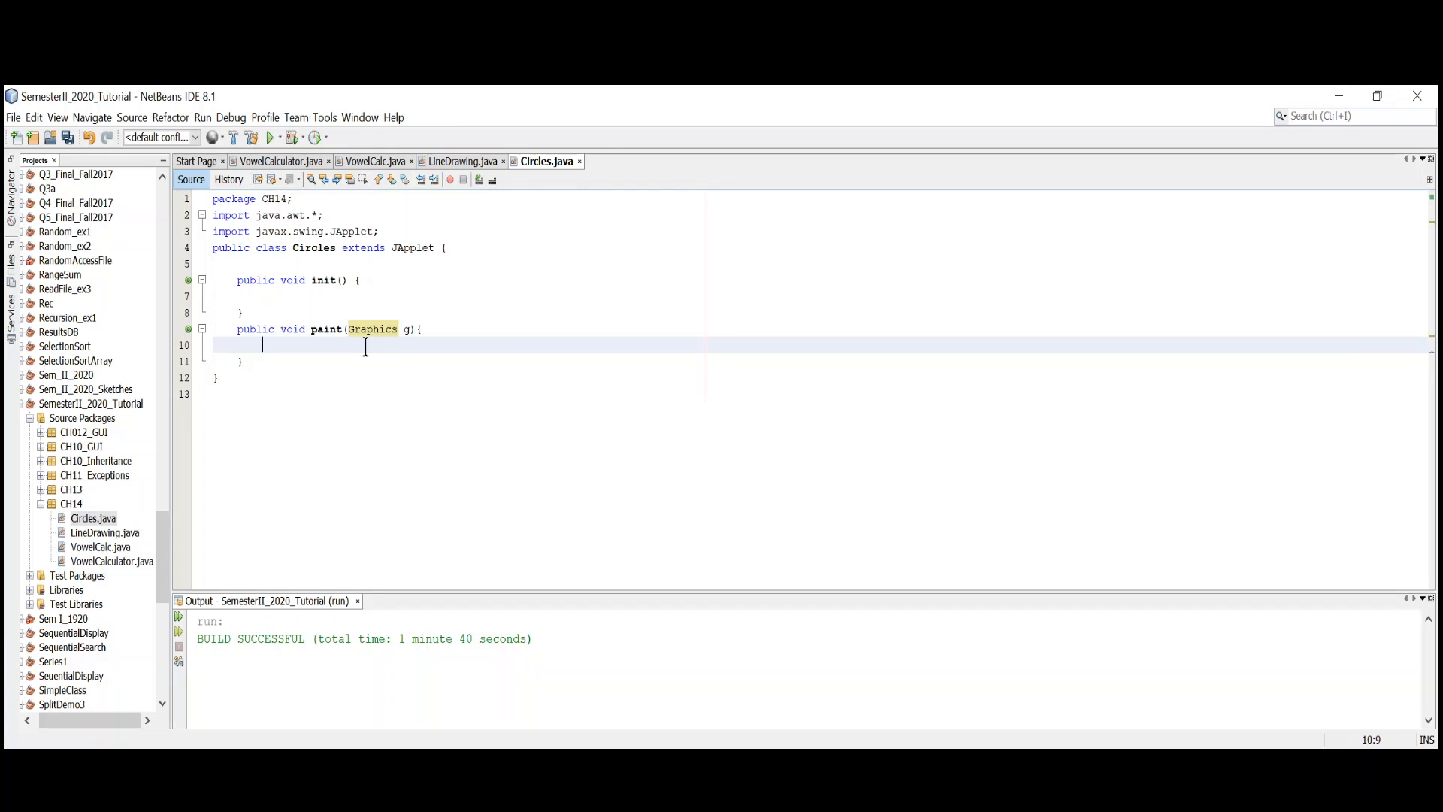
# - Make paint() call drawCircles(g, 10, 5, 300) and open space below it for a new method
pyautogui.write('draw')
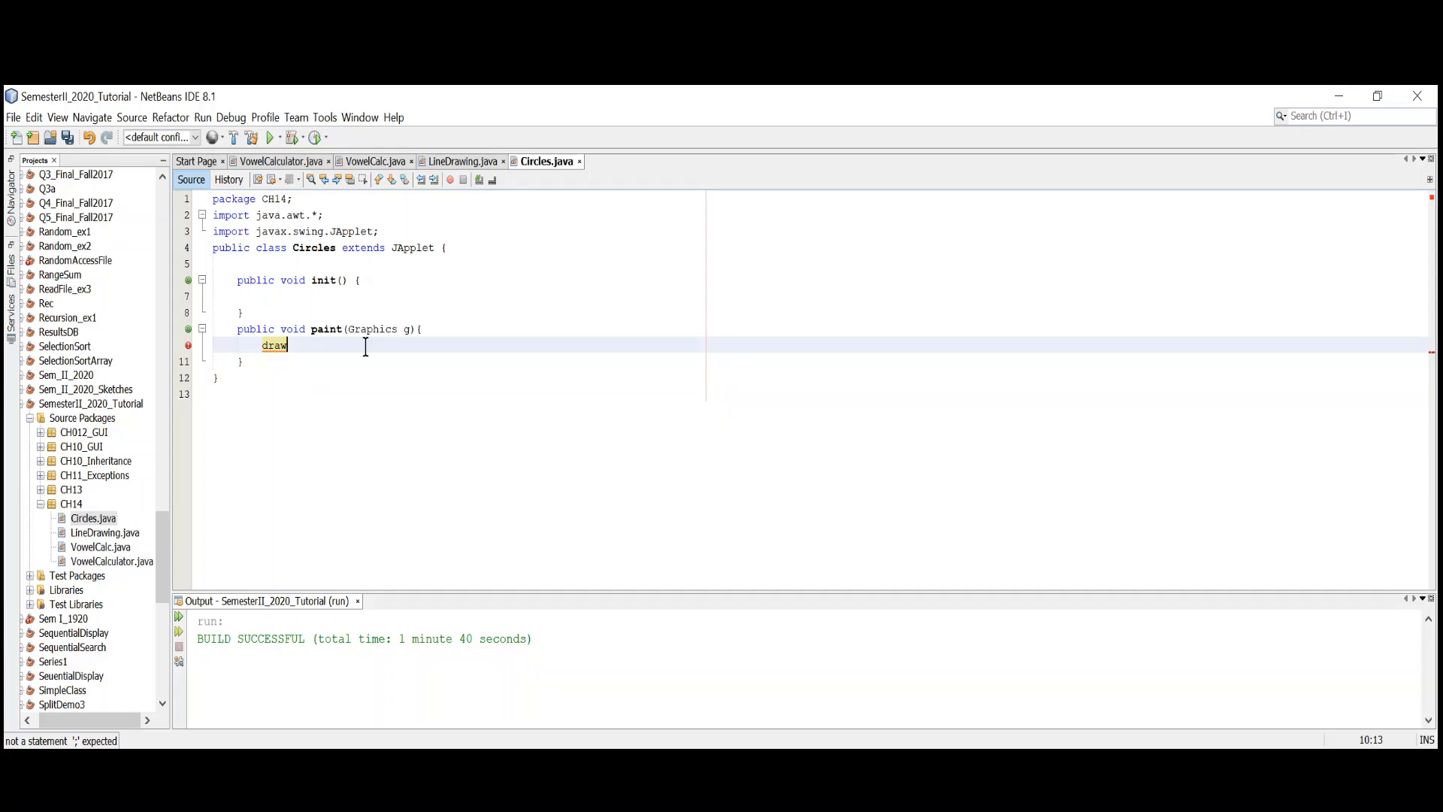
pyautogui.write('Circles')
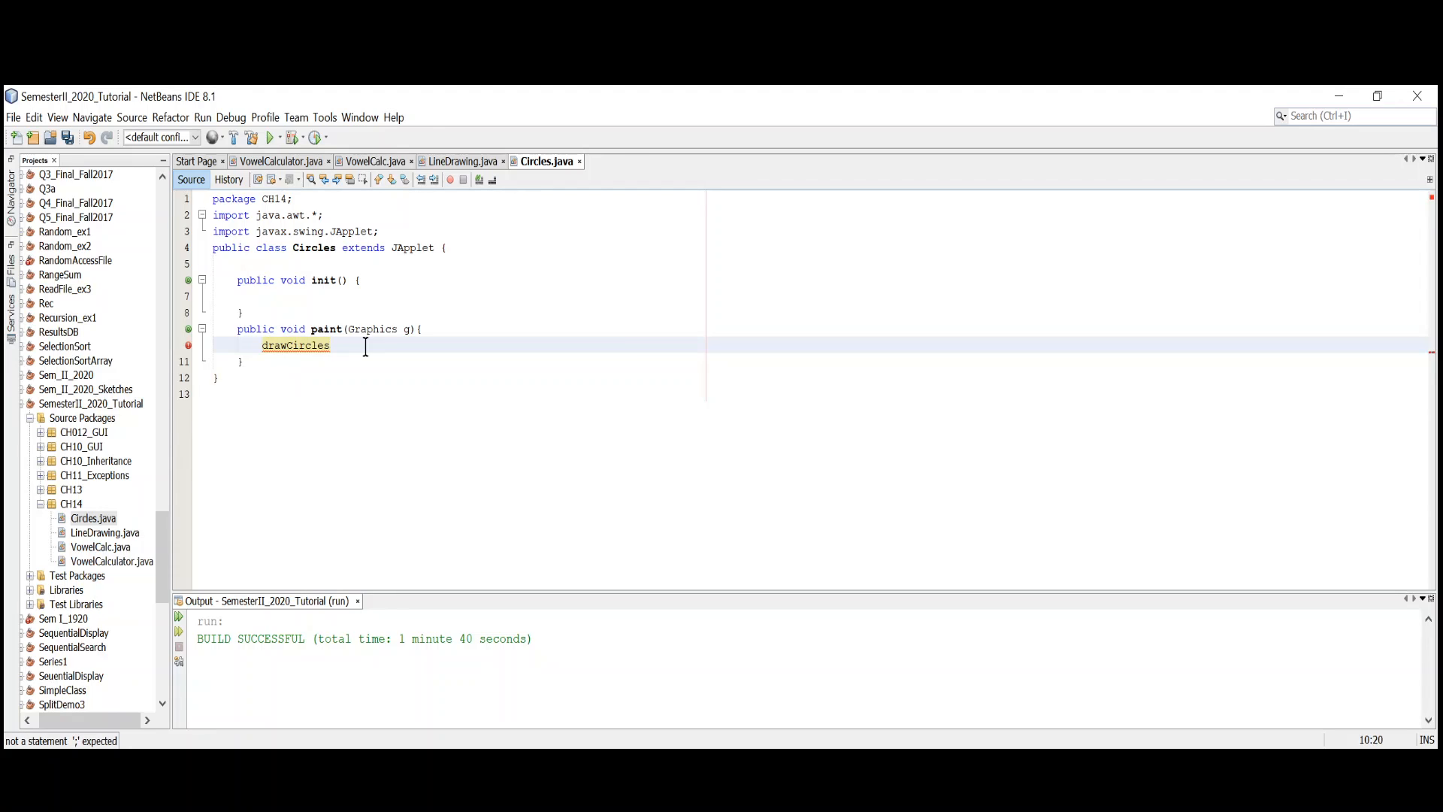
pyautogui.write('()')
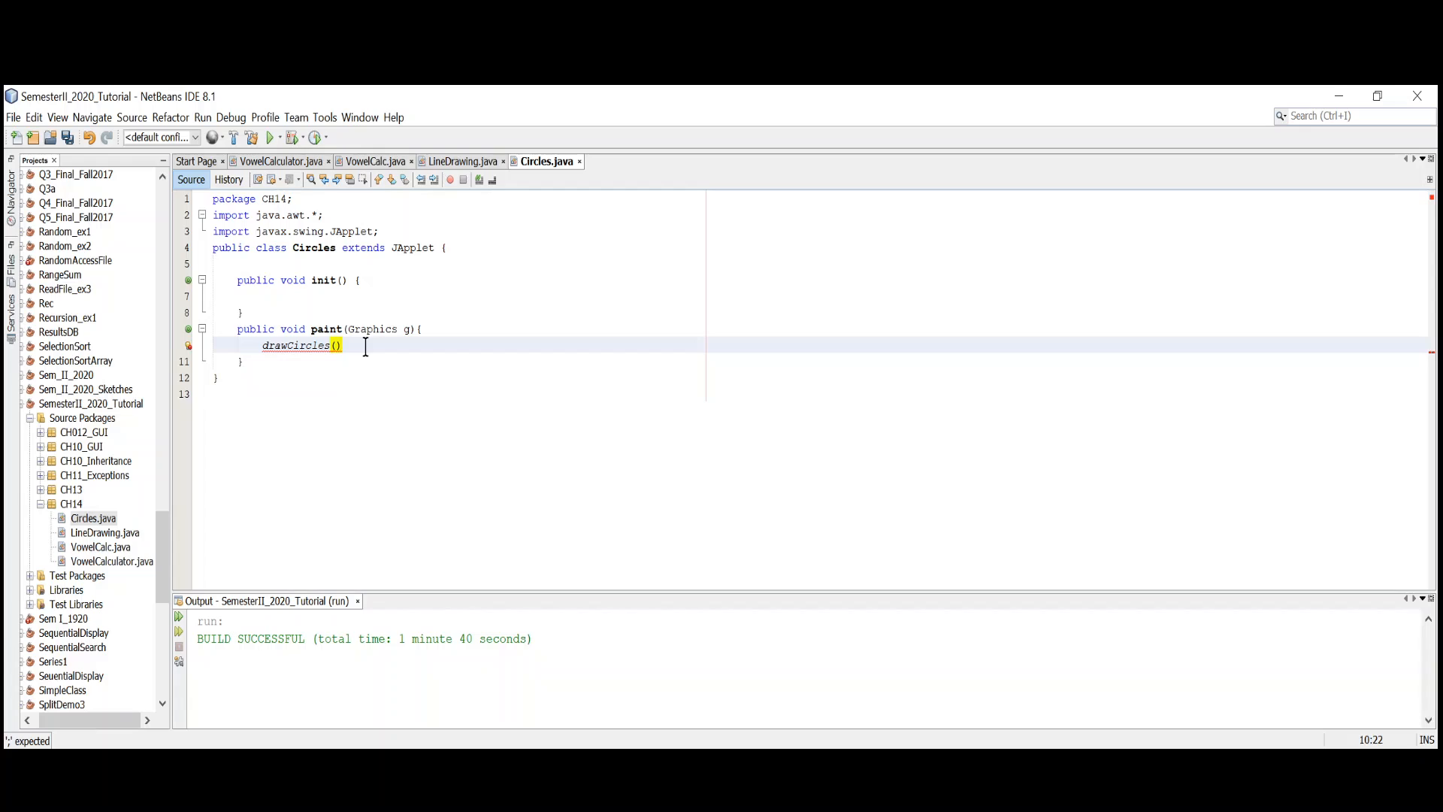
pyautogui.write(';')
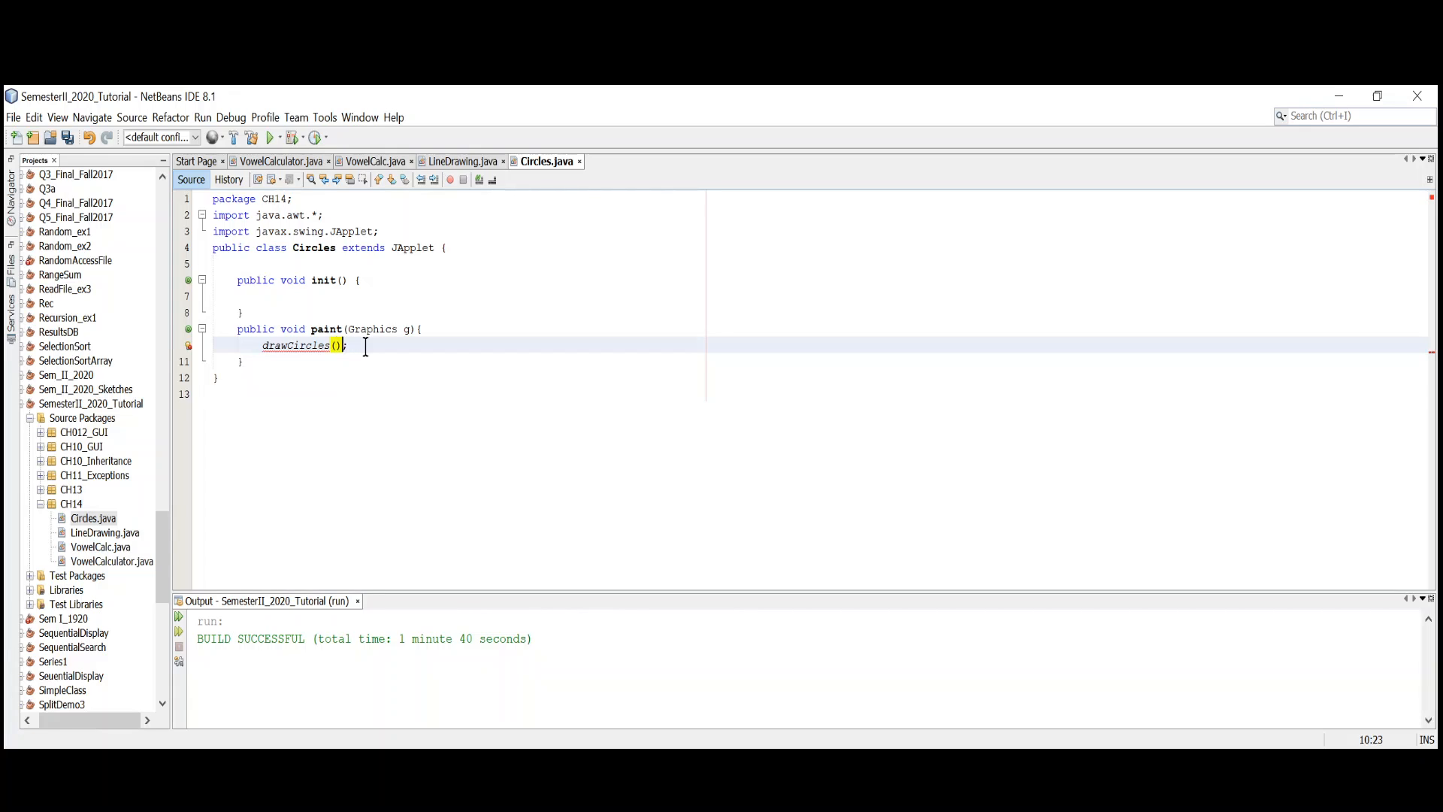
pyautogui.write('g')
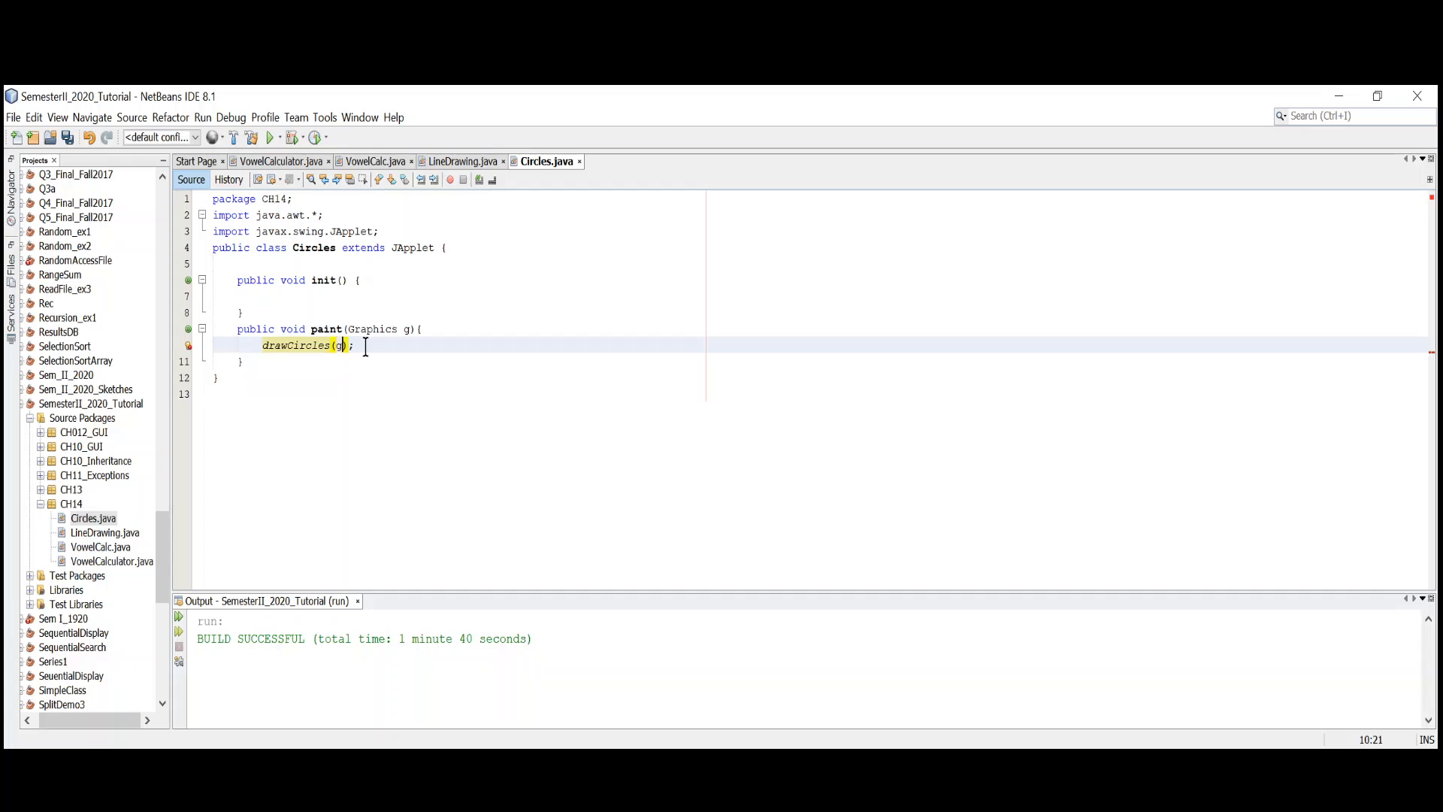
pyautogui.write(',')
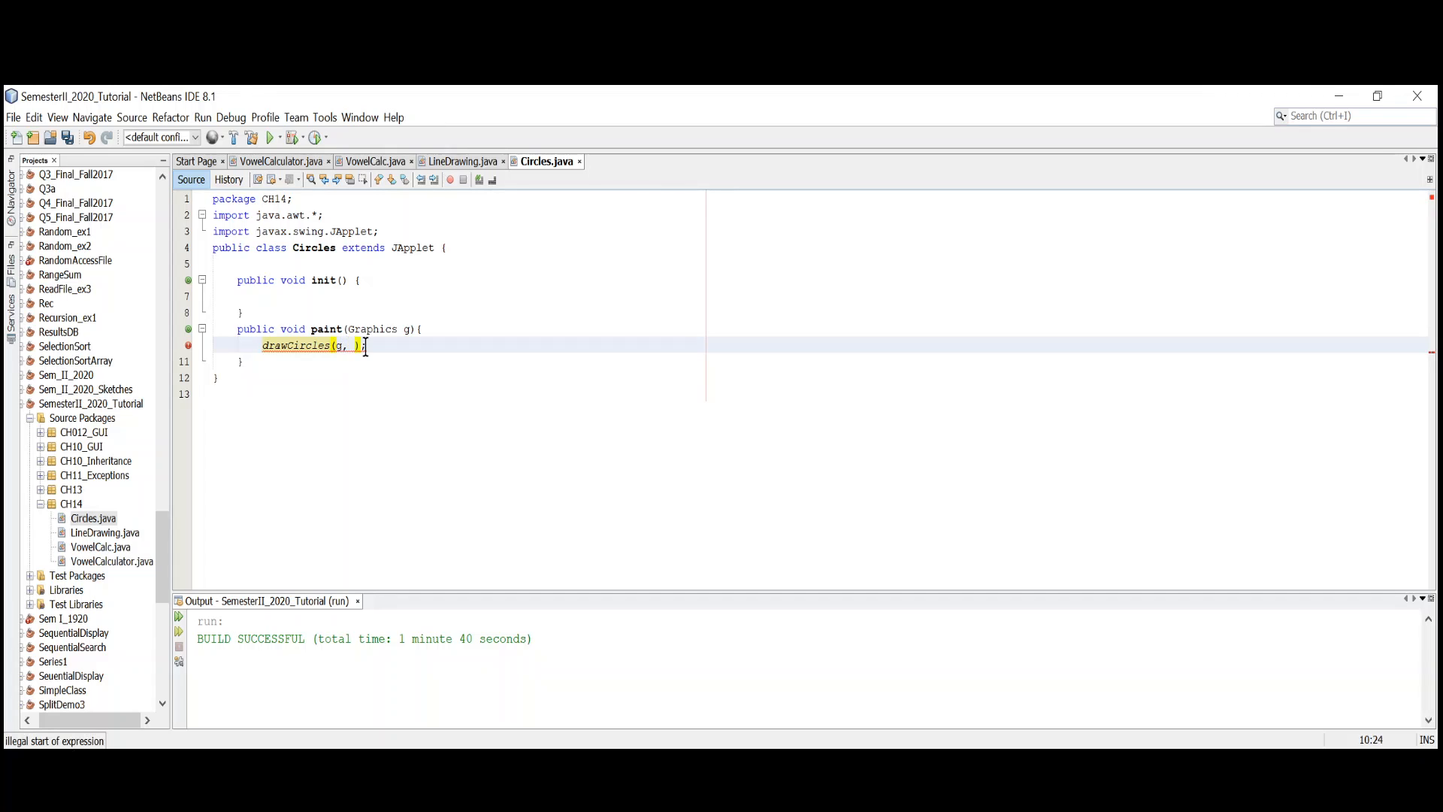
pyautogui.write('10')
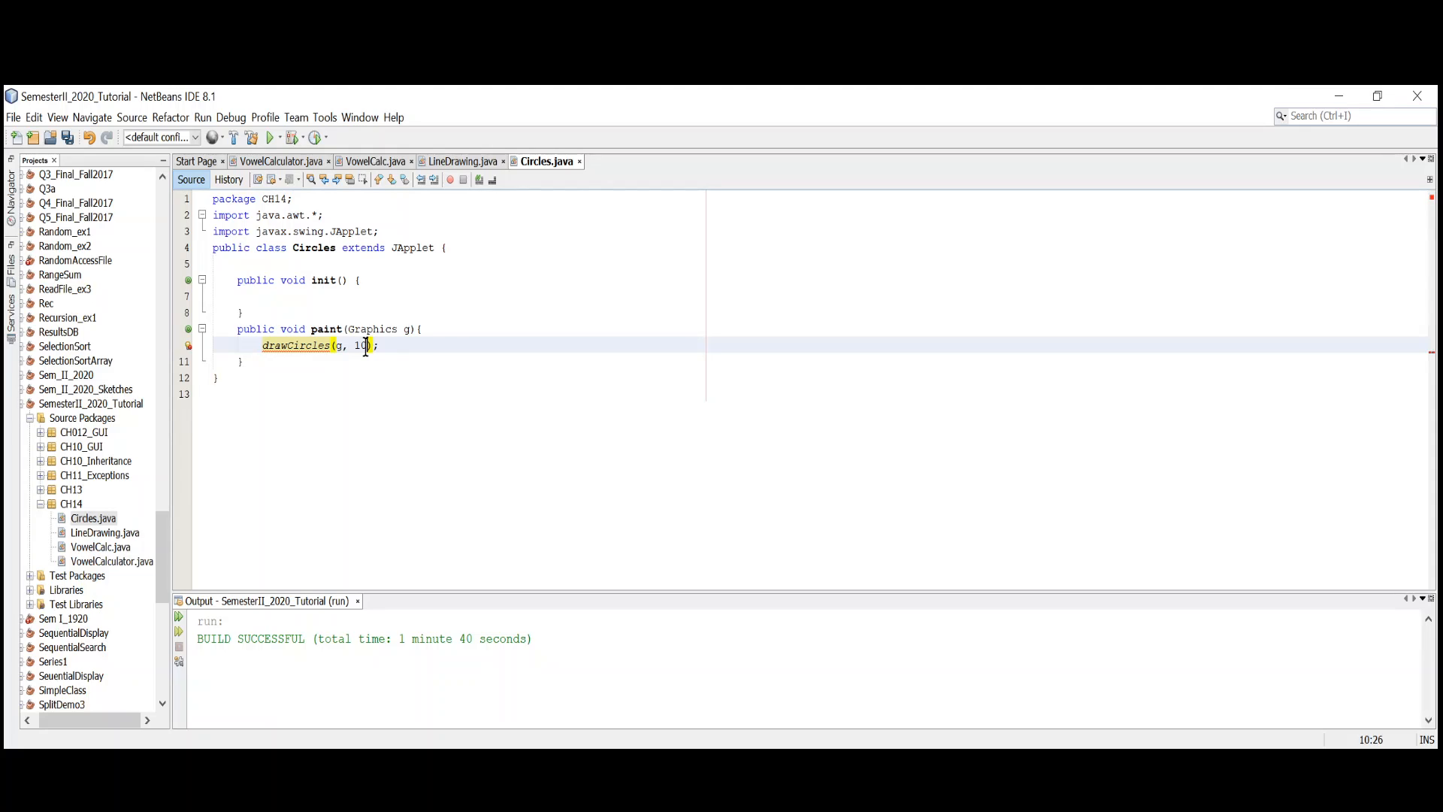
pyautogui.write(', 5,')
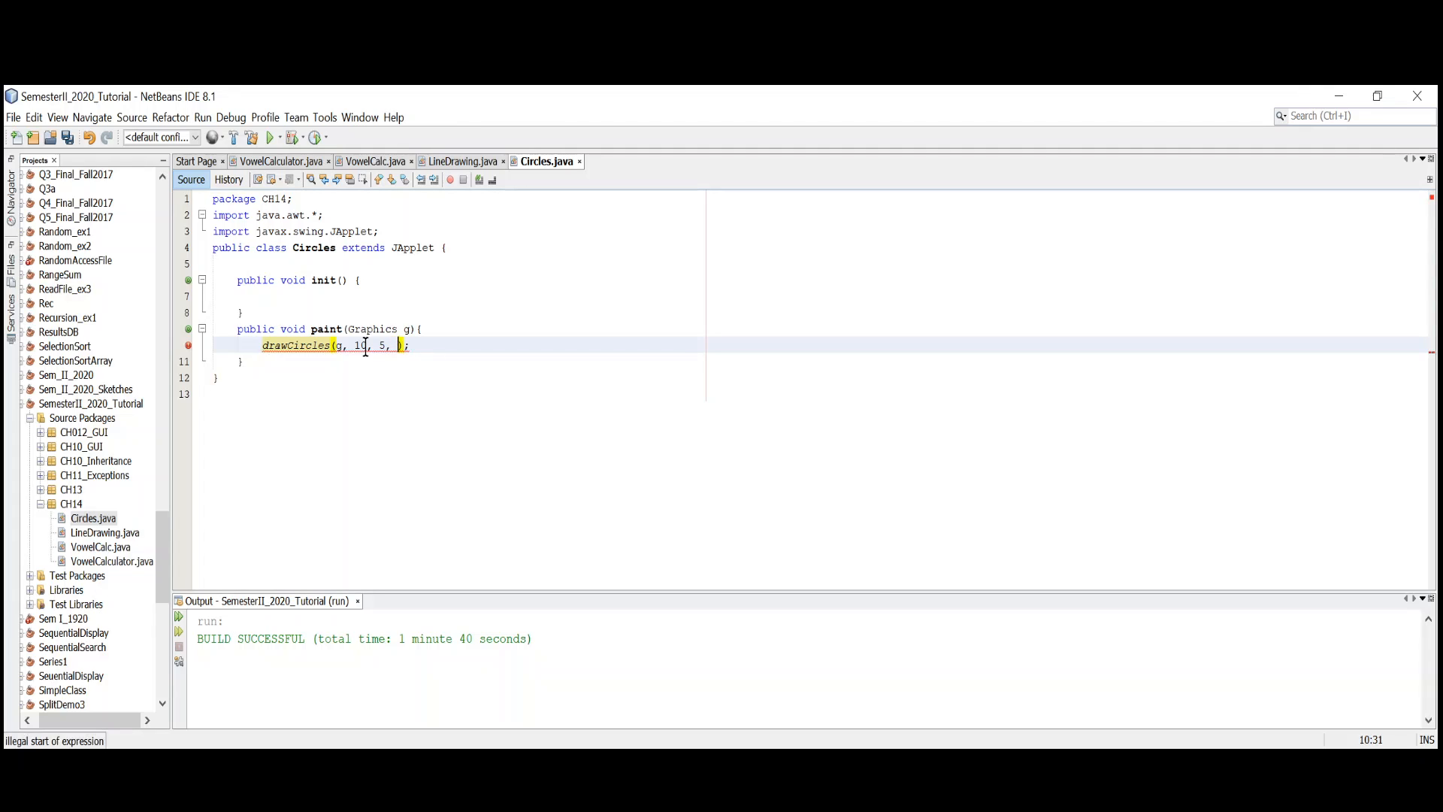
pyautogui.write('300')
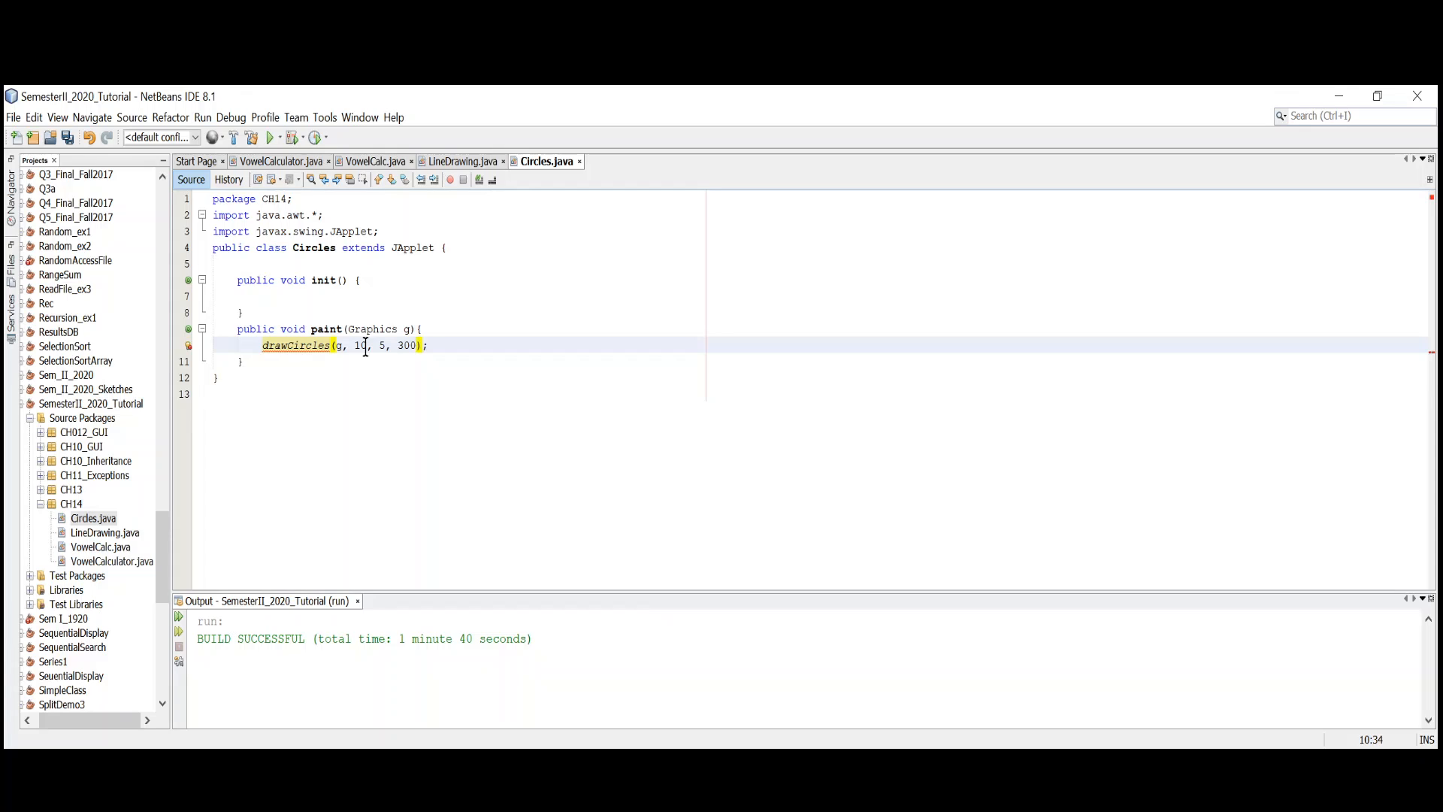
pyautogui.click(415, 345)
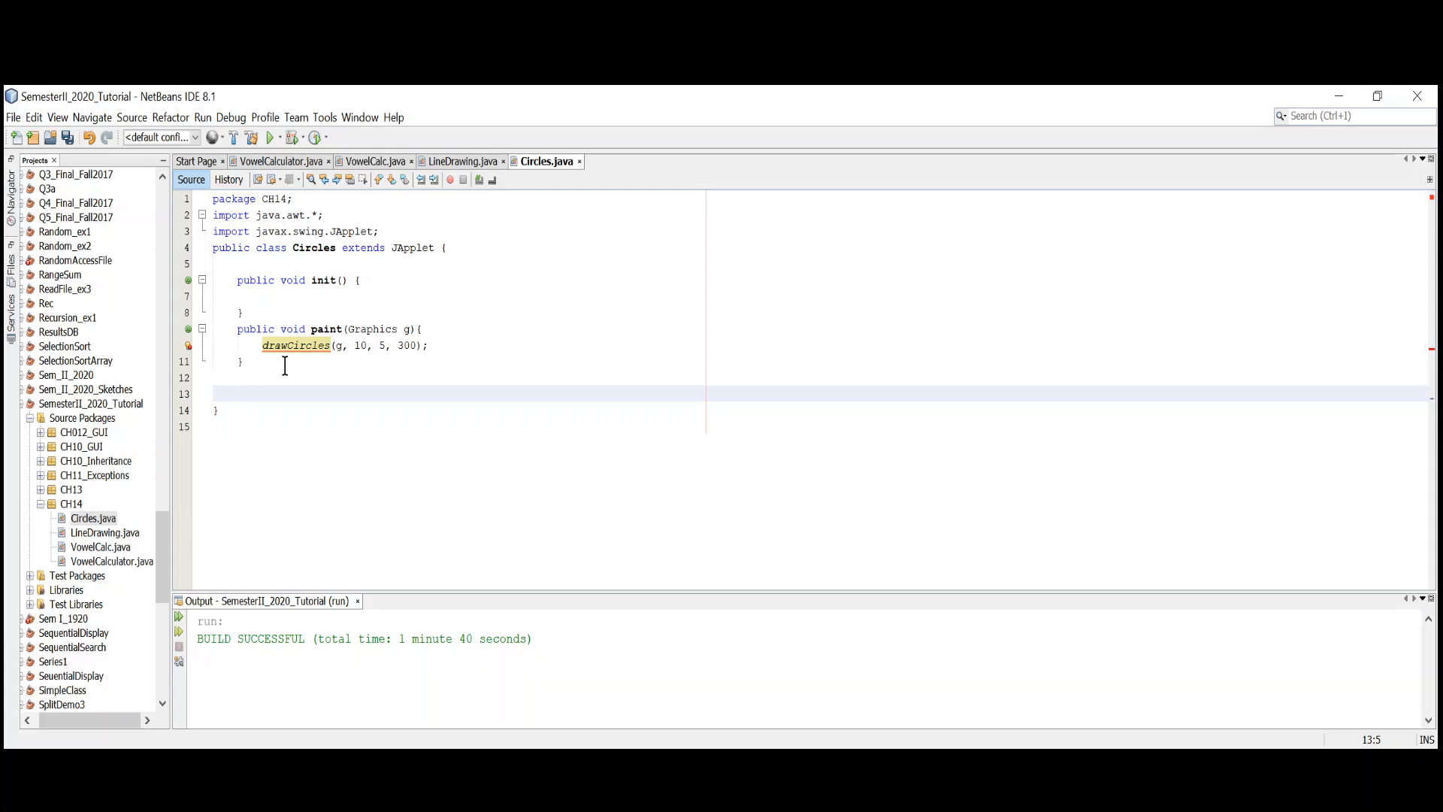
# - Declare a private void drawCircles(Graphics g, int n, int top) method stub below paint
pyautogui.write('private')
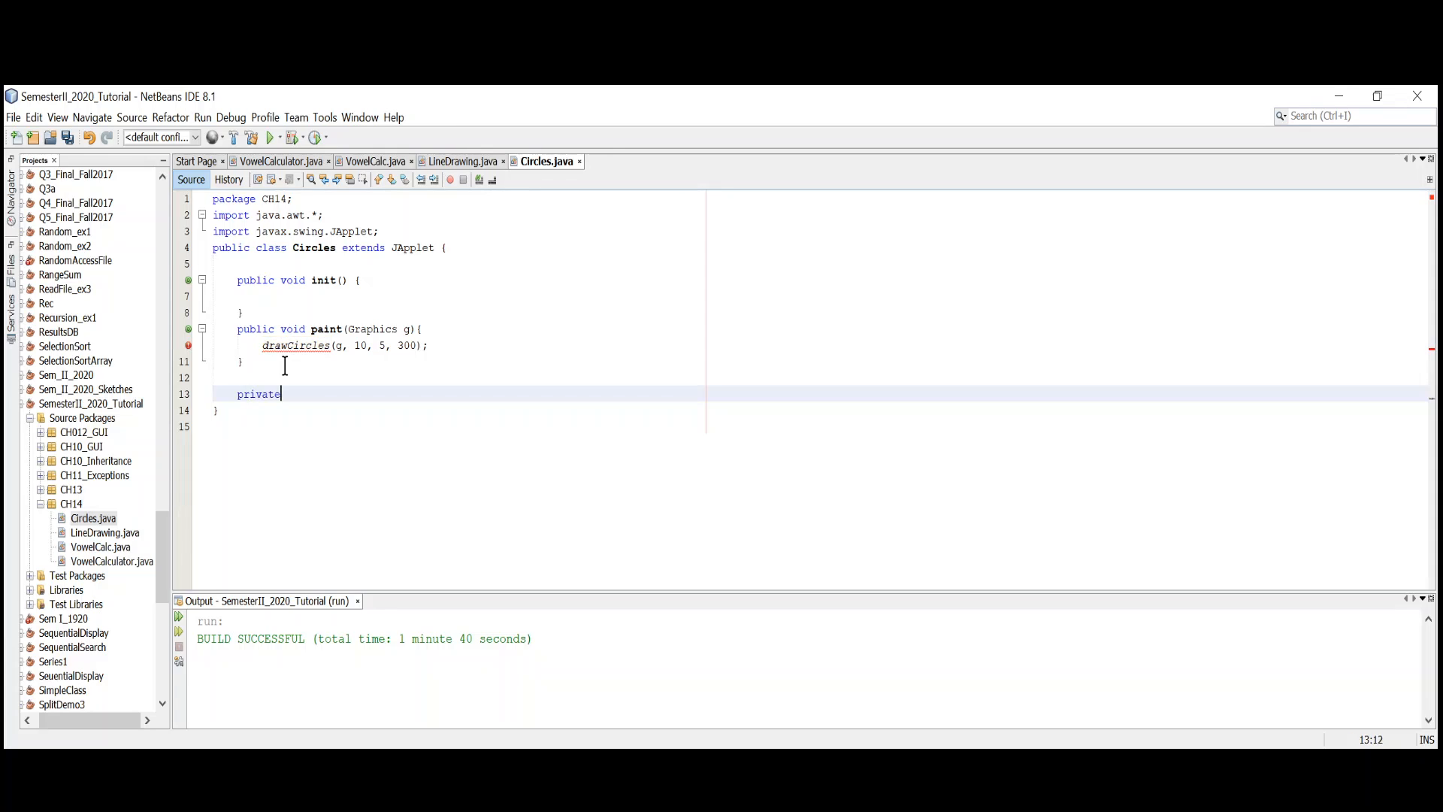
pyautogui.write('void')
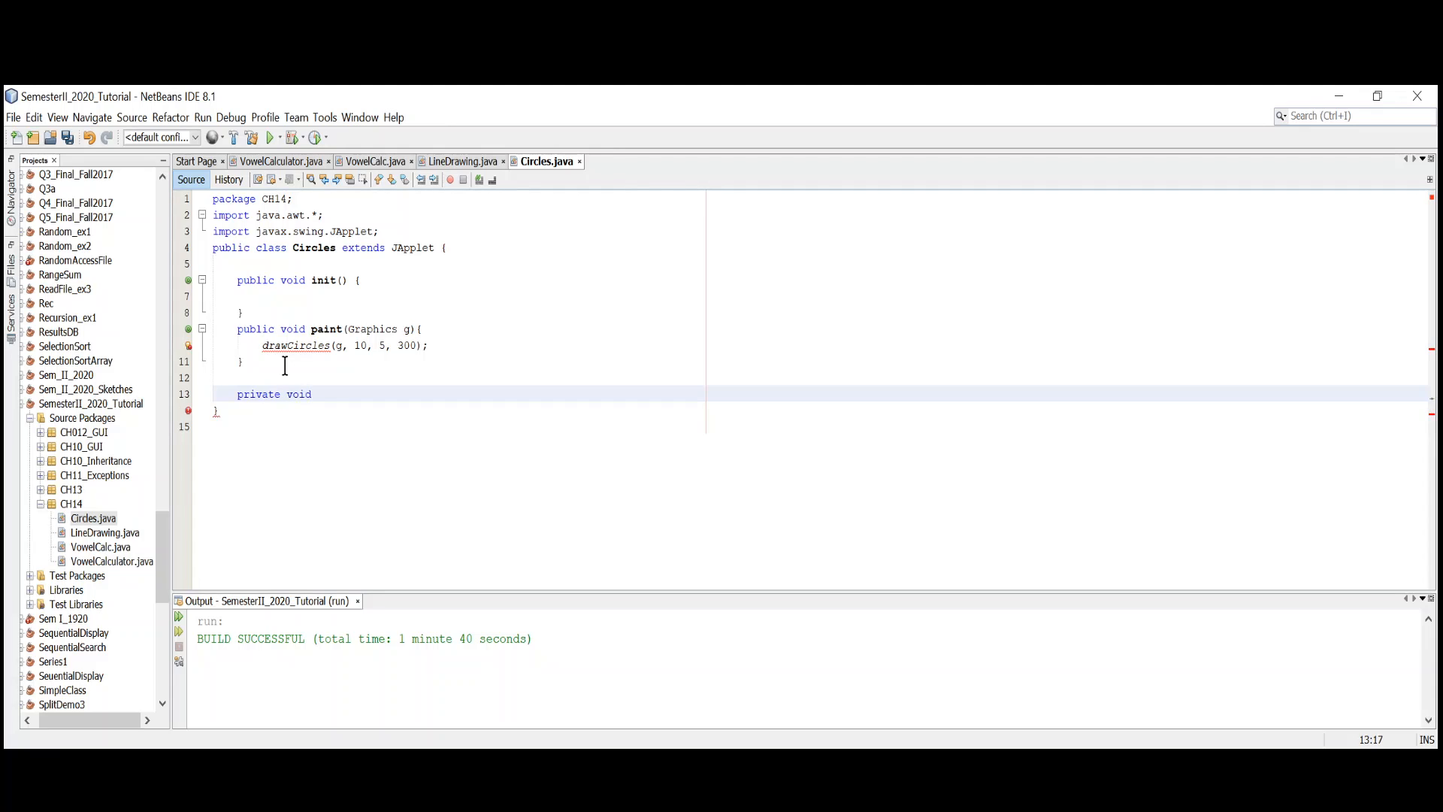
pyautogui.write('d')
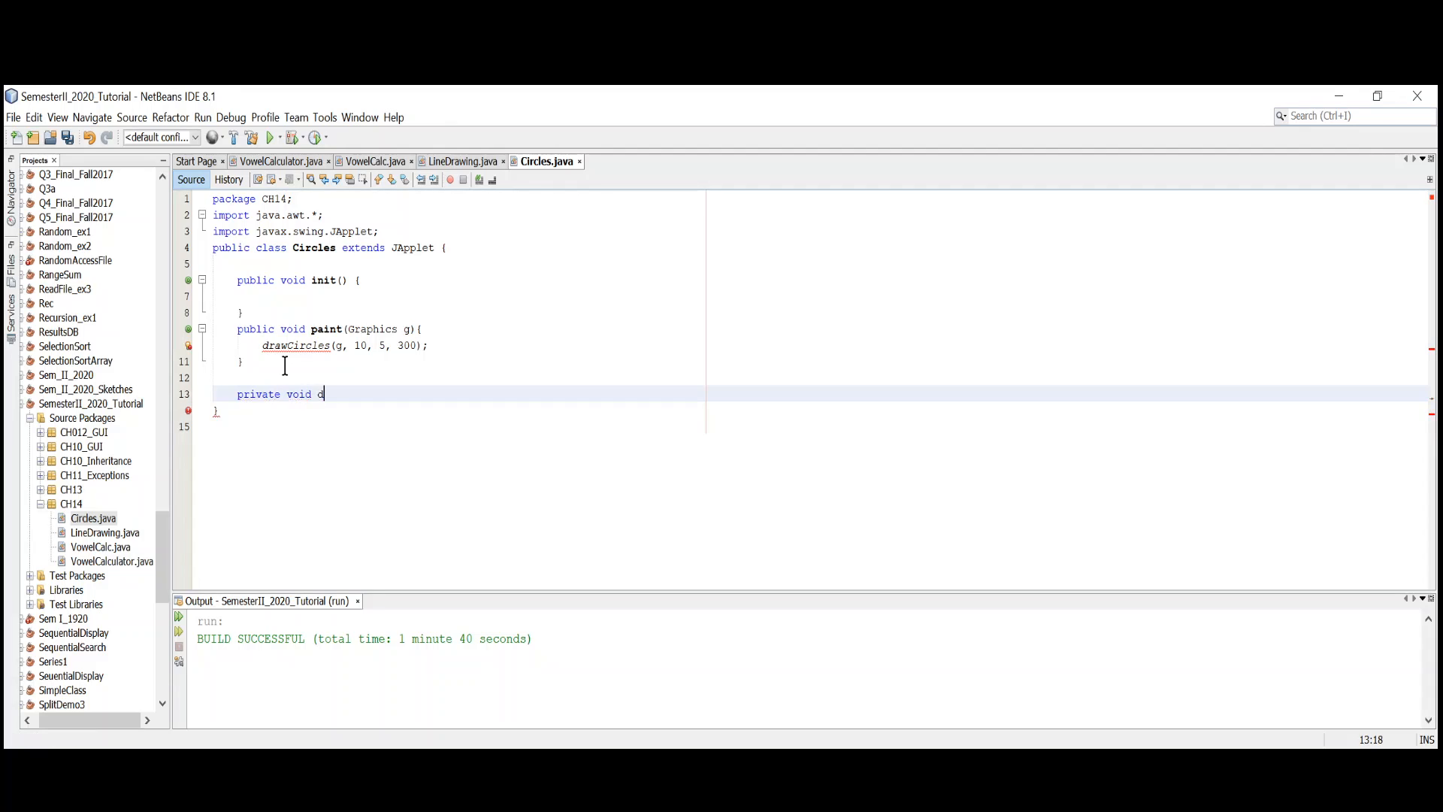
pyautogui.write('rawCirc')
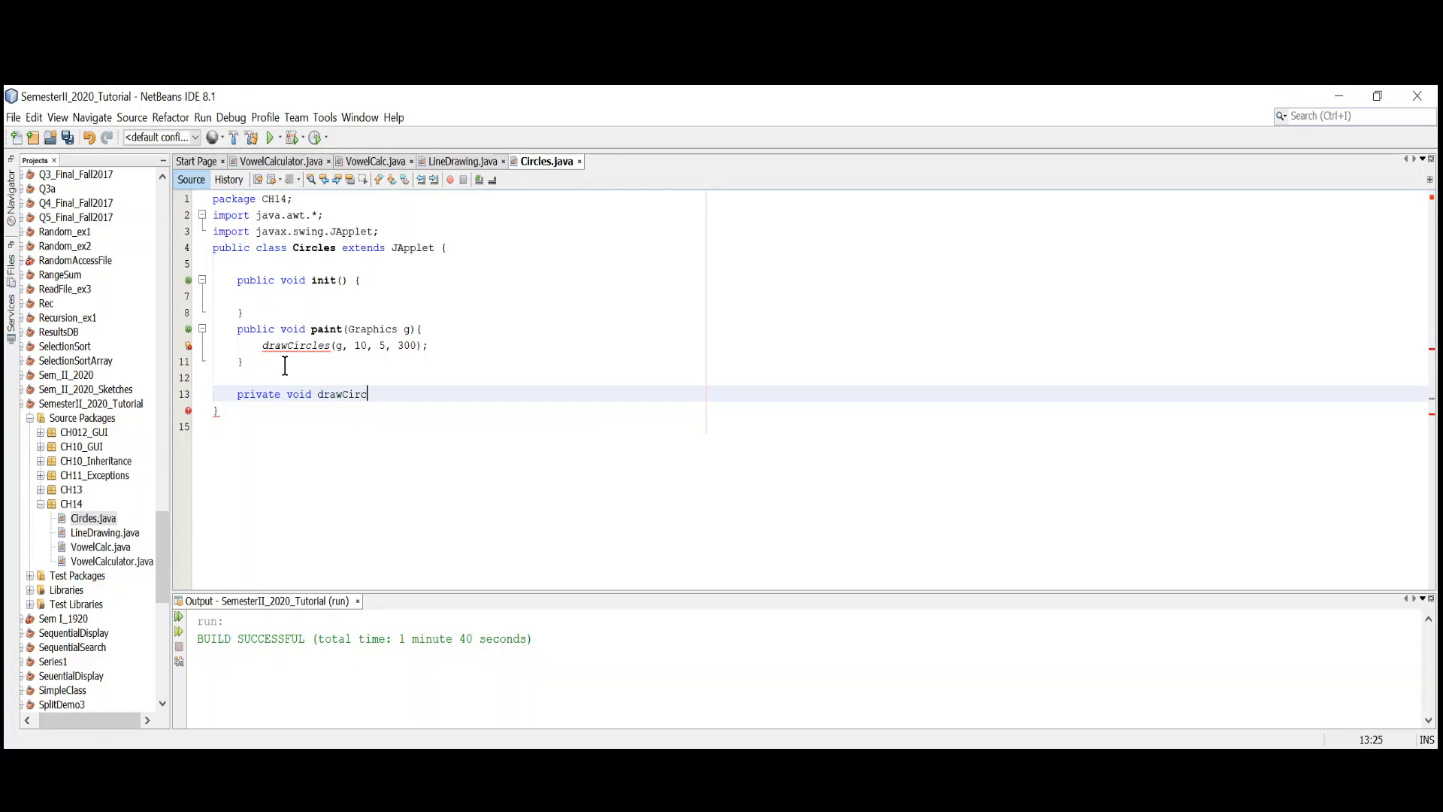
pyautogui.write('le')
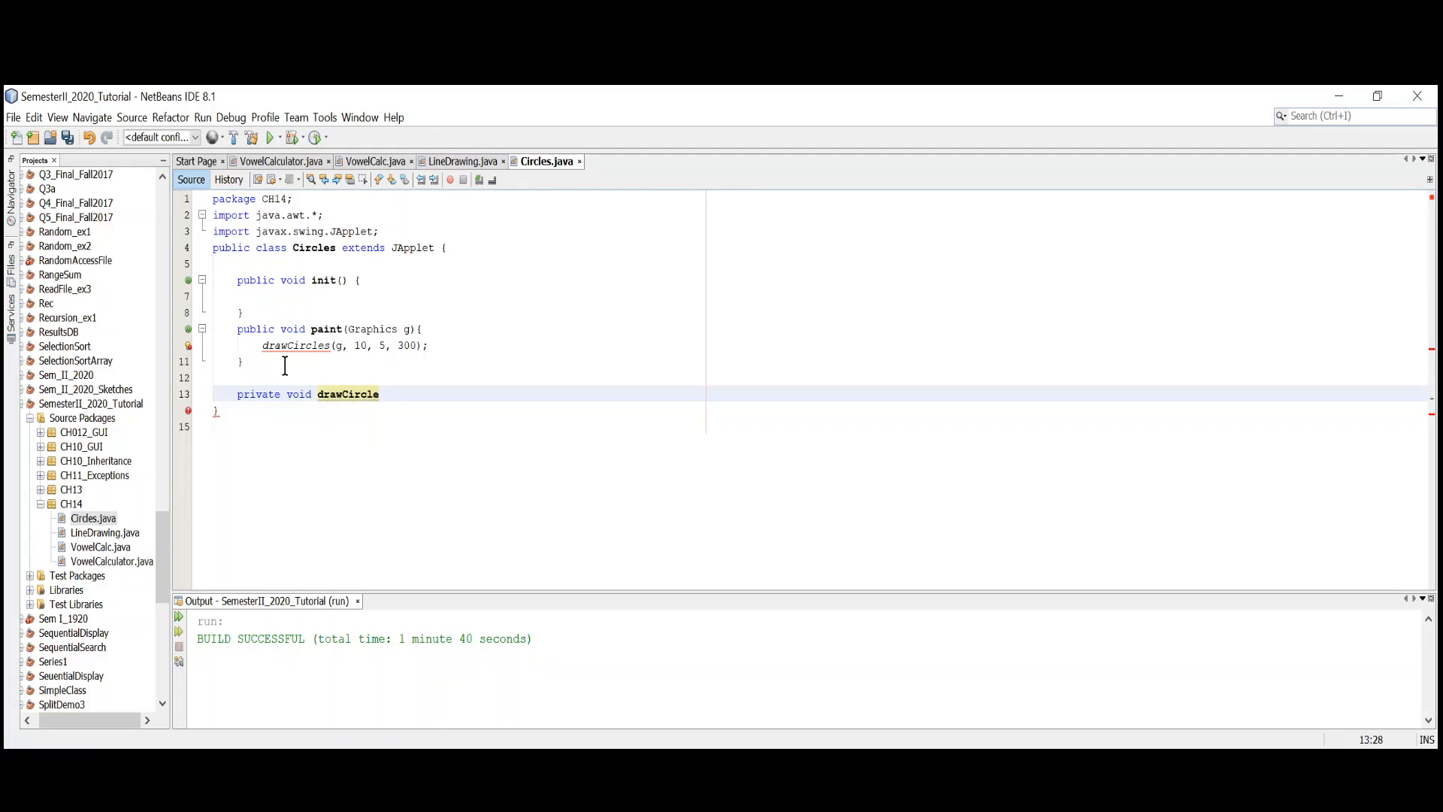
pyautogui.write('s()')
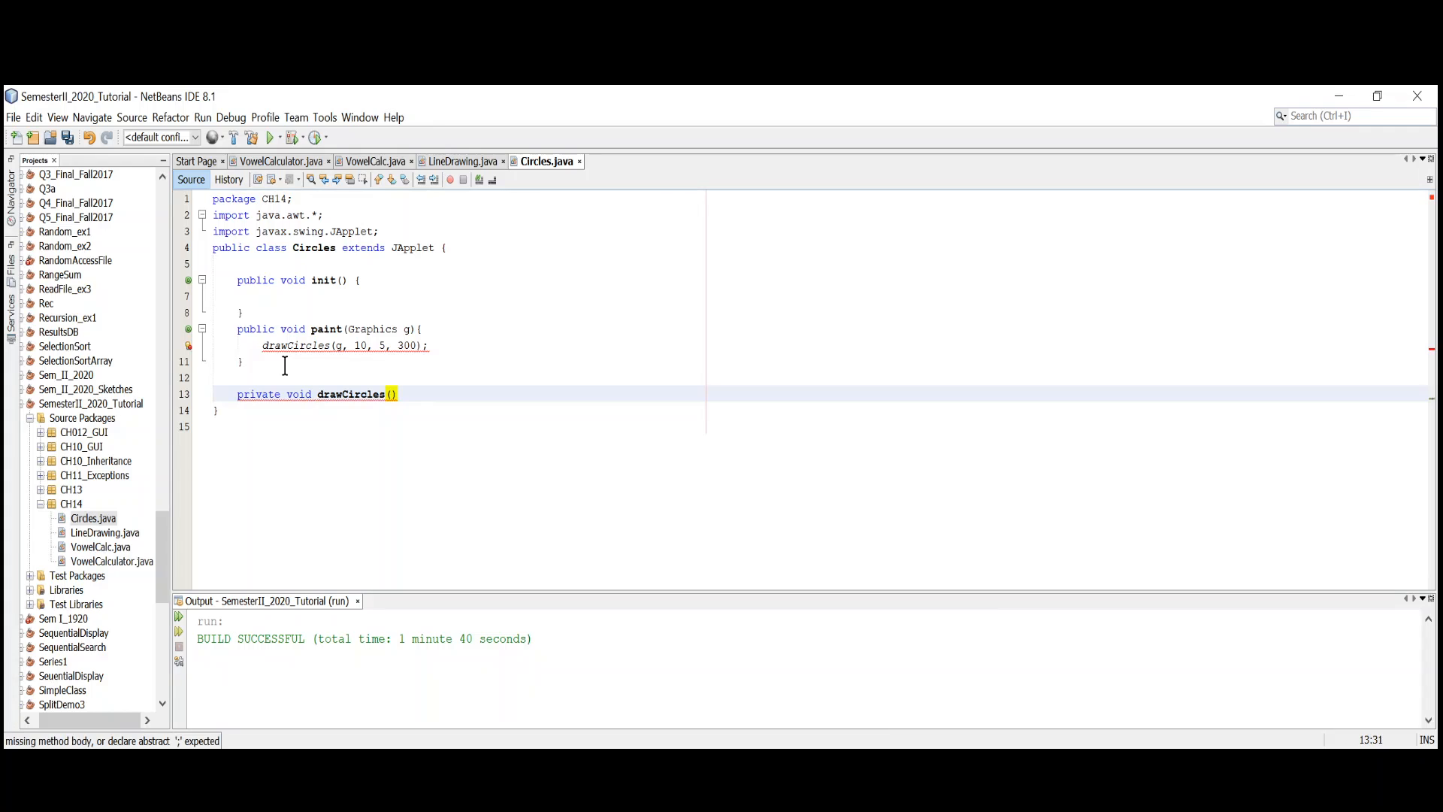
pyautogui.write('{')
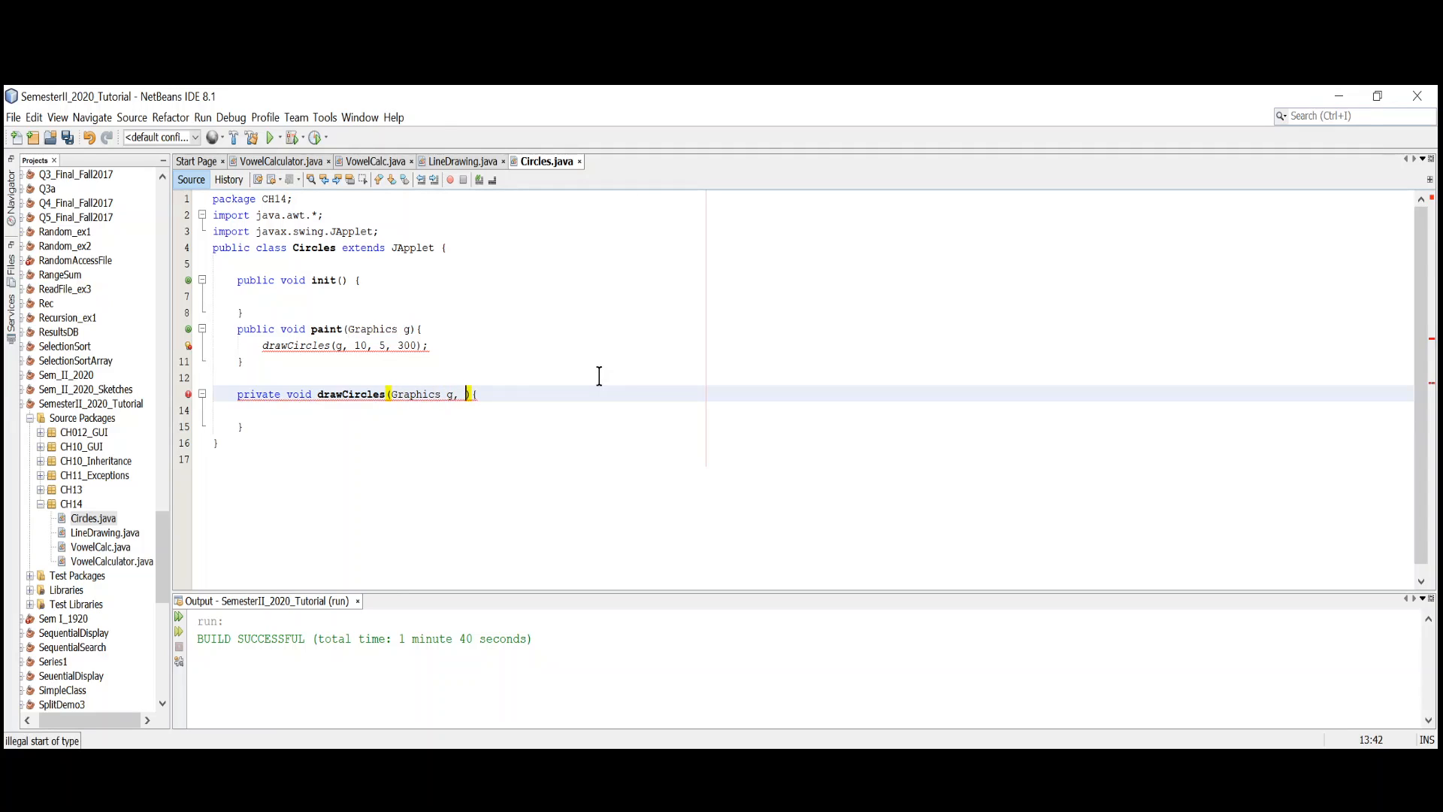
pyautogui.write('int n,')
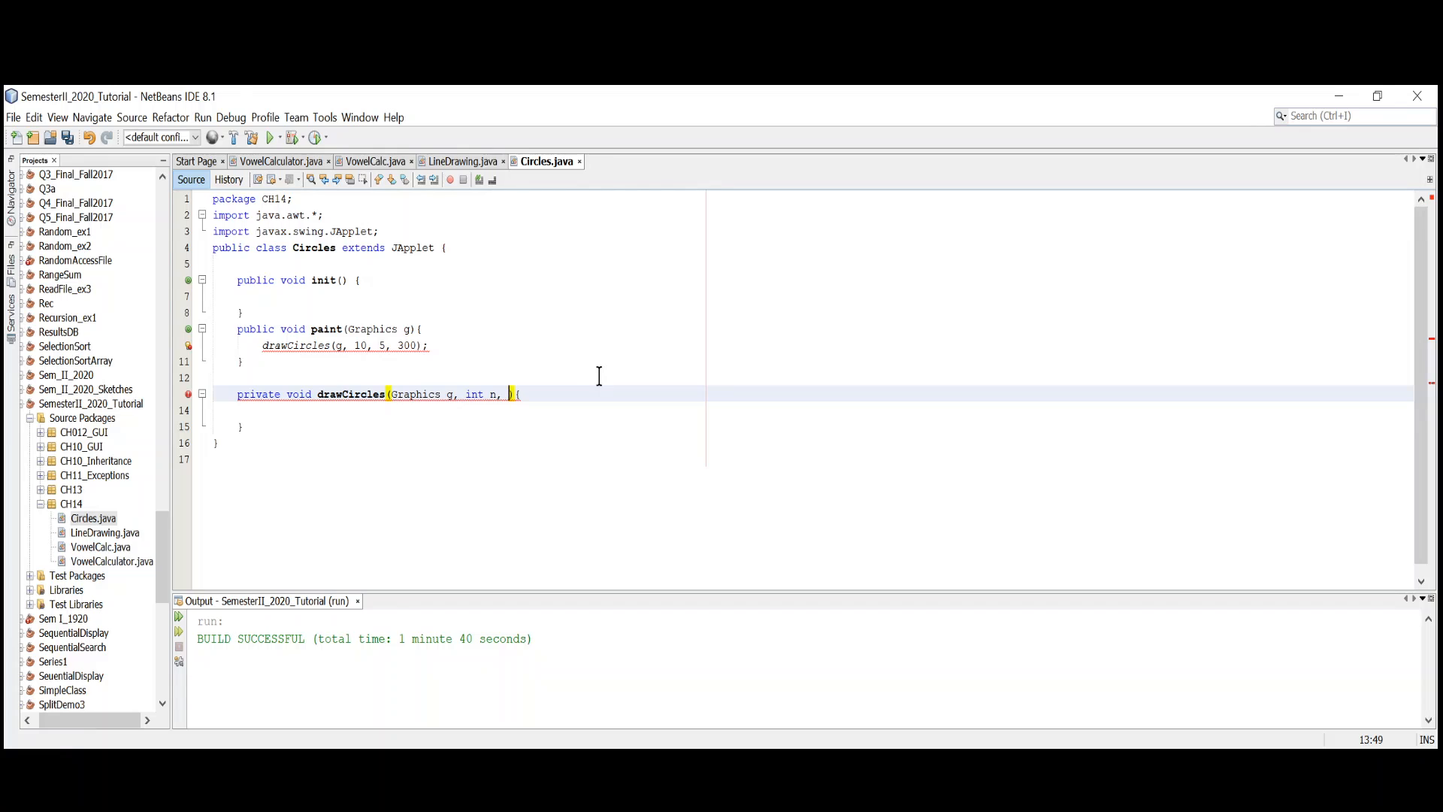
pyautogui.write('int')
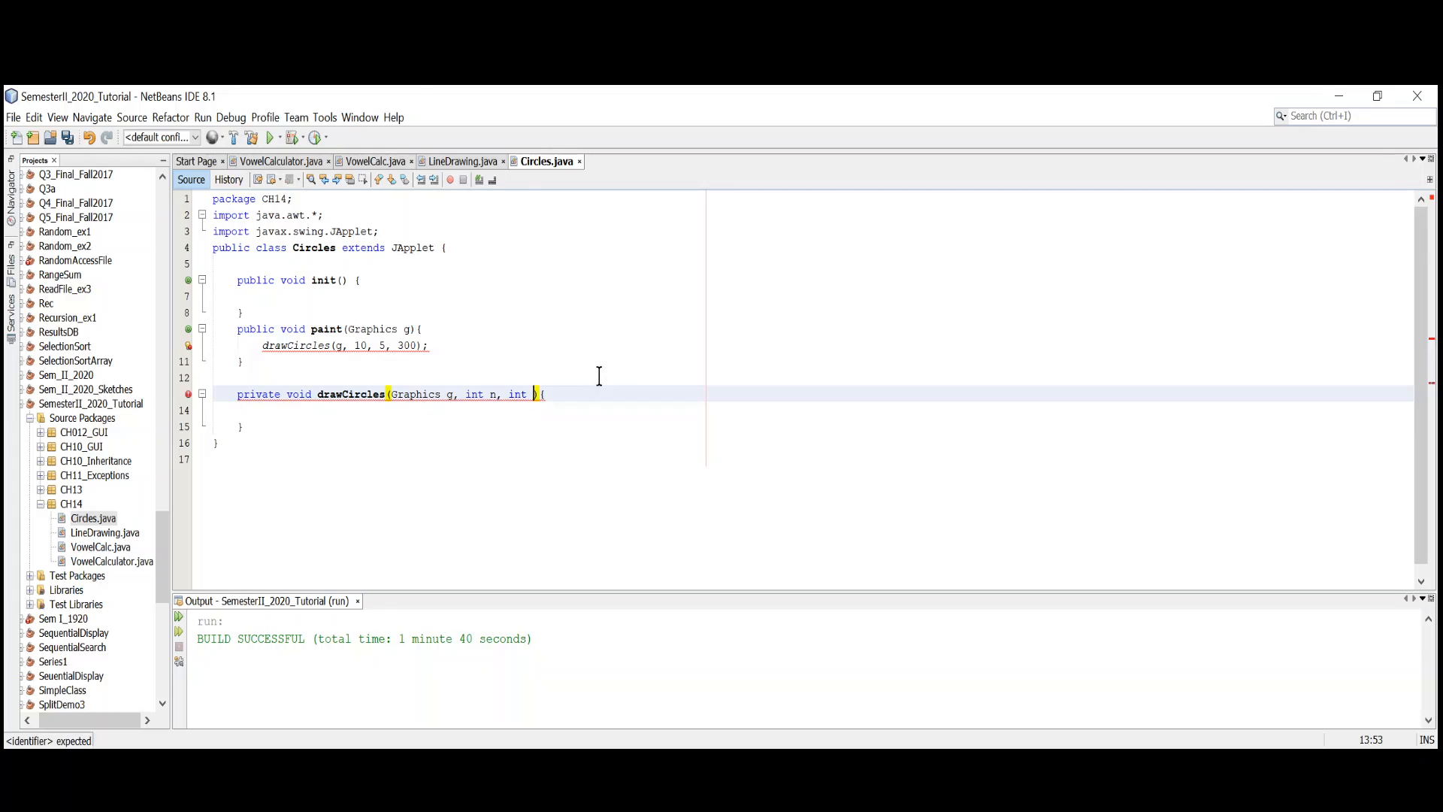
pyautogui.write('top')
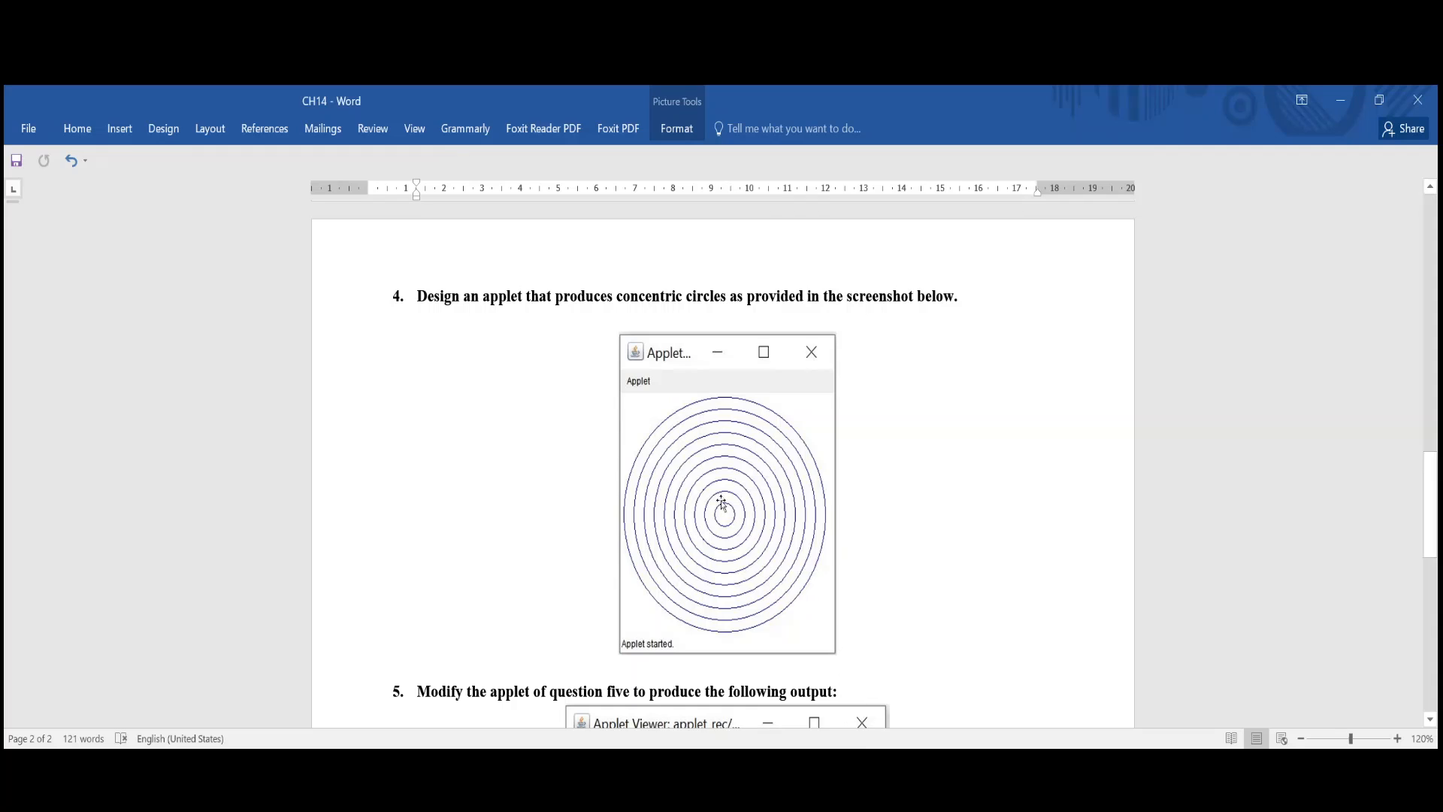
pyautogui.moveTo(636, 401)
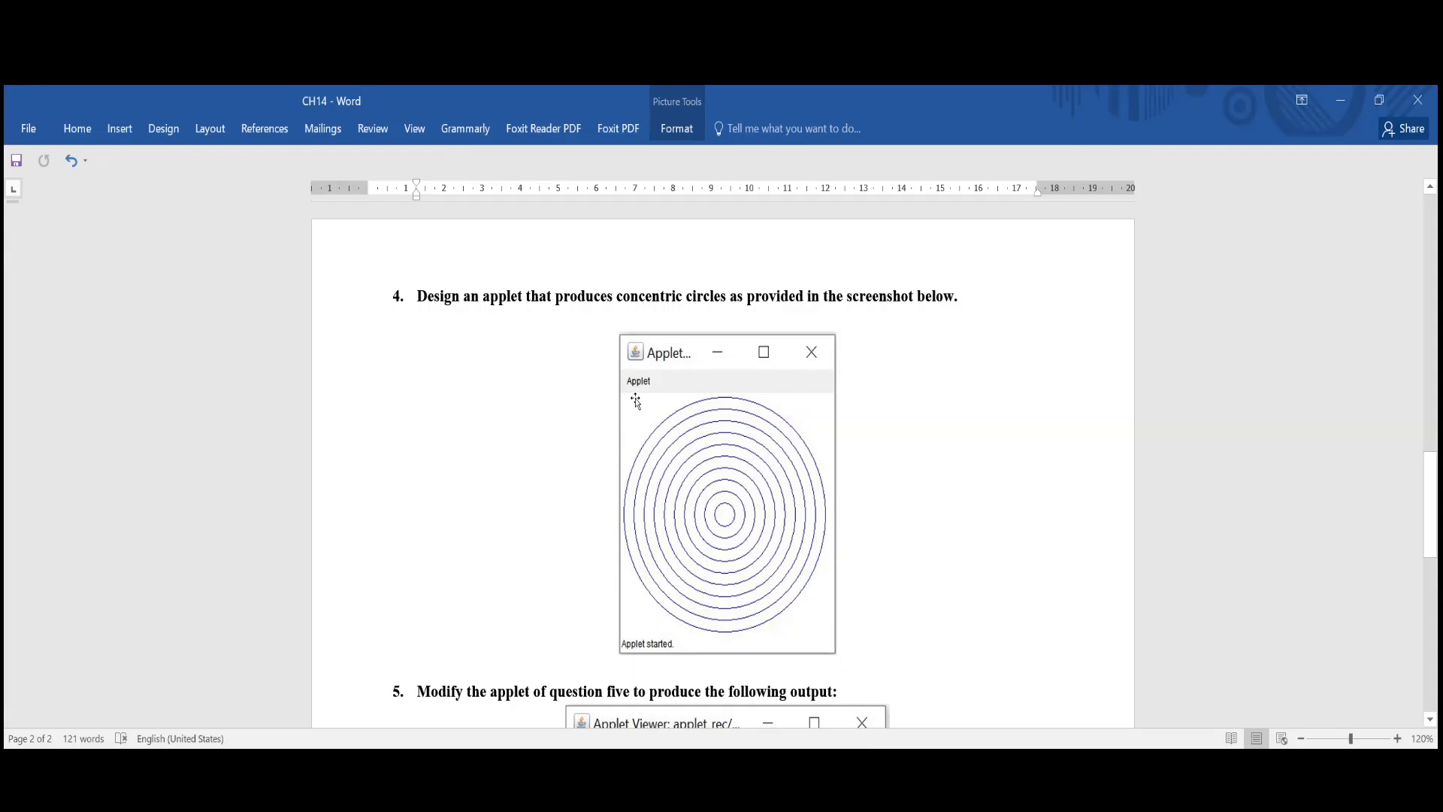
pyautogui.moveTo(611, 523)
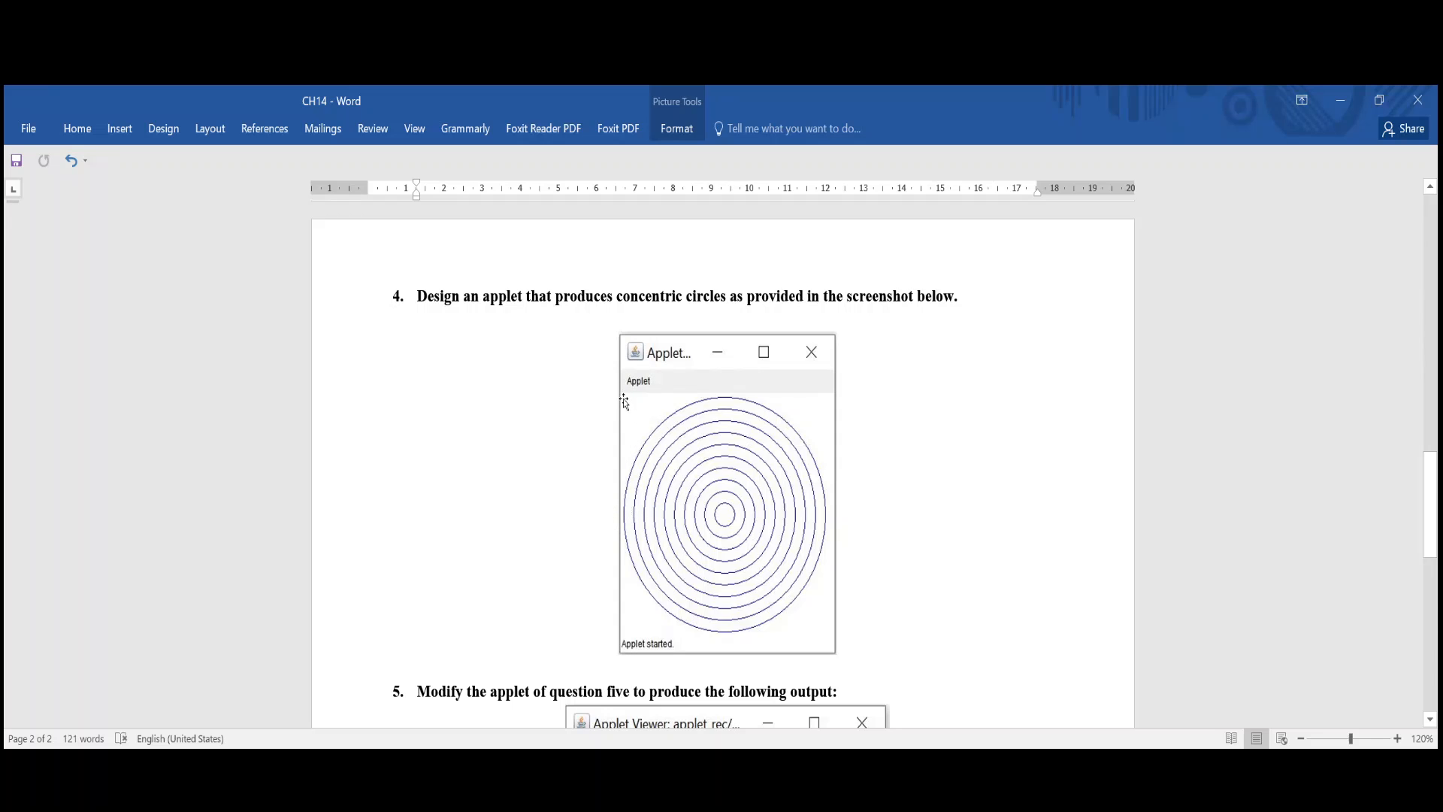
pyautogui.moveTo(626, 400)
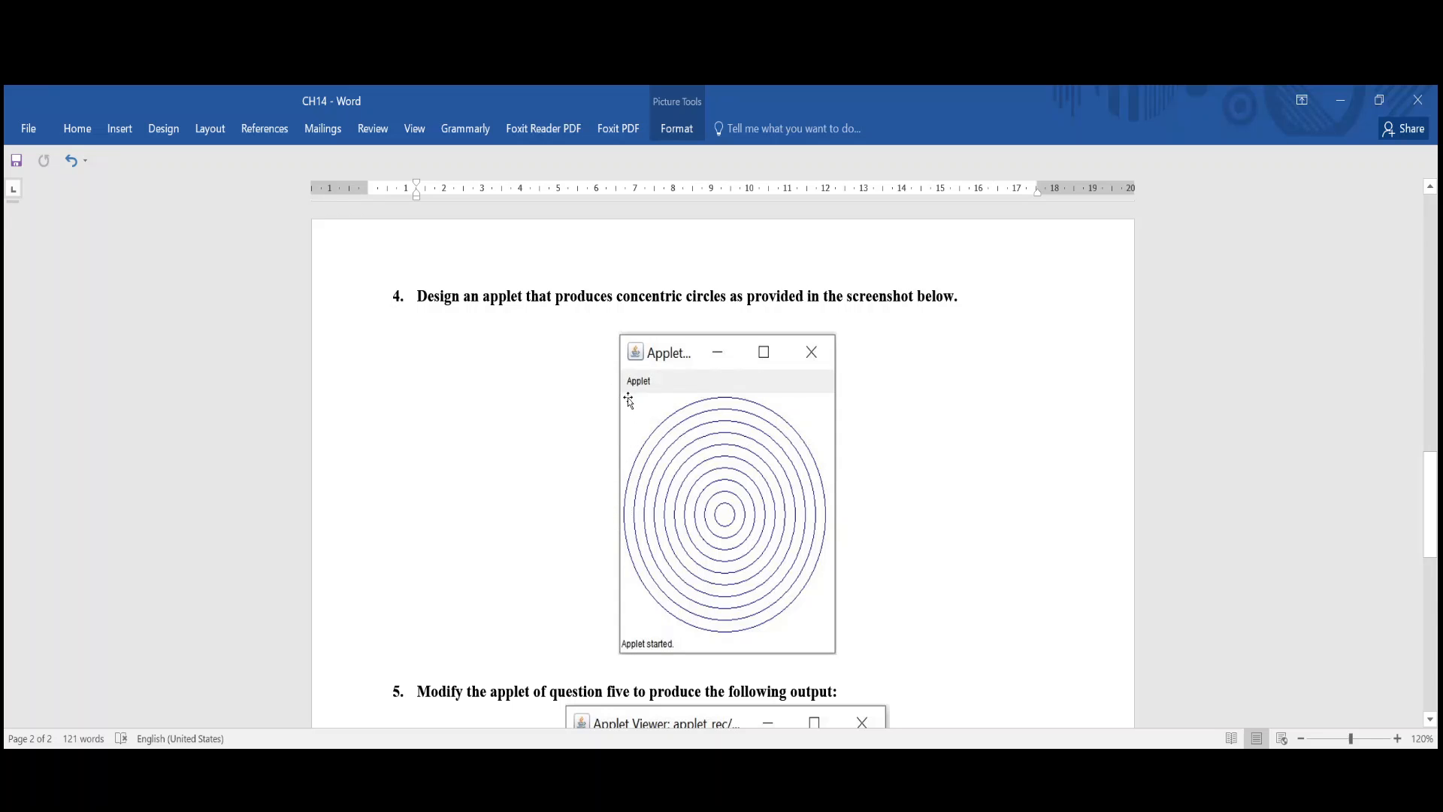
pyautogui.moveTo(675, 396)
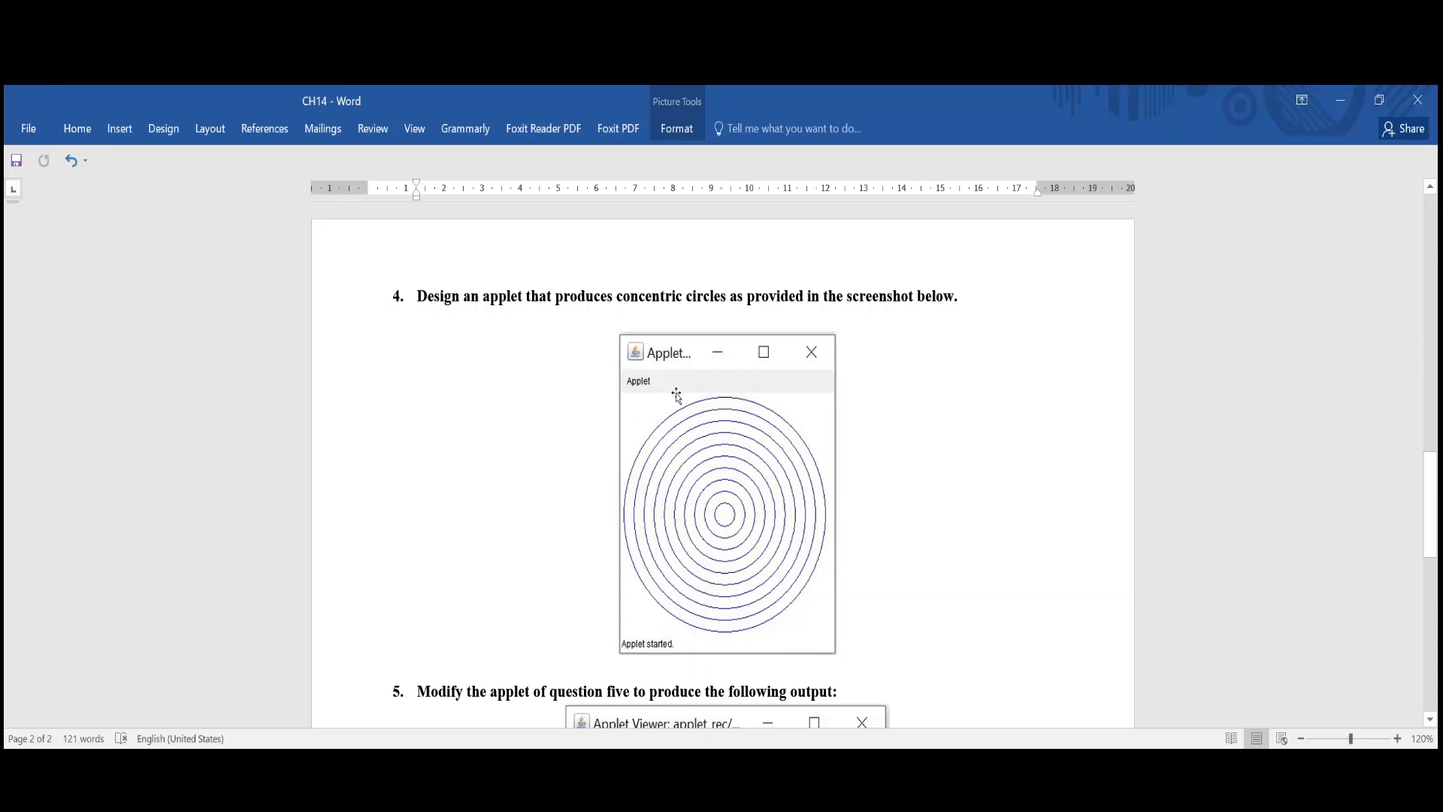
pyautogui.moveTo(901, 636)
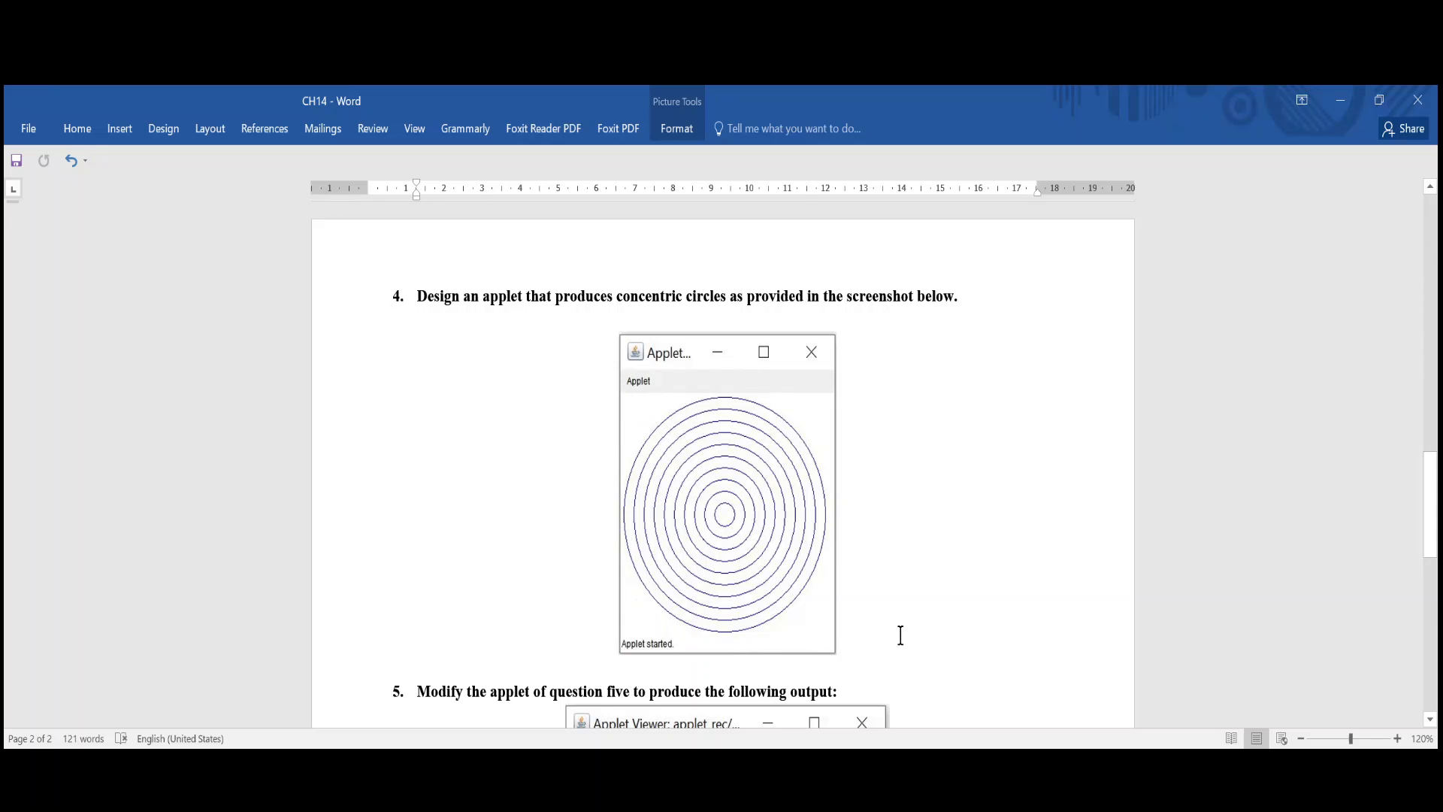
pyautogui.moveTo(641, 635)
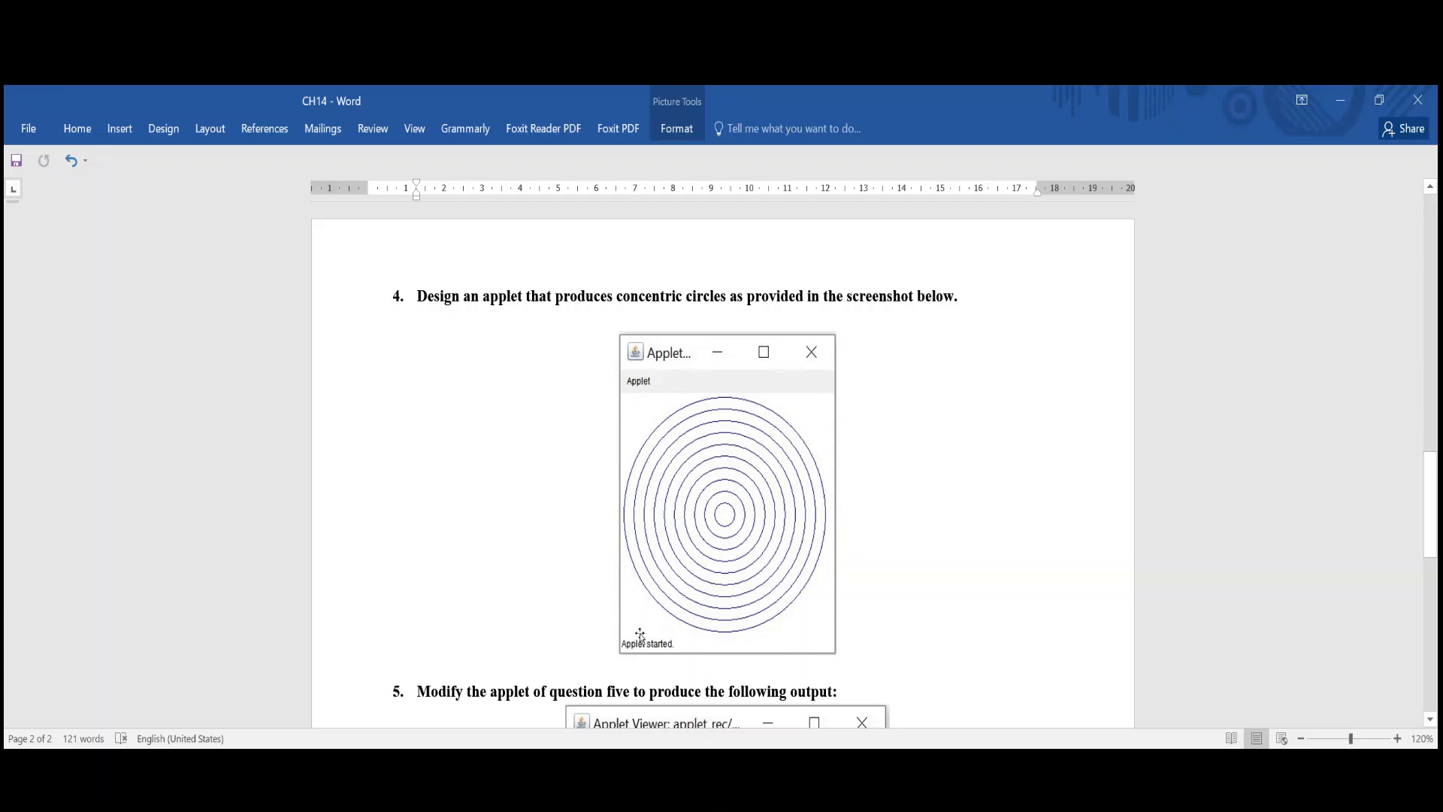
pyautogui.moveTo(772, 394)
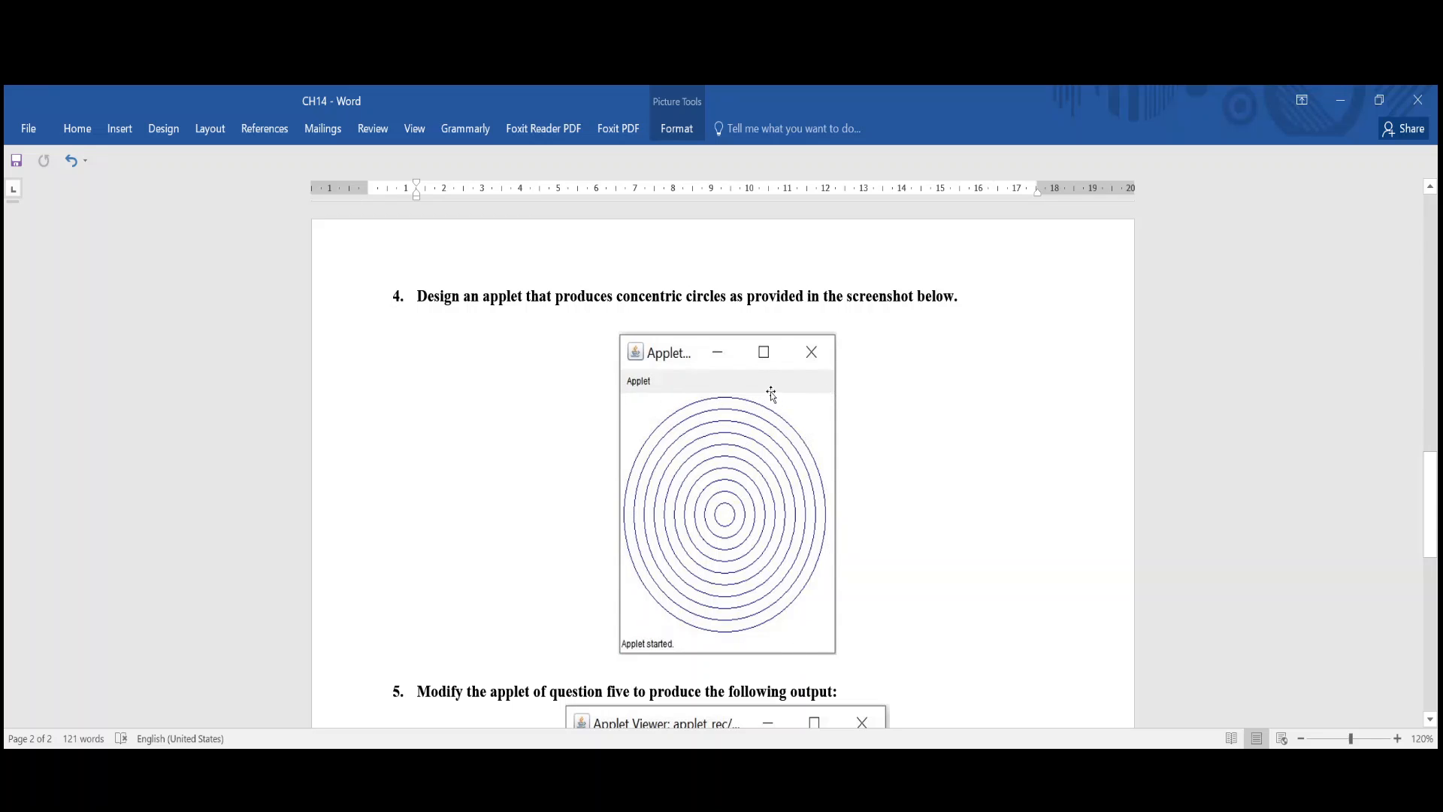
pyautogui.moveTo(621, 536)
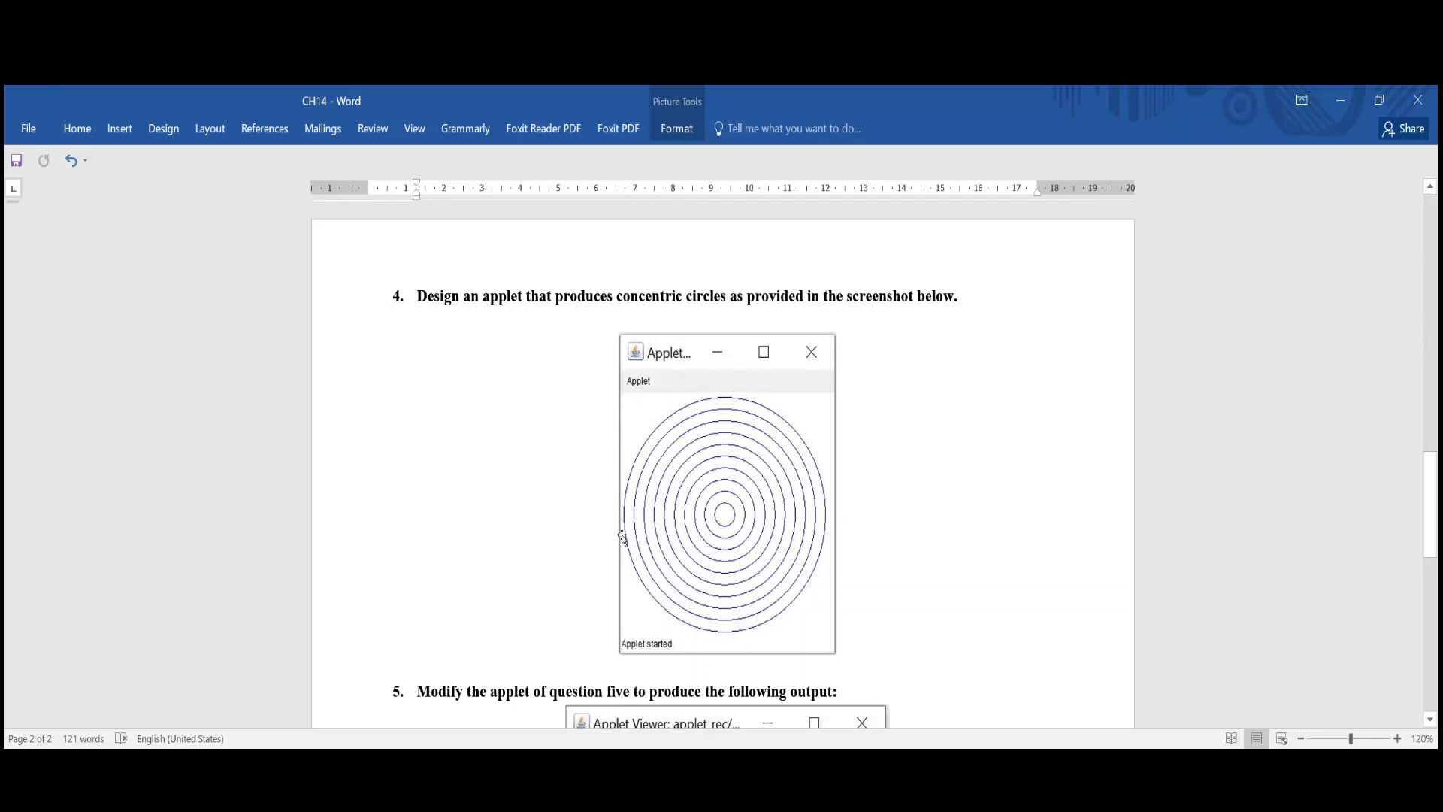
pyautogui.moveTo(636, 405)
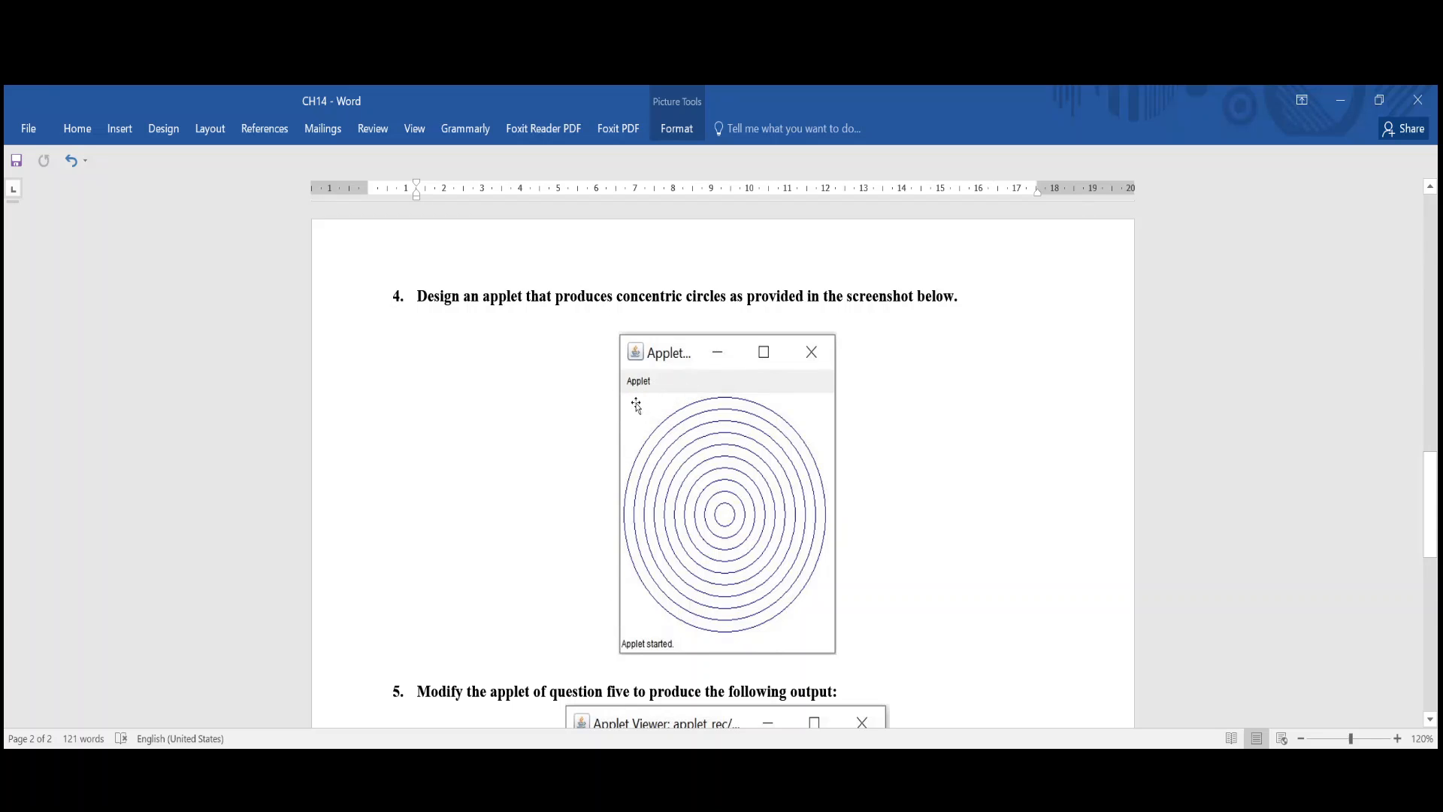
pyautogui.moveTo(624, 403)
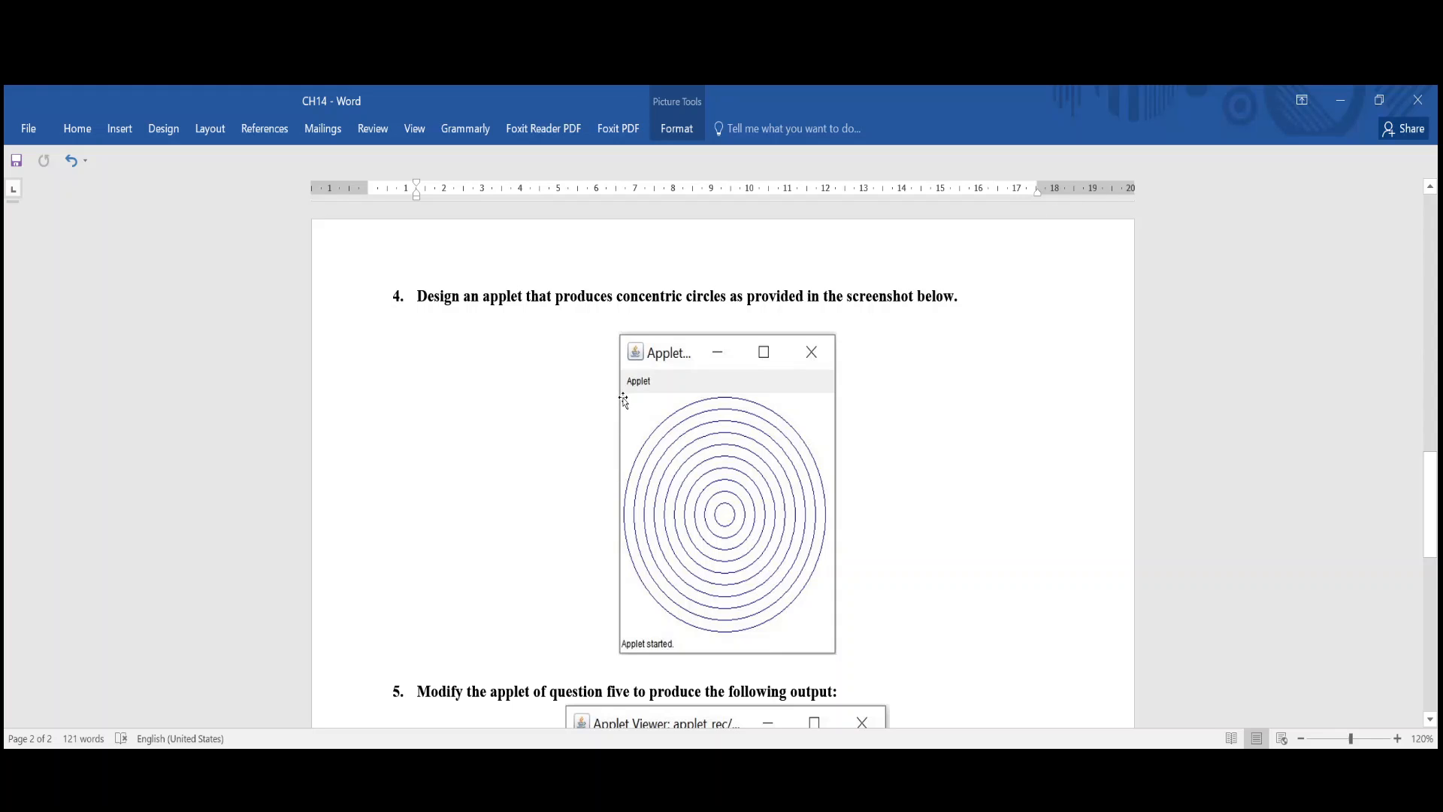
pyautogui.moveTo(960, 705)
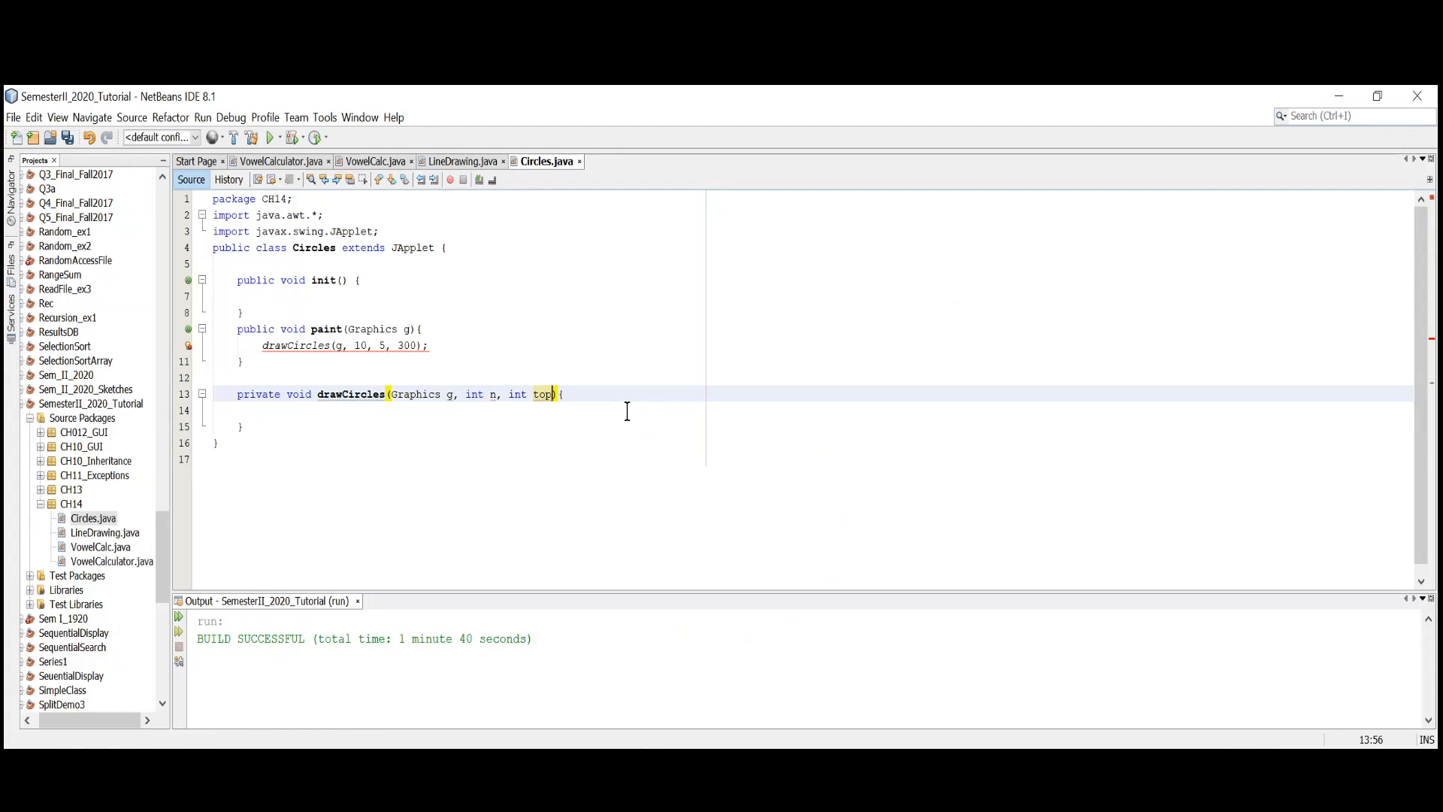
# - Change the drawCircles signature to (Graphics g, int n, int topXY, int size)
pyautogui.write('X')
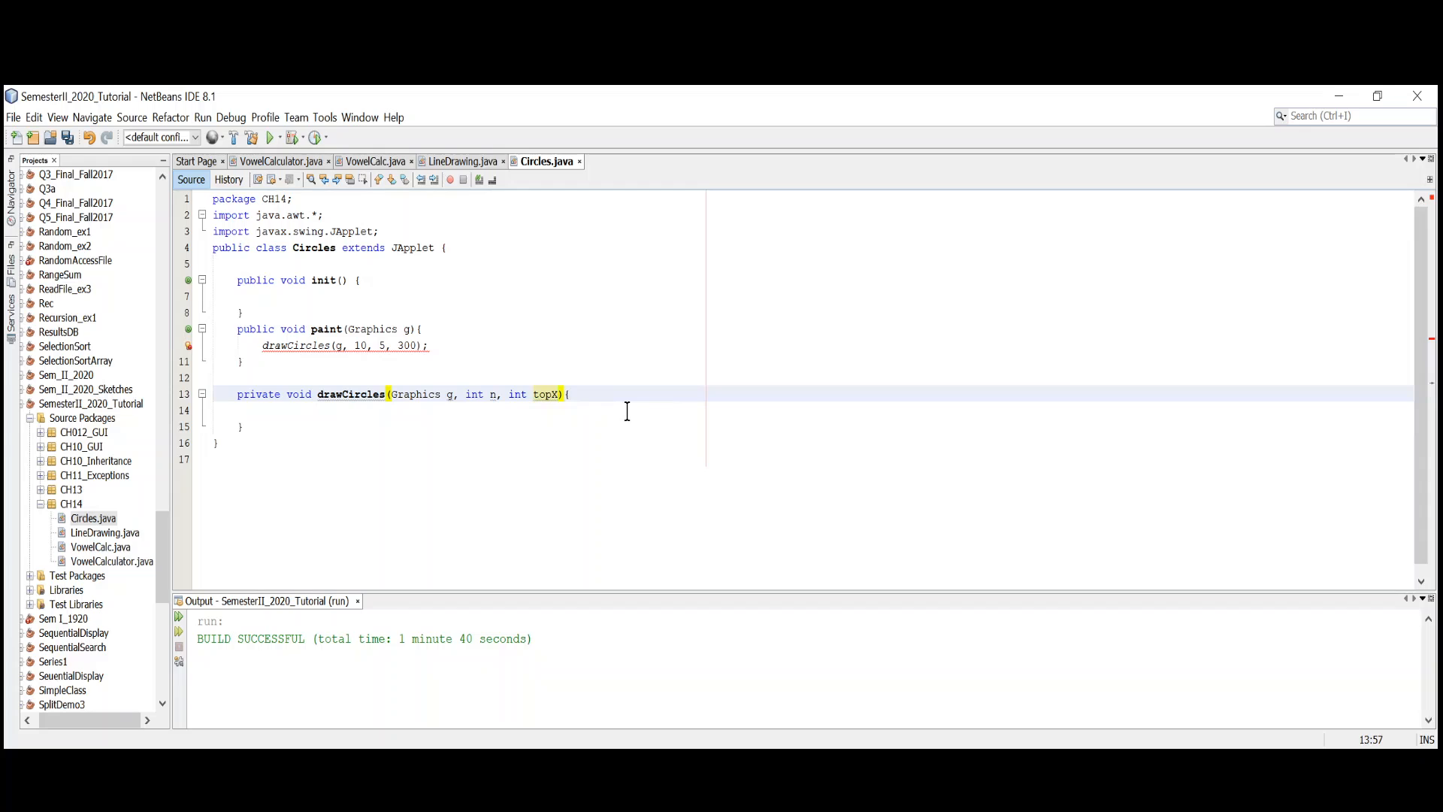
pyautogui.write('Y.')
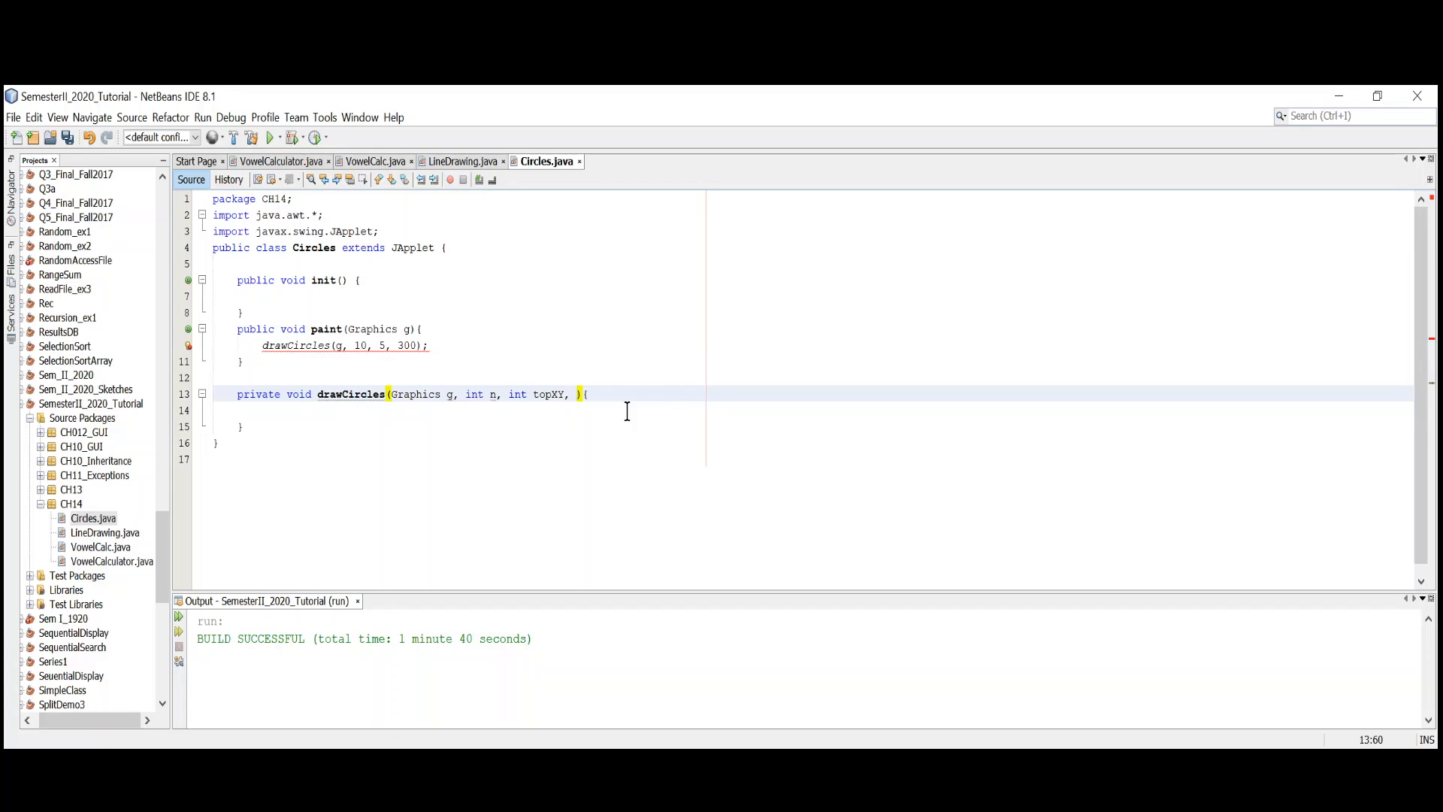
pyautogui.write('int')
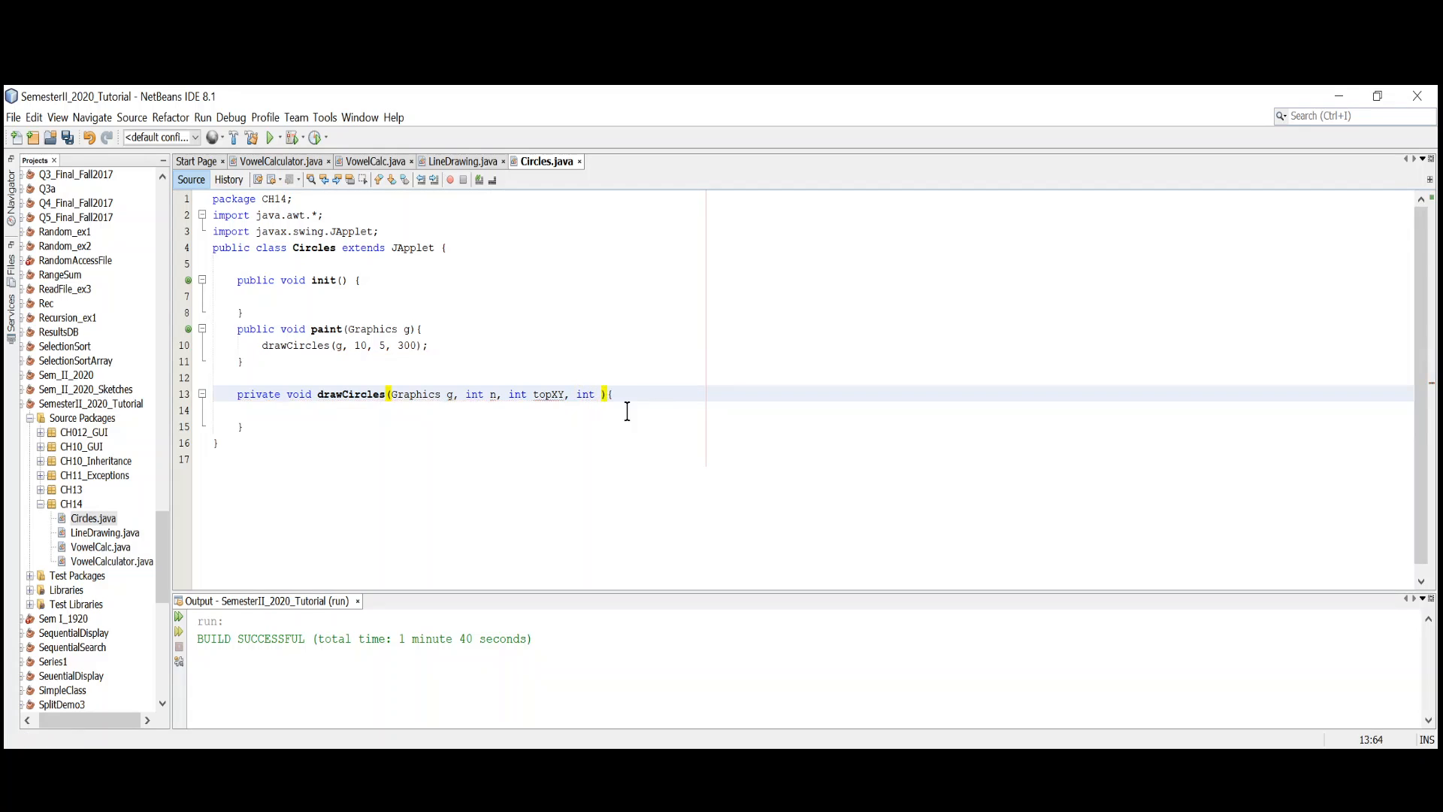
pyautogui.write('size')
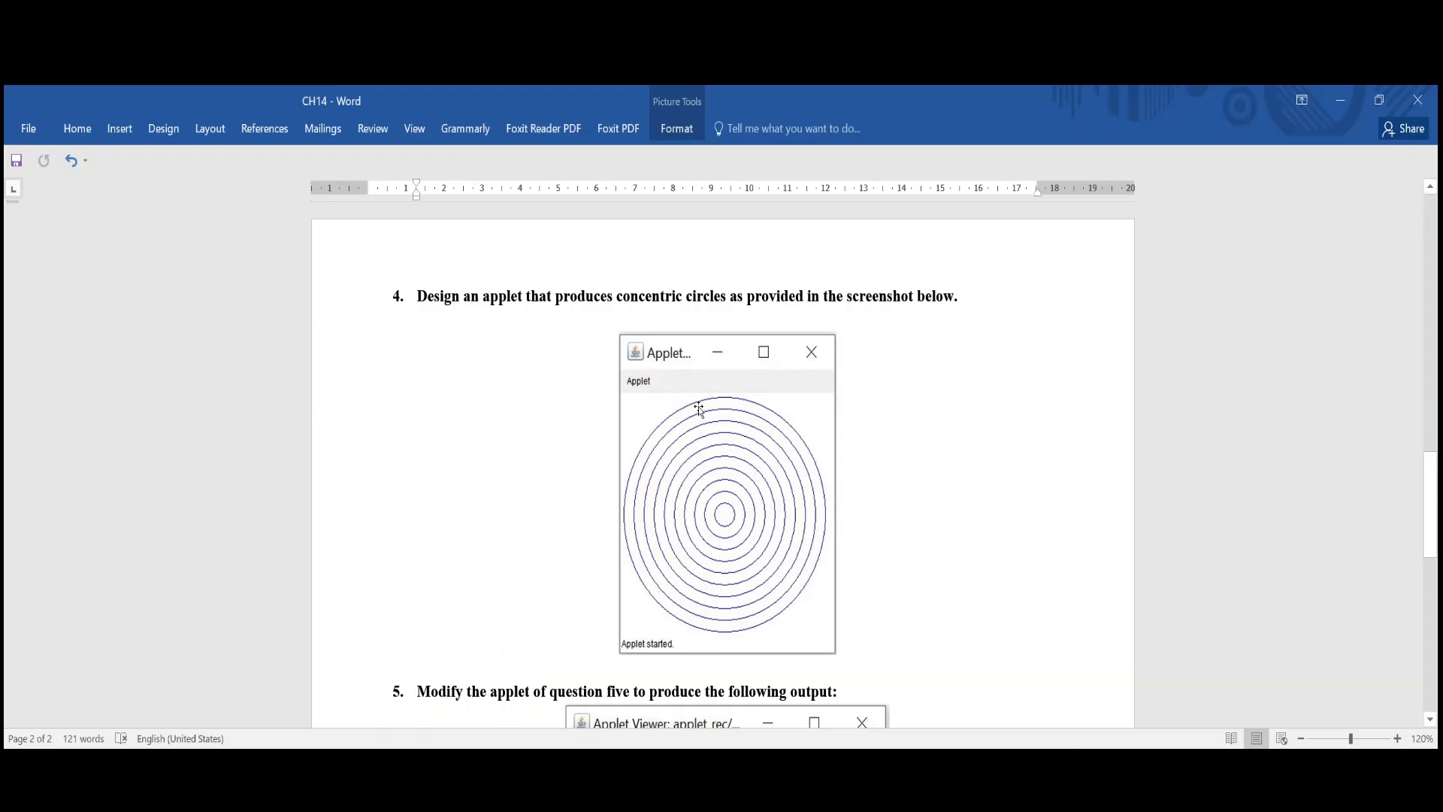
pyautogui.moveTo(738, 568)
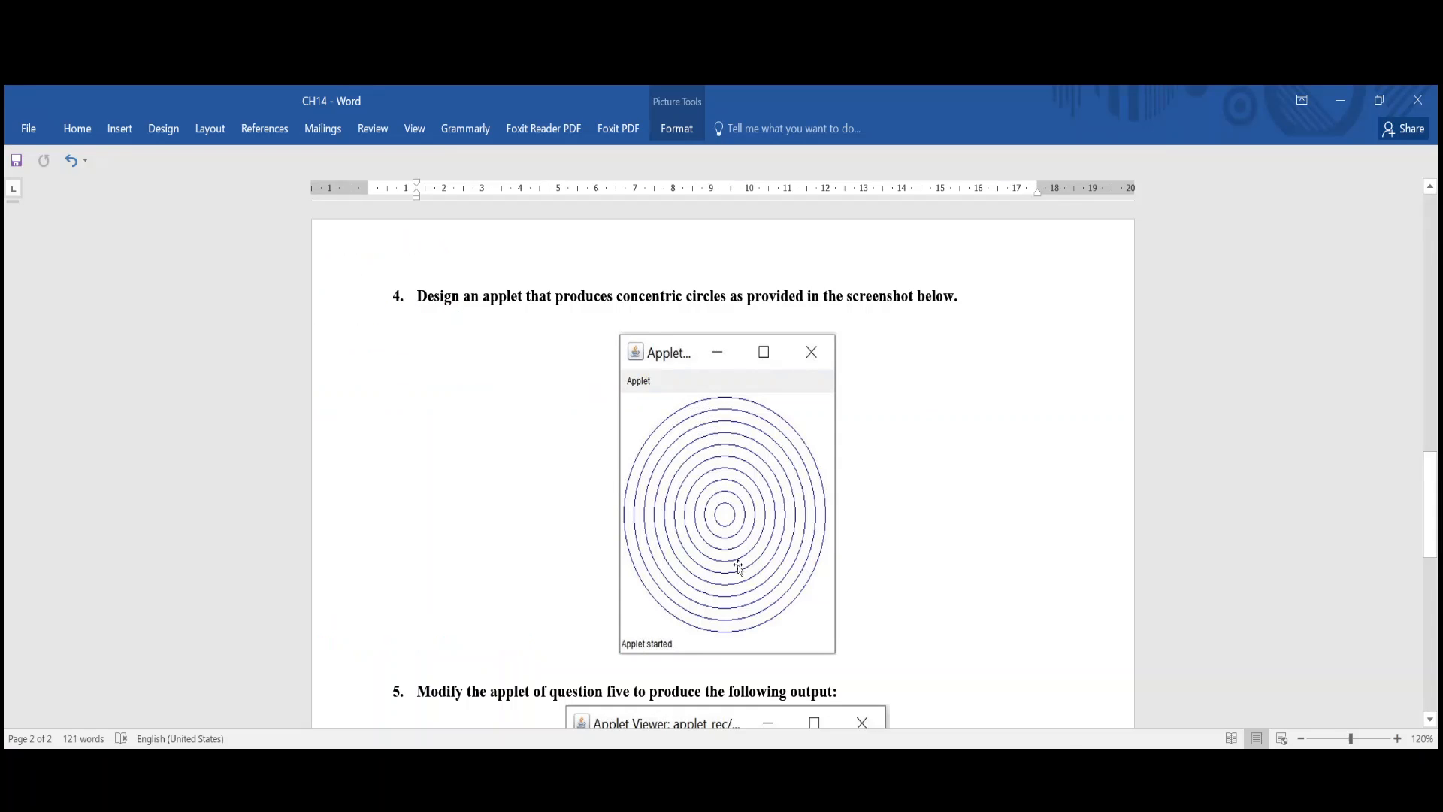
pyautogui.moveTo(734, 553)
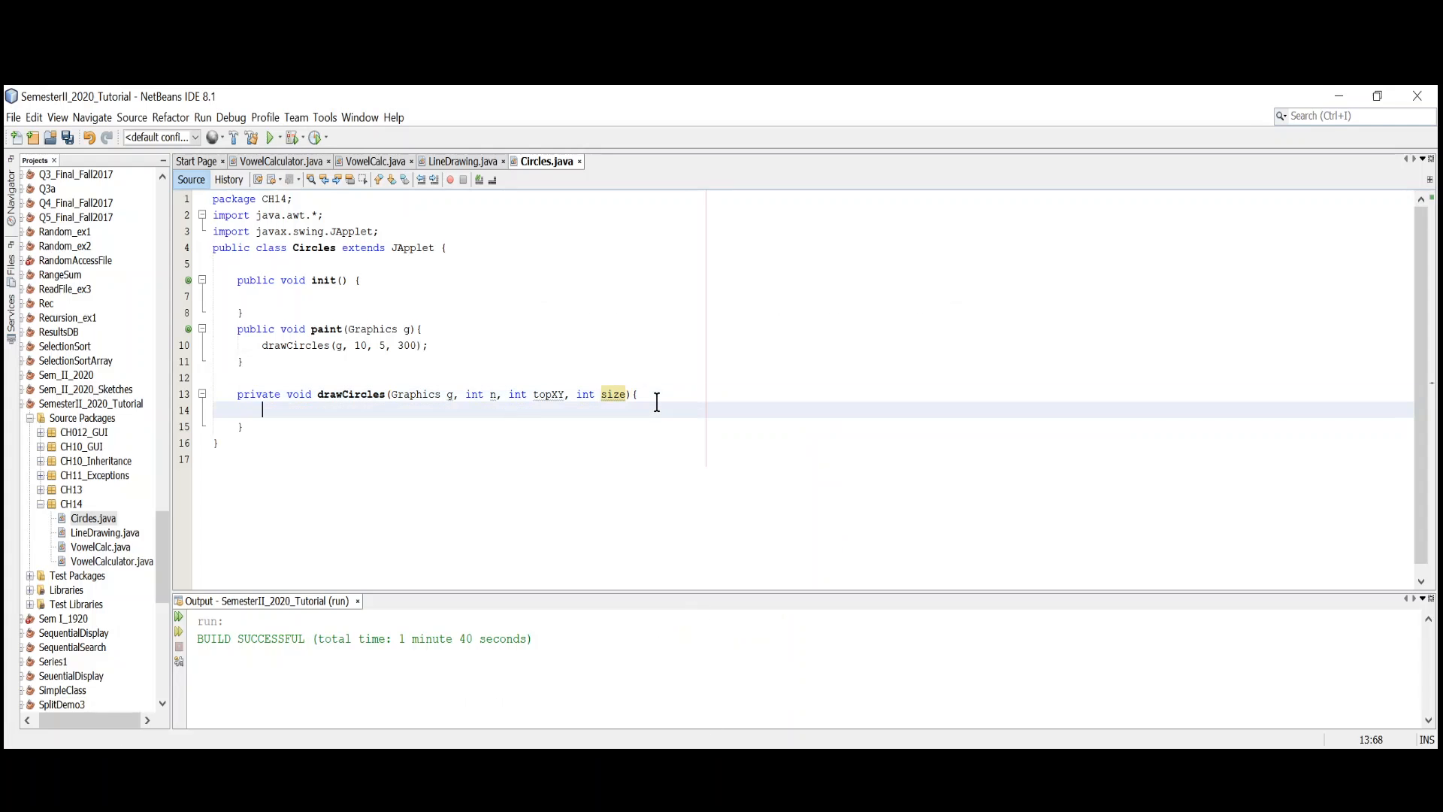
# - Add an if (n>0) block to the body of drawCircles
pyautogui.click(267, 411)
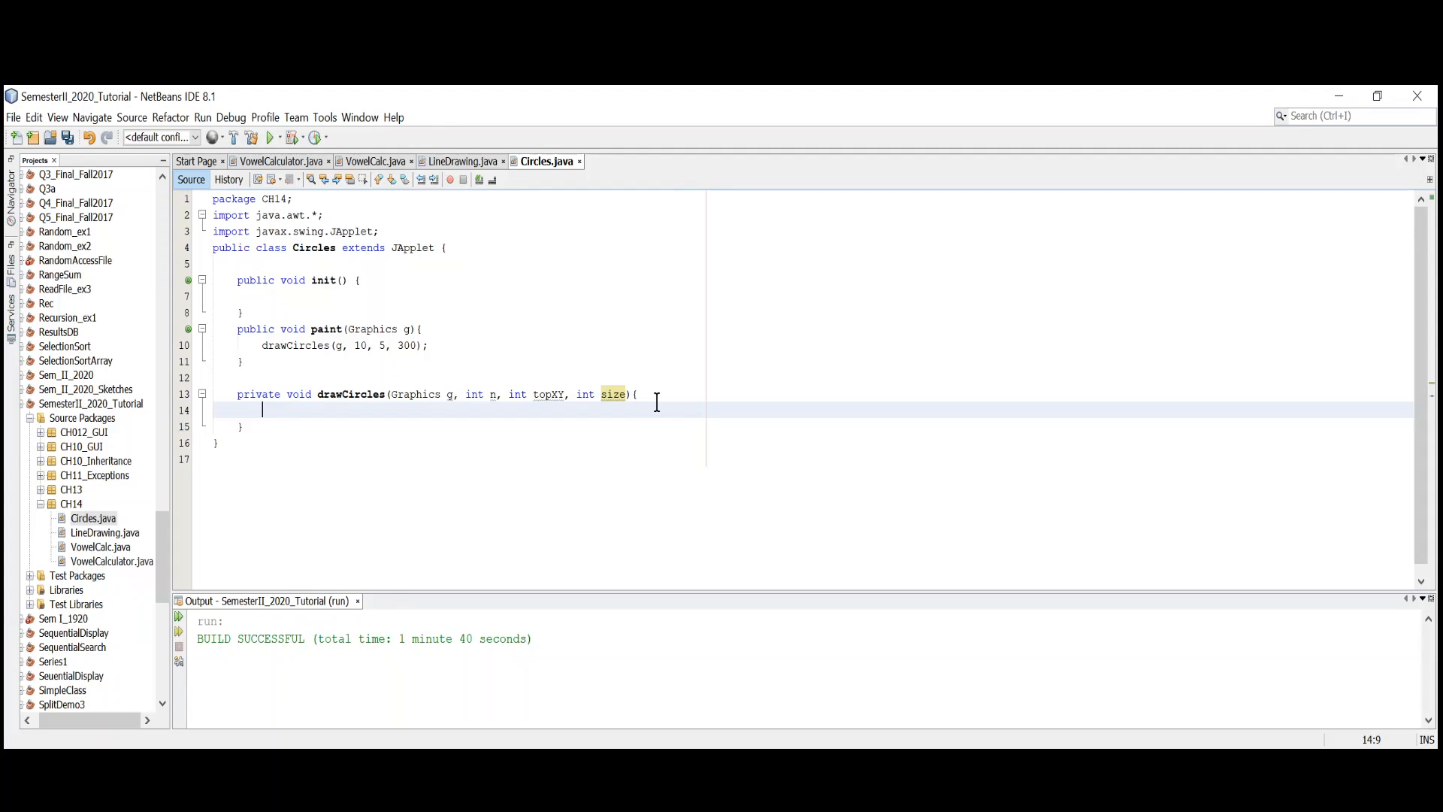
pyautogui.write('if()')
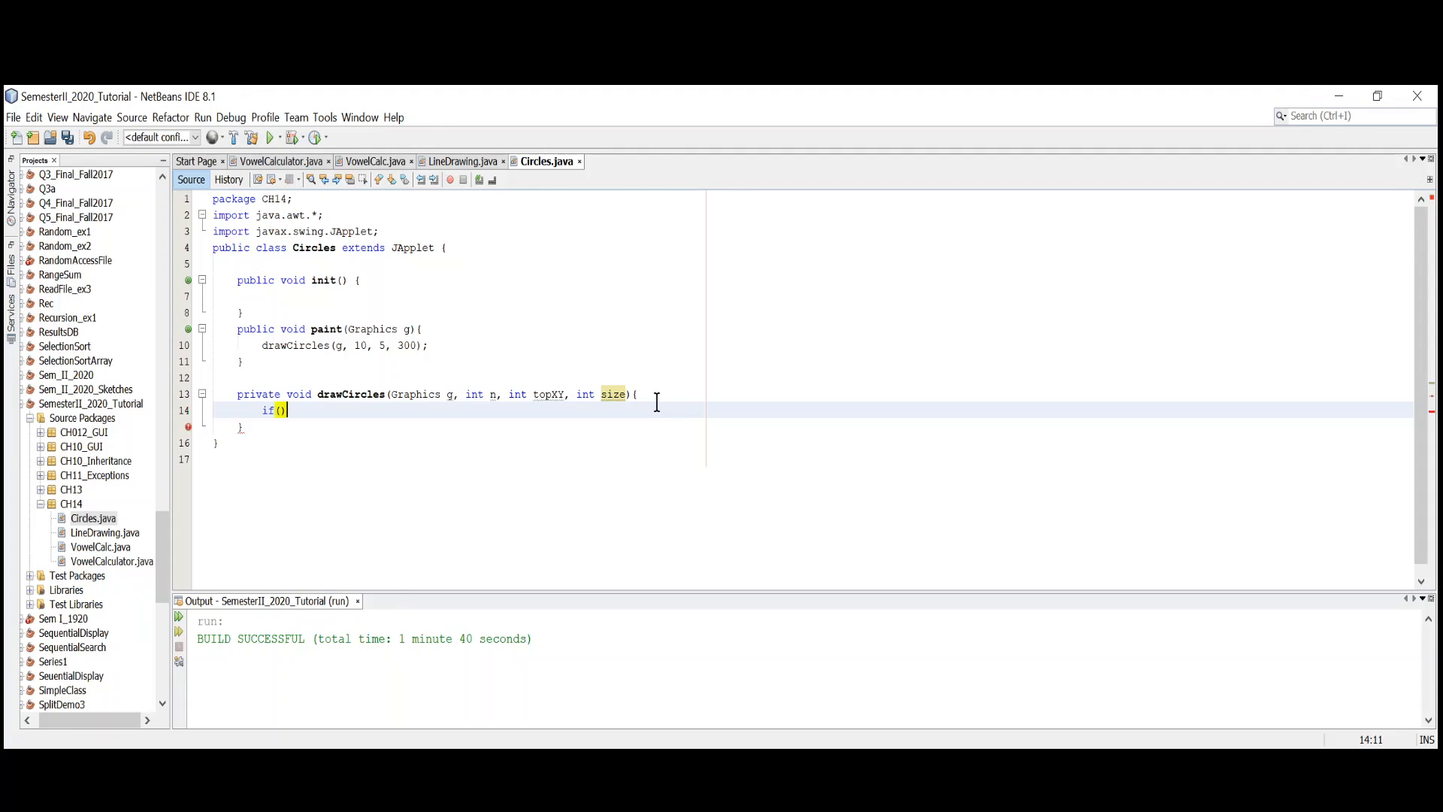
pyautogui.write('n')
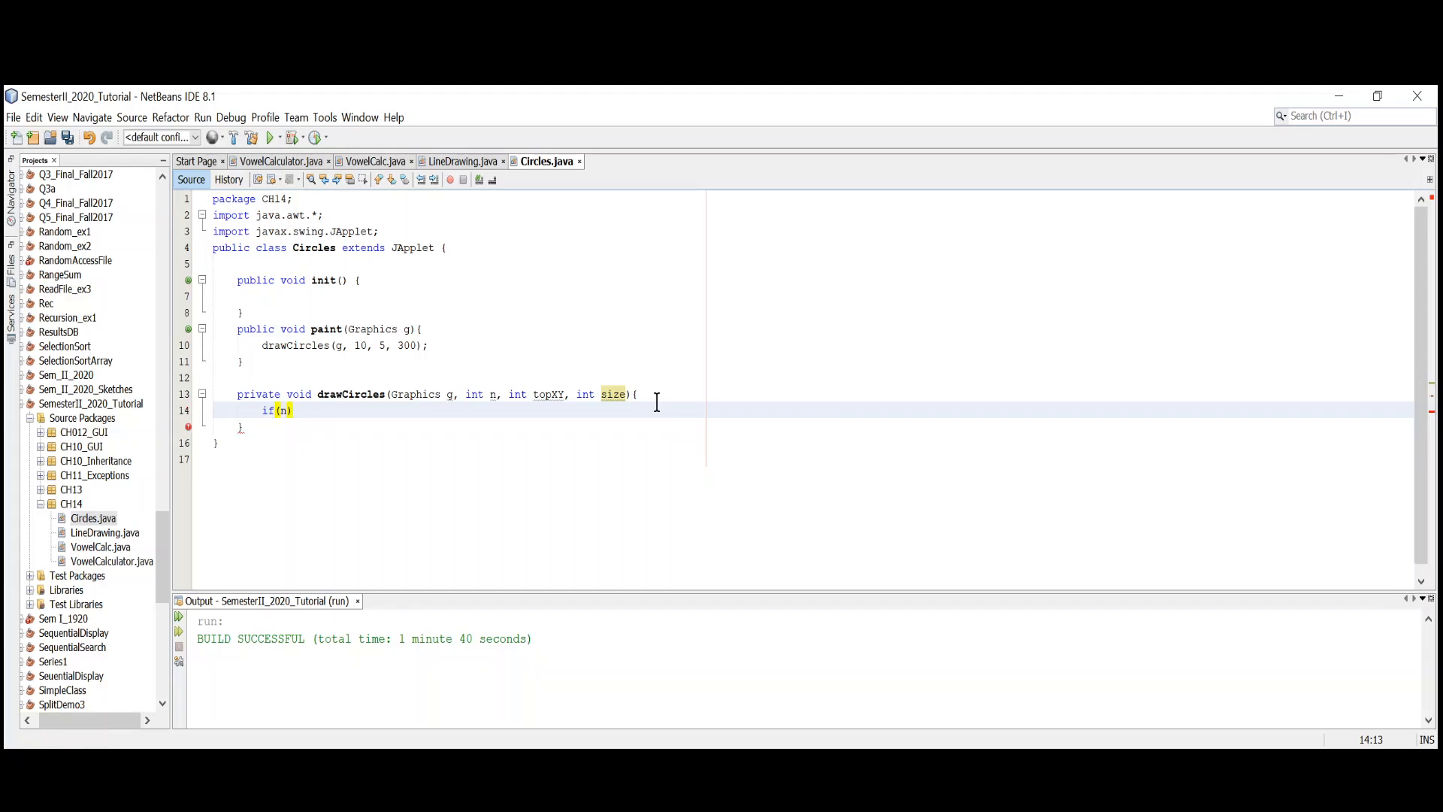
pyautogui.write('>0')
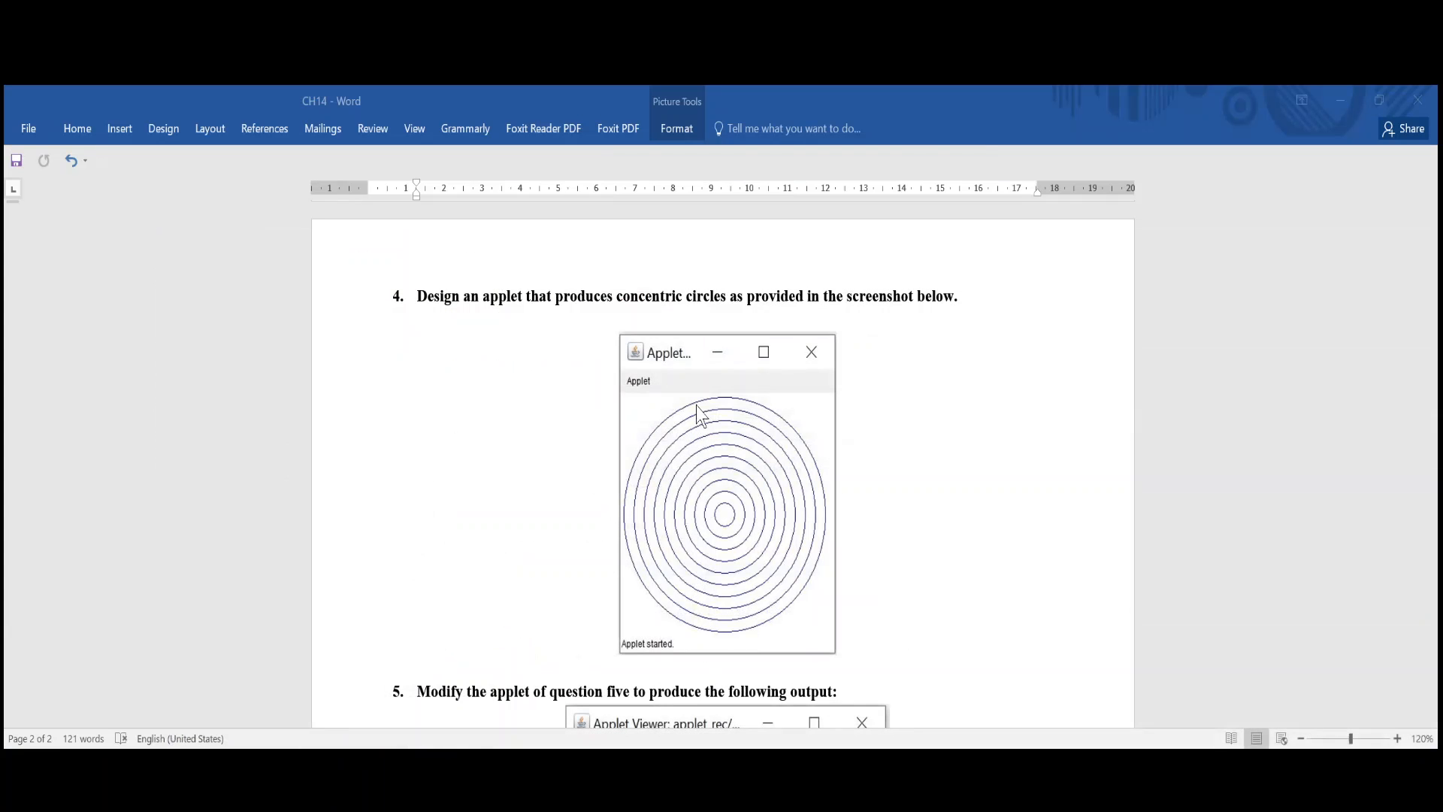
pyautogui.moveTo(711, 422)
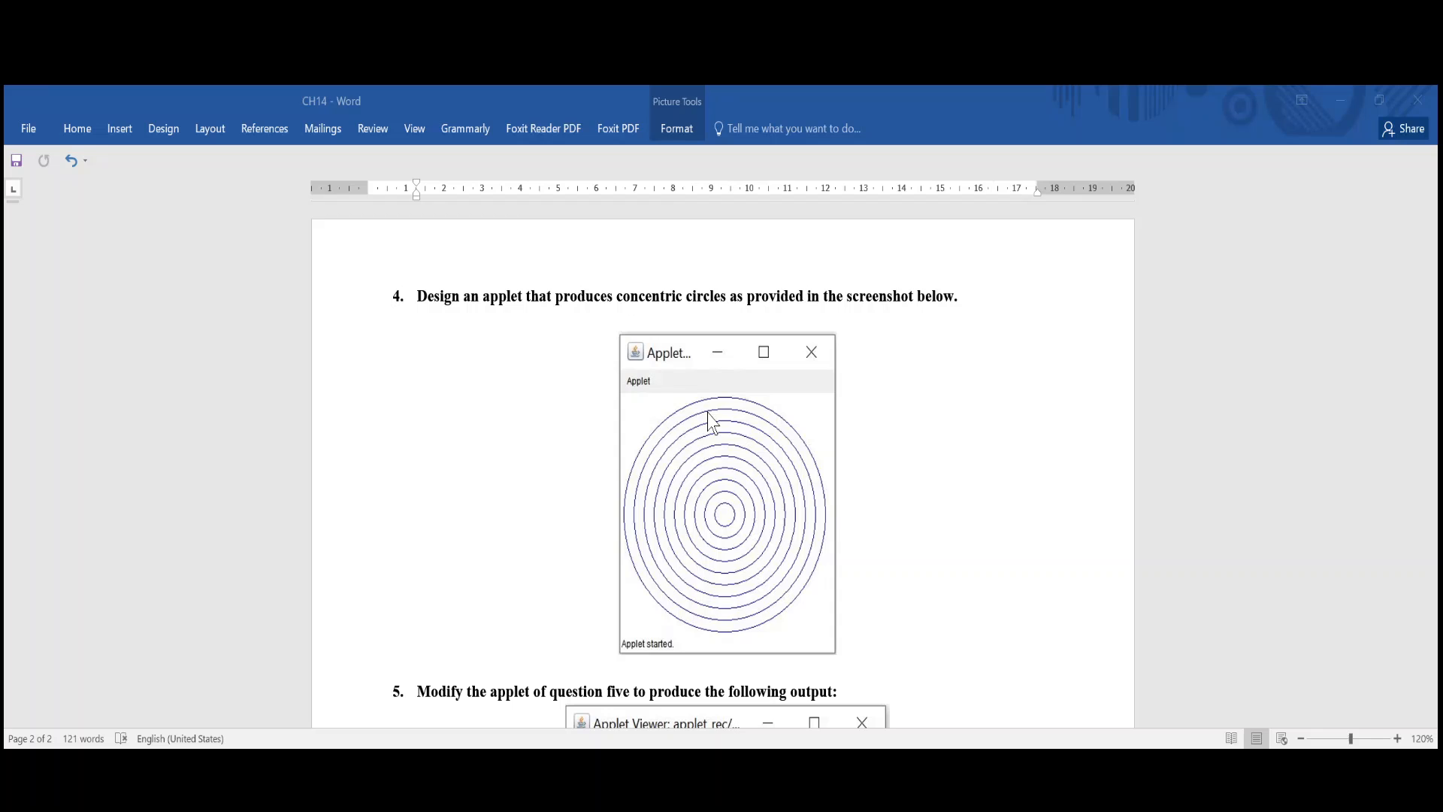
pyautogui.moveTo(732, 515)
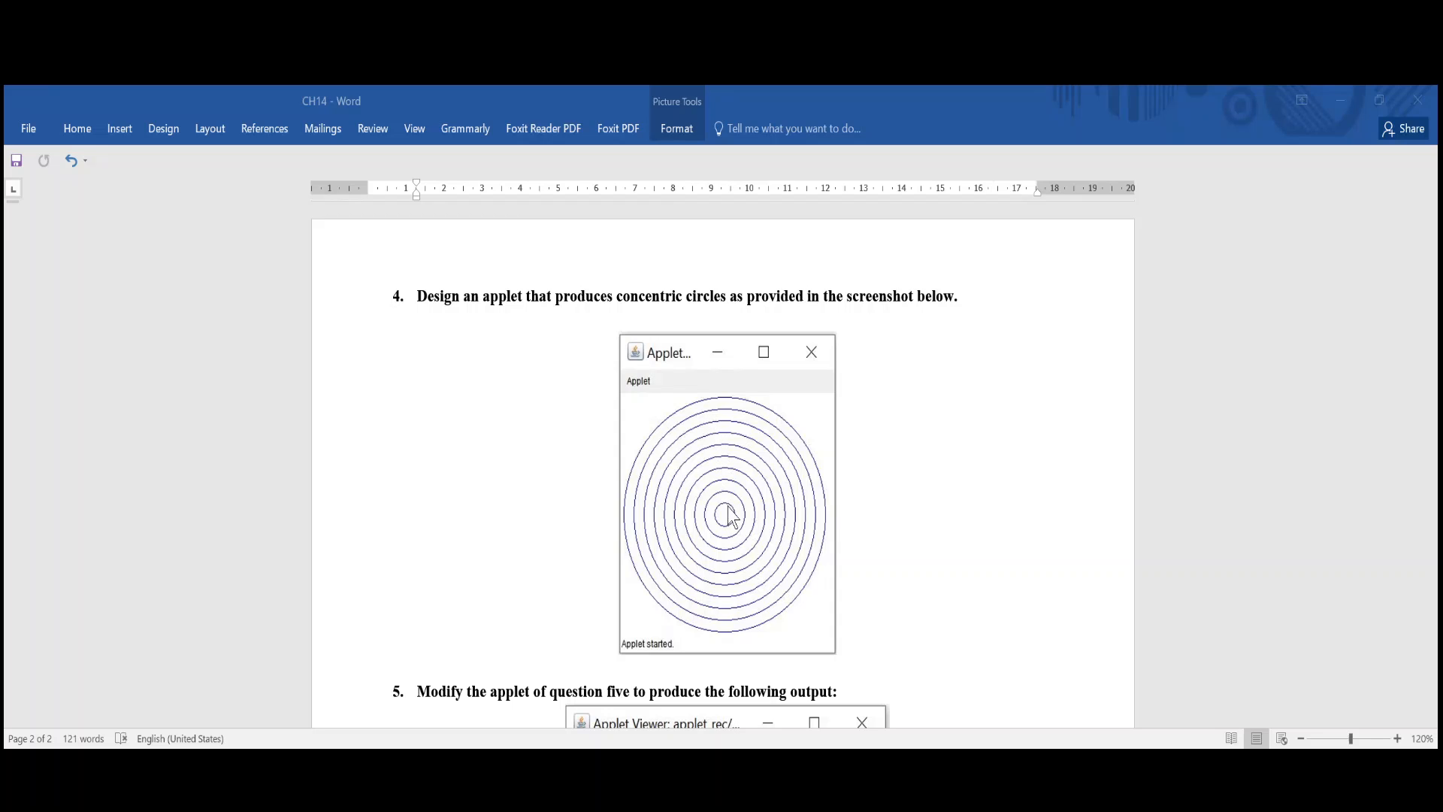
pyautogui.moveTo(670, 746)
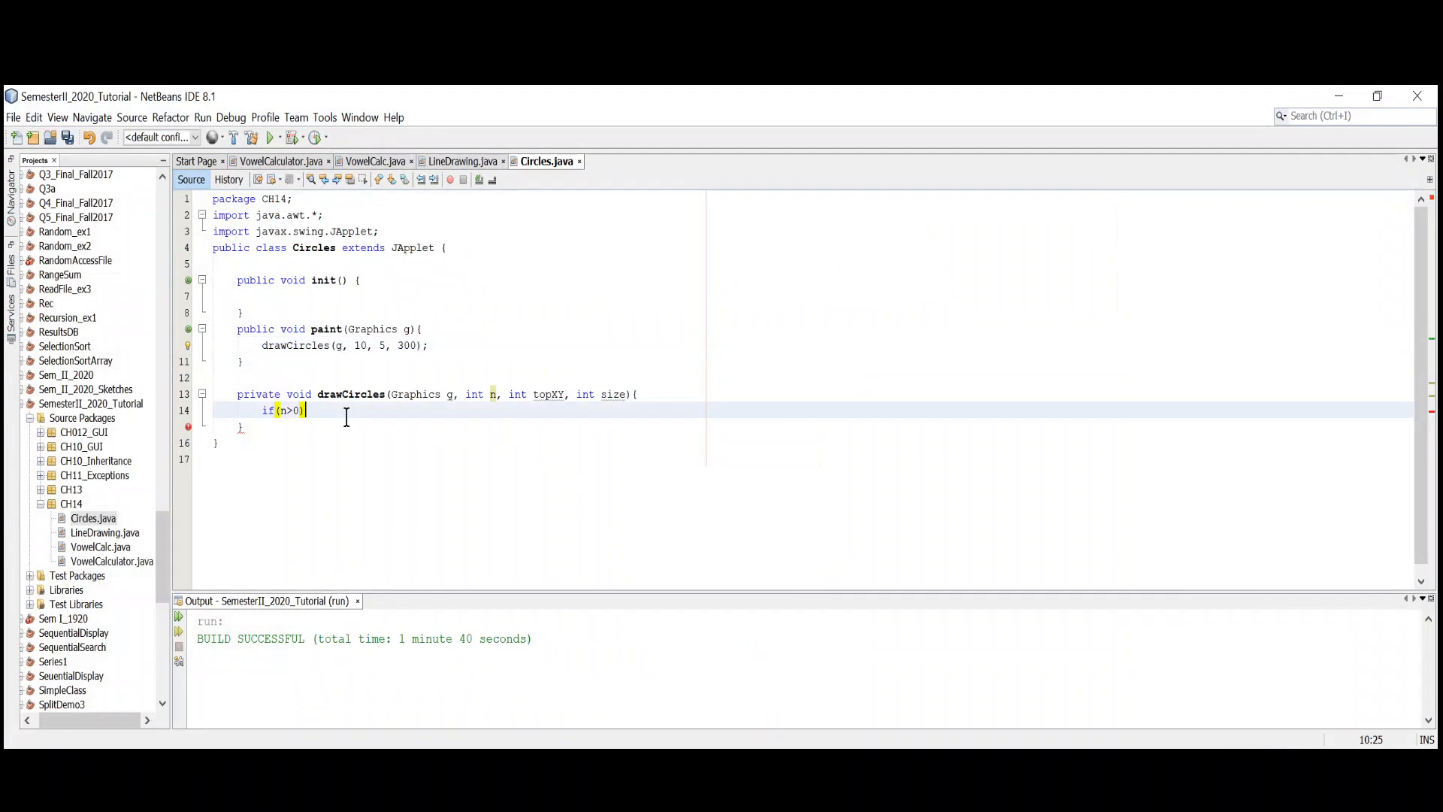
pyautogui.write('{')
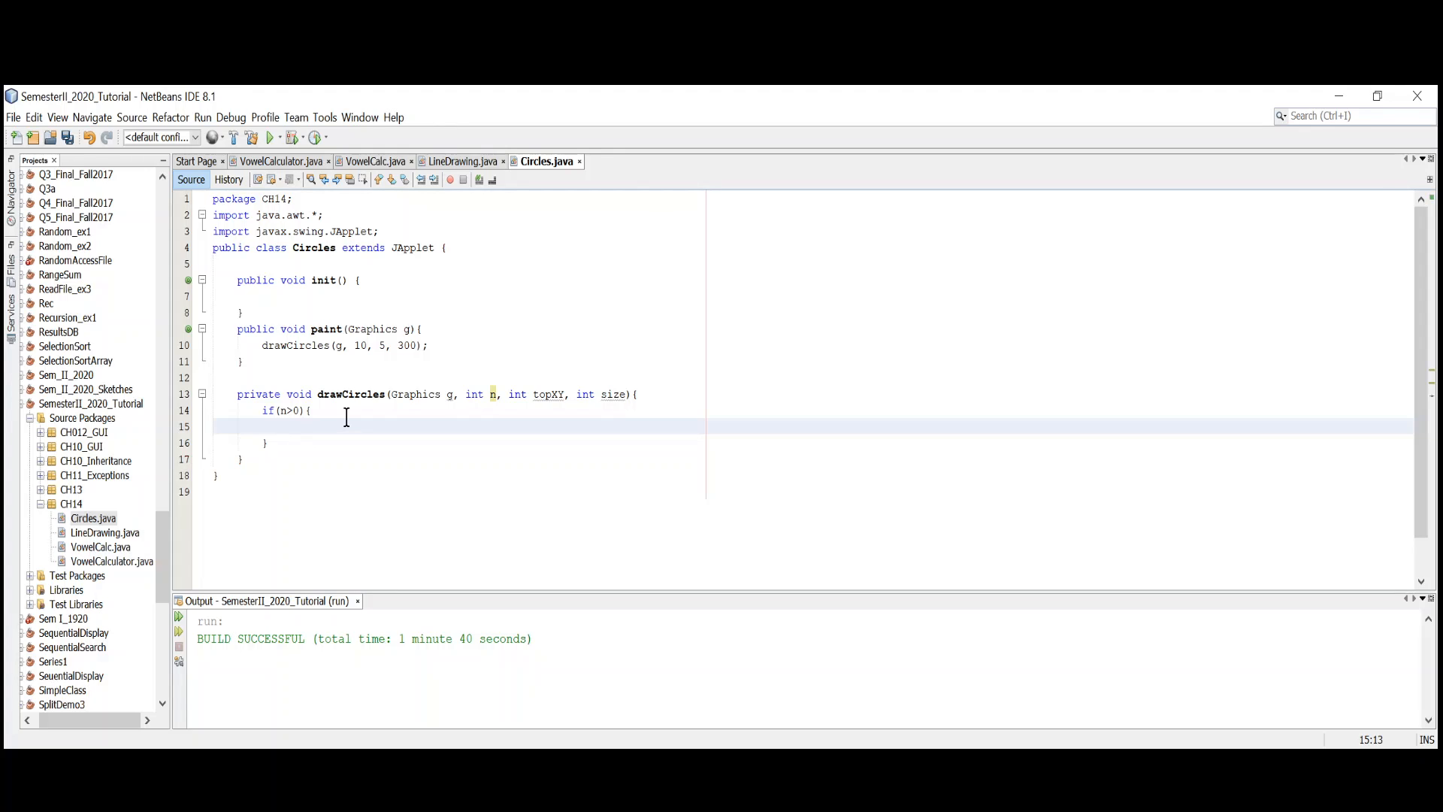
# - Set the drawing colour with g.setColor(Color.BLUE) as the if block's first statement
pyautogui.click(287, 427)
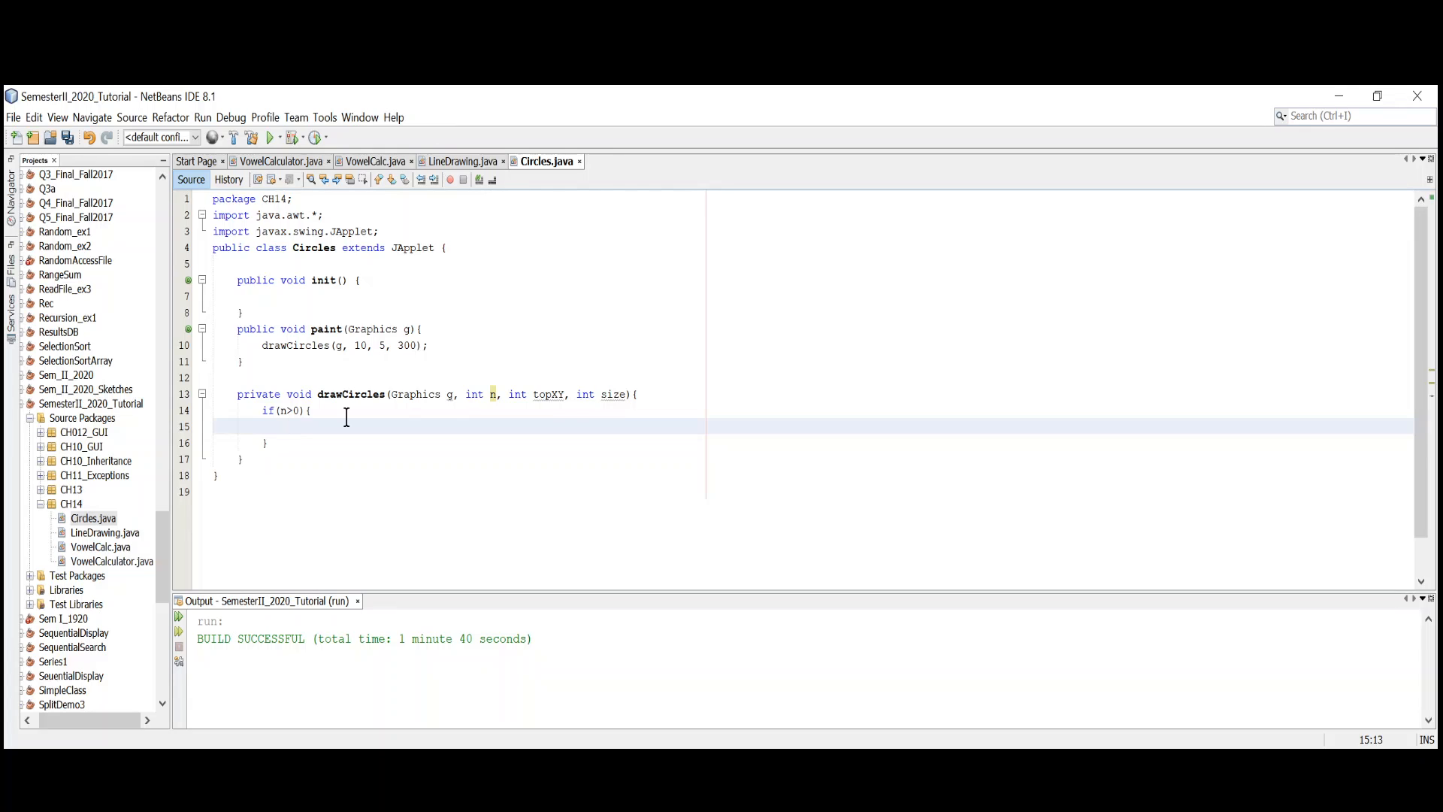
pyautogui.write('g')
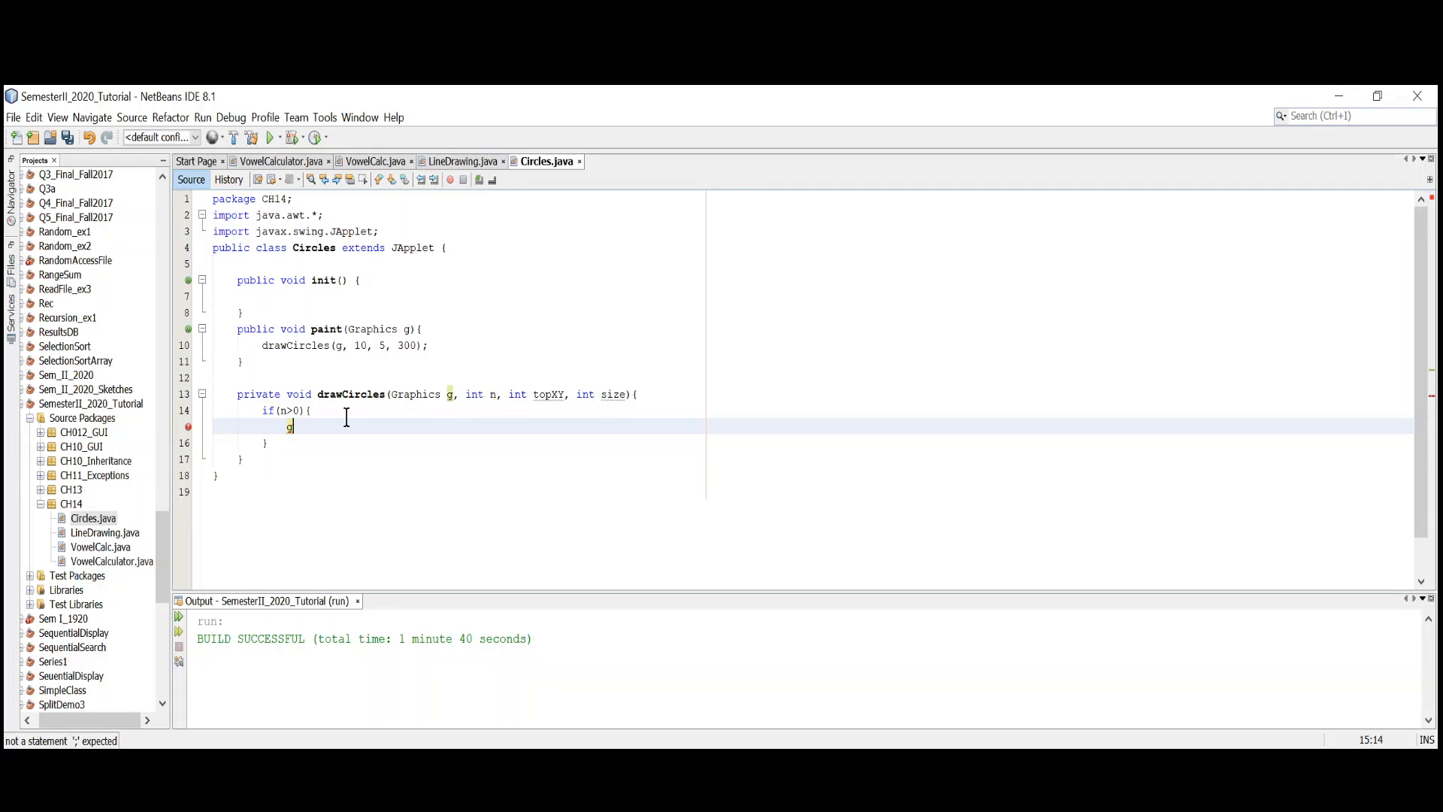
pyautogui.write('.')
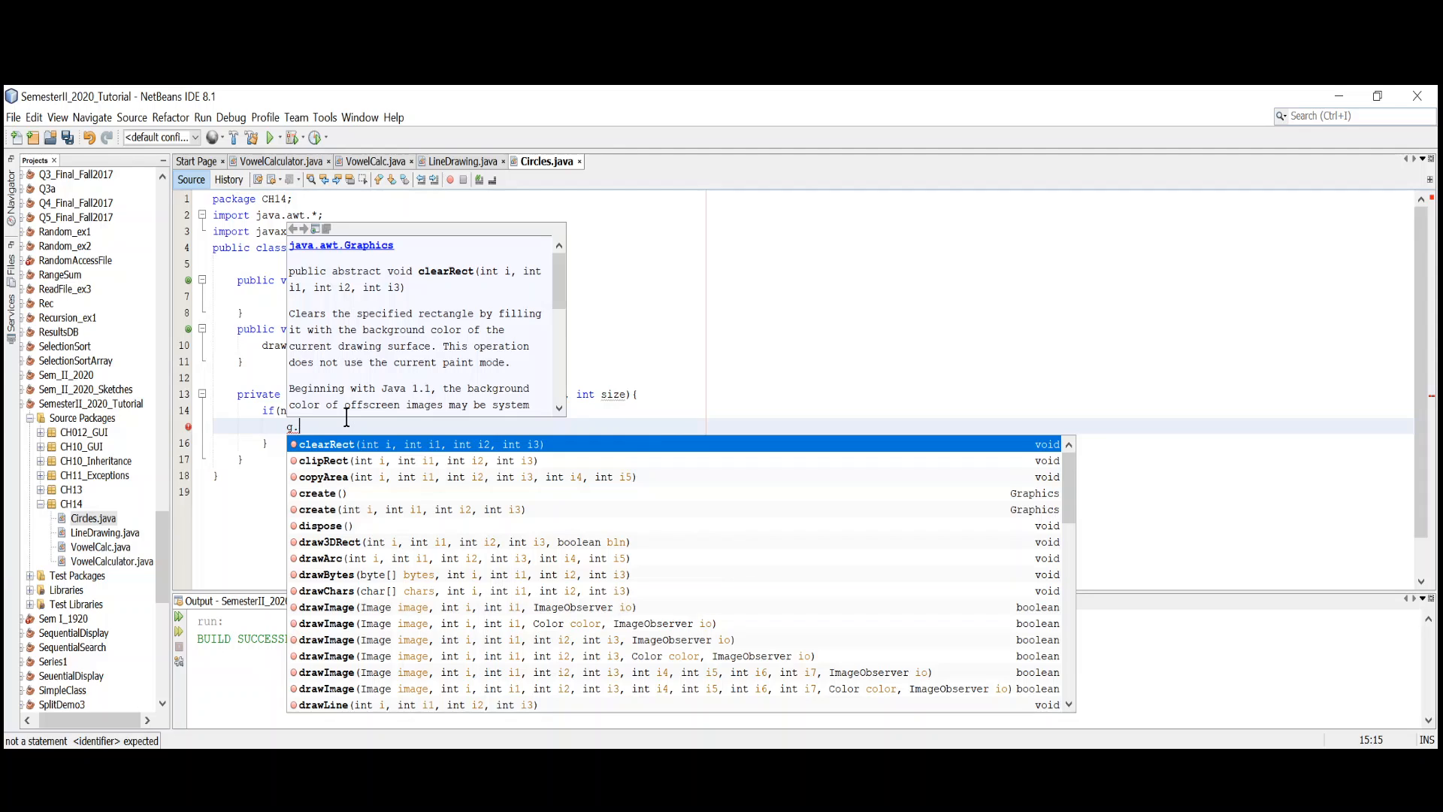
pyautogui.write('s')
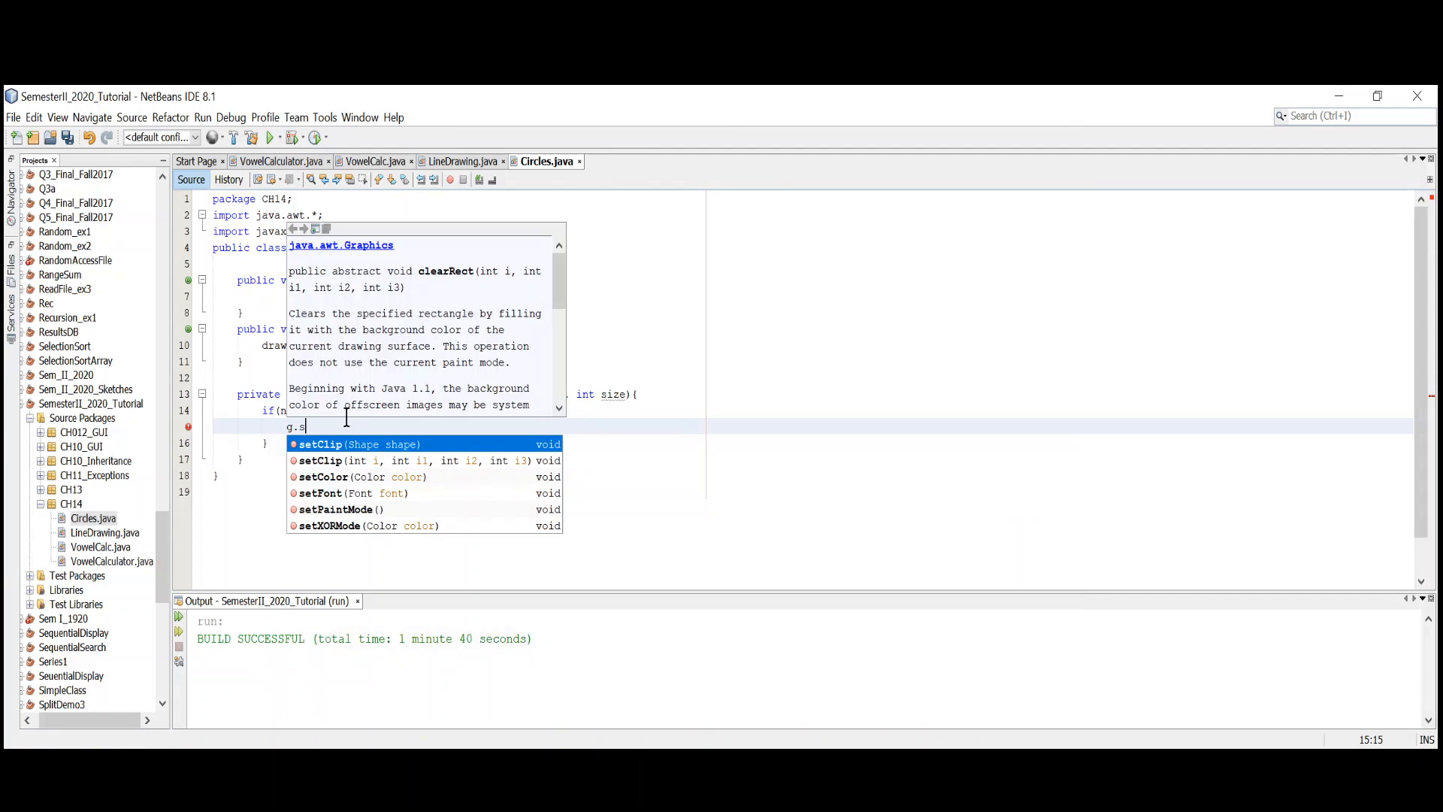
pyautogui.write('etColor();')
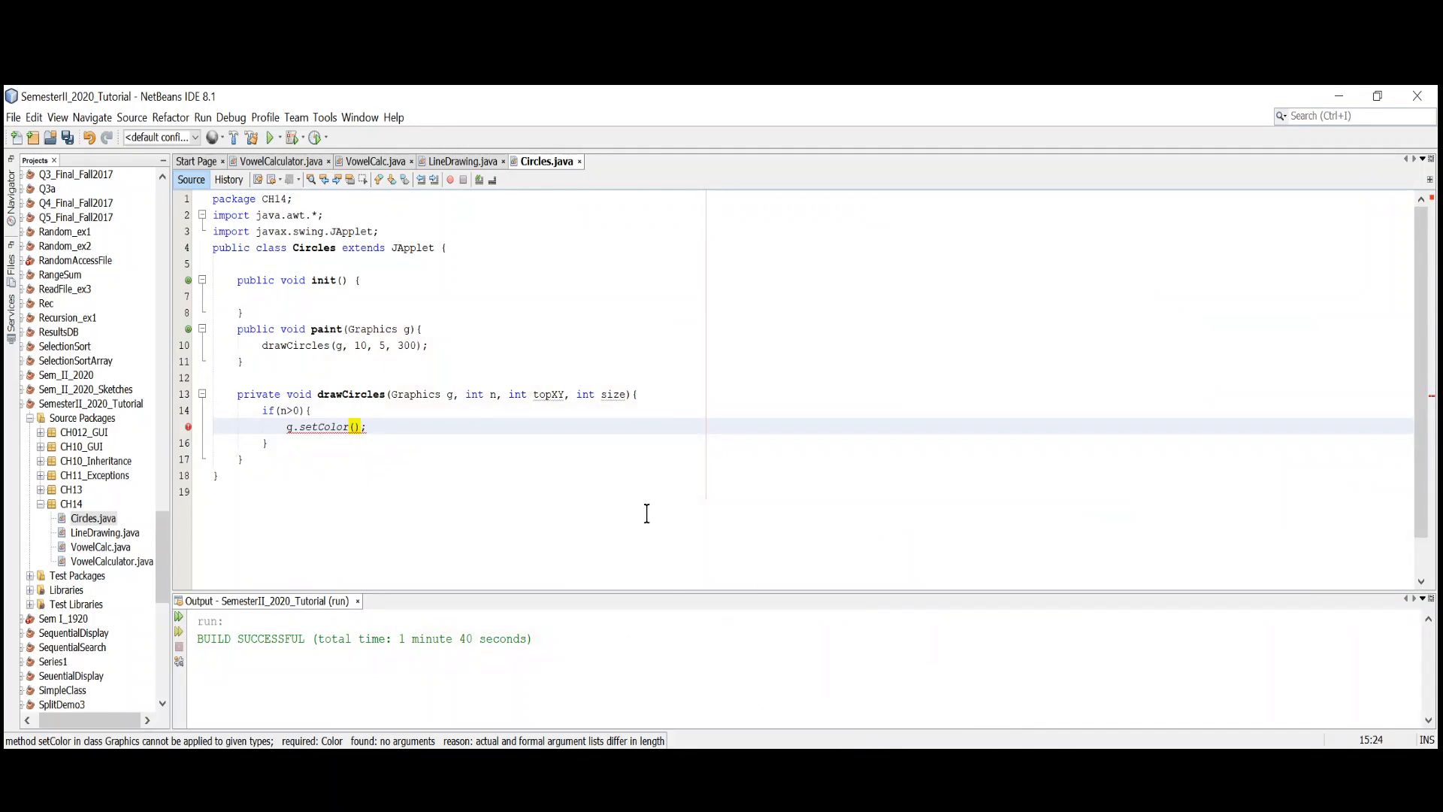
pyautogui.write('Clo')
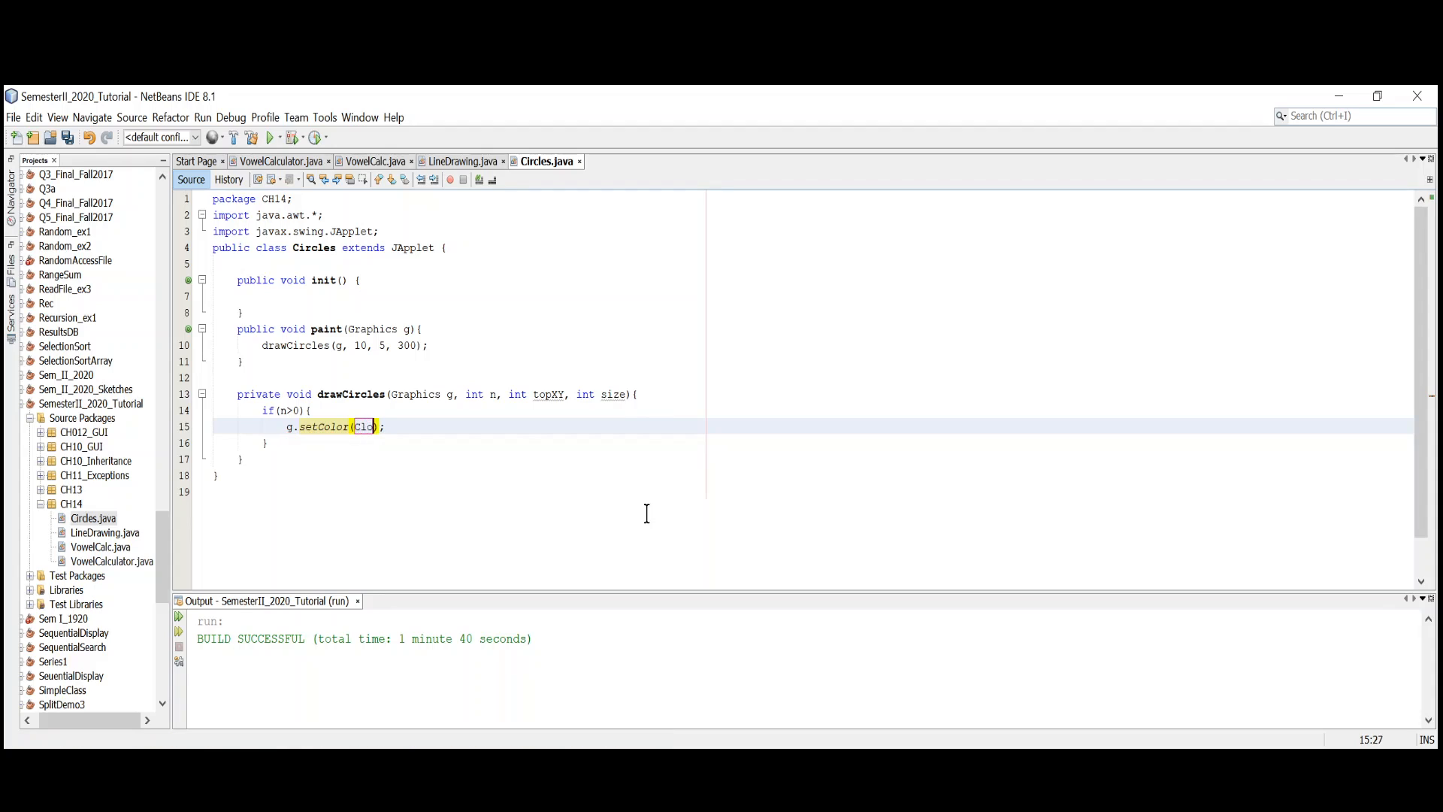
pyautogui.write('Color.BLUE')
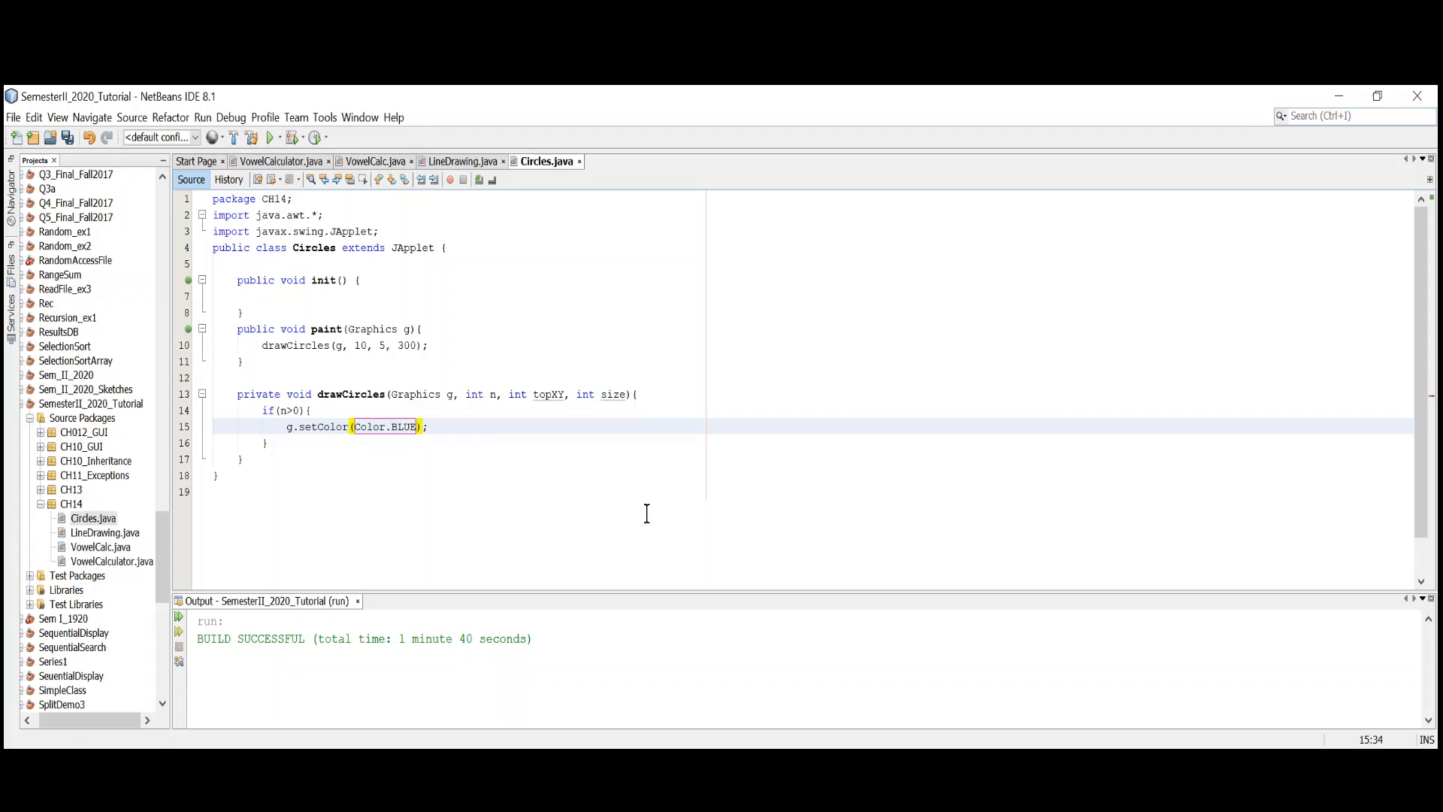
pyautogui.press('enter')
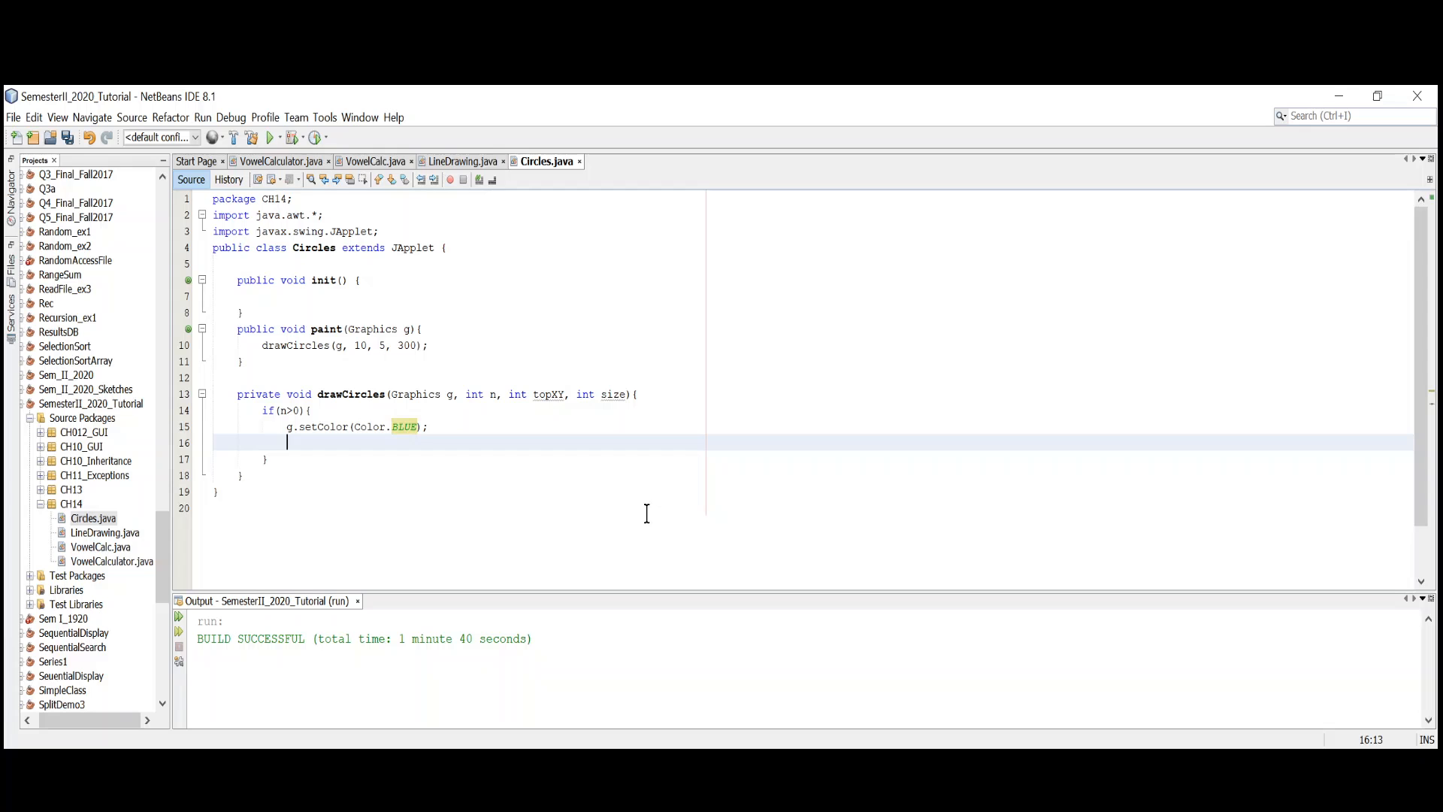
# - Add g.drawOval(topXY, topXY, size, size); after the blue colour statement
pyautogui.write('g.')
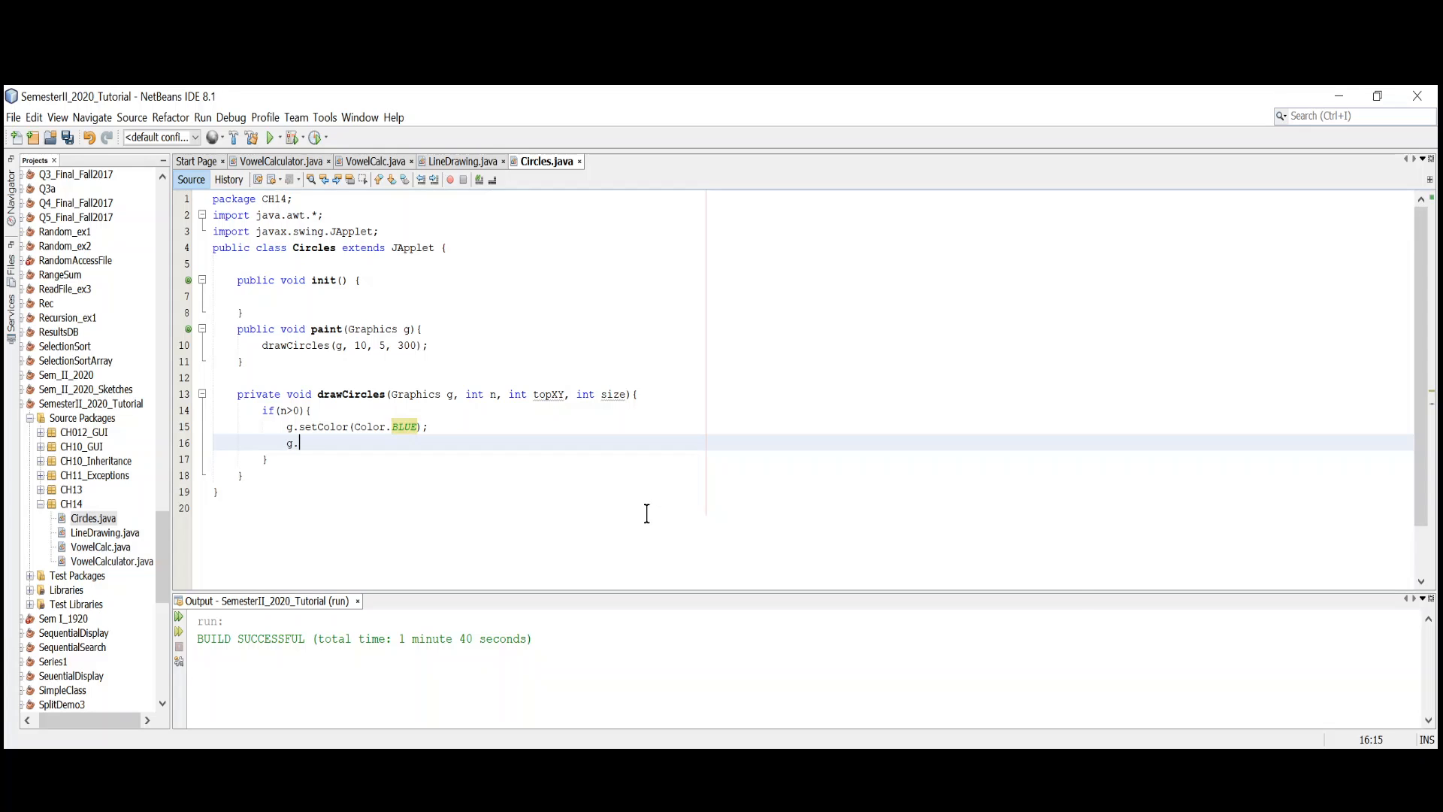
pyautogui.write('drawOval(t, n, n, n);')
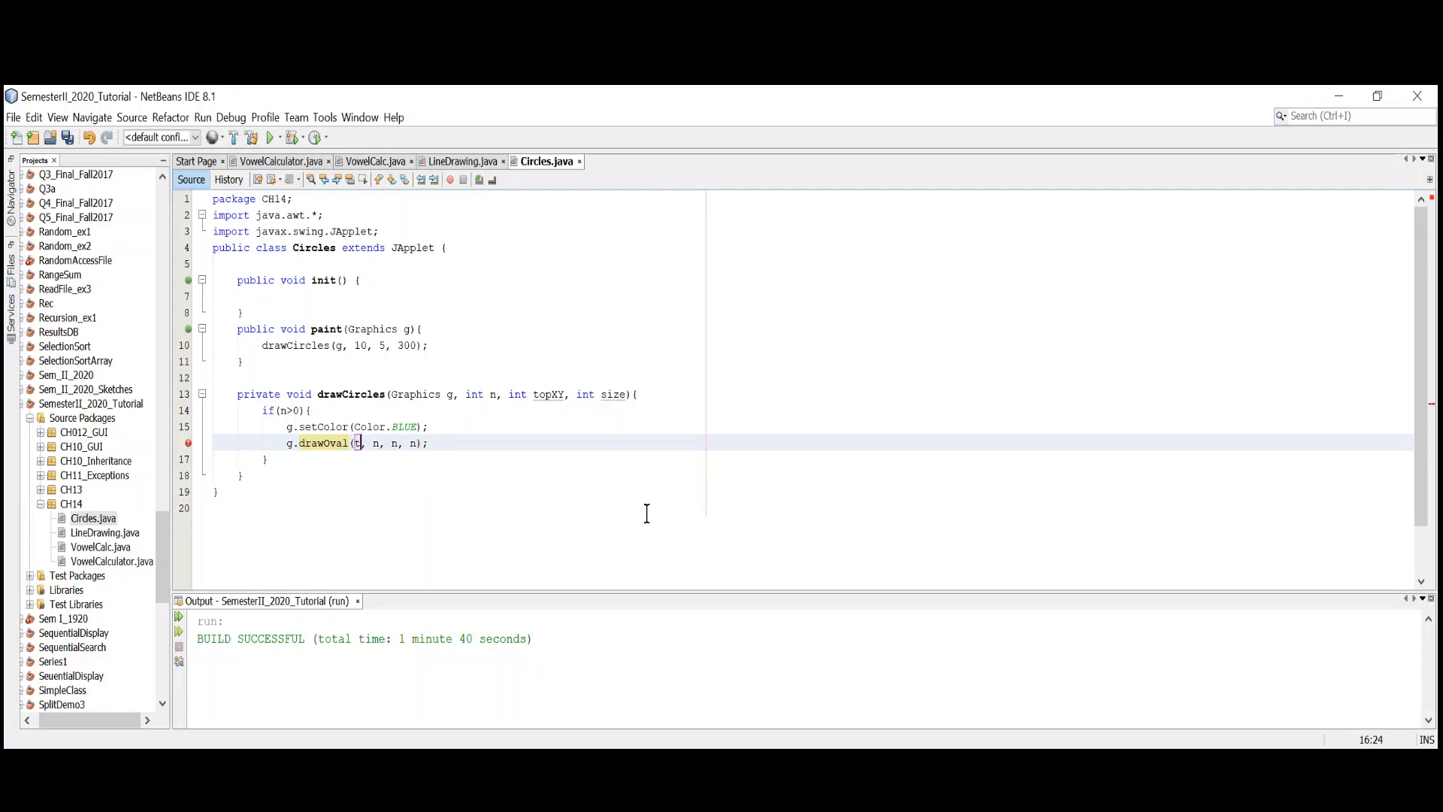
pyautogui.write('opXY')
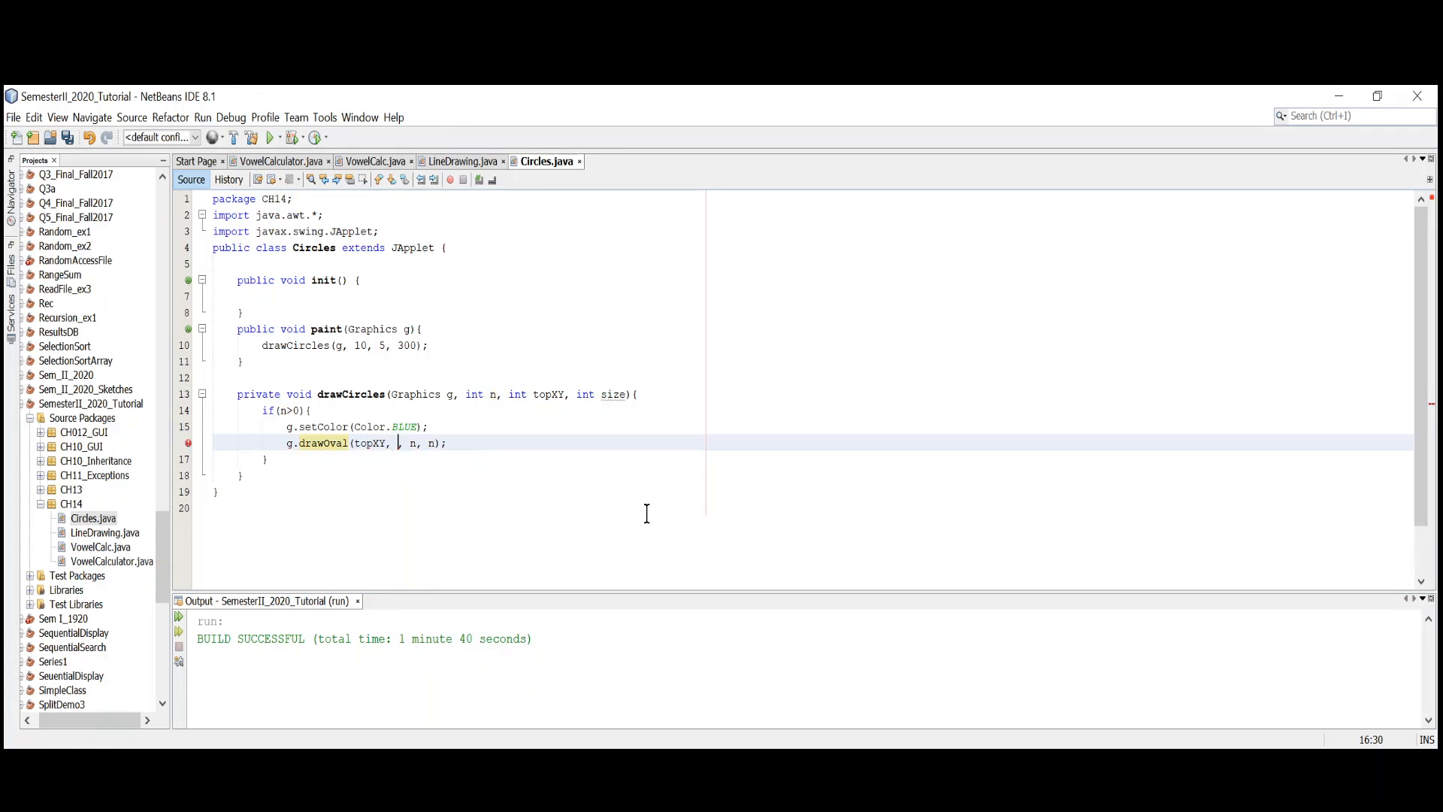
pyautogui.write('topXY')
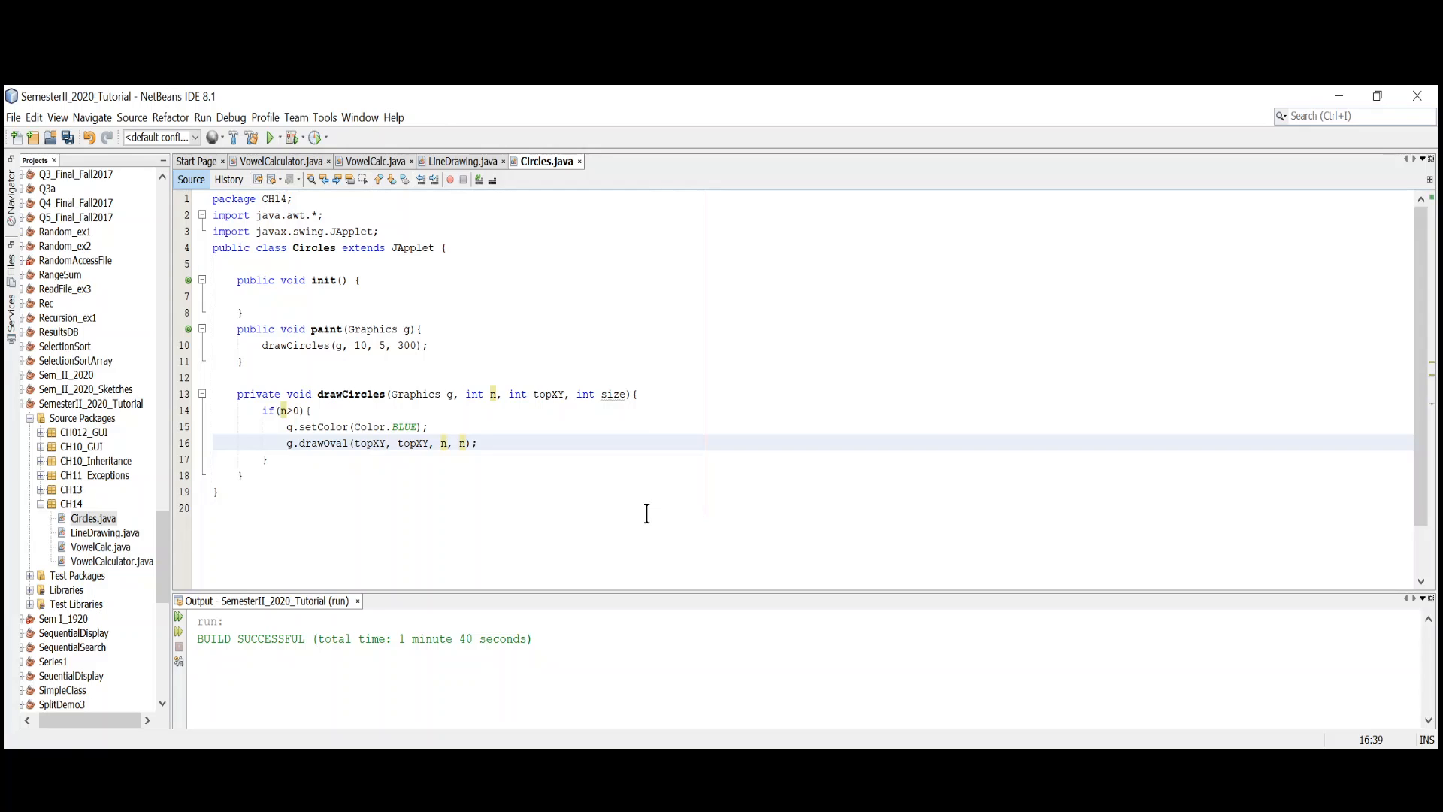
pyautogui.write('size')
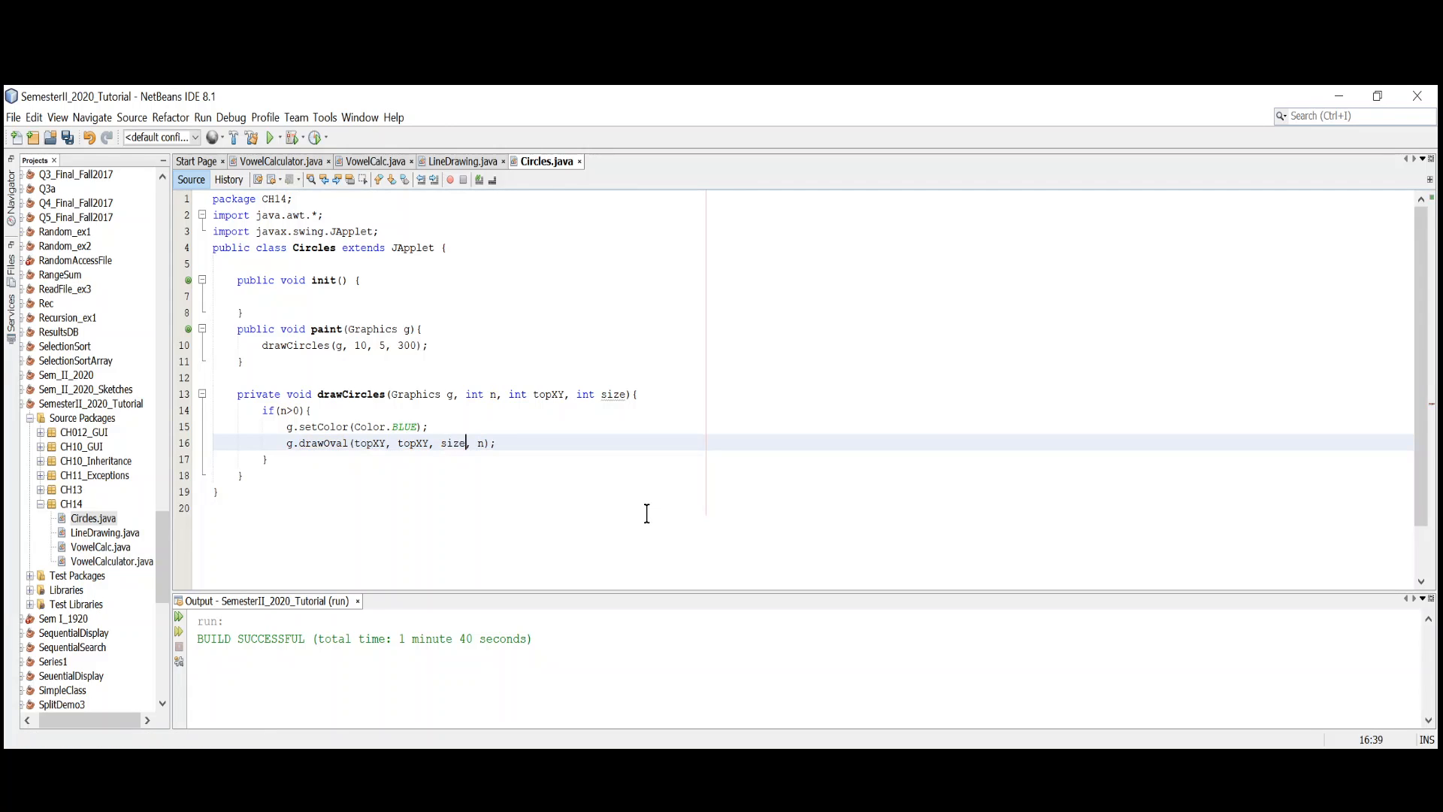
pyautogui.doubleClick(452, 443)
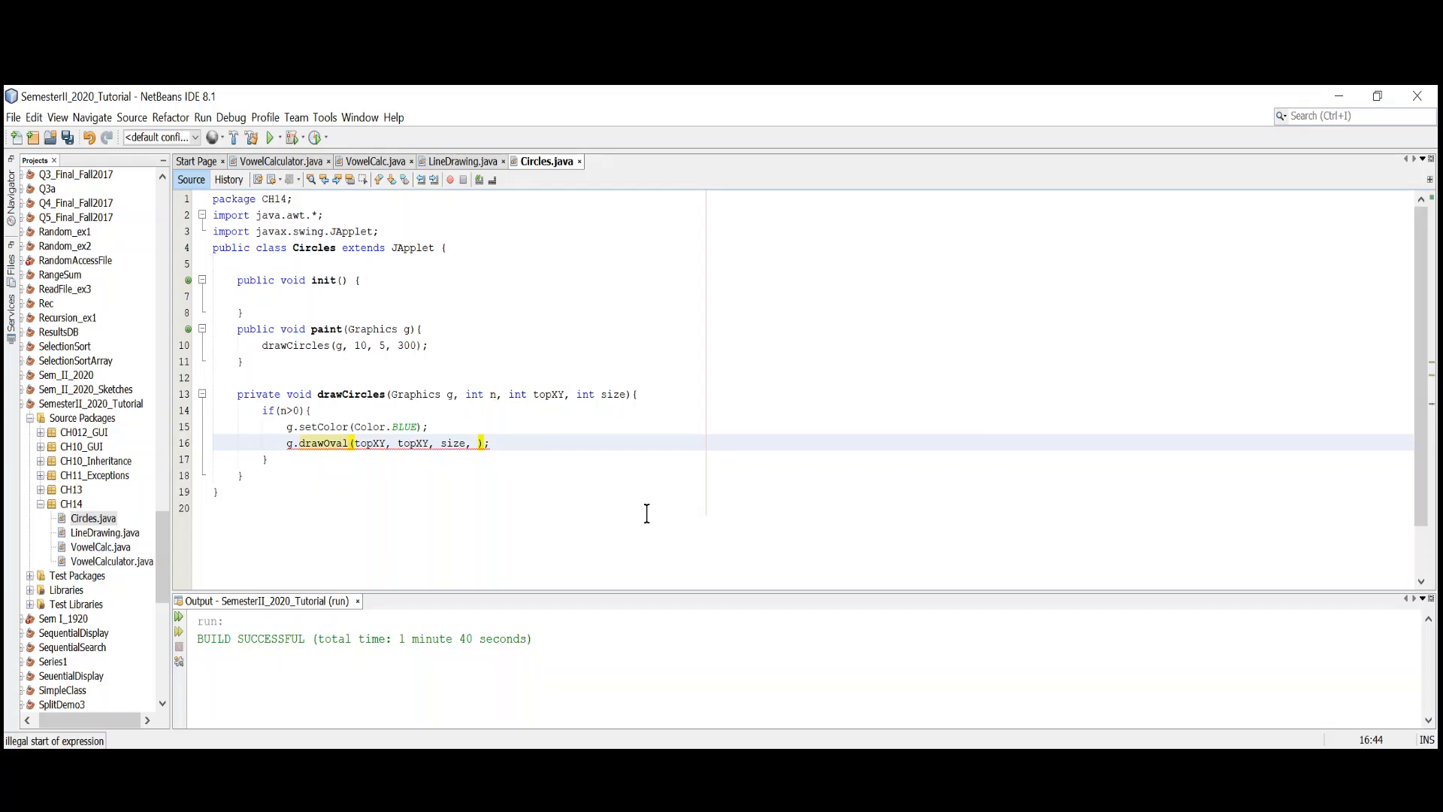
pyautogui.write('size')
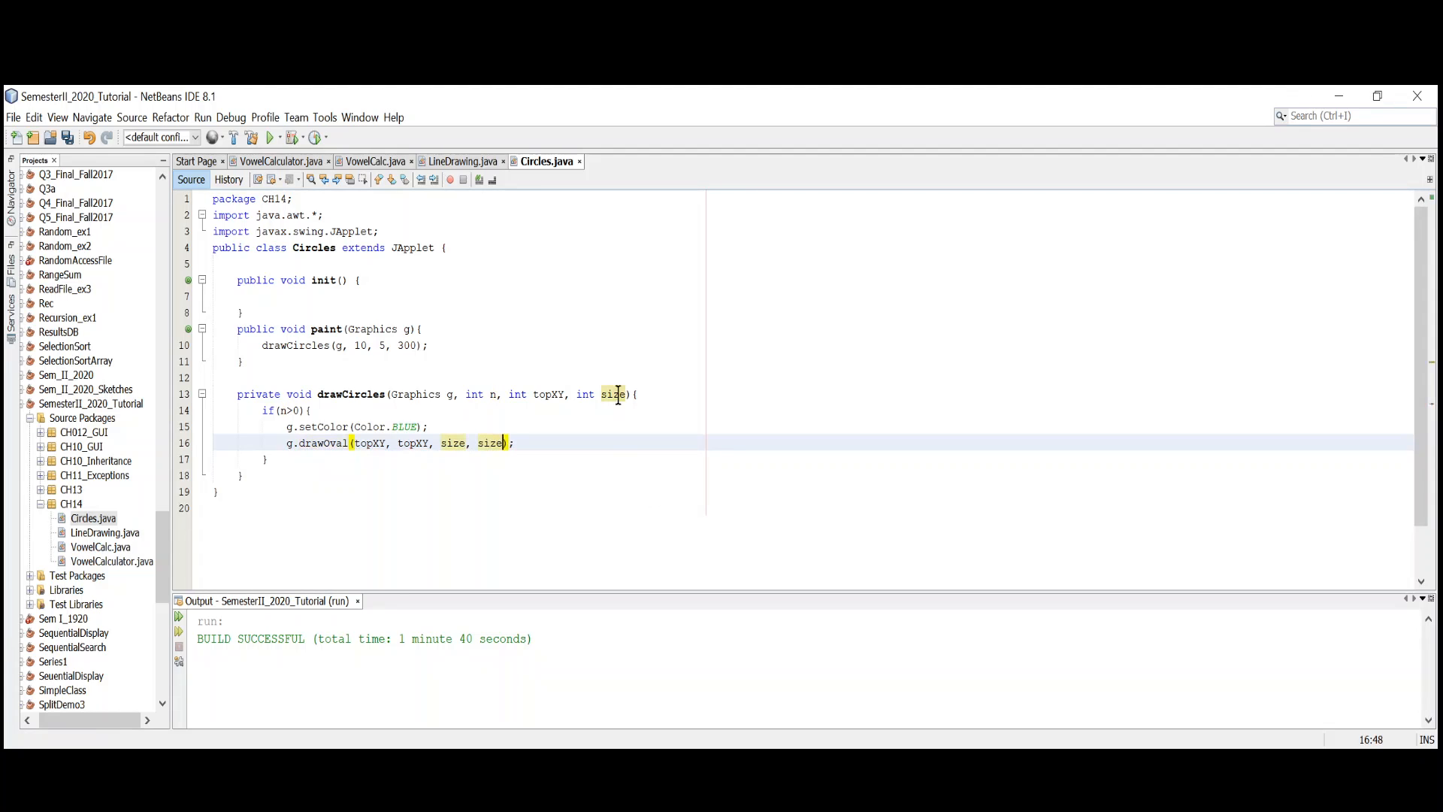
pyautogui.click(387, 345)
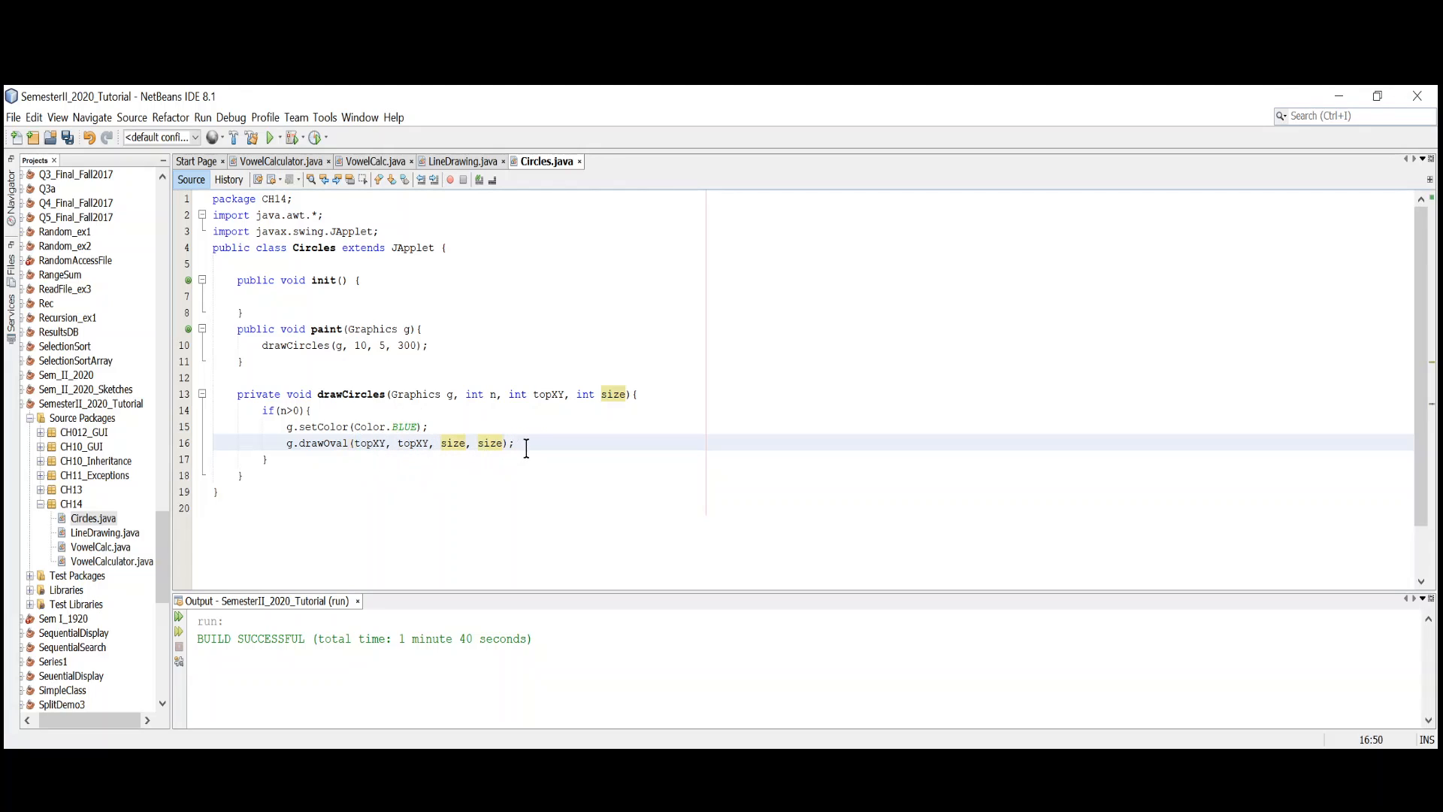
pyautogui.moveTo(543, 456)
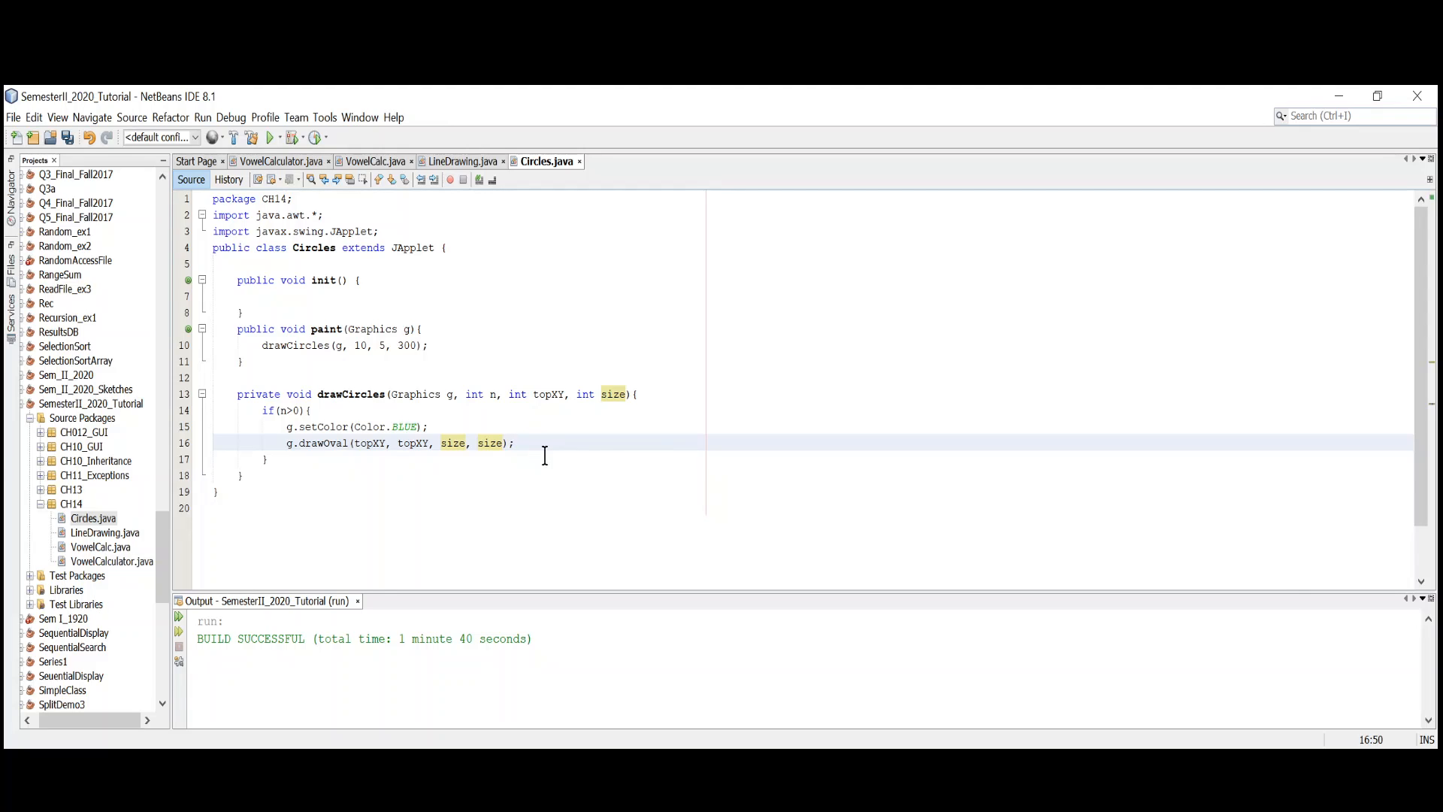
# - Start a recursive drawCircles(); call on a new line below drawOval
pyautogui.press('enter')
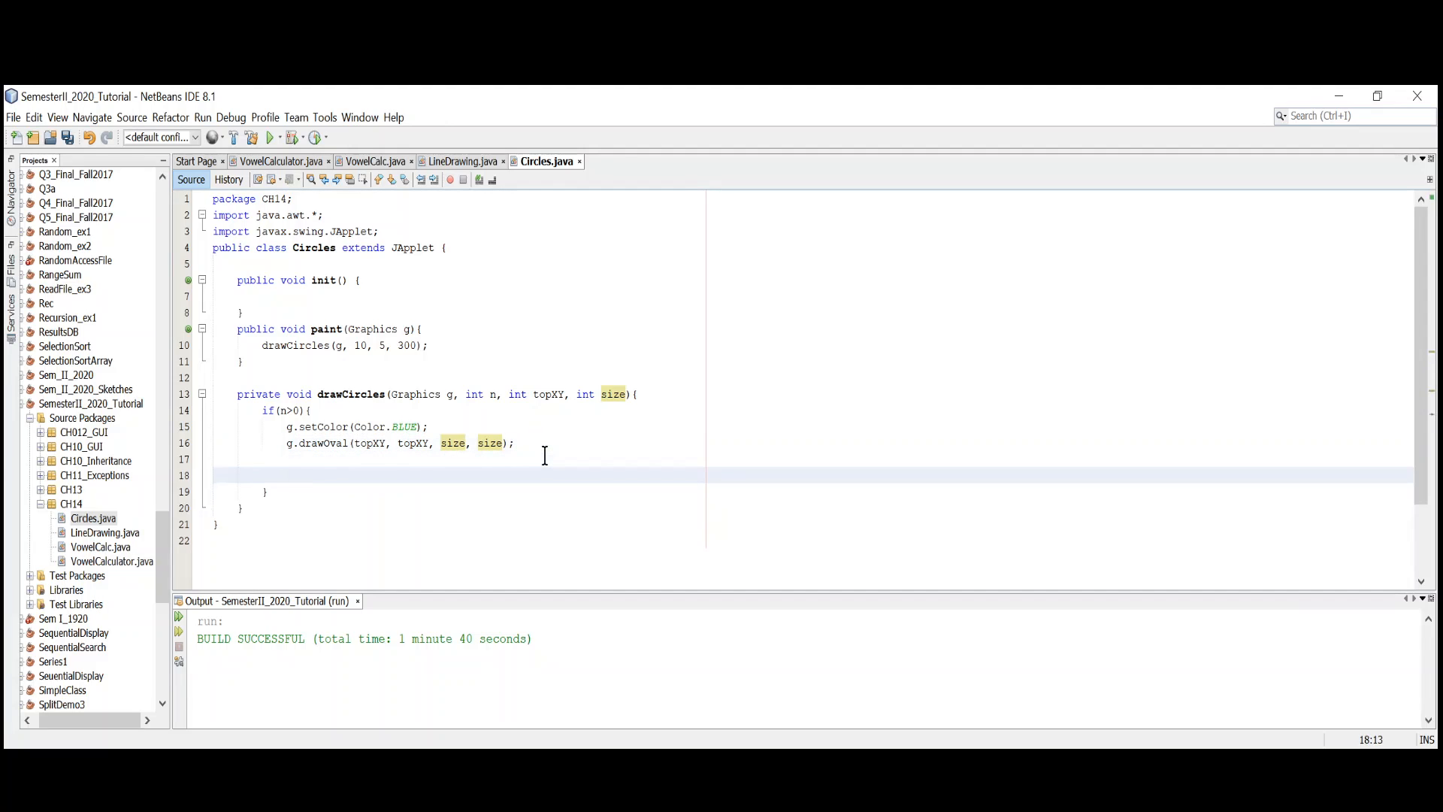
pyautogui.write('draw')
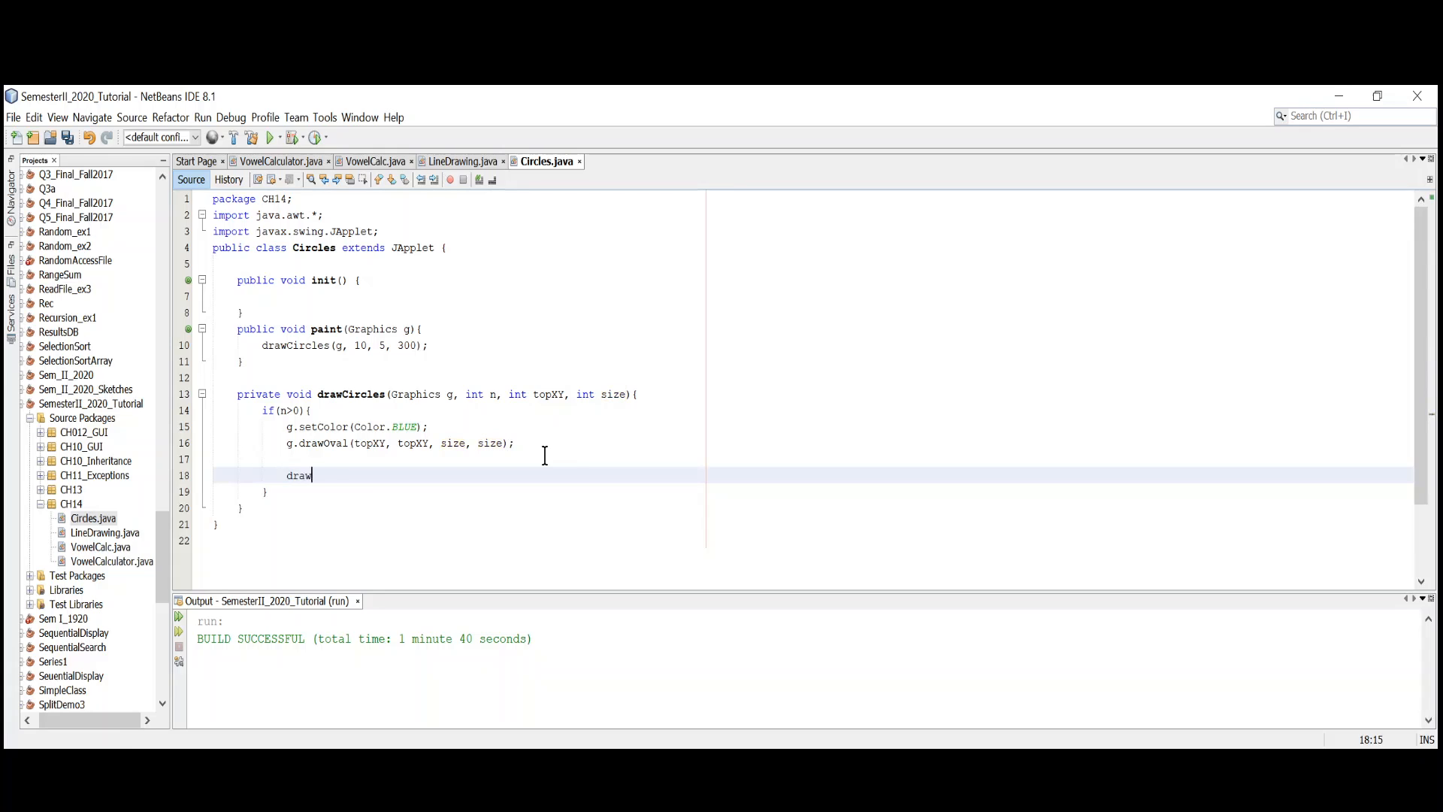
pyautogui.write('Cir')
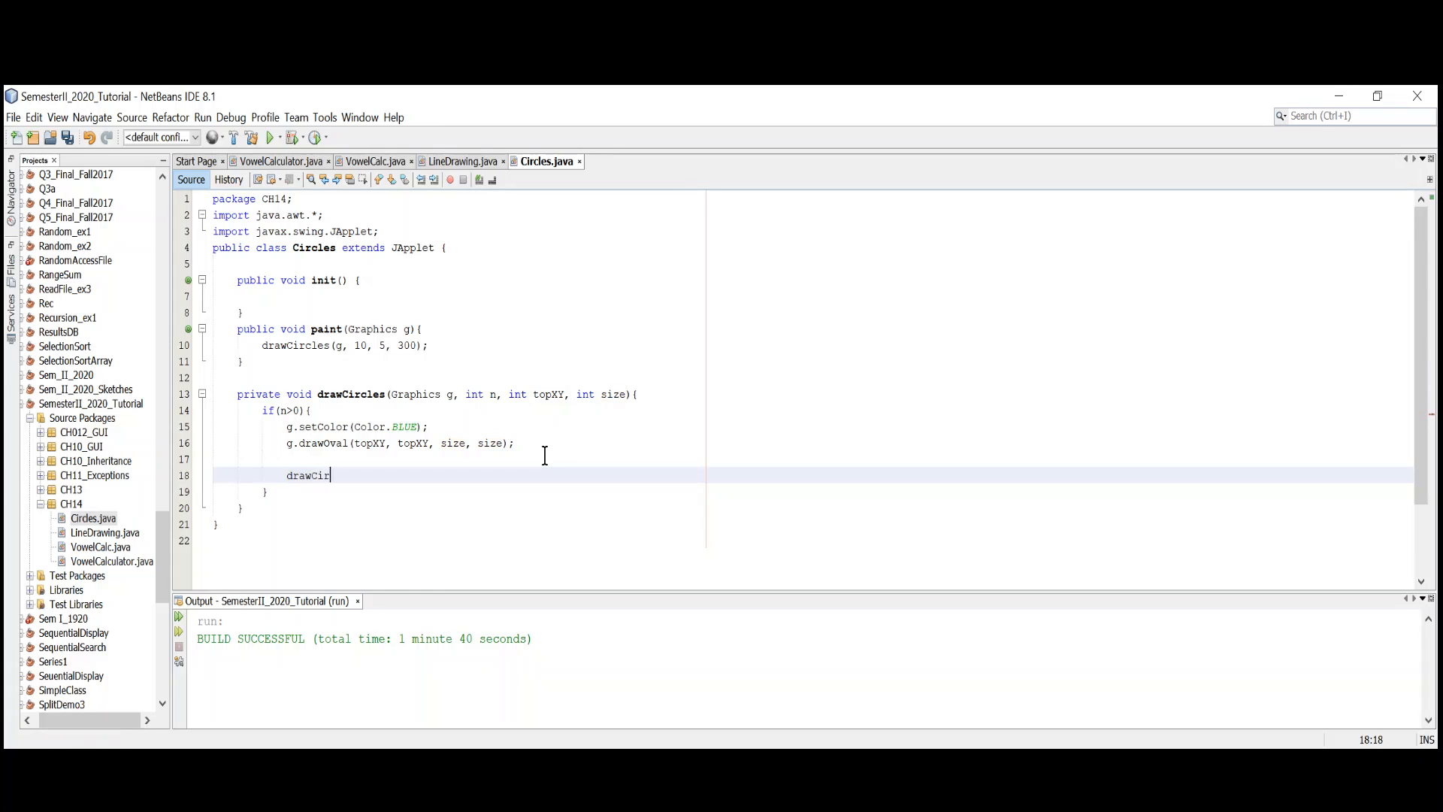
pyautogui.write('cles')
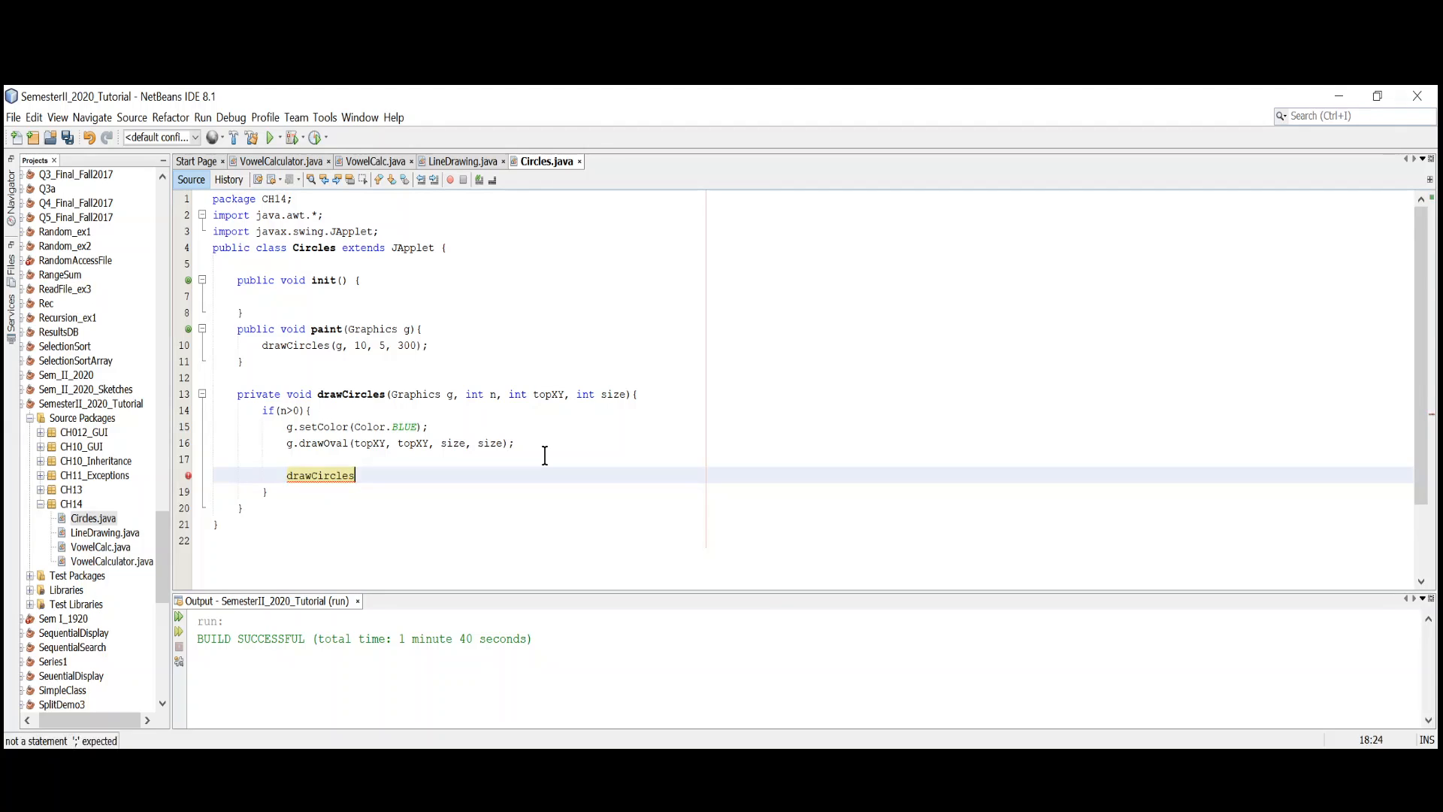
pyautogui.write('();')
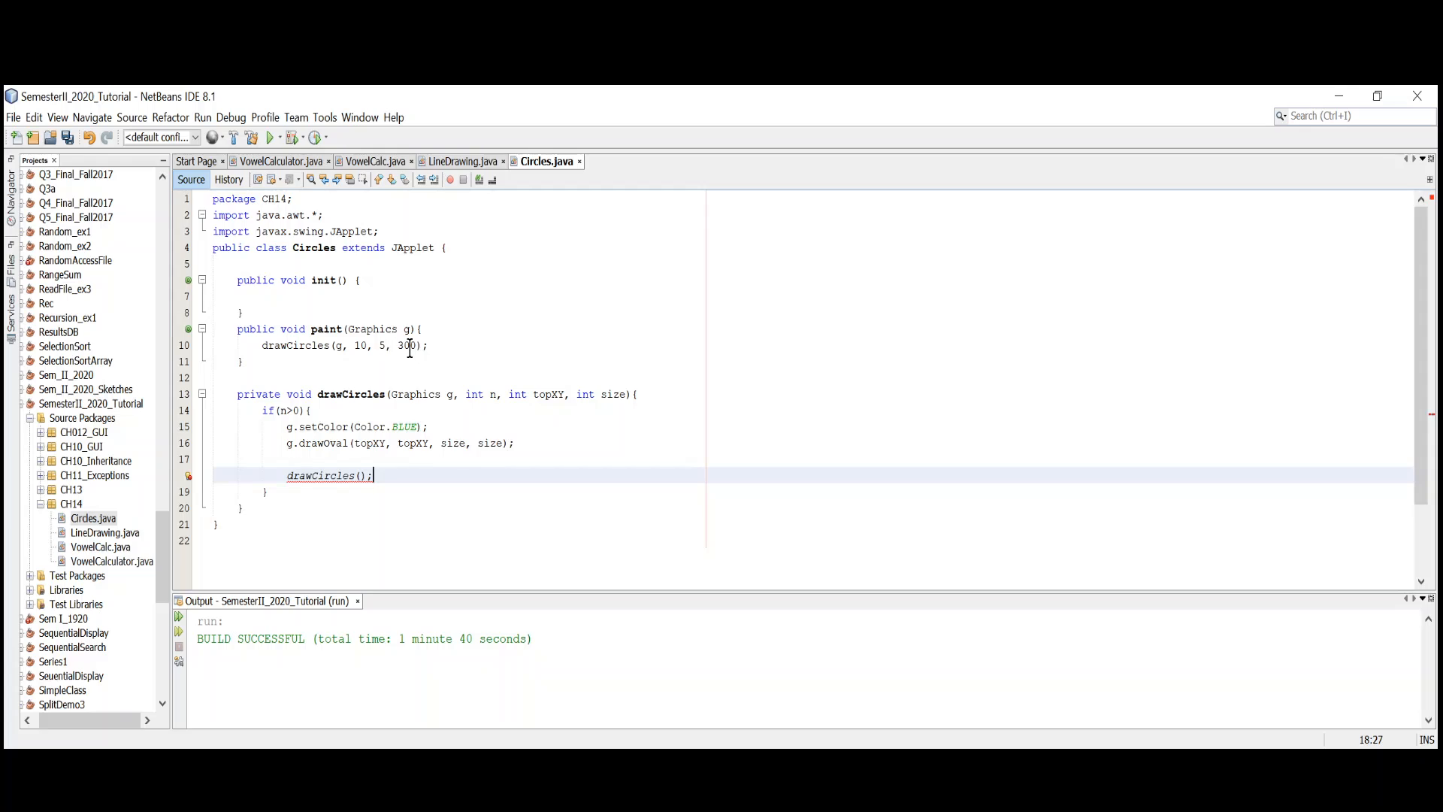
pyautogui.moveTo(427, 383)
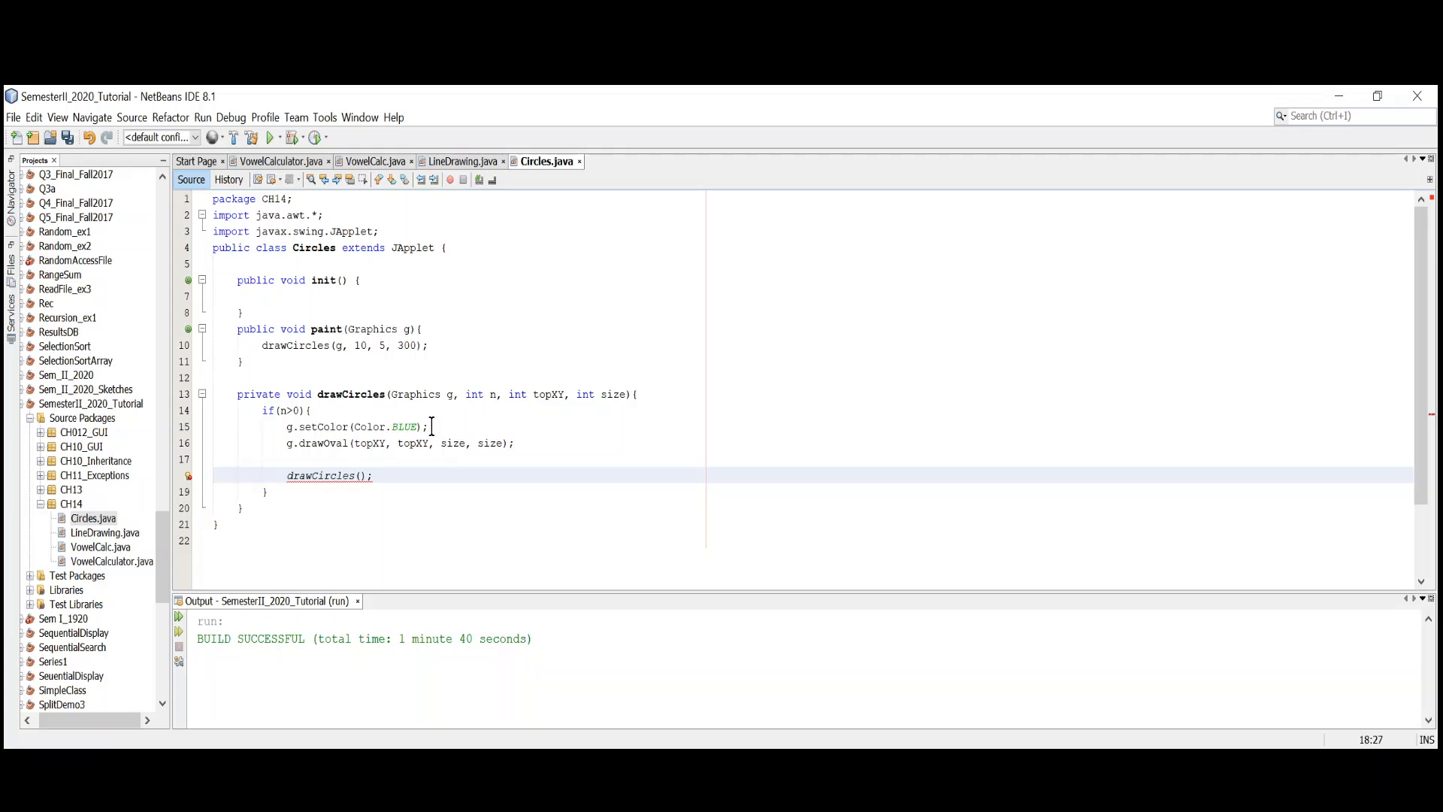
pyautogui.moveTo(369, 442)
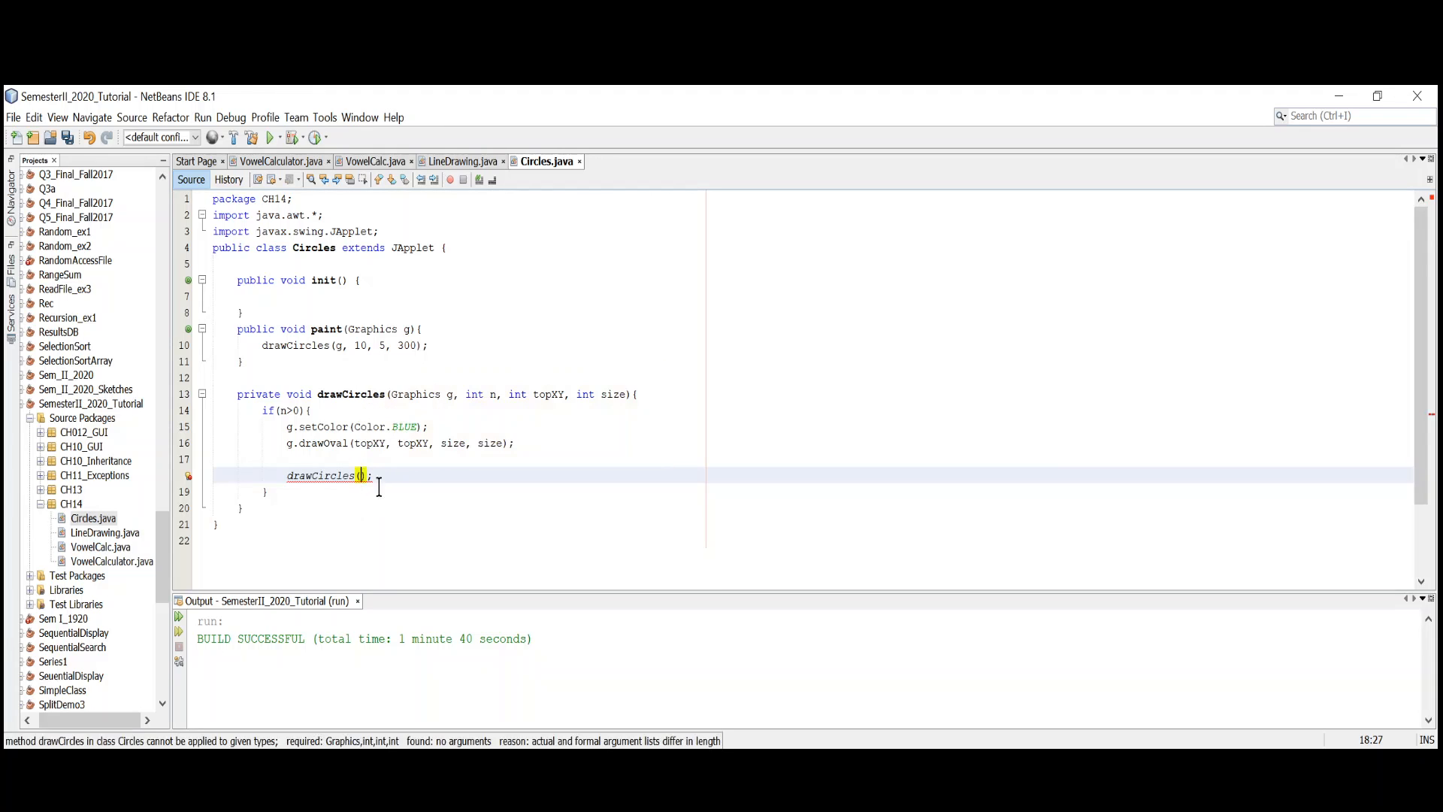
# - Fill in the recursive call arguments g, n-1, topXY+15 and begin the size argument
pyautogui.write('g,')
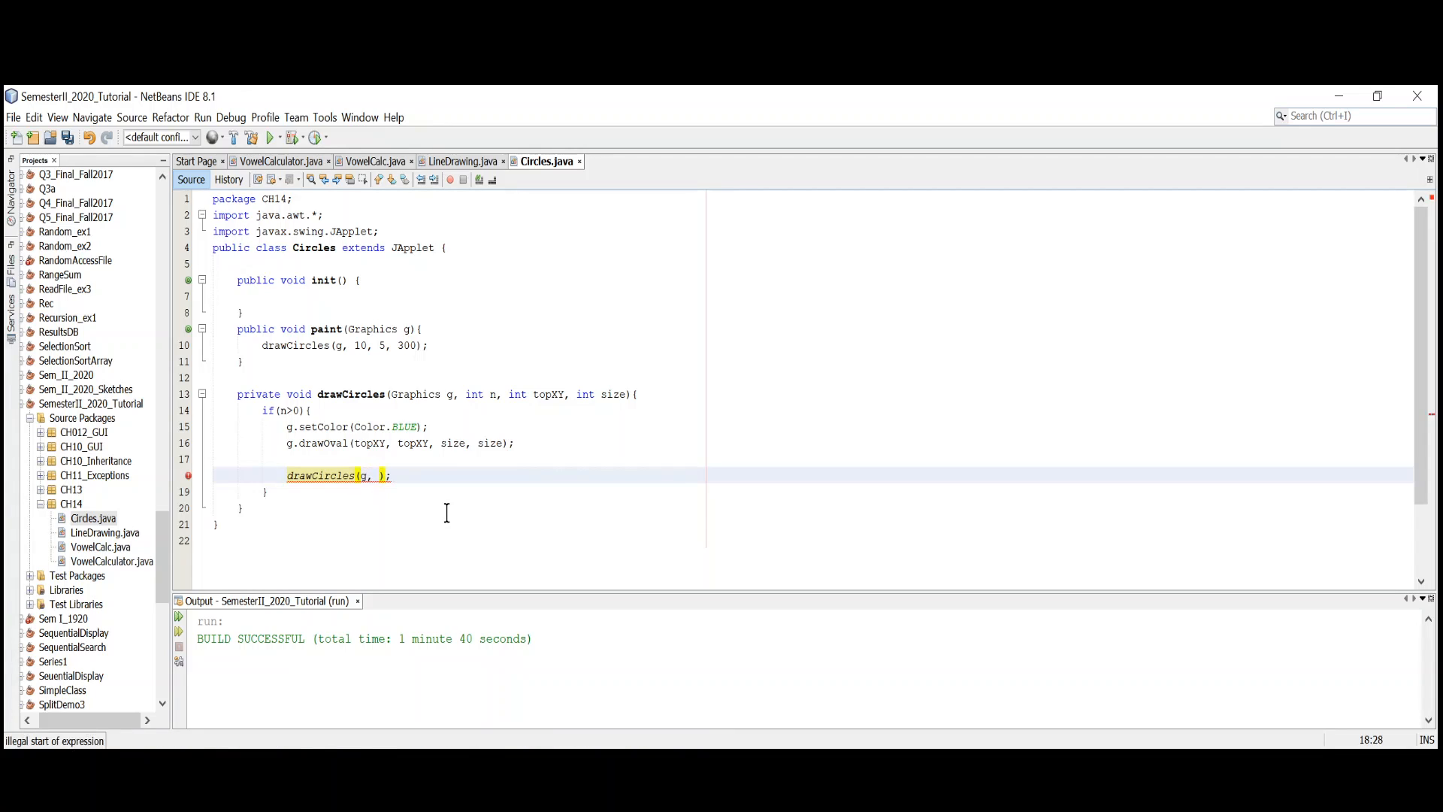
pyautogui.write('n')
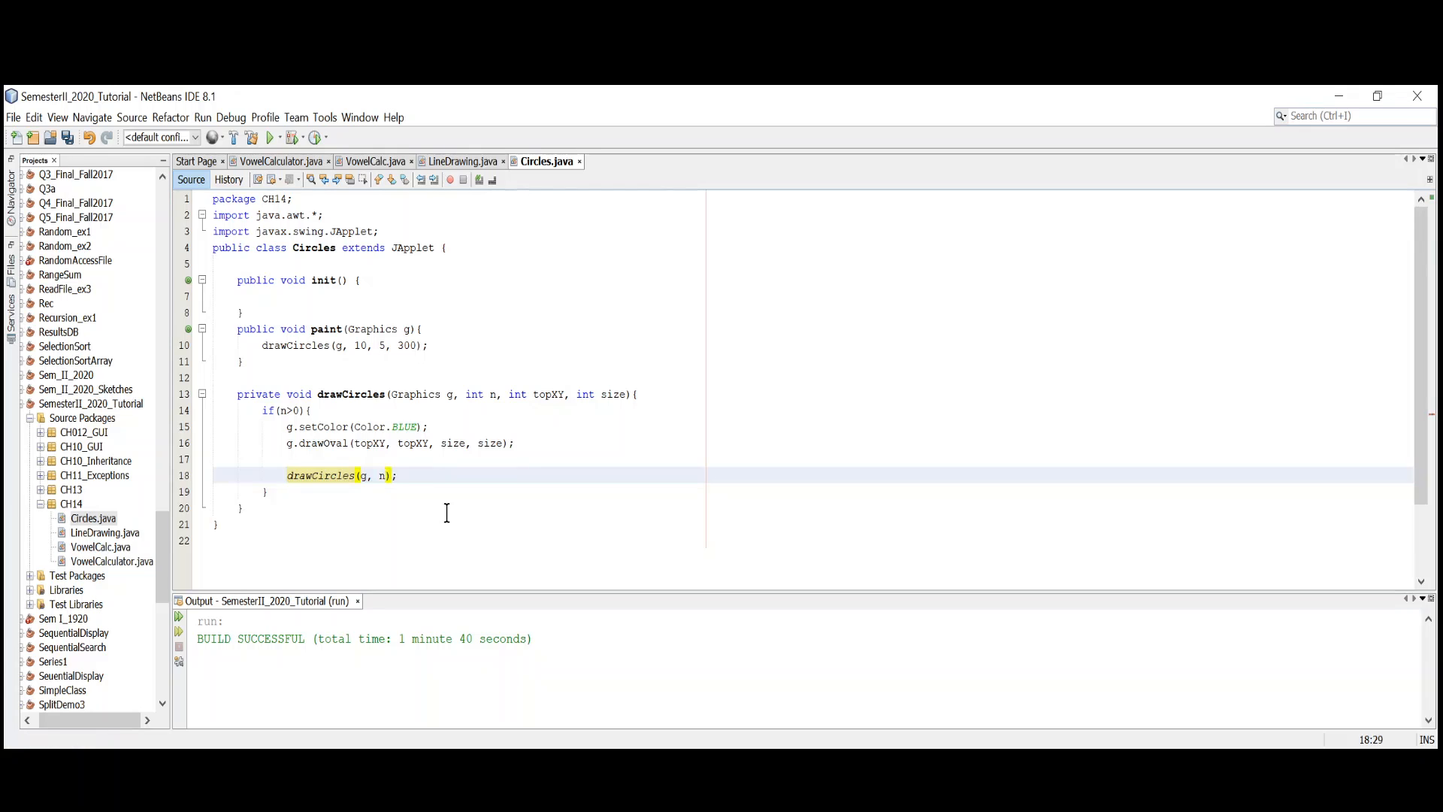
pyautogui.write('-1,')
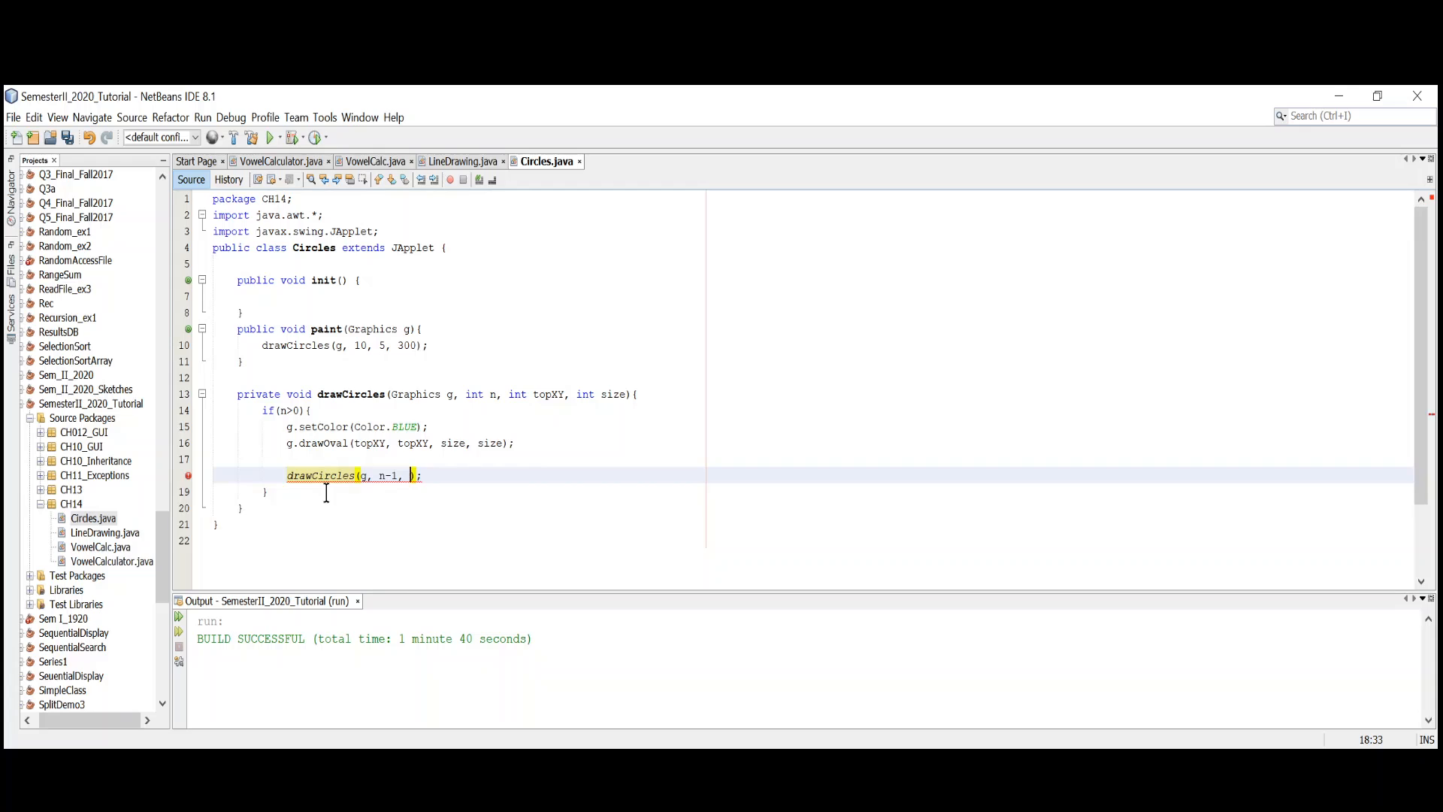
pyautogui.write('top')
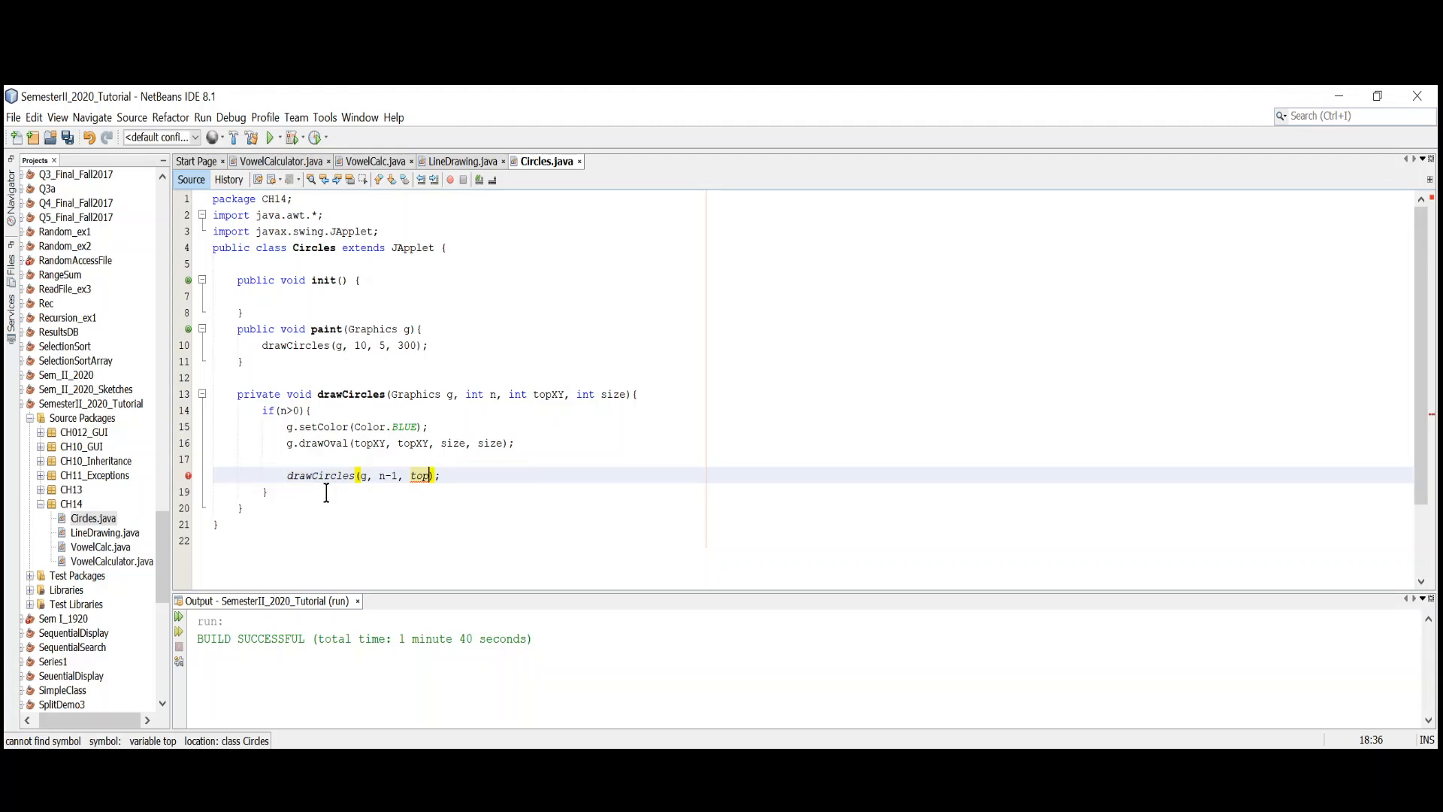
pyautogui.write('XY')
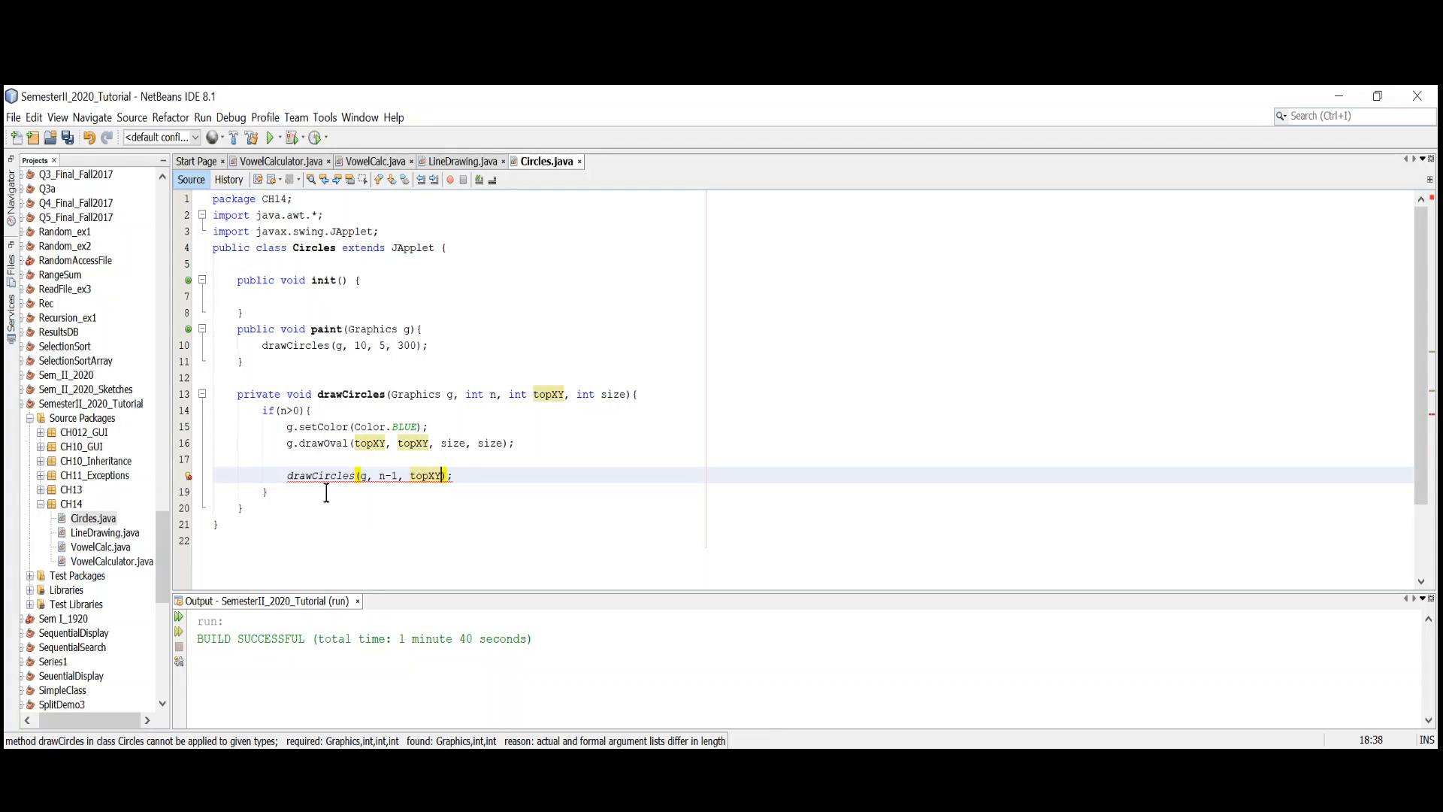
pyautogui.write('+1')
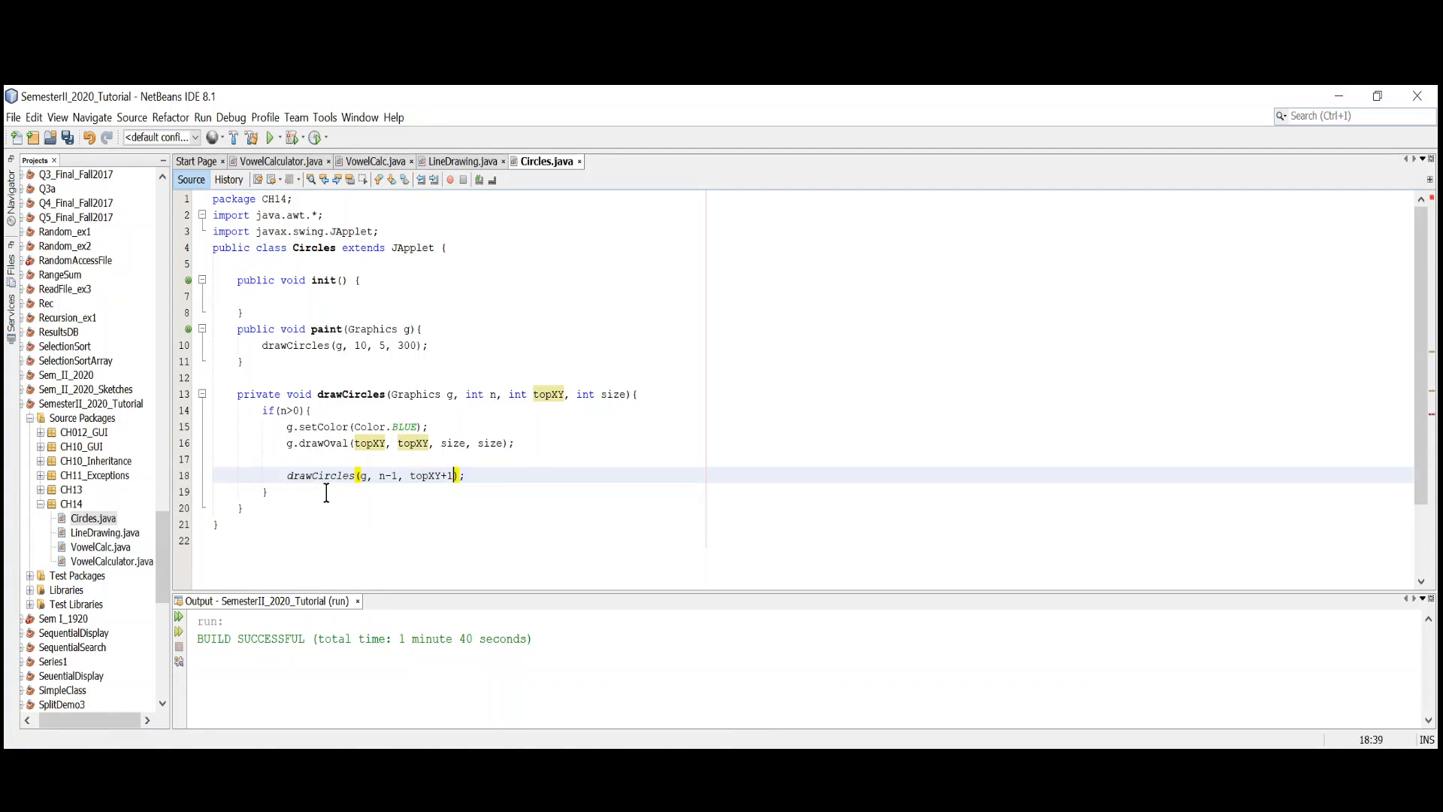
pyautogui.write('5')
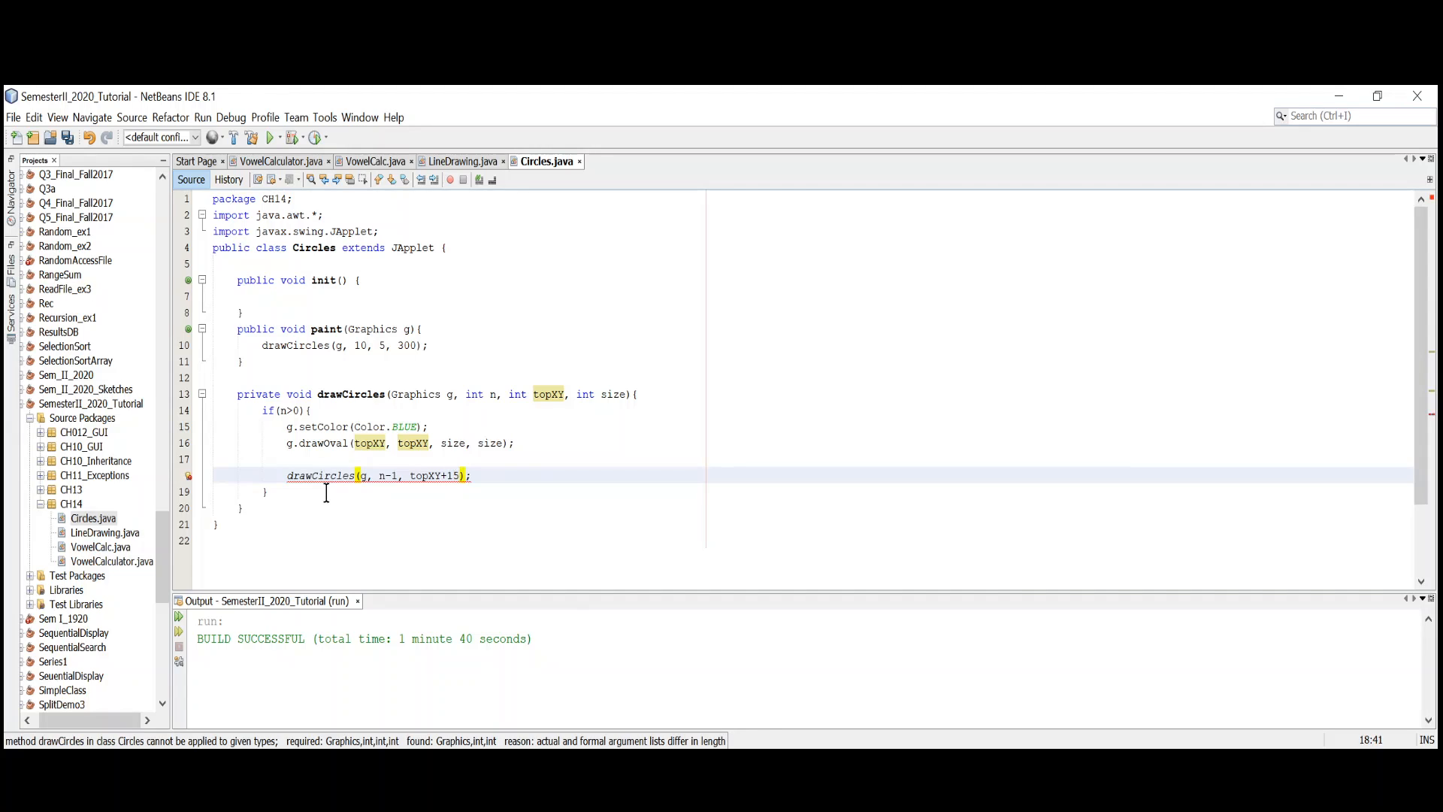
pyautogui.write(',')
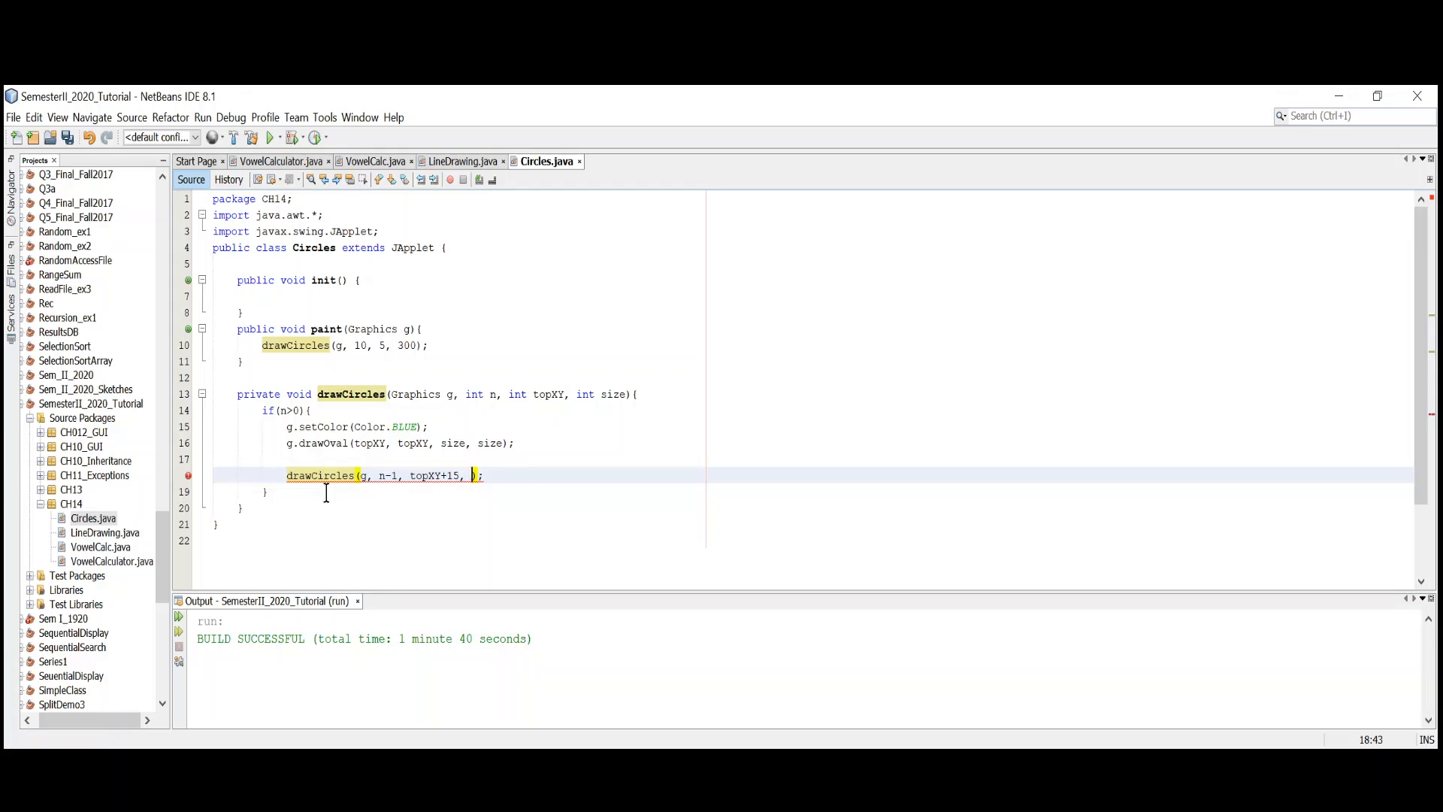
pyautogui.write('si')
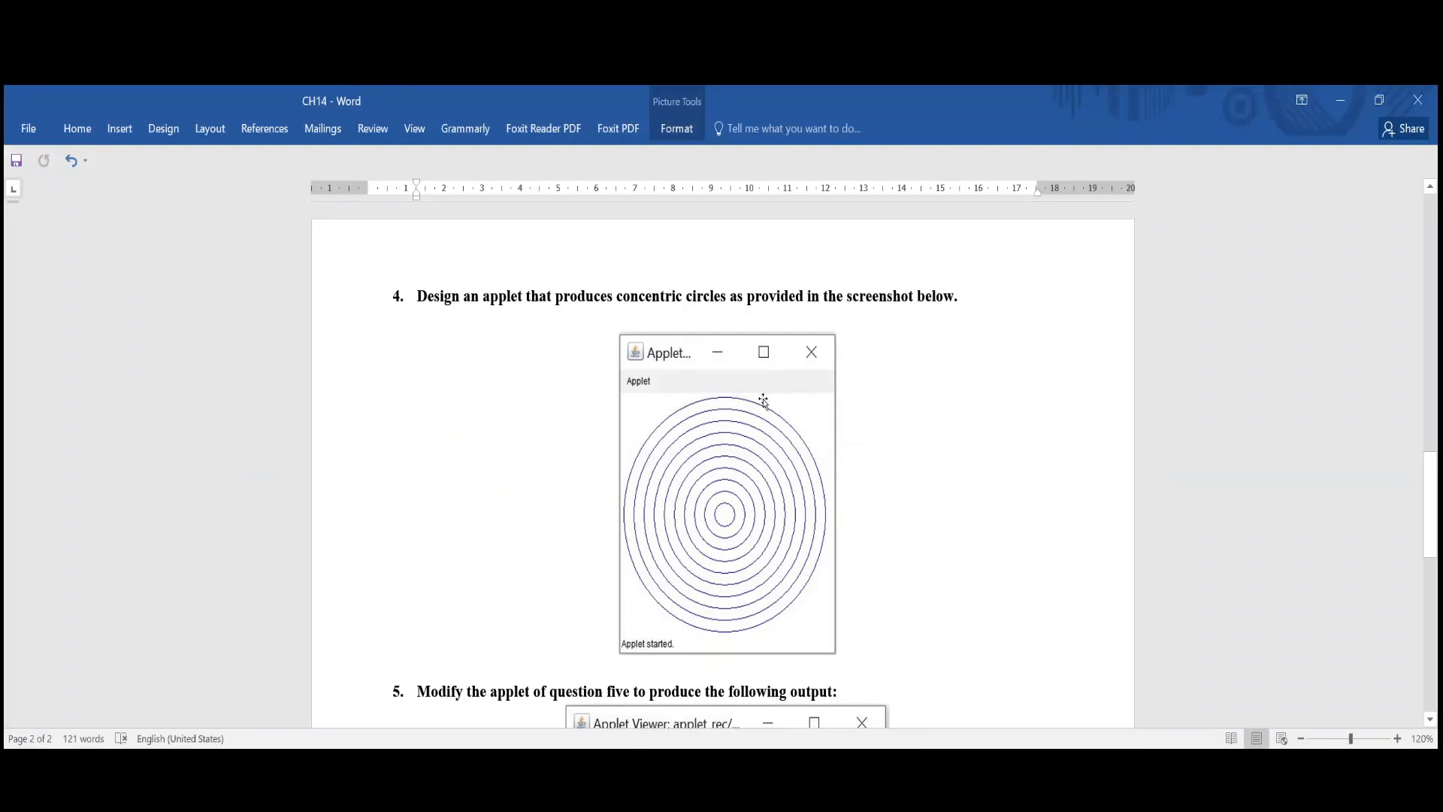
pyautogui.moveTo(627, 447)
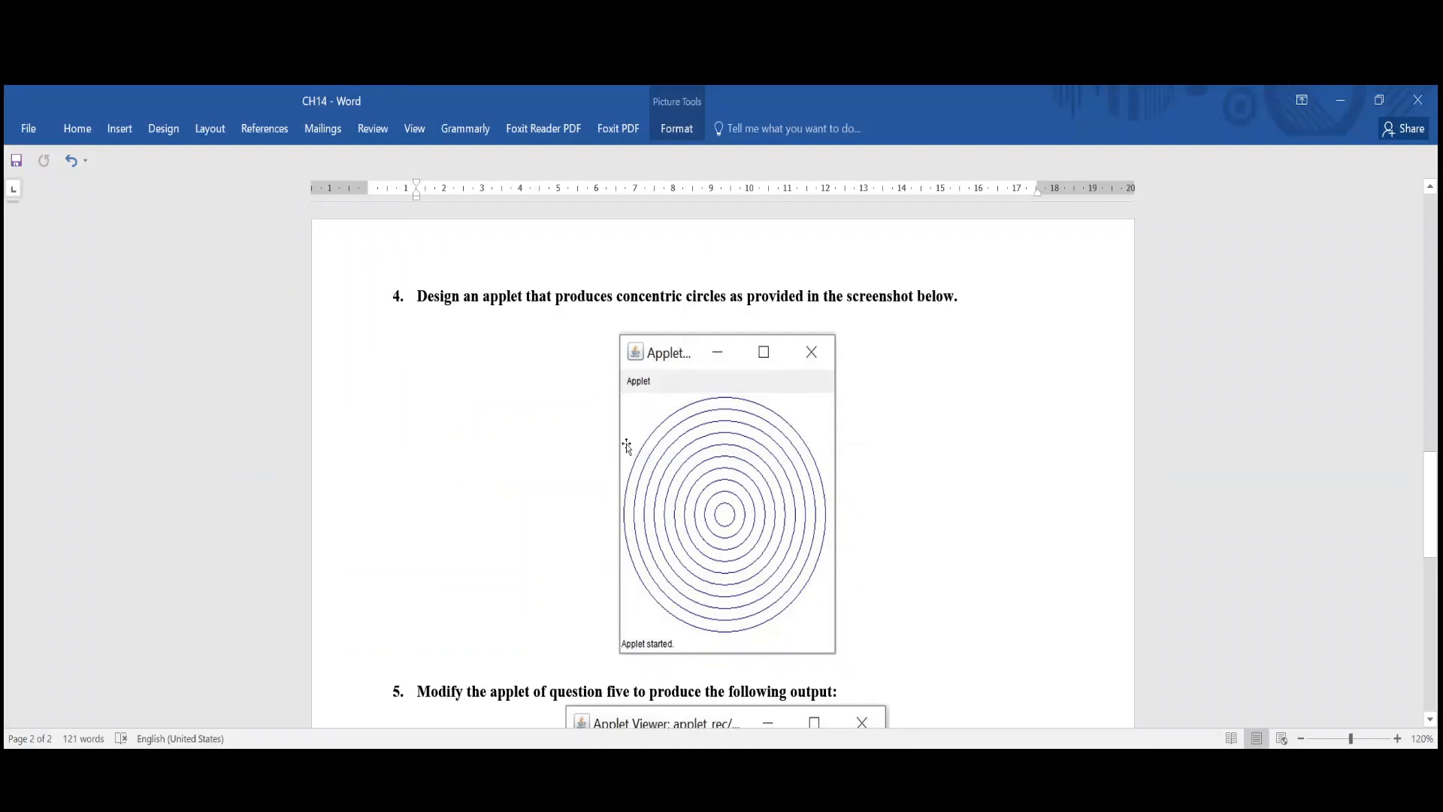
pyautogui.moveTo(792, 573)
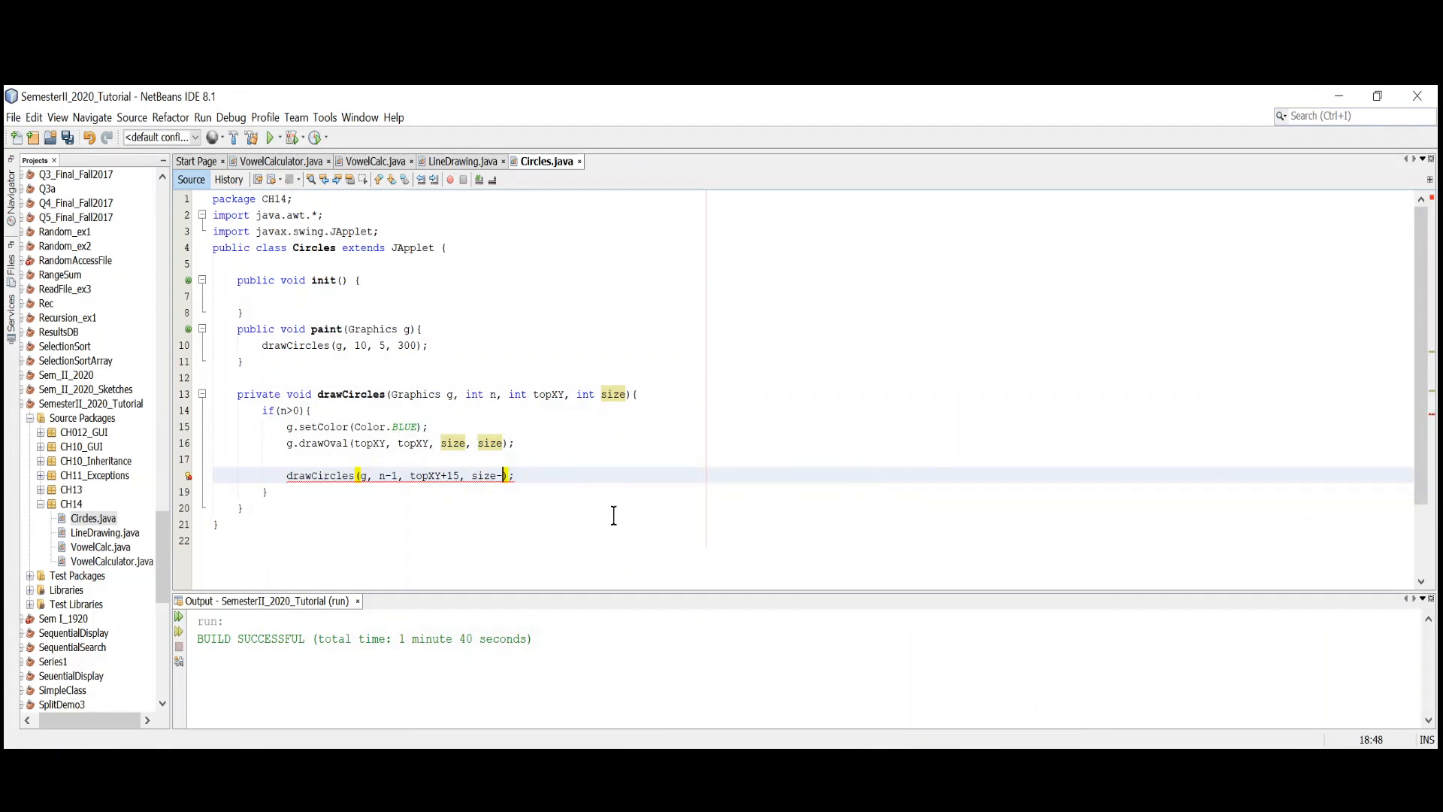
# - Complete the recursive call's last argument as size-30
pyautogui.write('30')
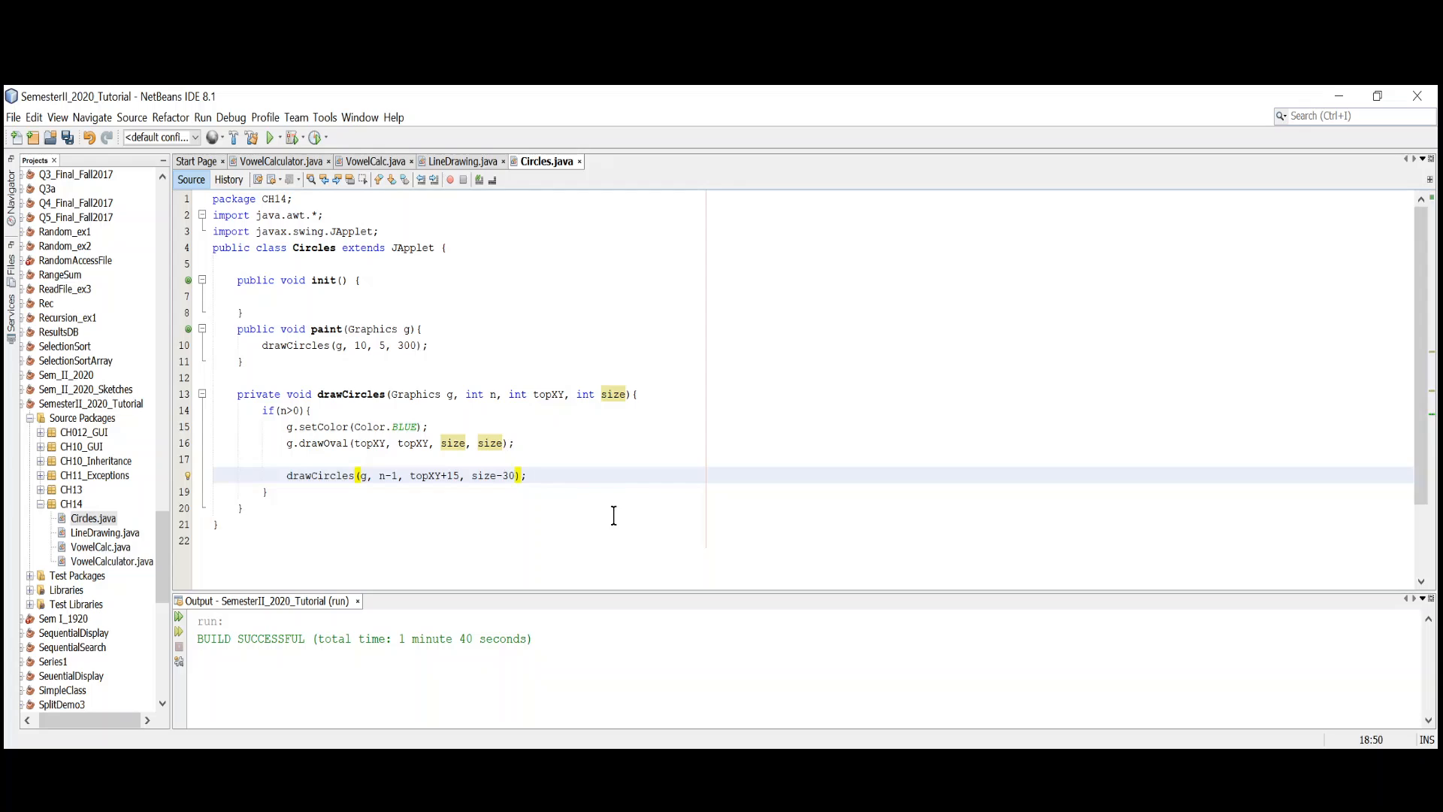
pyautogui.click(451, 475)
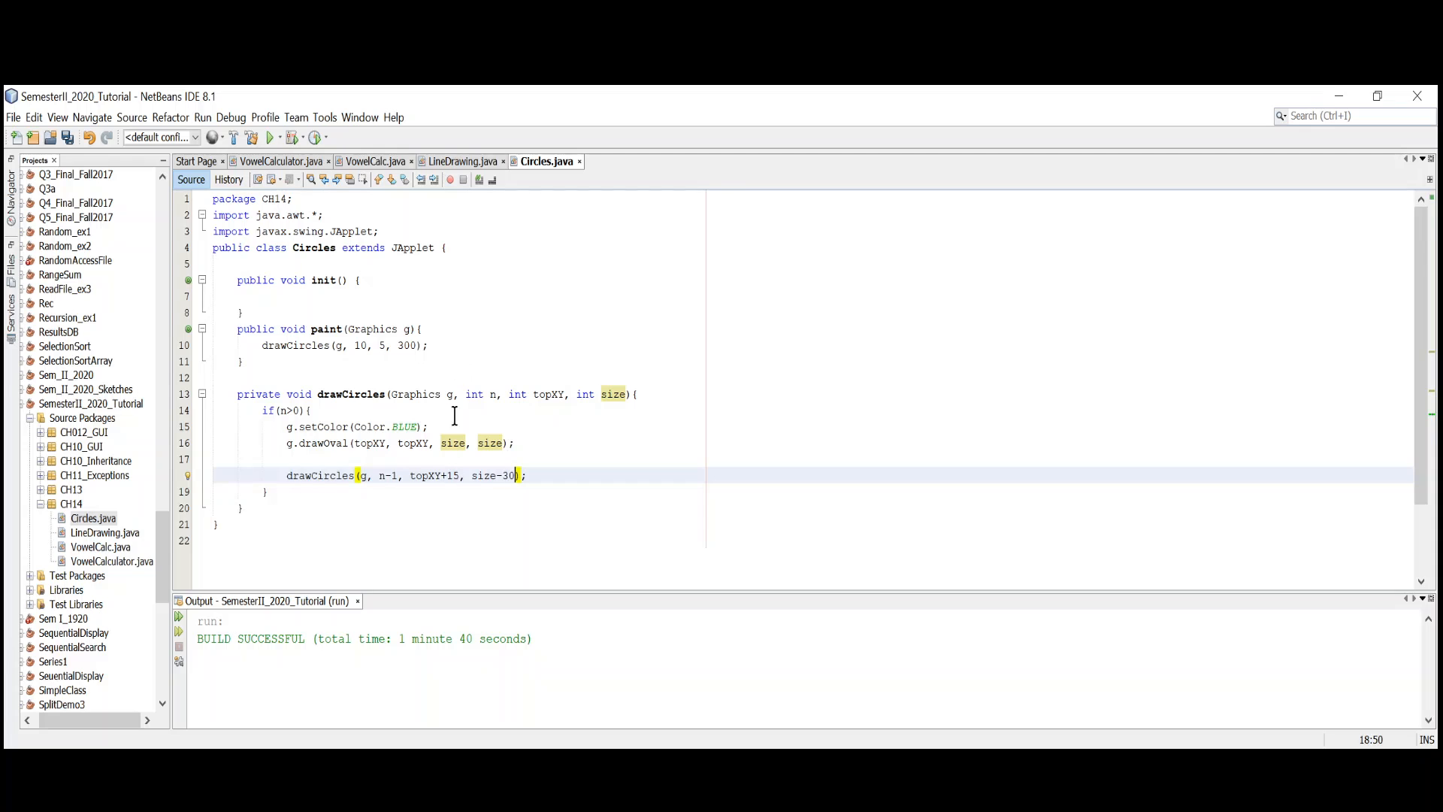
pyautogui.moveTo(776, 726)
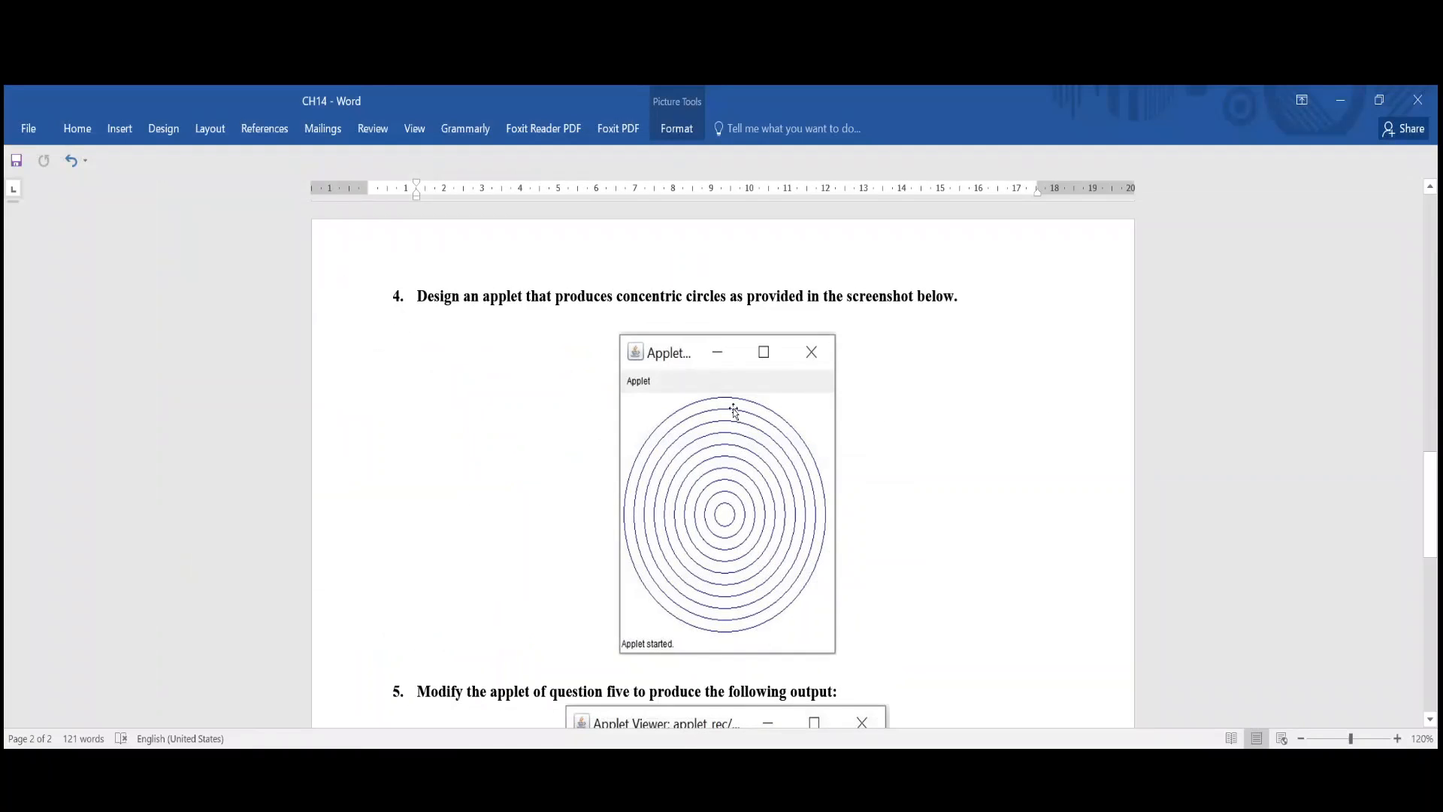
pyautogui.moveTo(727, 624)
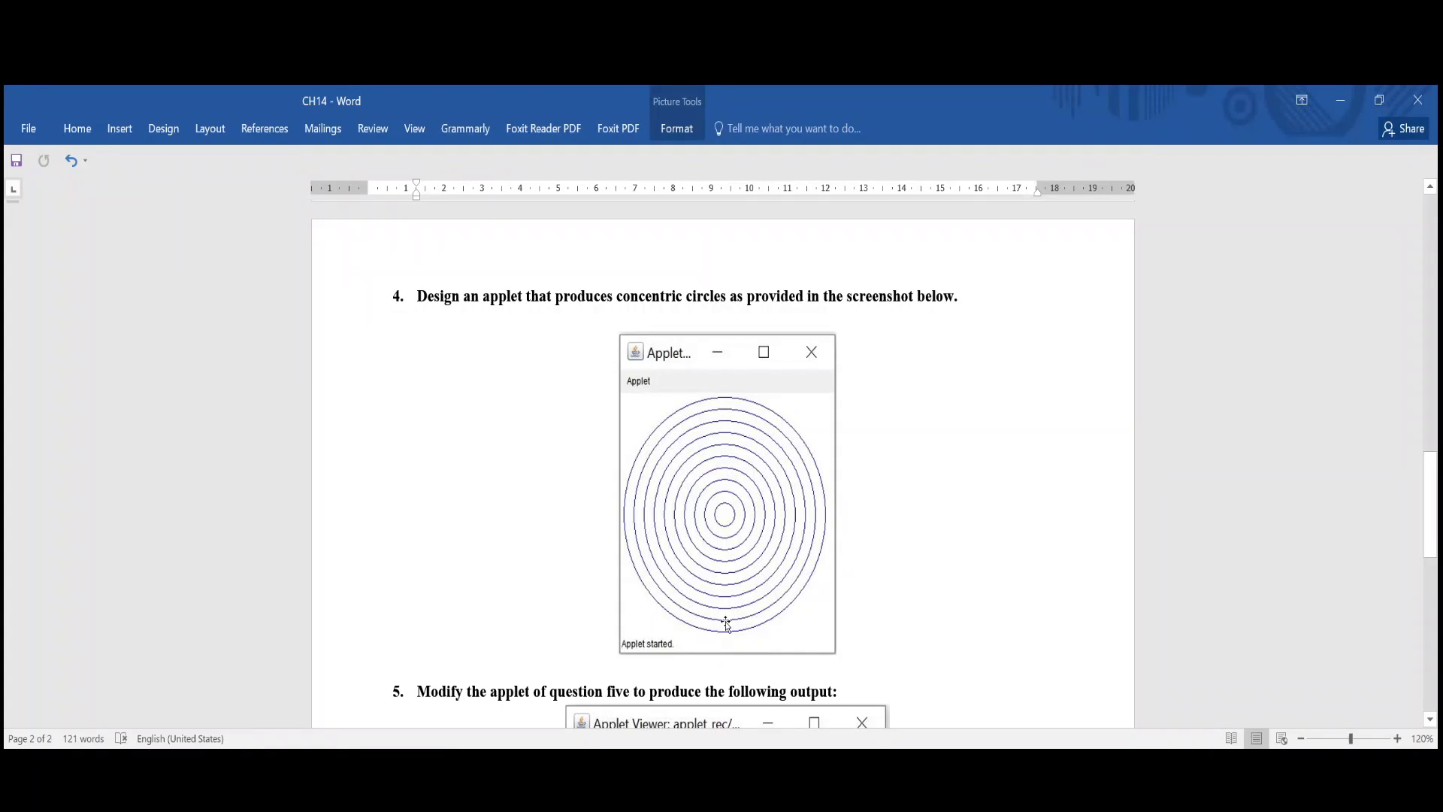
pyautogui.moveTo(741, 630)
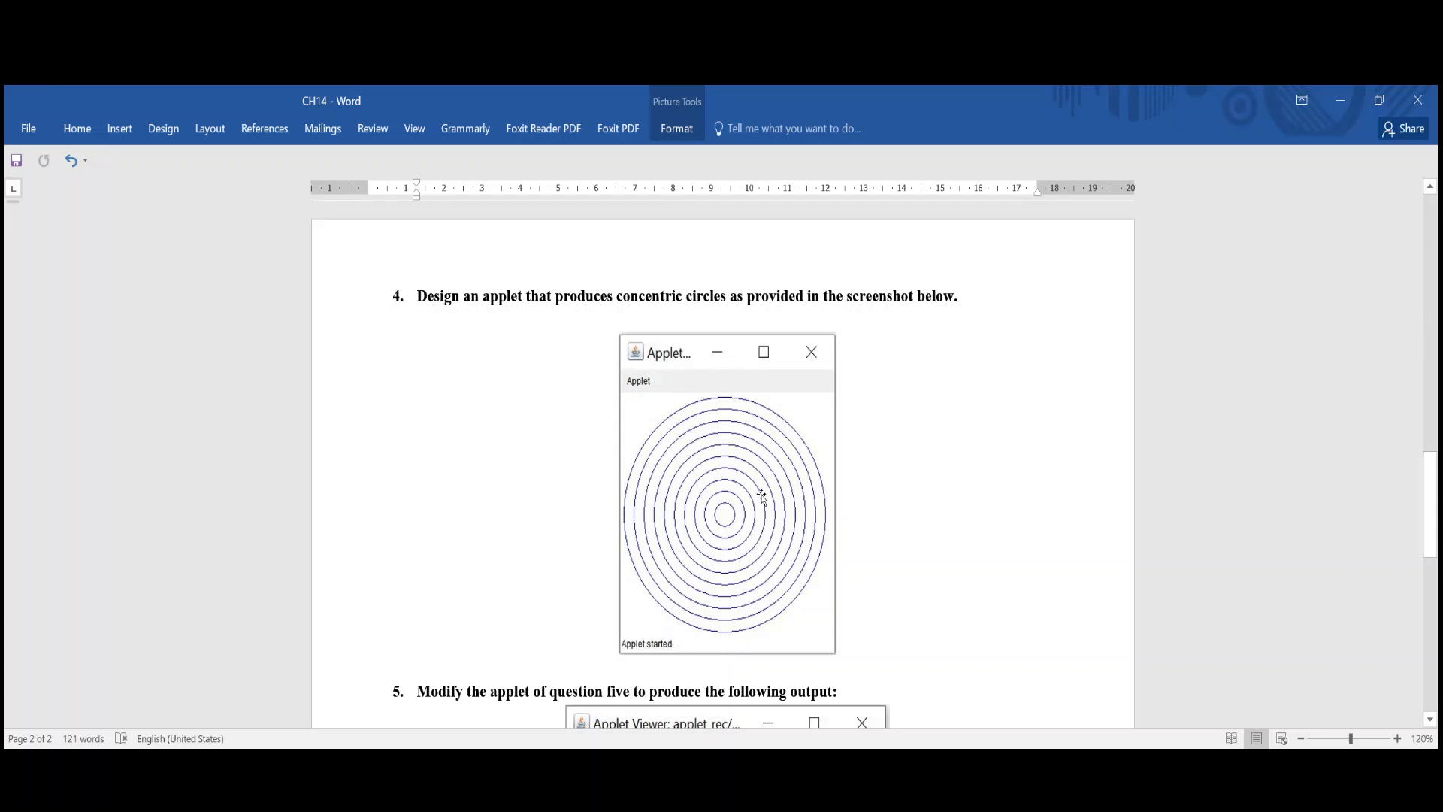
pyautogui.moveTo(757, 410)
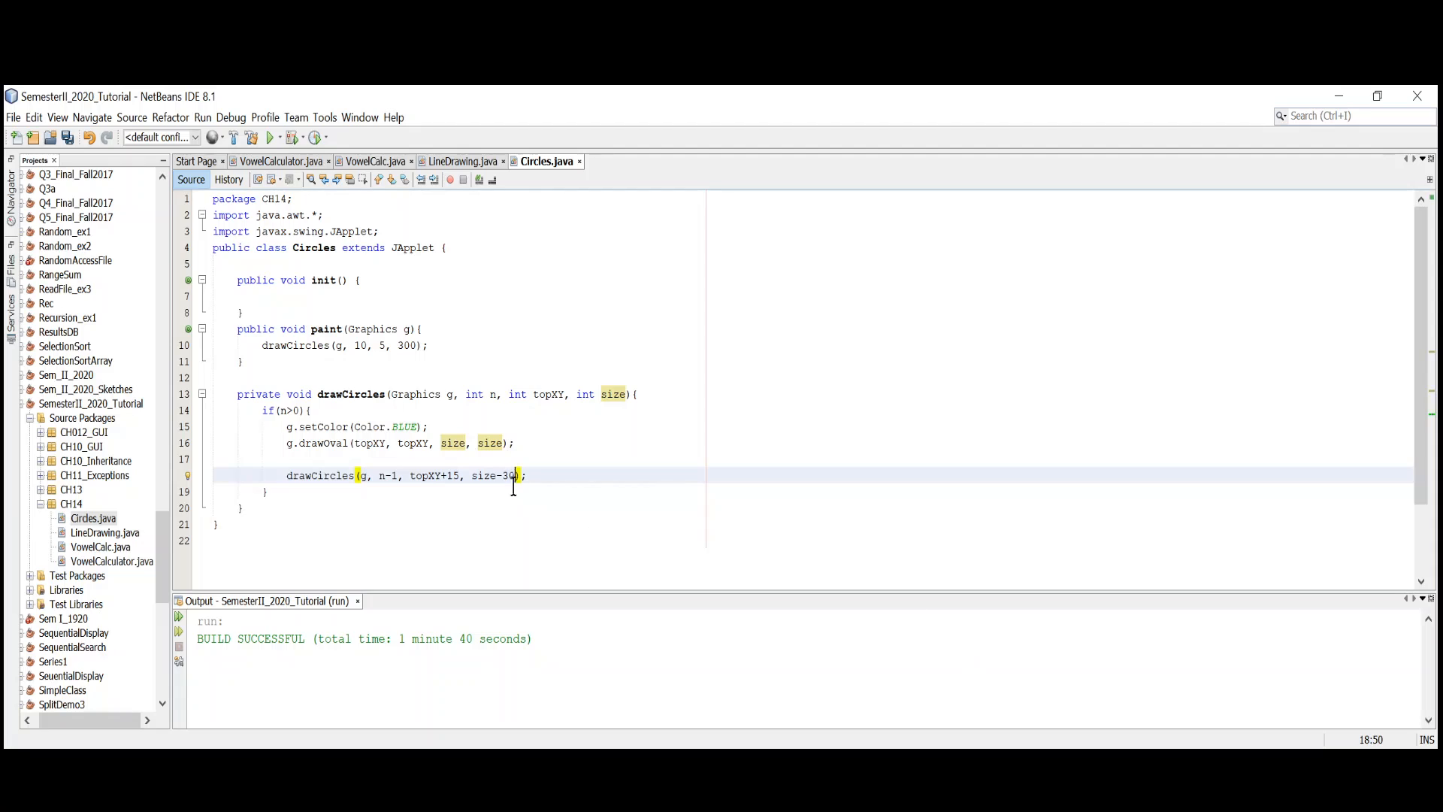
pyautogui.moveTo(891, 467)
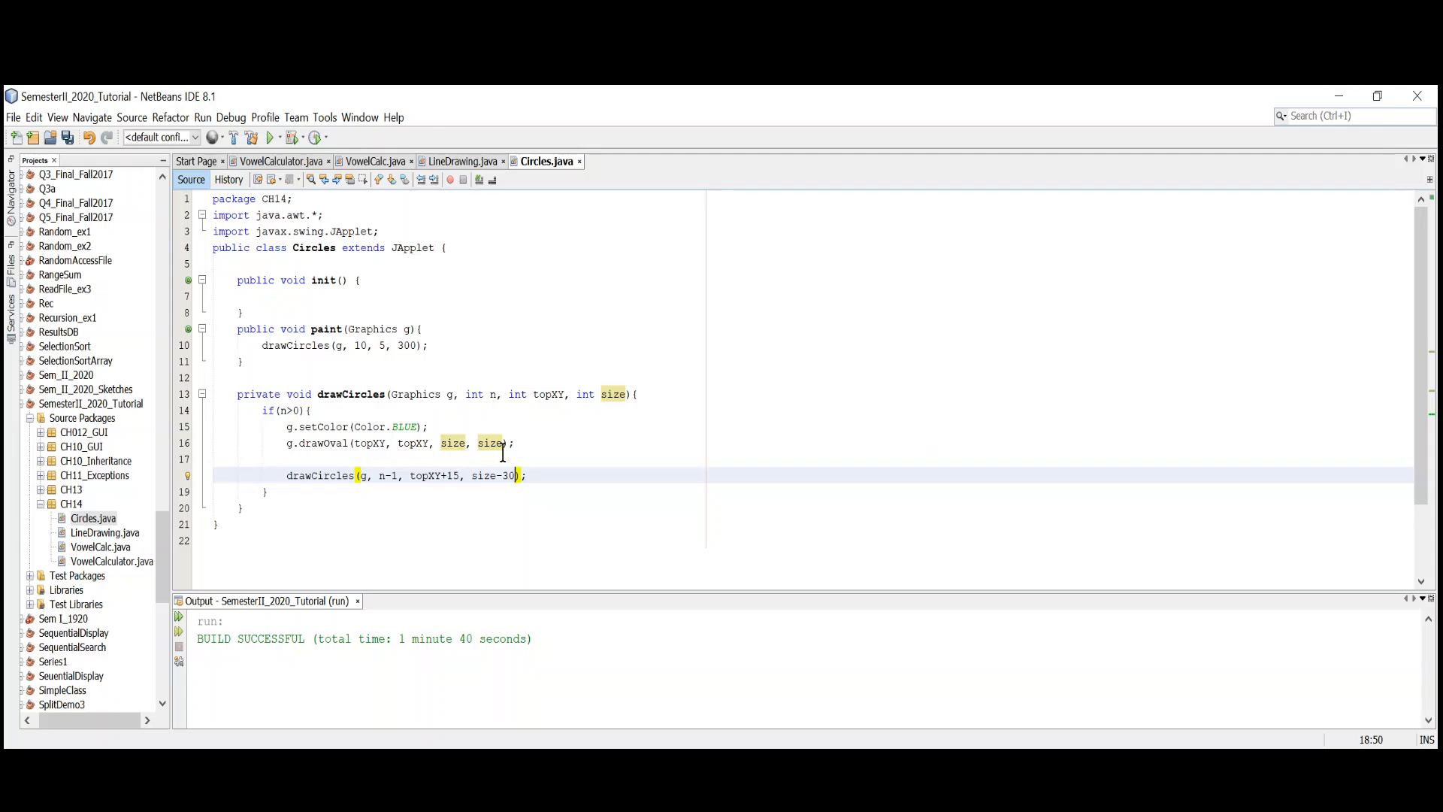
pyautogui.moveTo(393, 443)
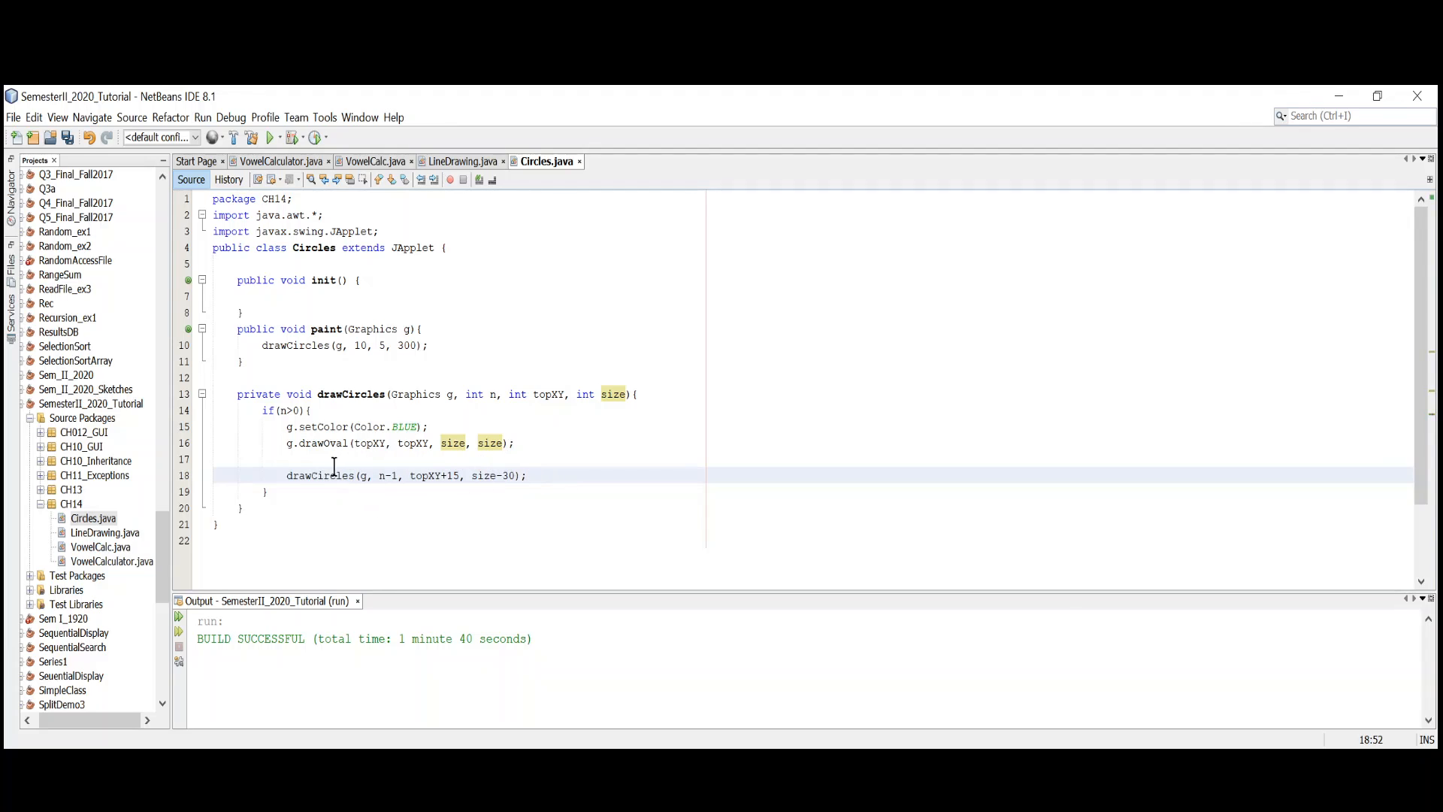
# - Place the cursor in the drawCircles code containing the size-30 recursive call
pyautogui.click(528, 475)
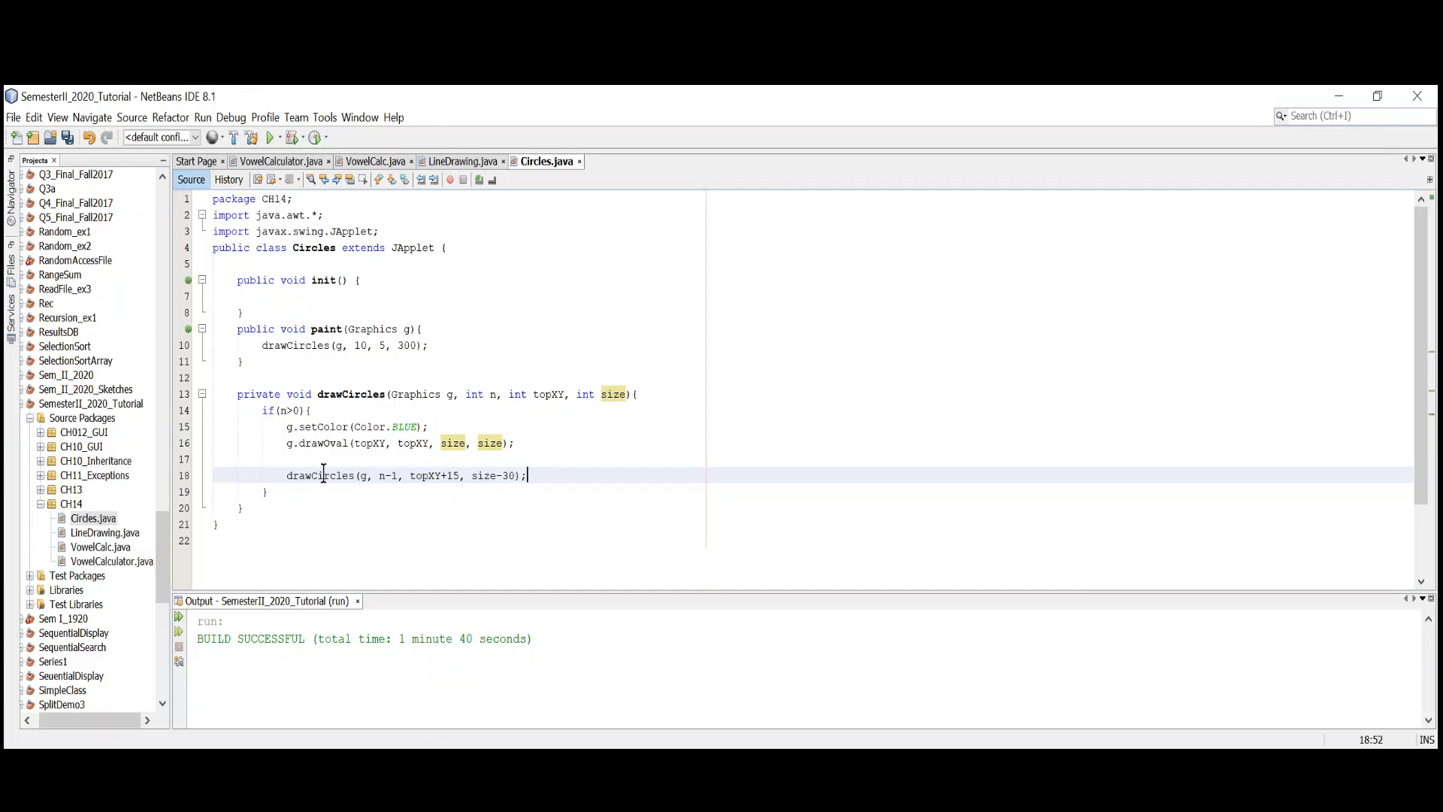
pyautogui.moveTo(389, 475)
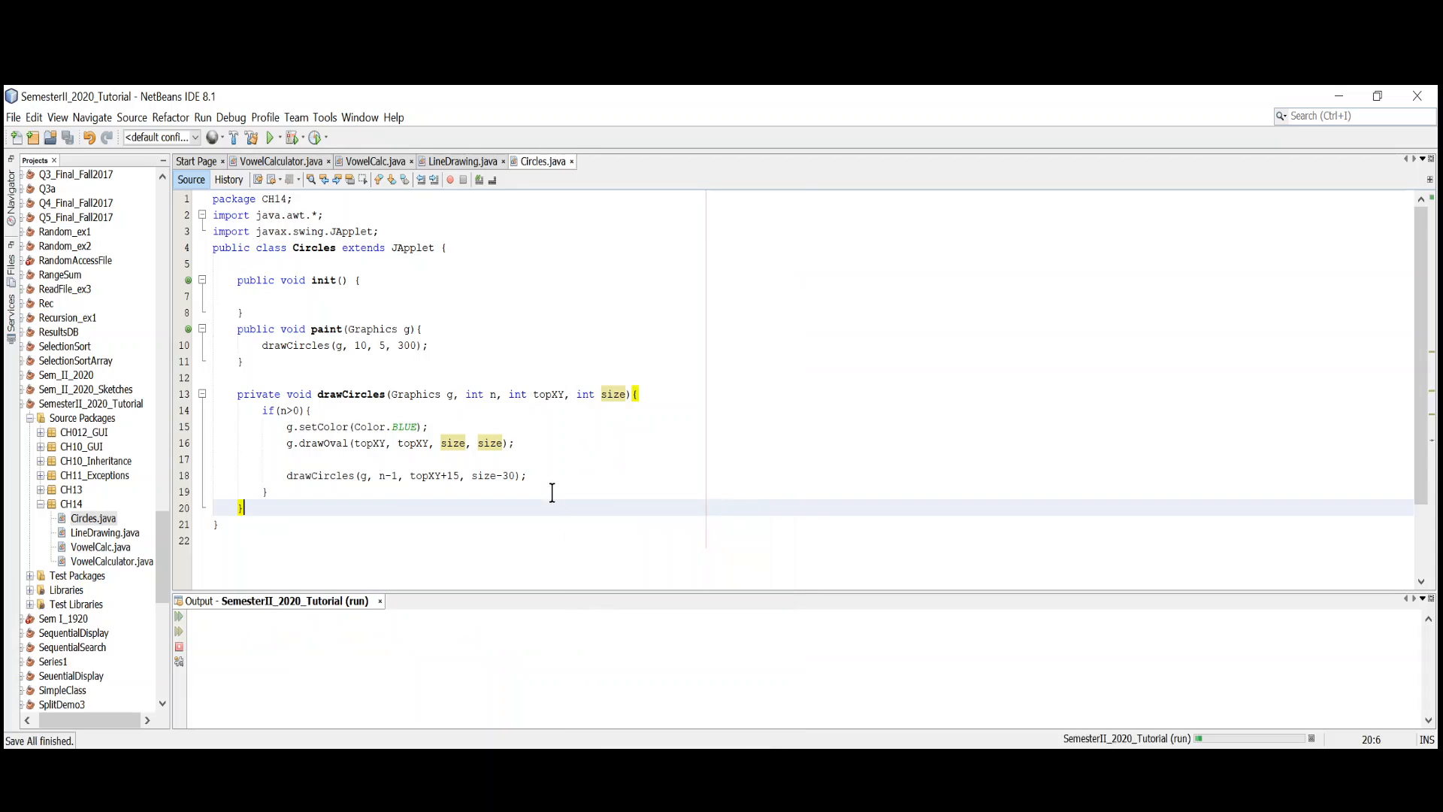
pyautogui.click(270, 136)
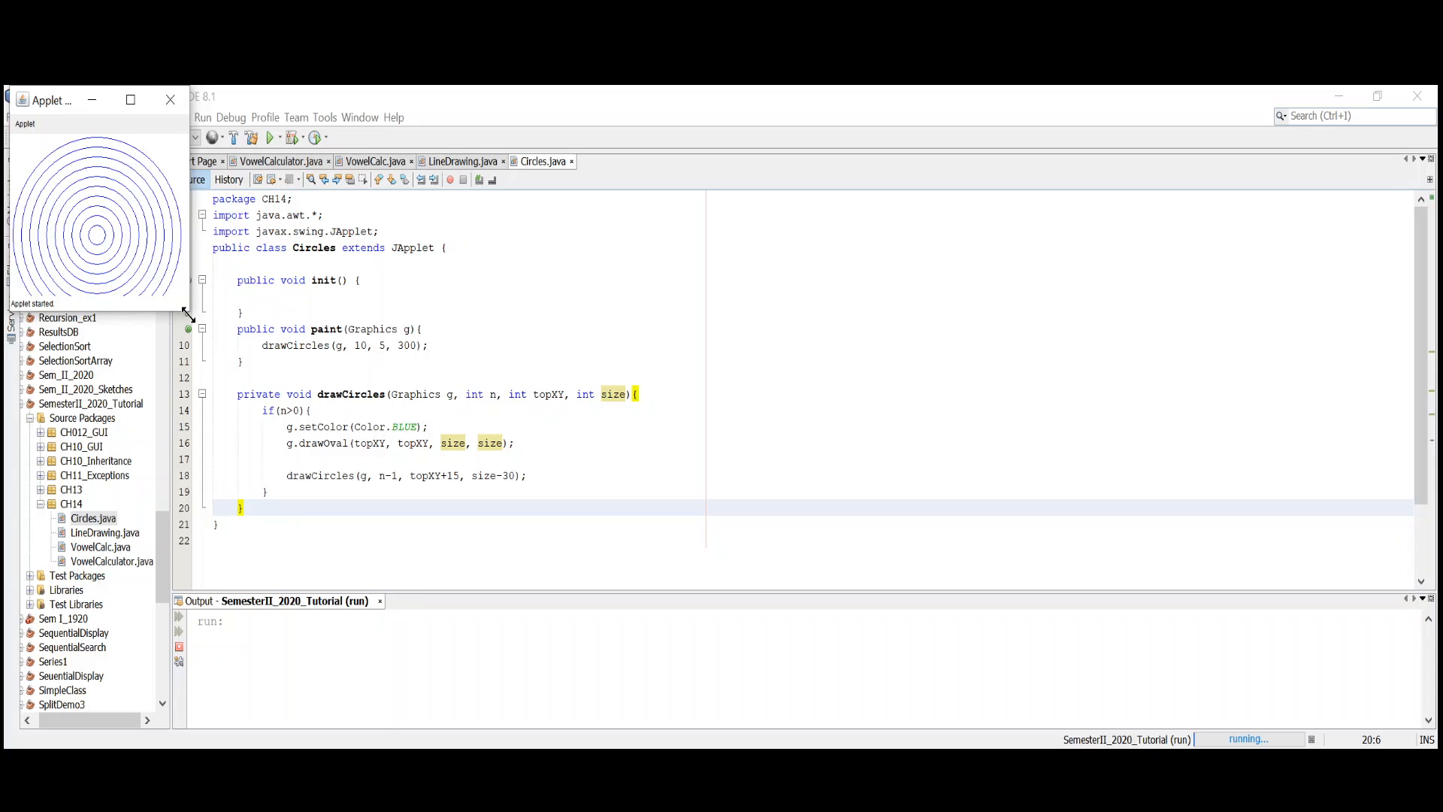
pyautogui.moveTo(204, 331)
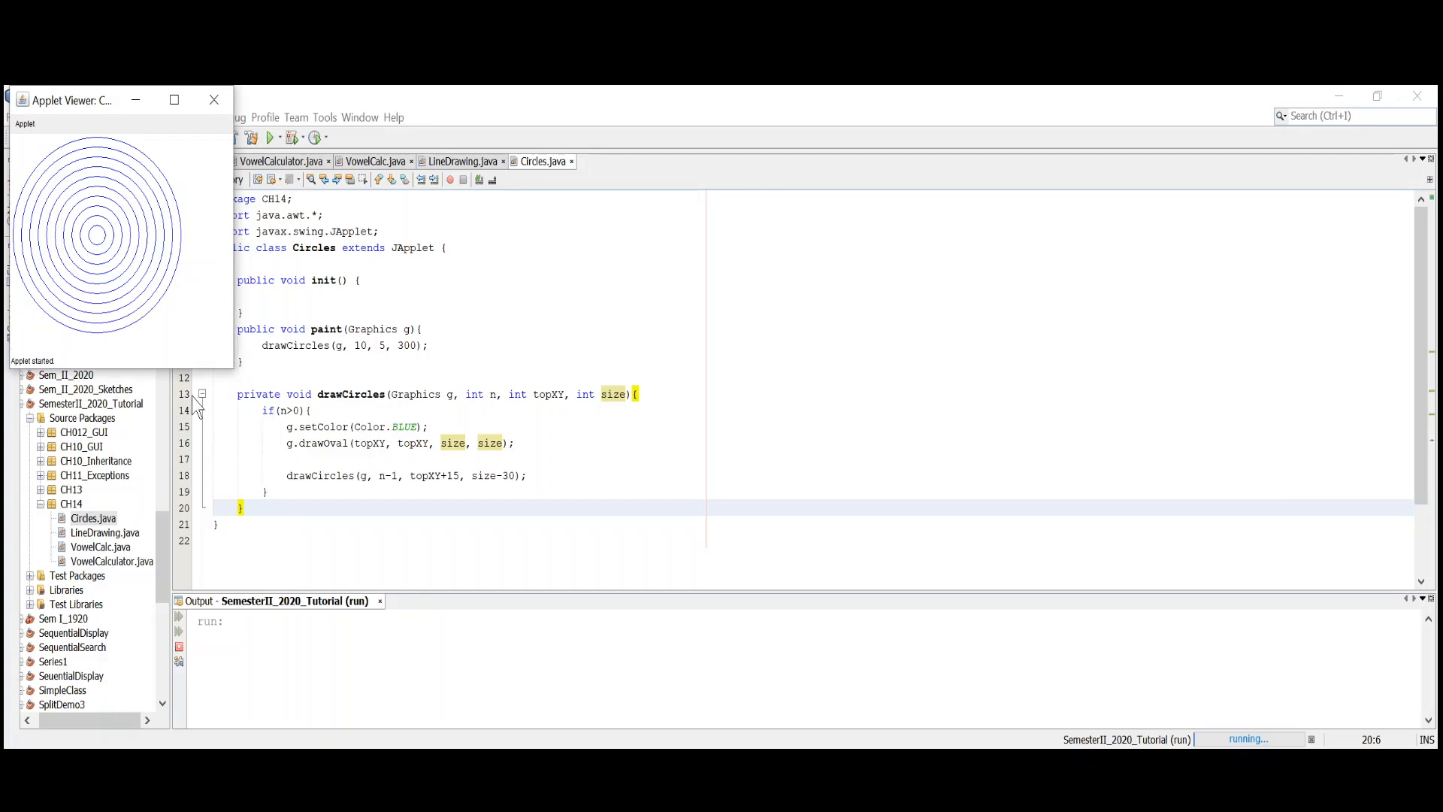
pyautogui.moveTo(213, 99)
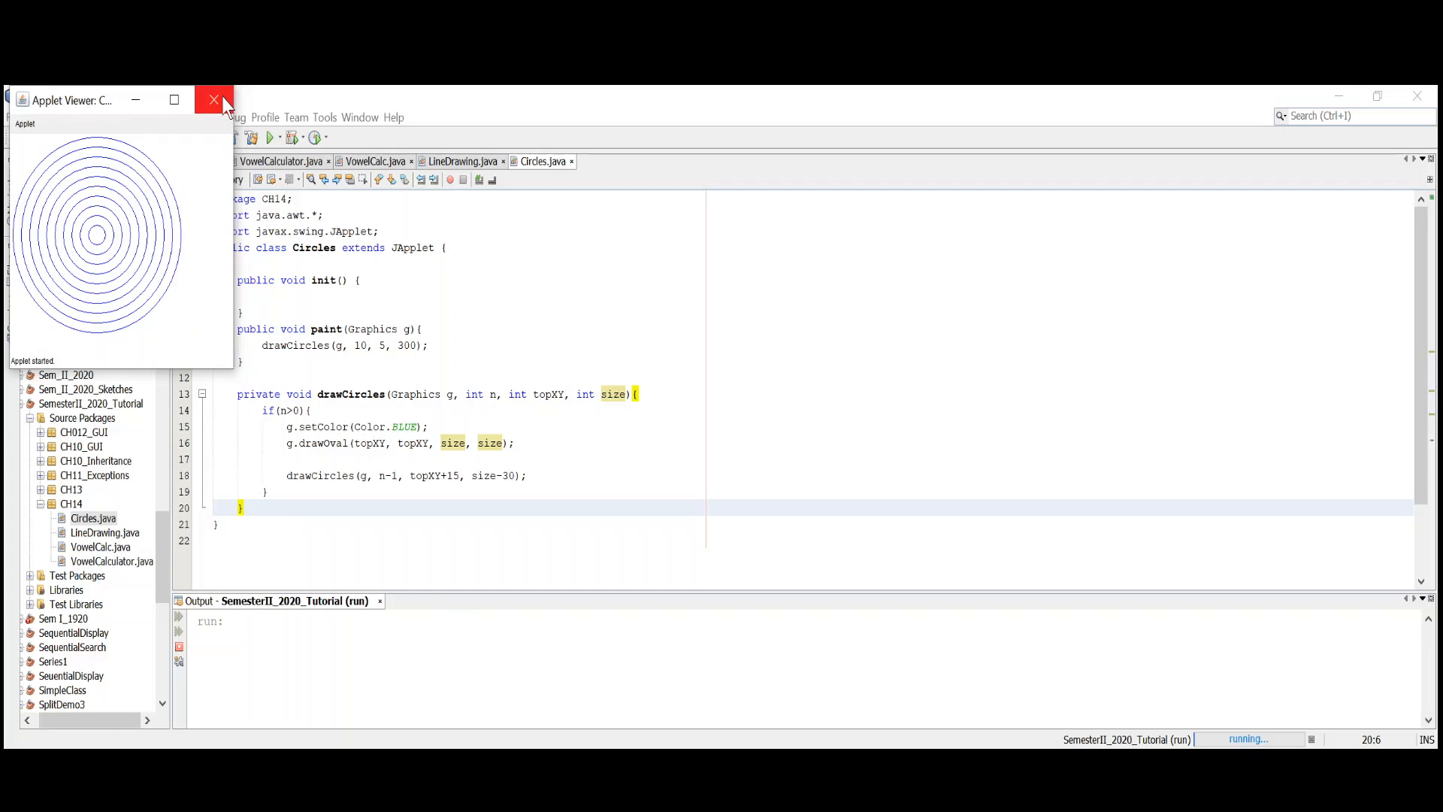
pyautogui.click(213, 100)
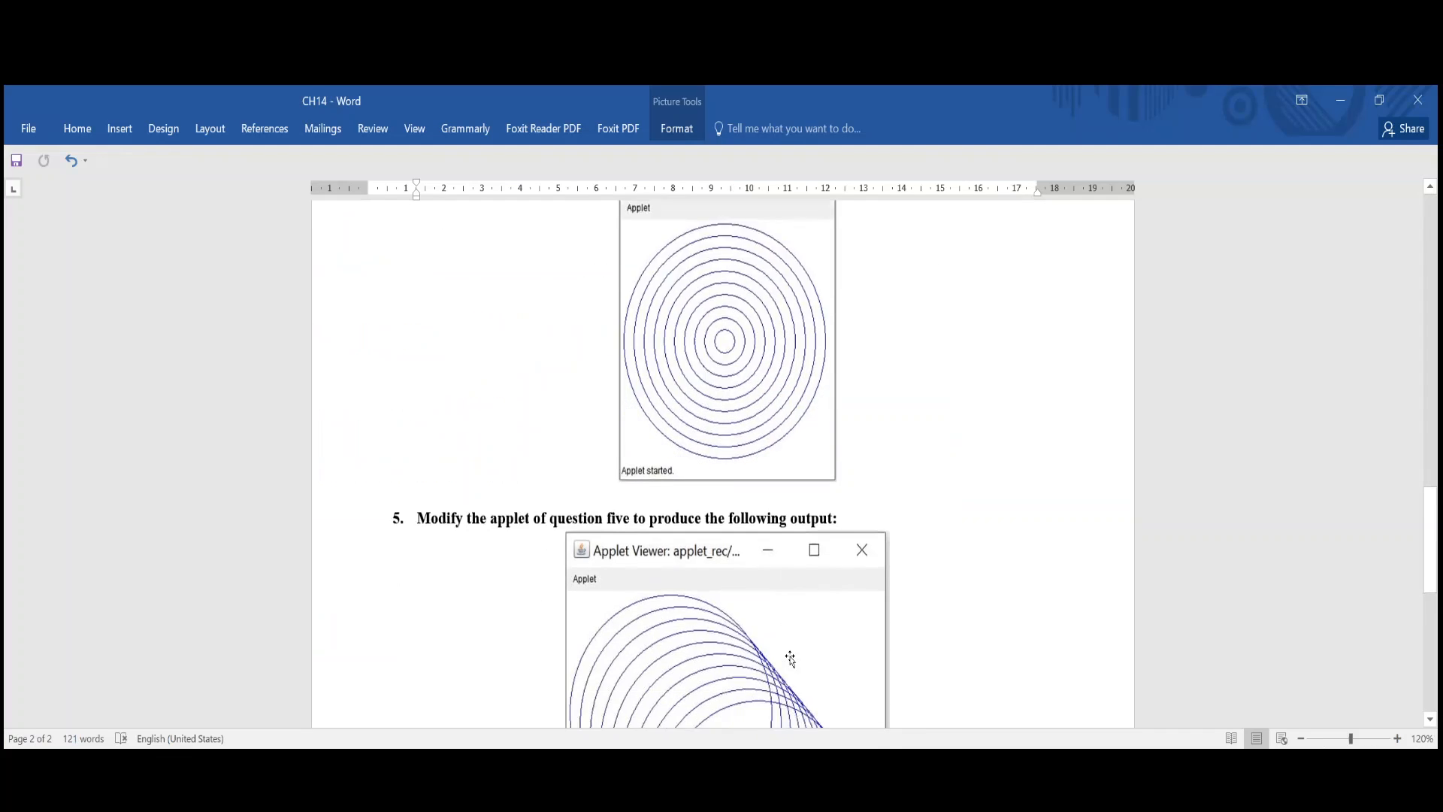
# - Scroll the Word document to question 5's screenshot of offset, overlapping circles
pyautogui.scroll(-3)
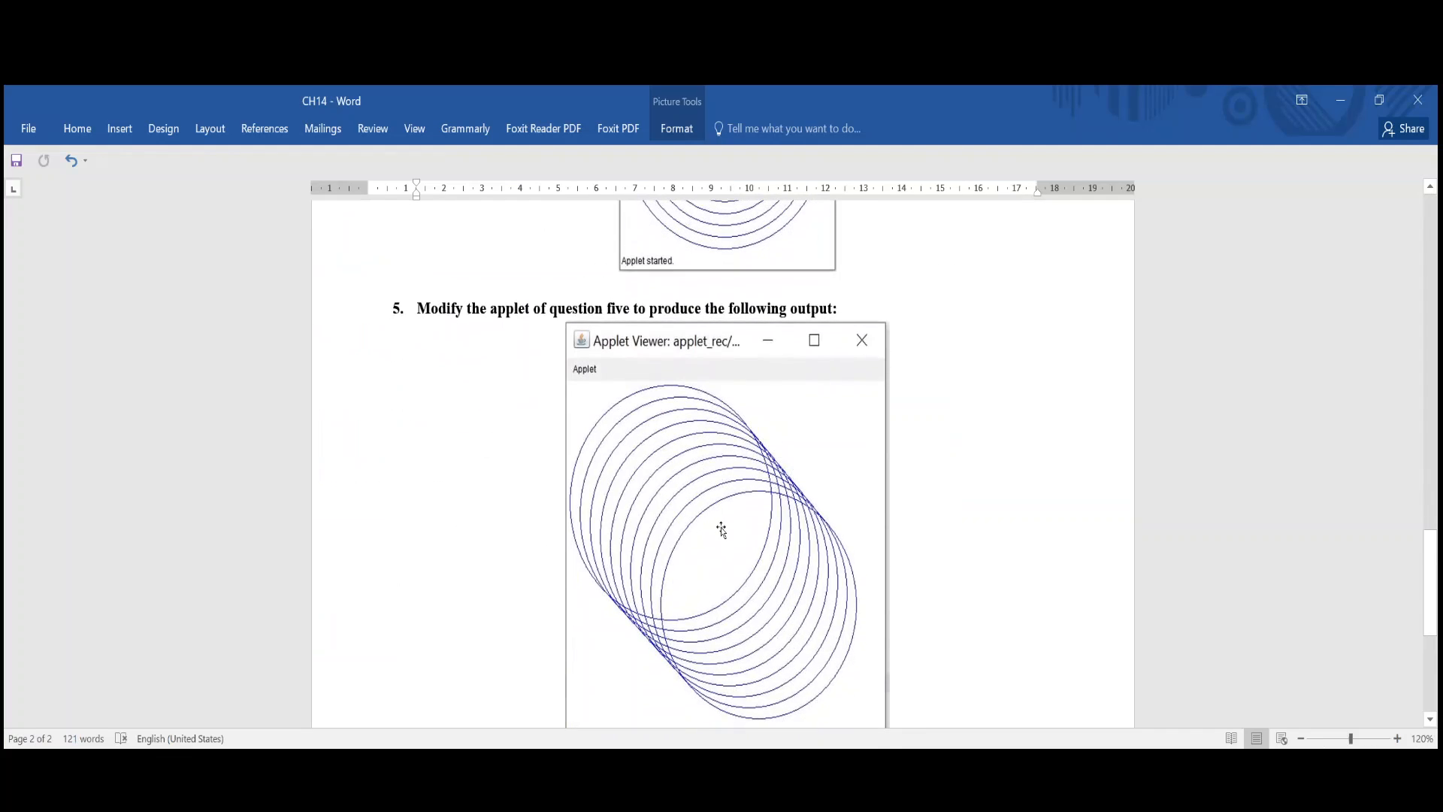
pyautogui.scroll(3)
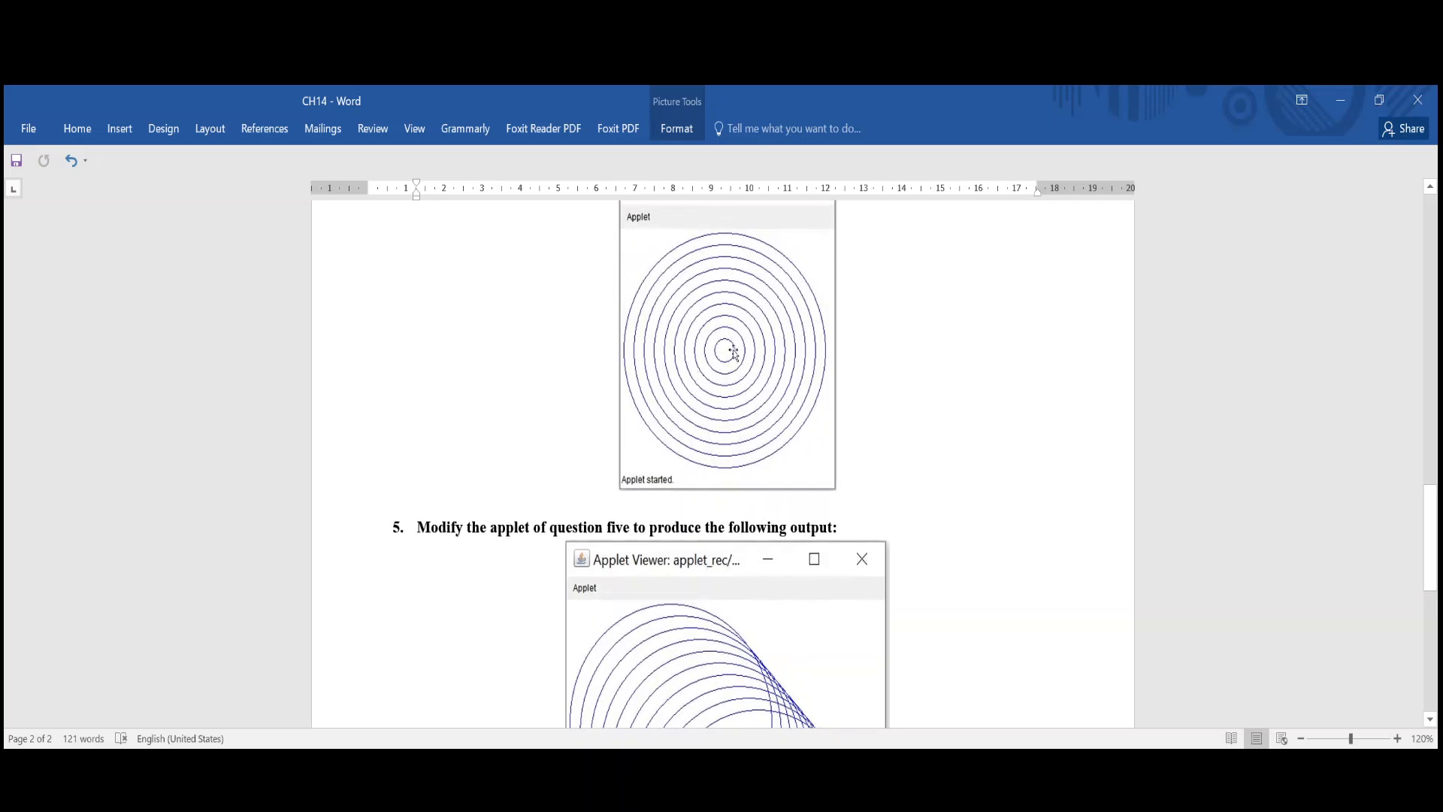
pyautogui.scroll(-3)
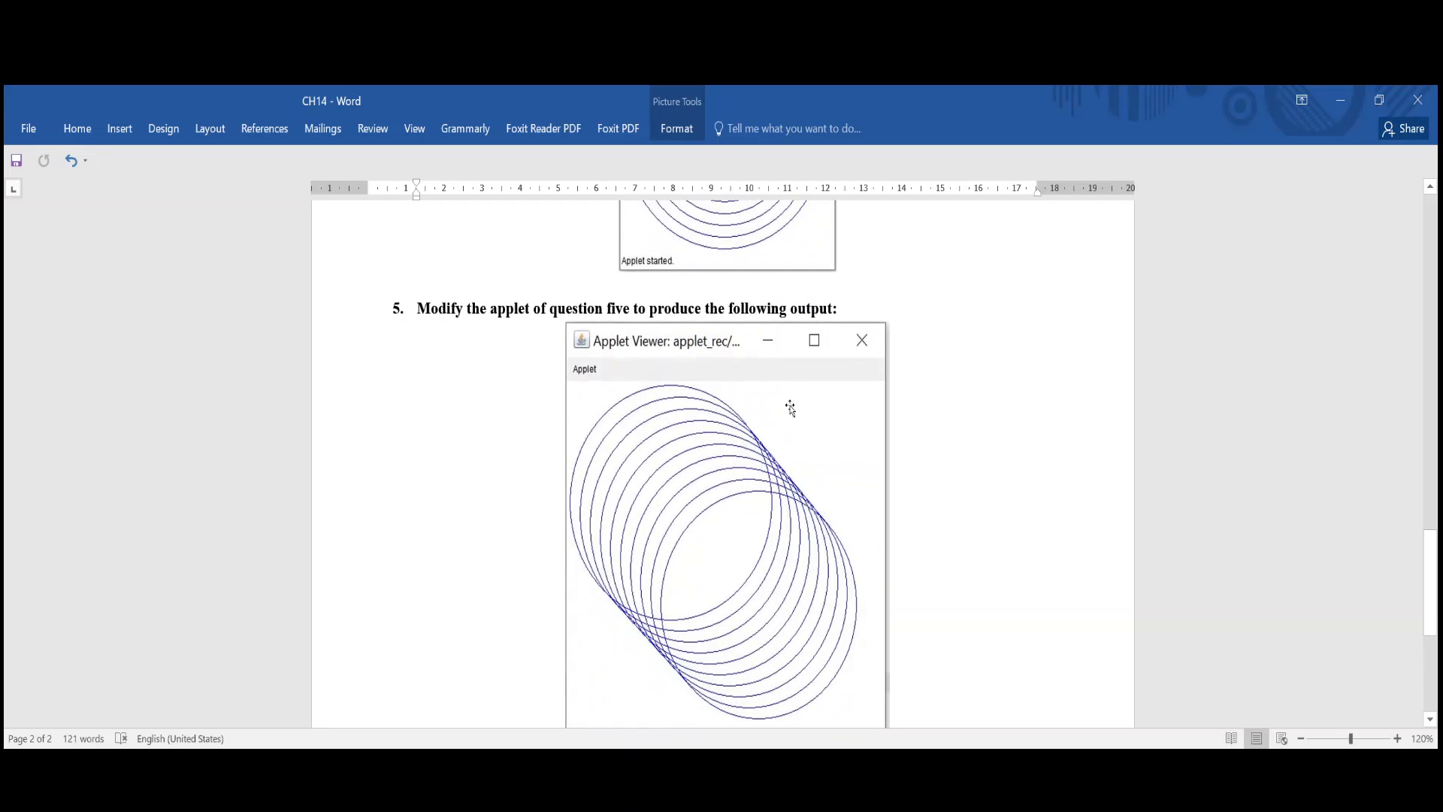
pyautogui.moveTo(731, 589)
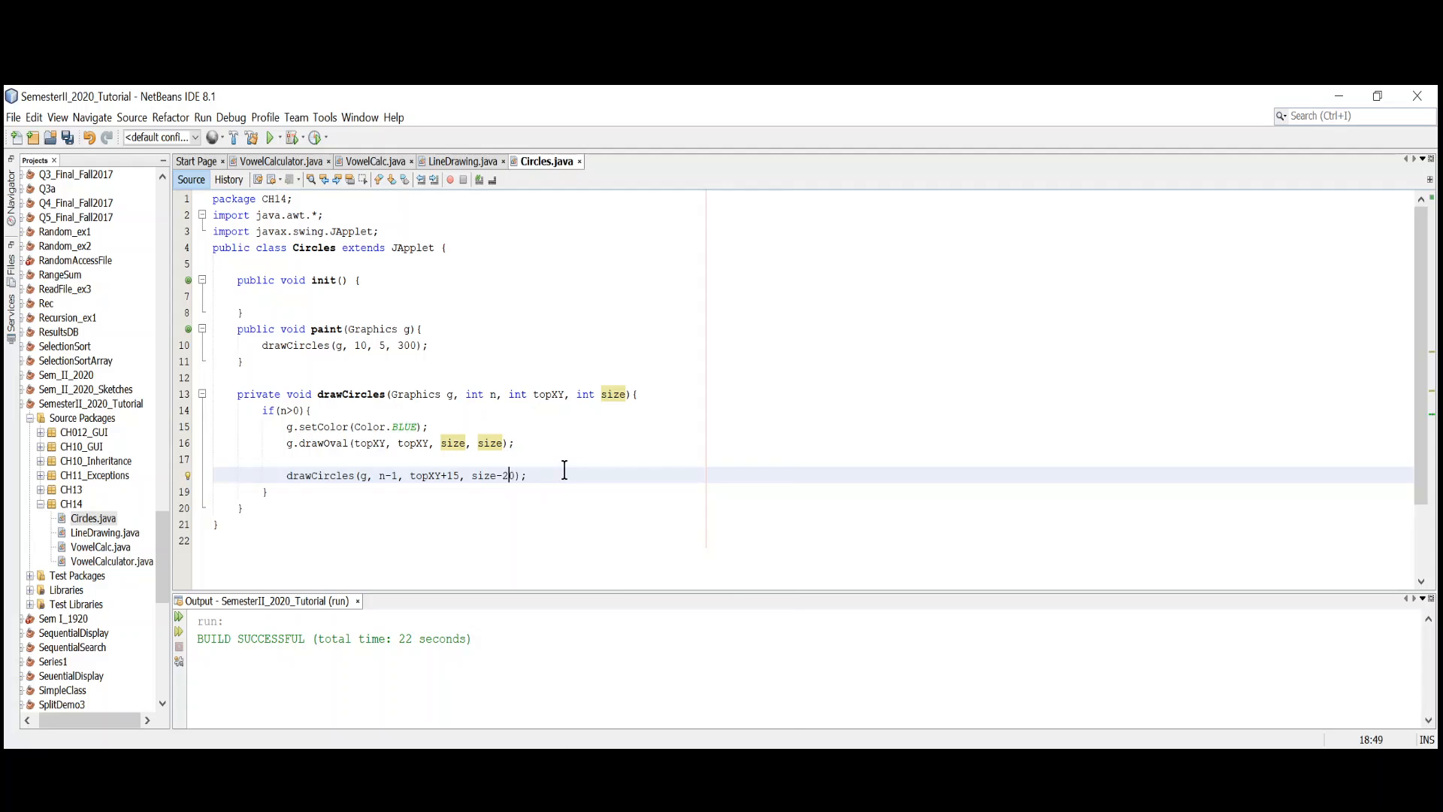
# - Run Circles.java with the size-20 decrement, then close the Applet Viewer
pyautogui.click(270, 136)
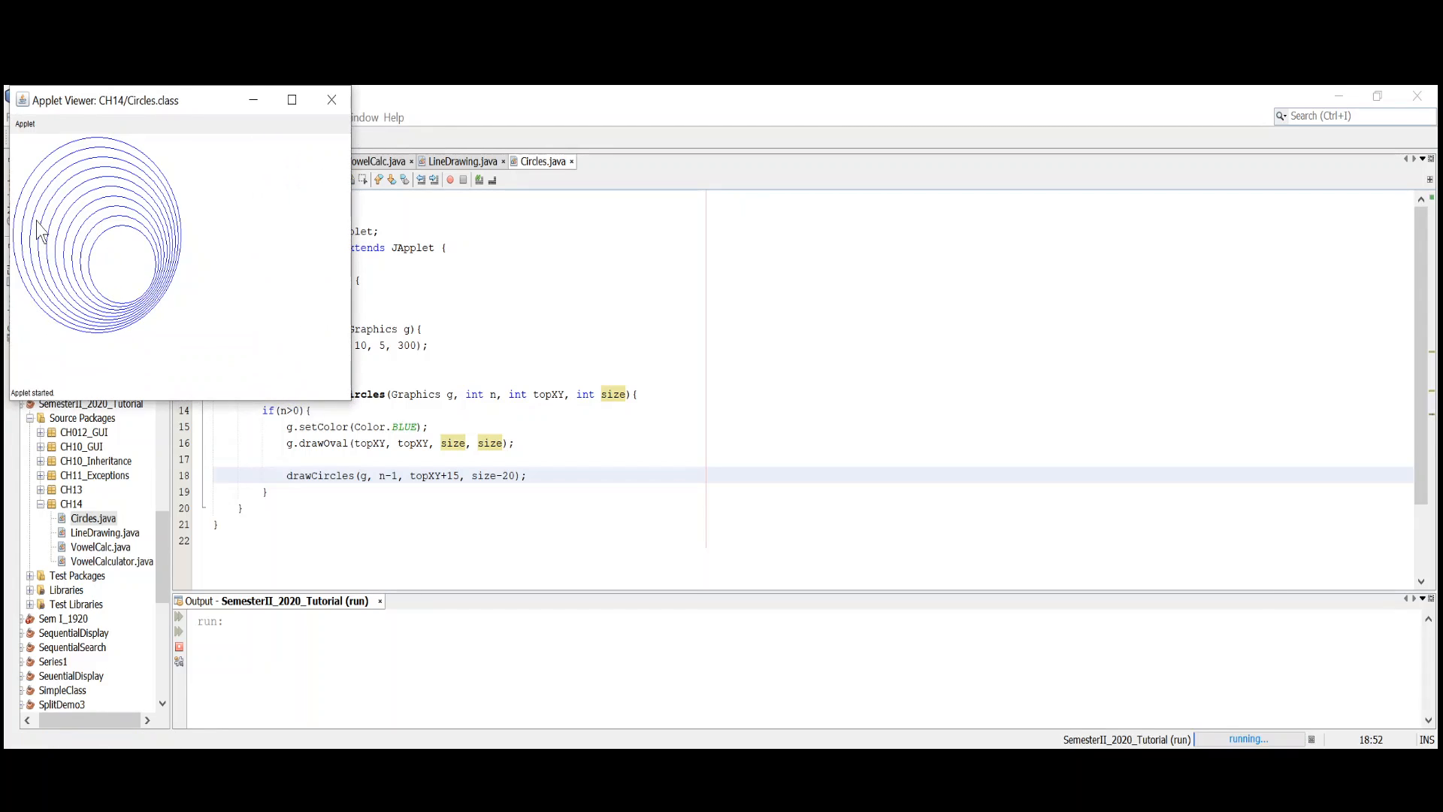
pyautogui.moveTo(104, 224)
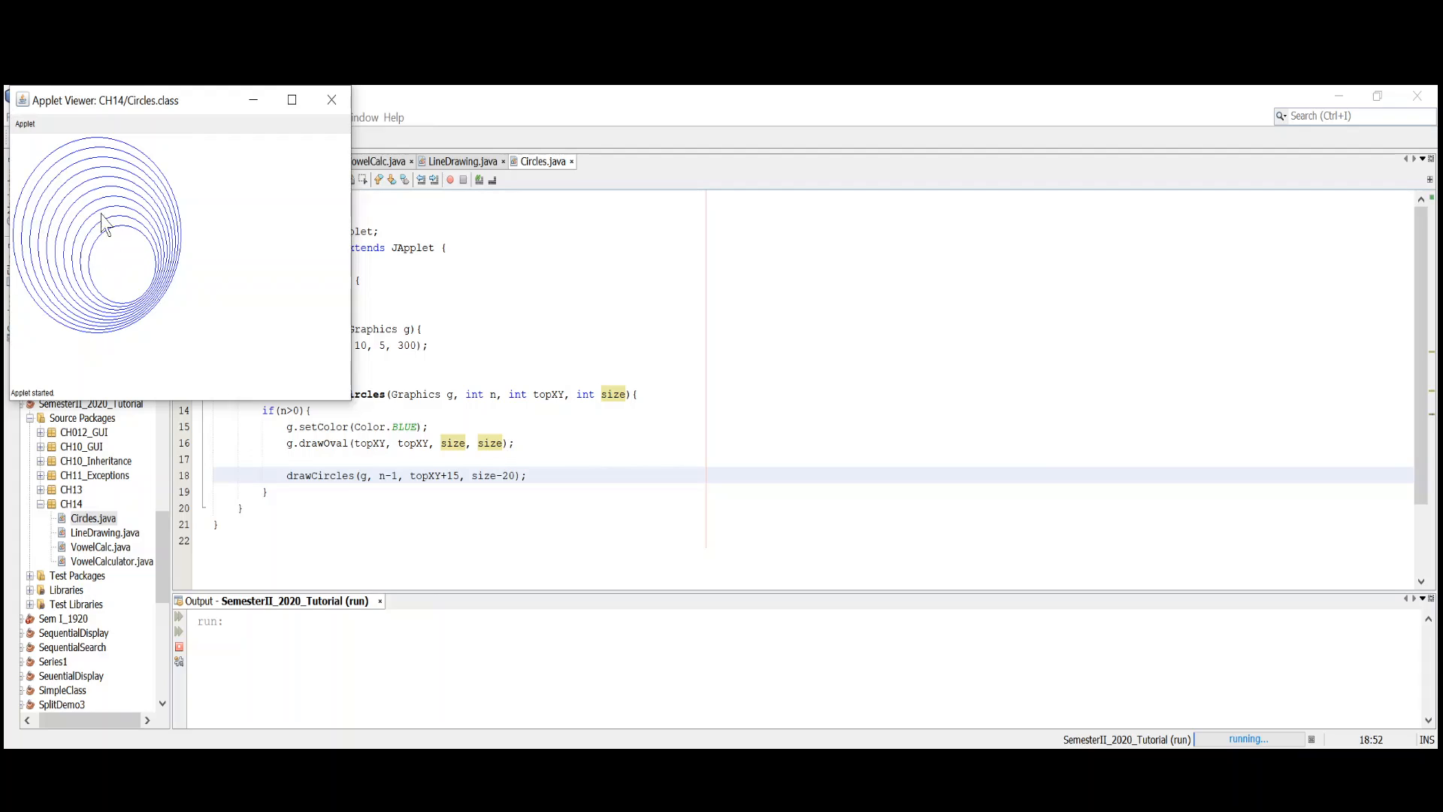
pyautogui.moveTo(131, 283)
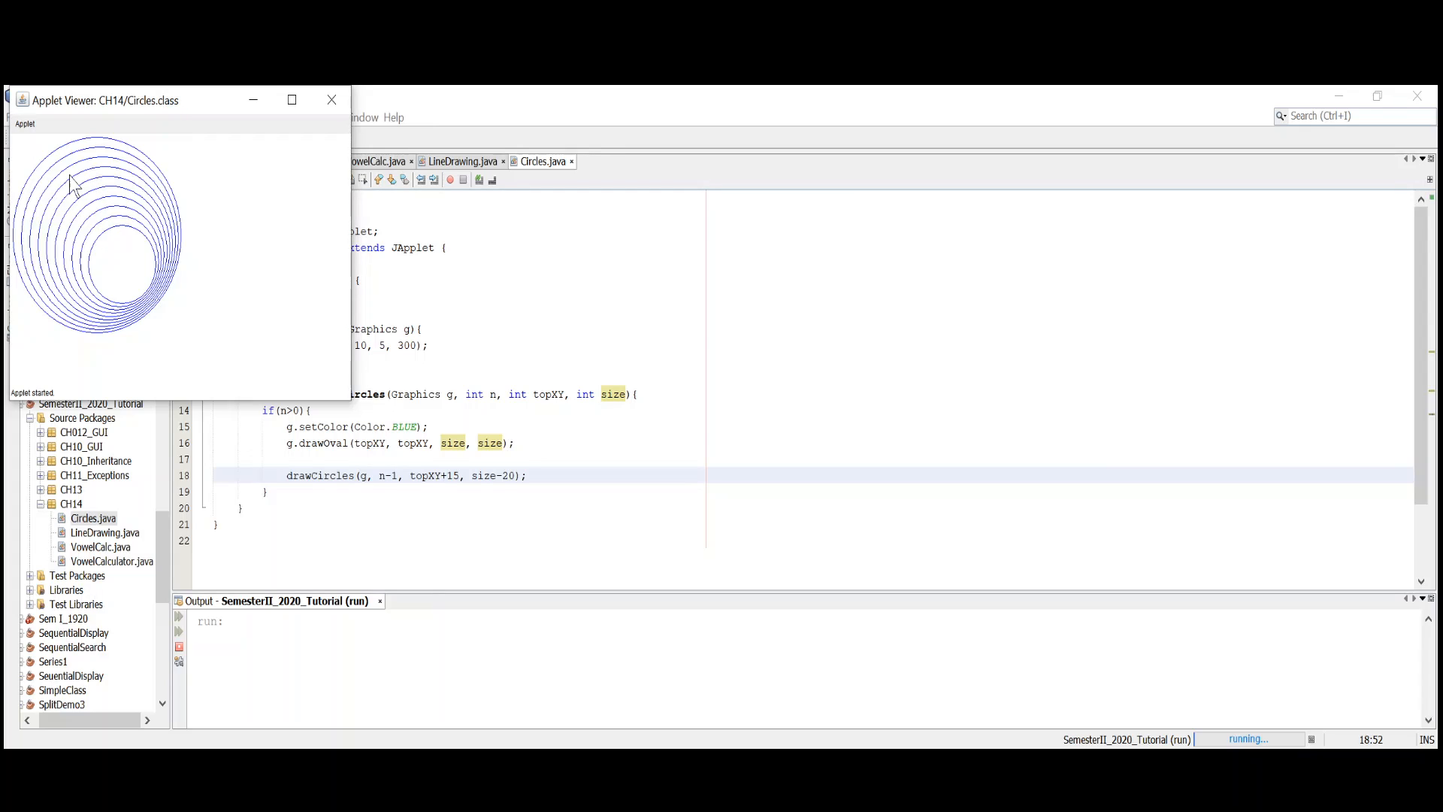
pyautogui.moveTo(120, 265)
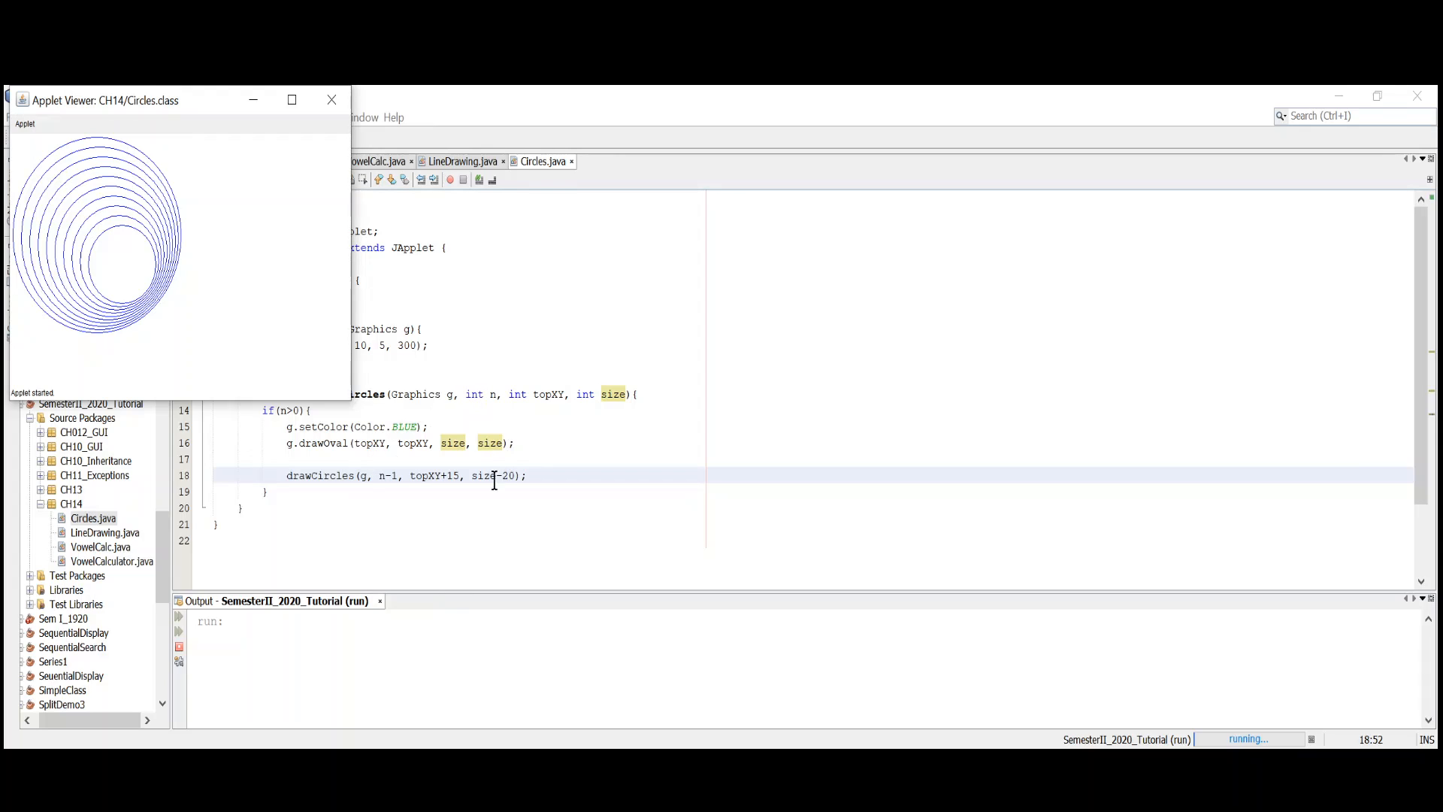
pyautogui.moveTo(180, 342)
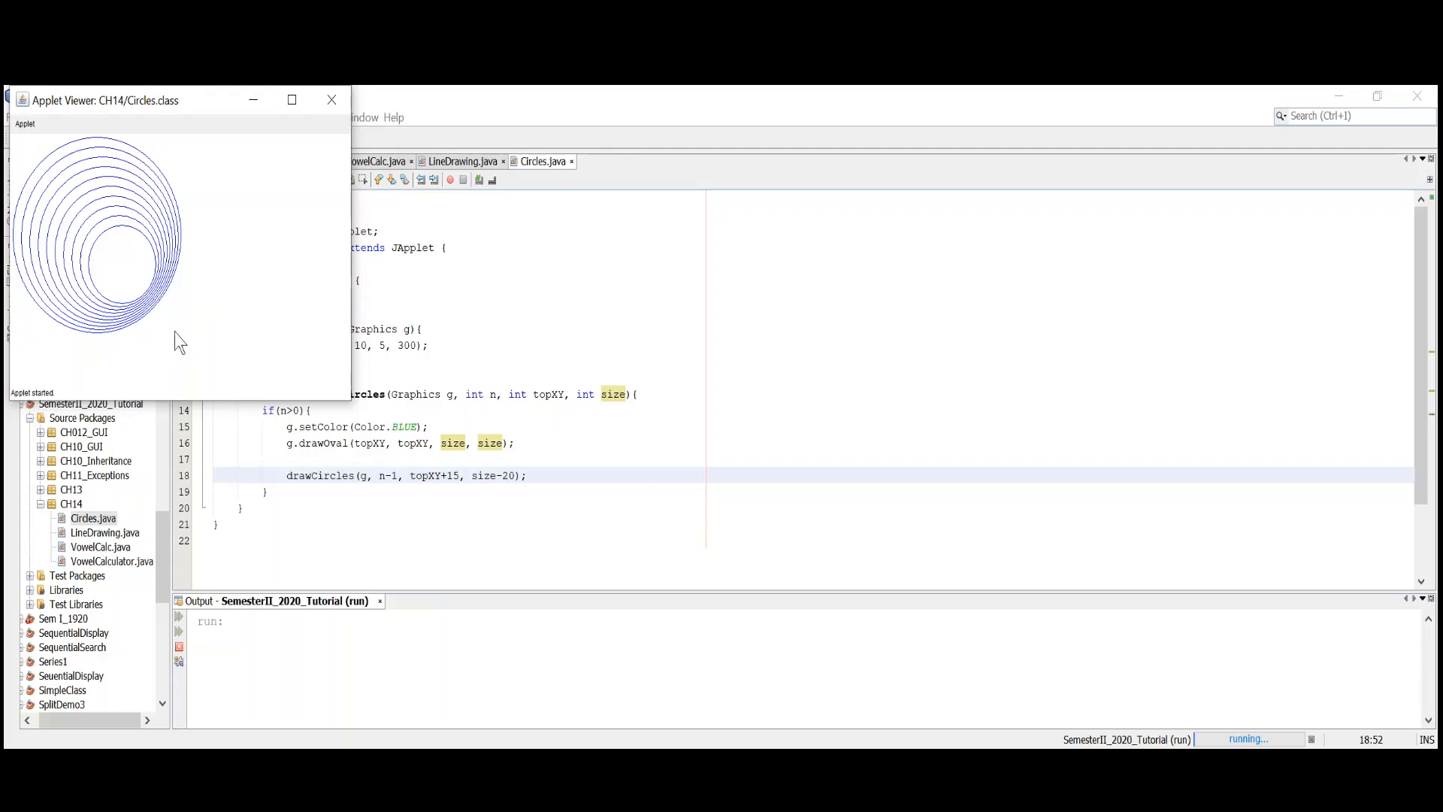
pyautogui.moveTo(151, 315)
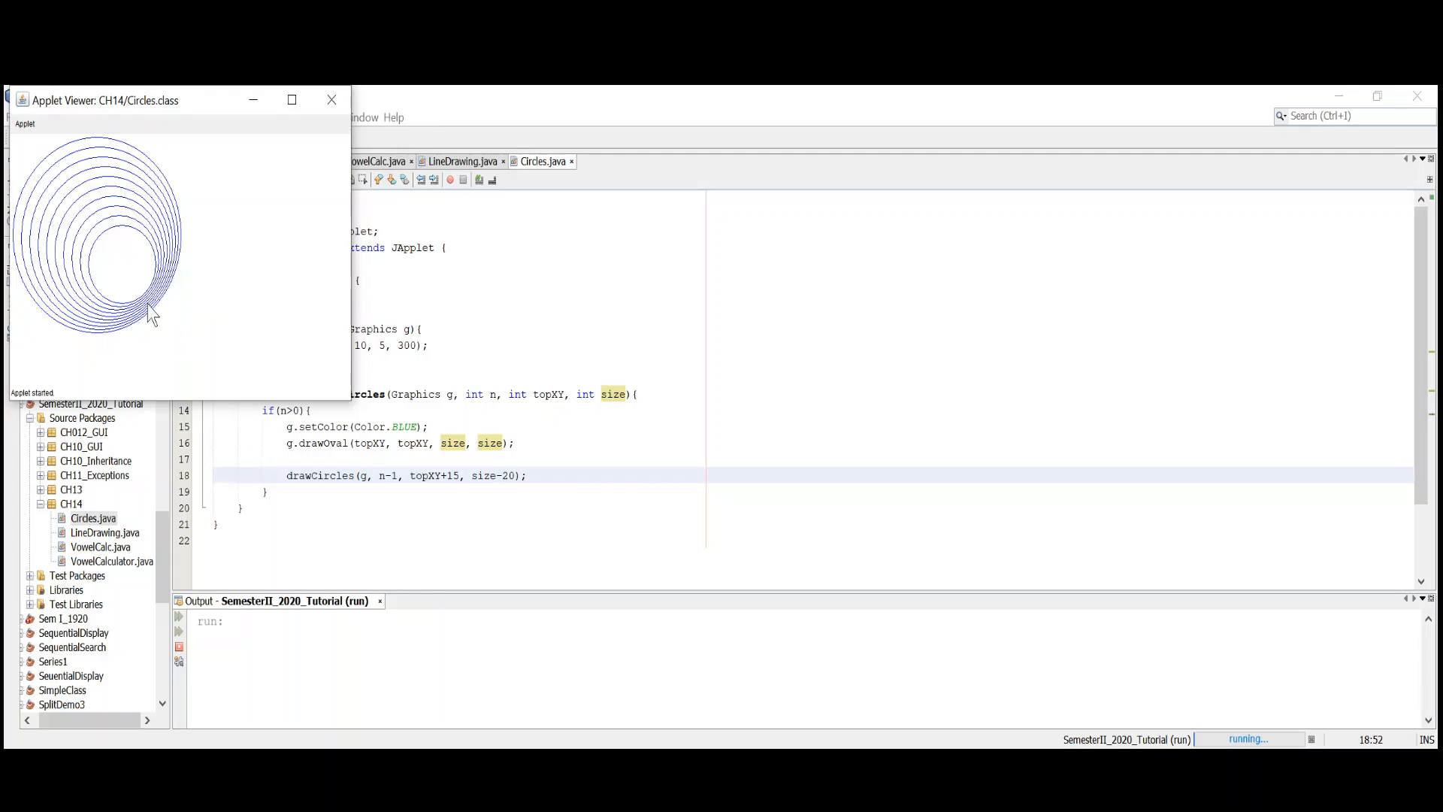
pyautogui.moveTo(290, 124)
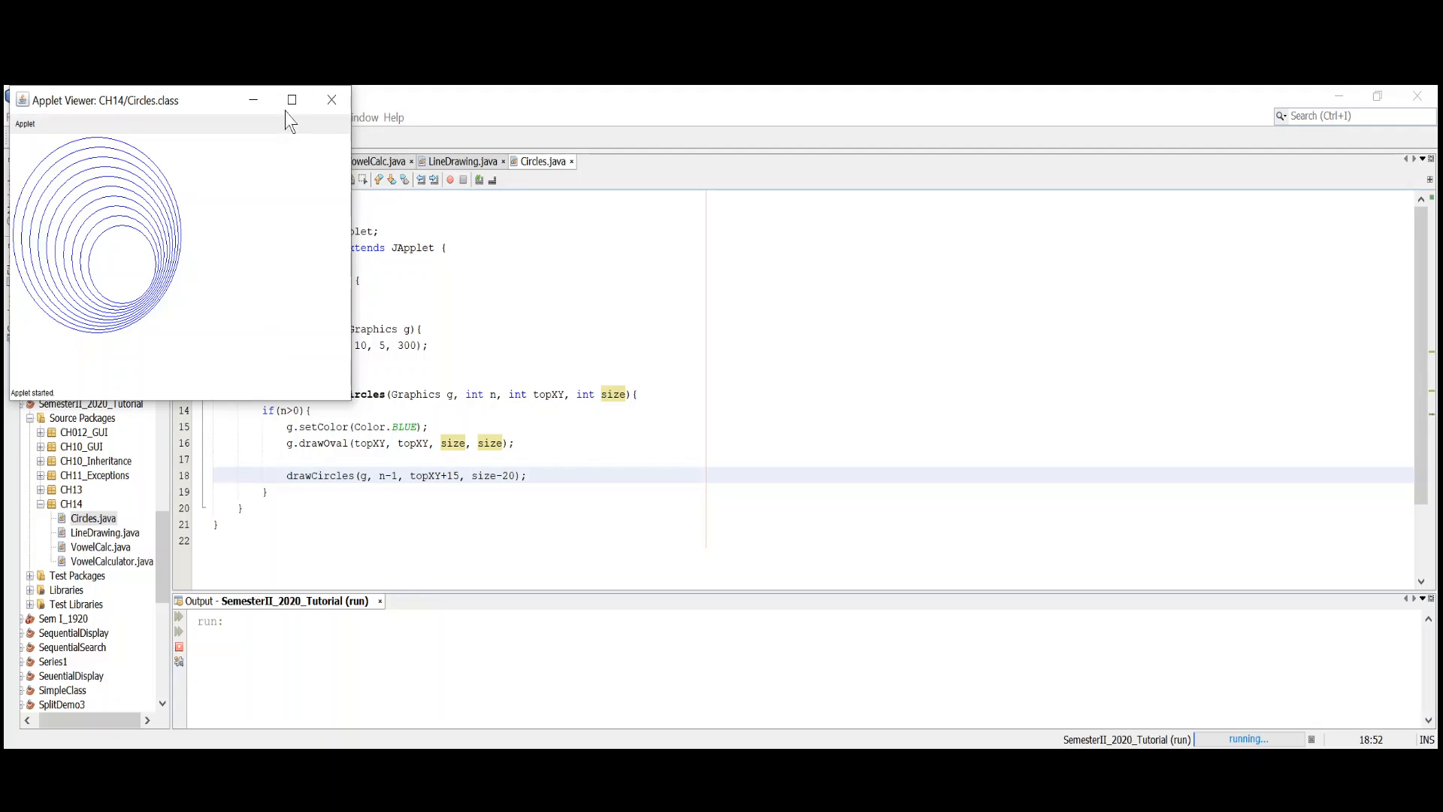
pyautogui.click(331, 99)
pyautogui.write('5')
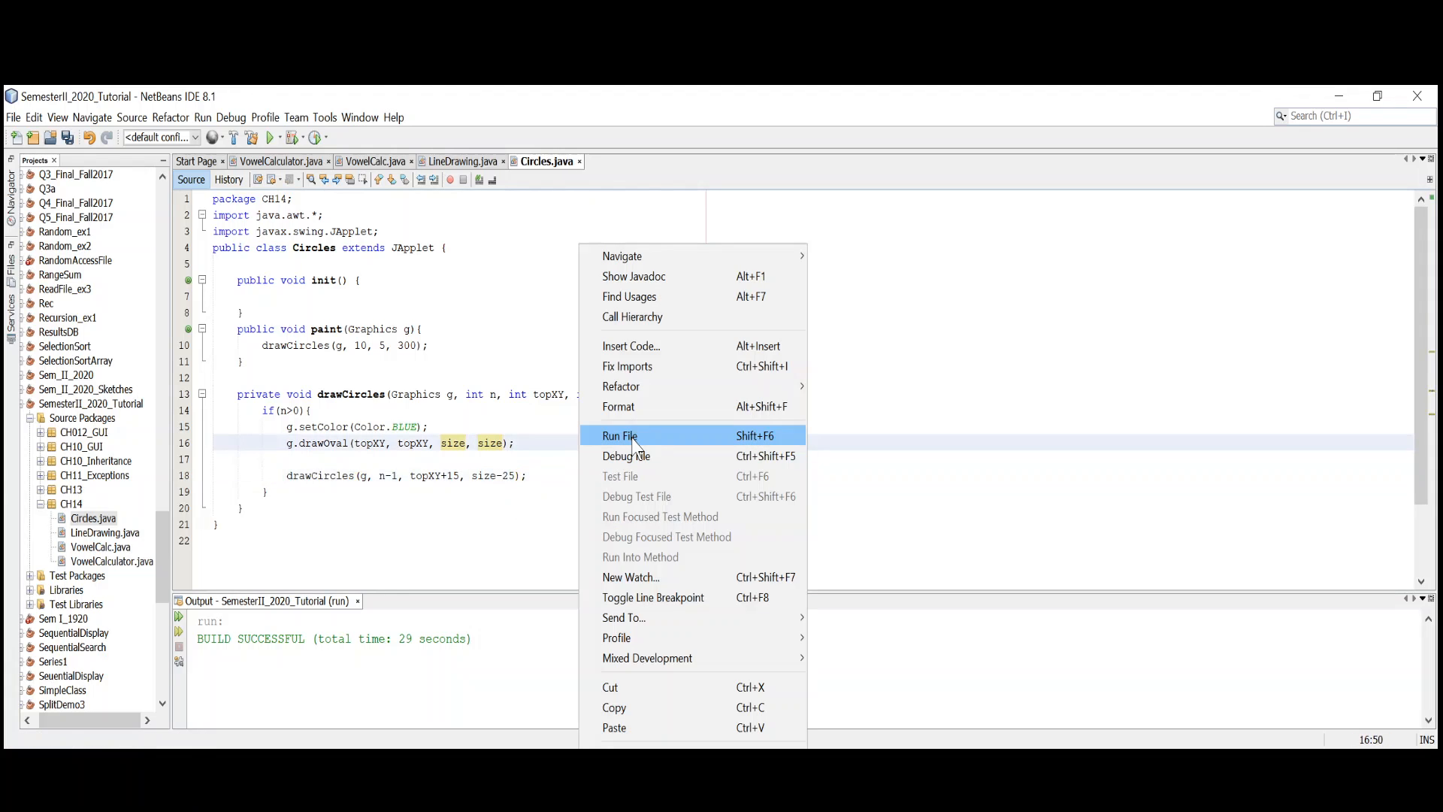
# - Run the size-25 Circles file and close its nearly concentric circles applet
pyautogui.click(620, 435)
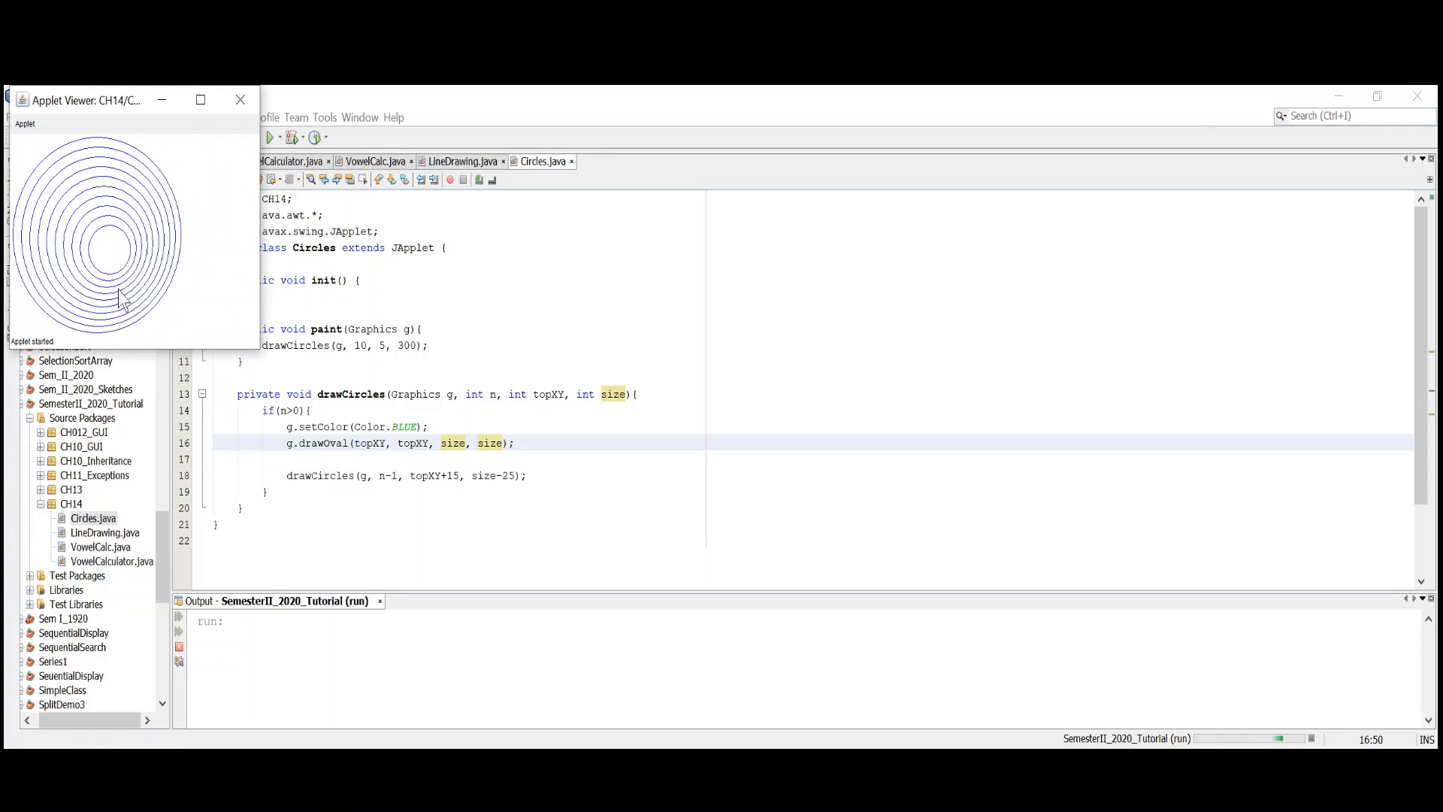
pyautogui.click(241, 99)
pyautogui.write('10')
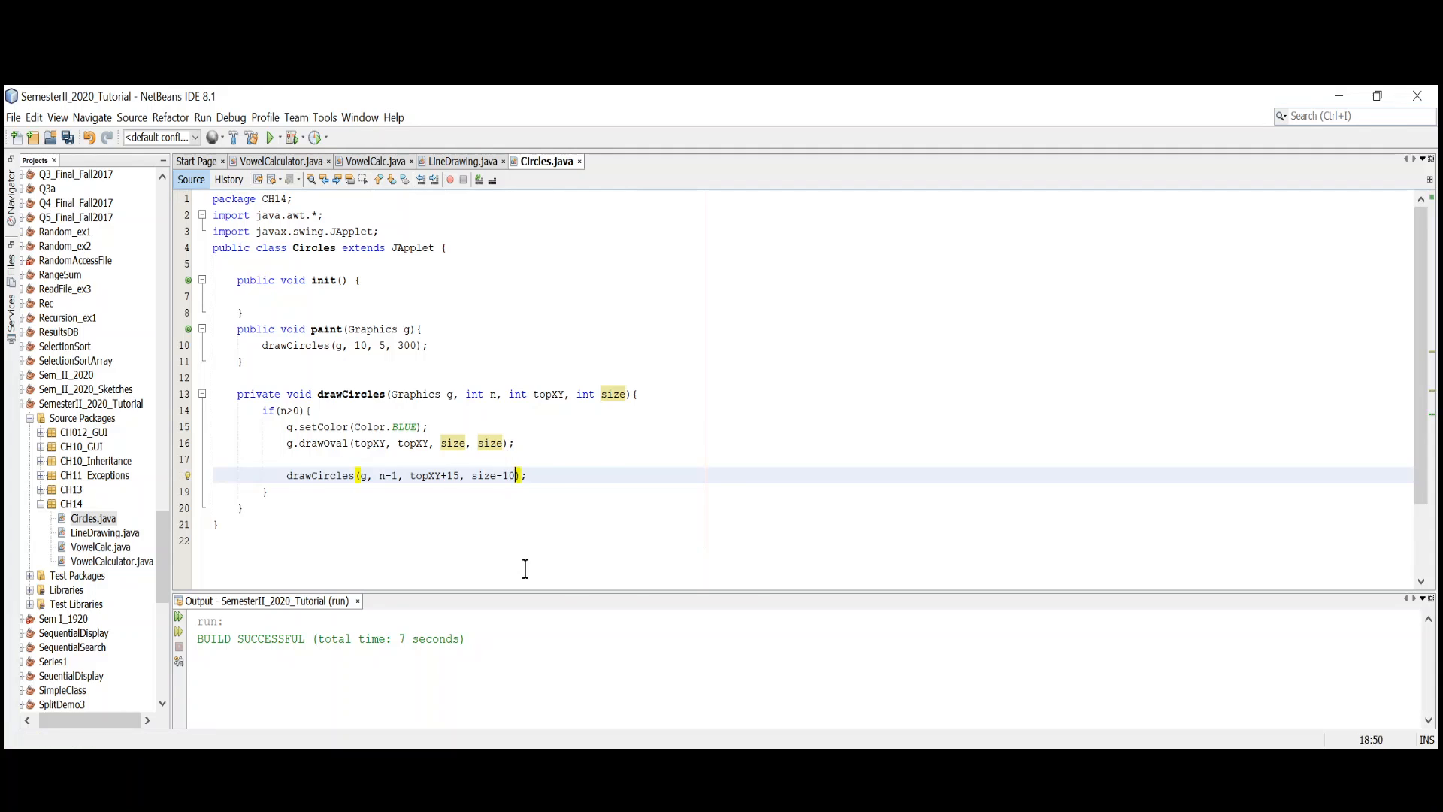
# - Run the size-10 applet, move its viewer beside the code, then close it
pyautogui.click(271, 136)
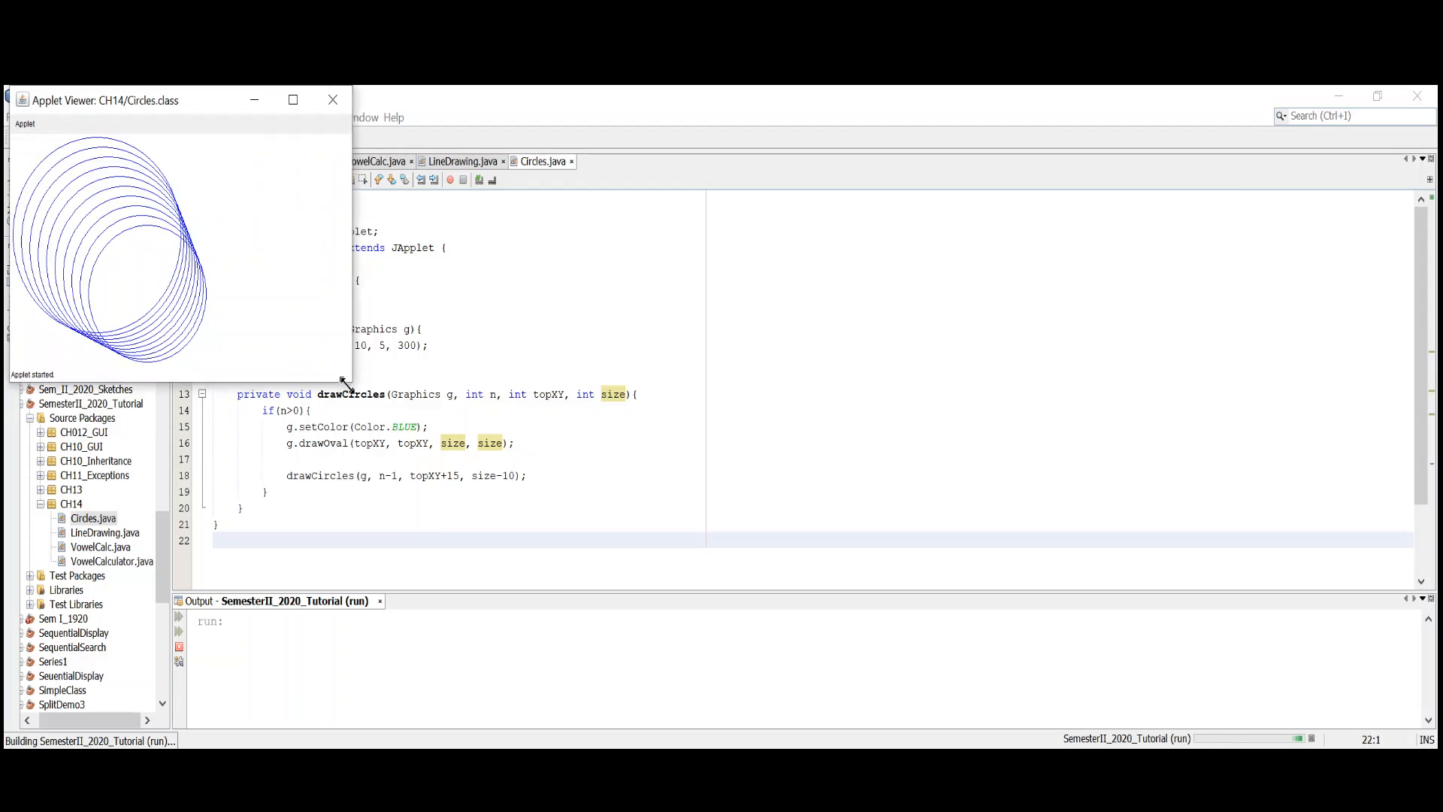
pyautogui.moveTo(175, 99); pyautogui.dragTo(930, 202)
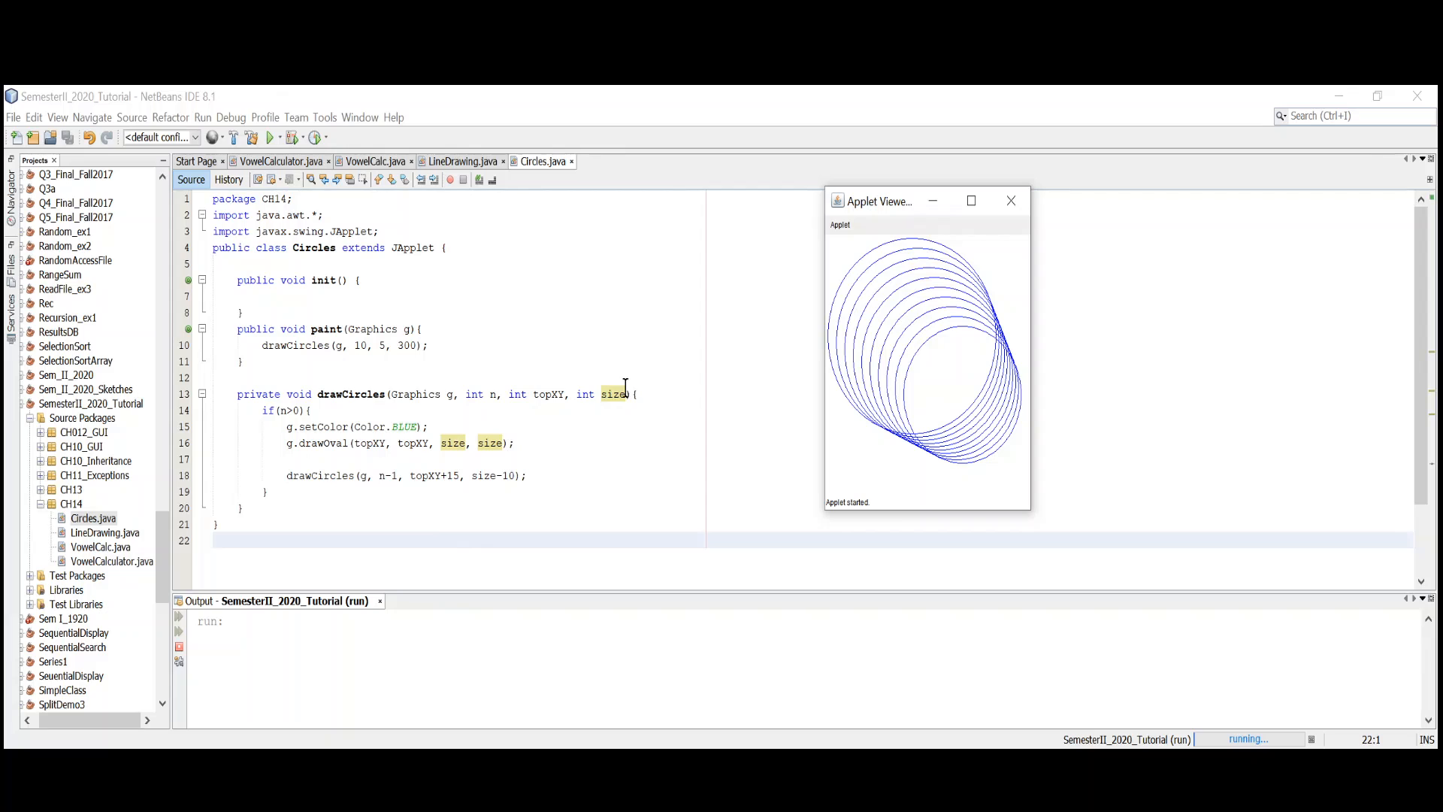
pyautogui.moveTo(521, 465)
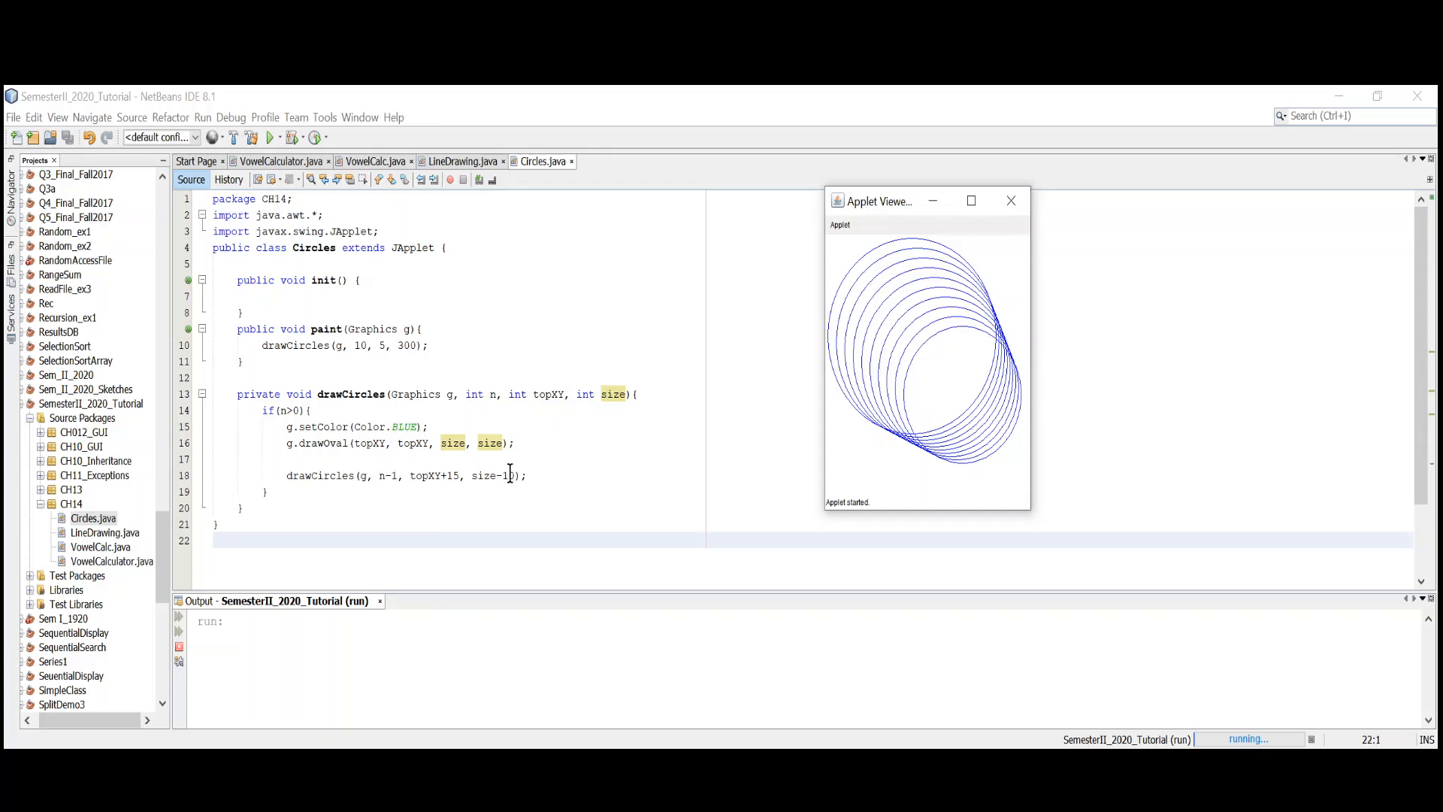
pyautogui.write('0')
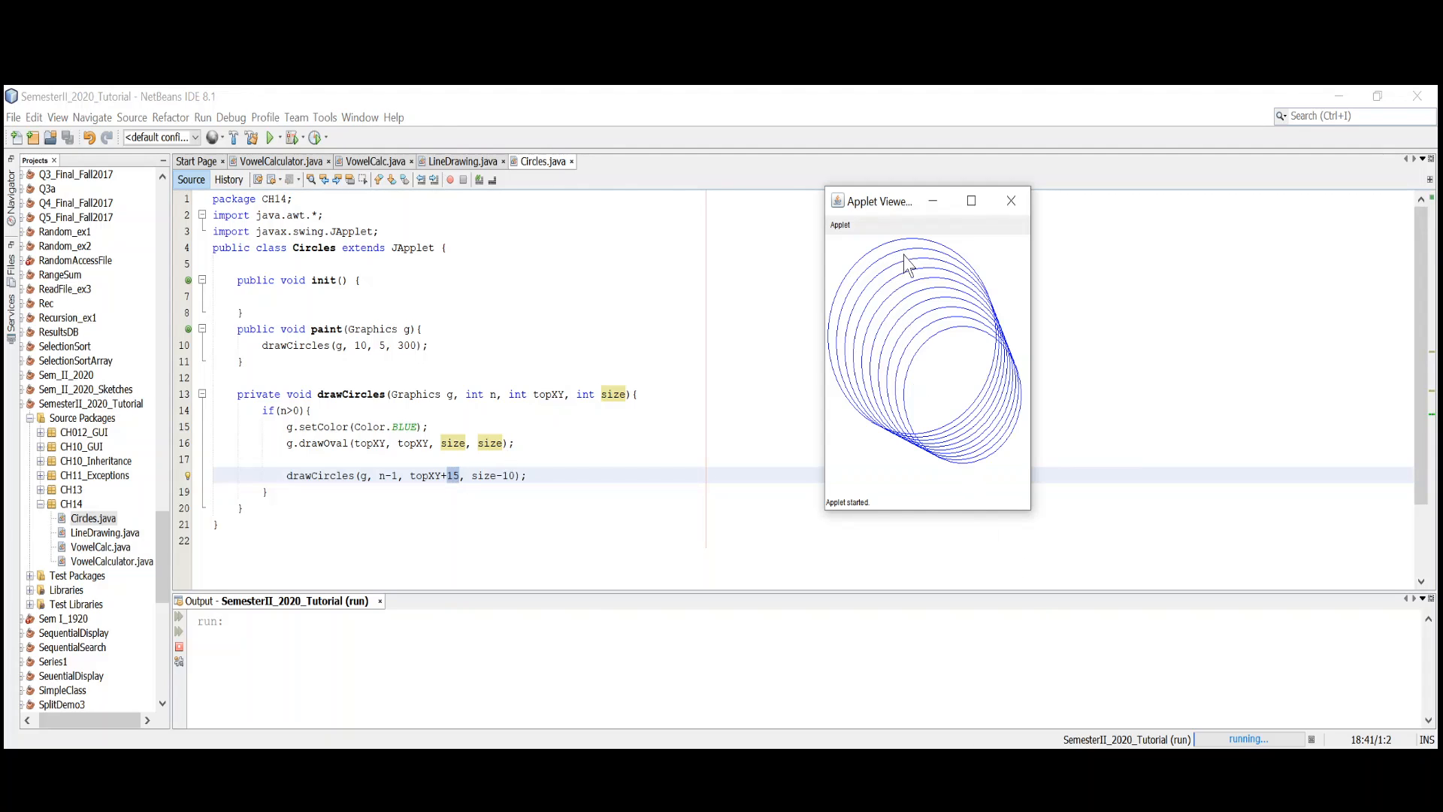
pyautogui.moveTo(906, 336)
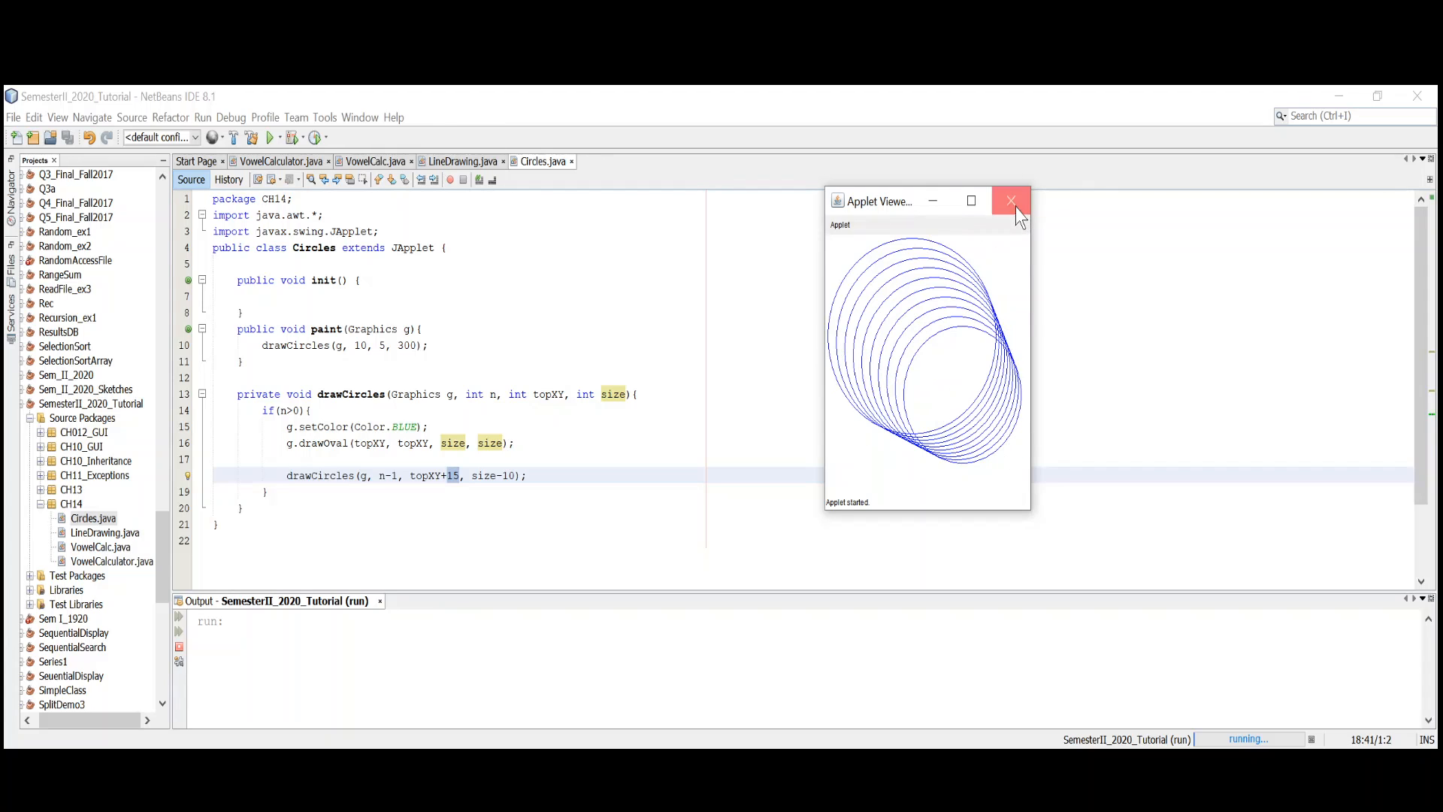
pyautogui.click(1010, 201)
pyautogui.write('5')
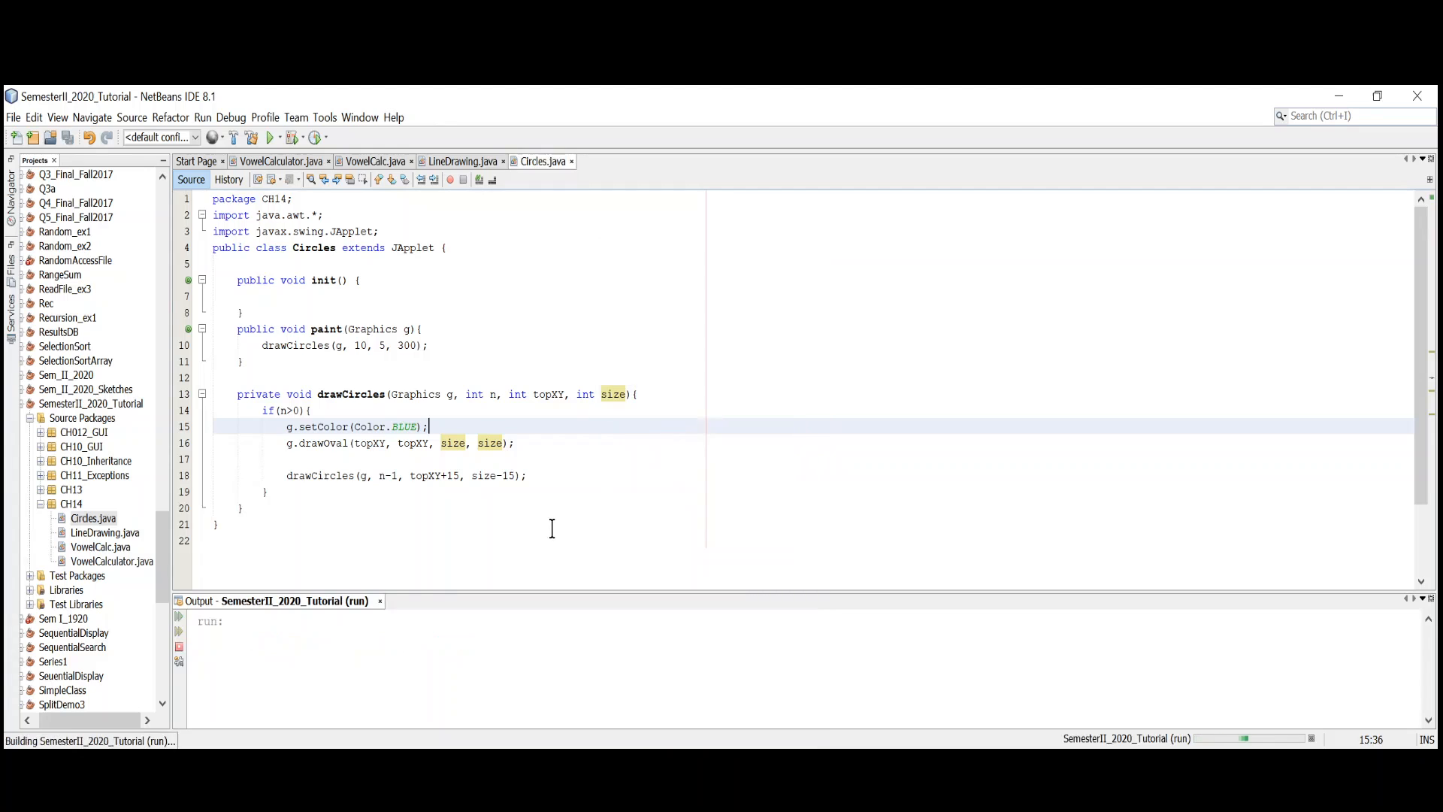
# - Run the size-15 applet, close its viewer, and return to the editor
pyautogui.click(269, 137)
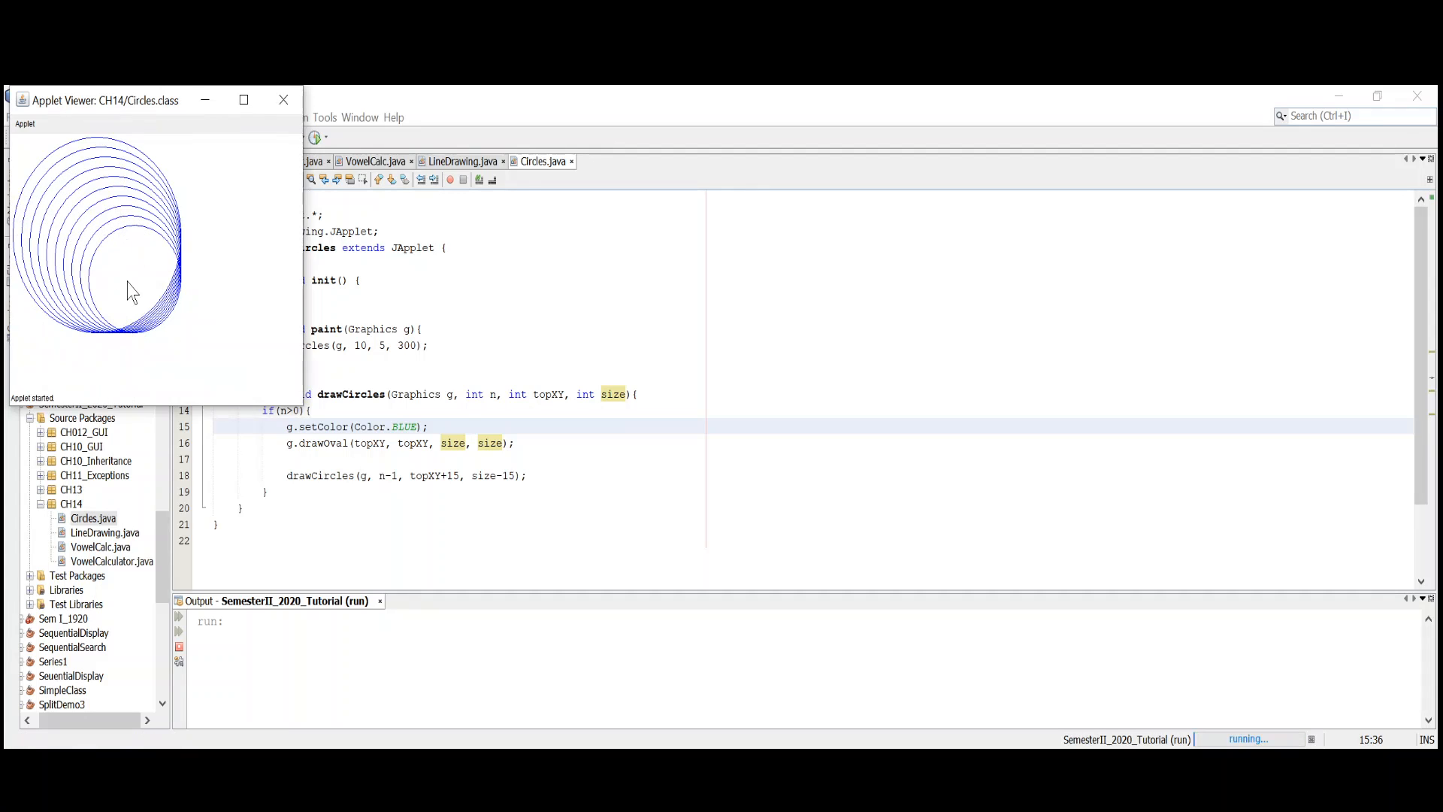
pyautogui.moveTo(230, 356)
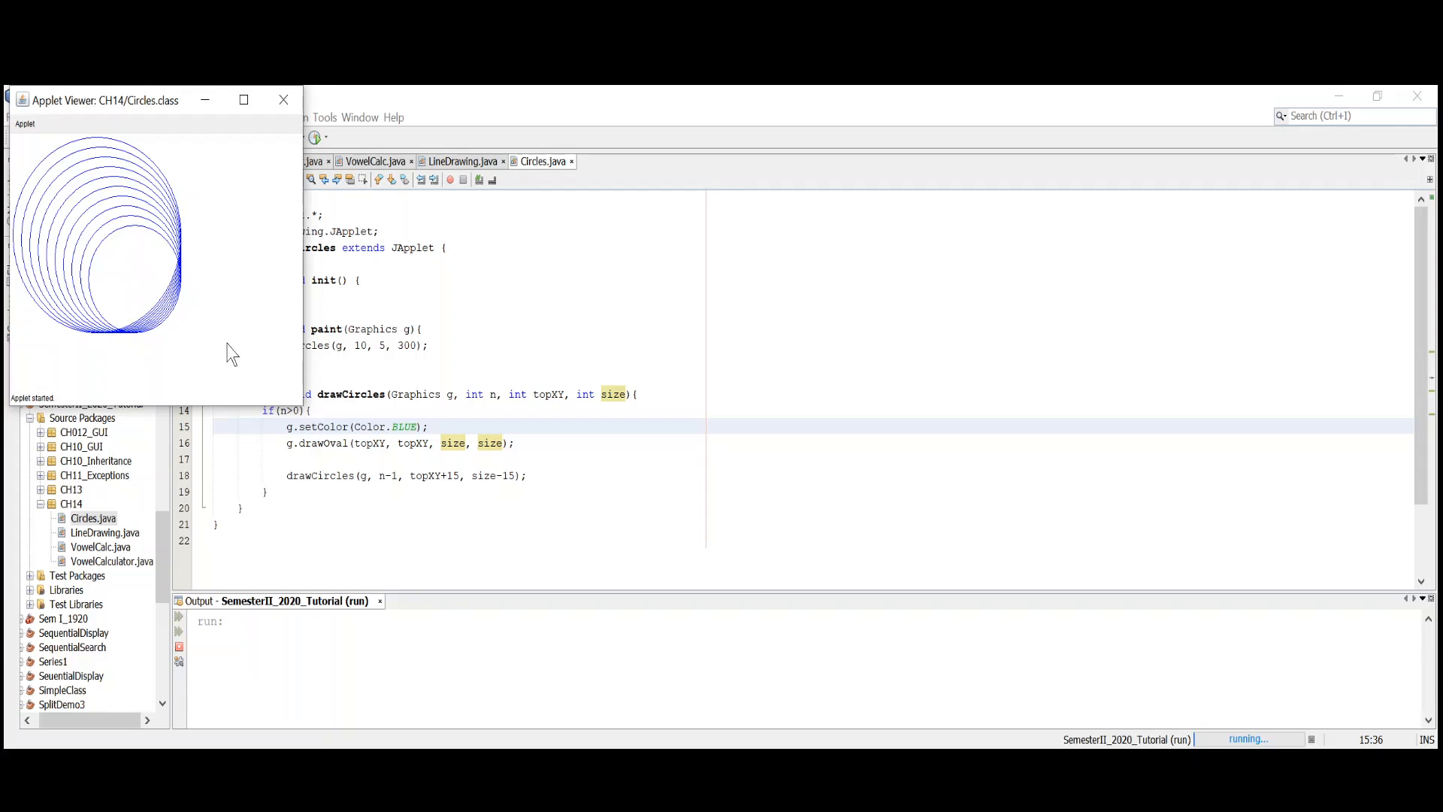
pyautogui.moveTo(378, 428)
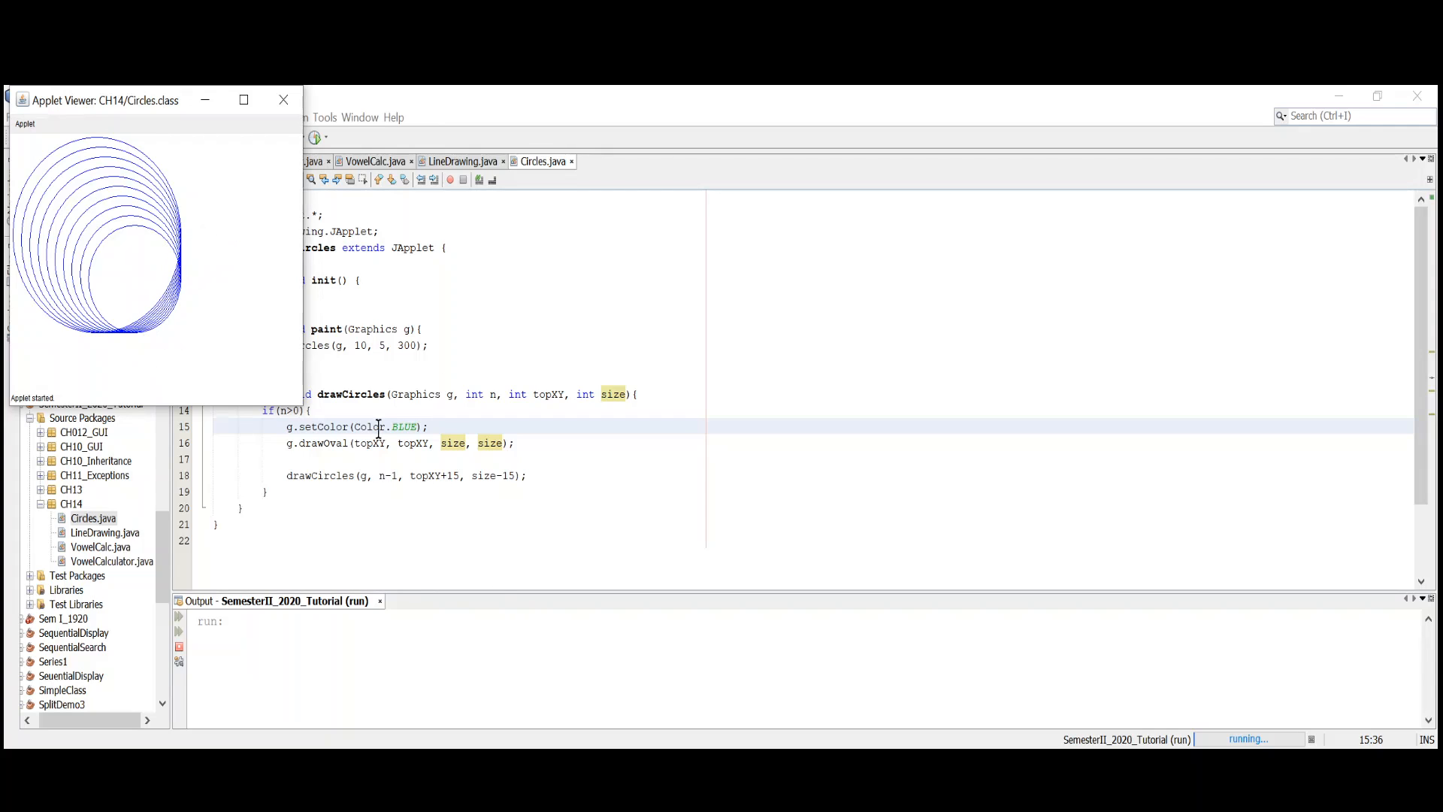
pyautogui.moveTo(558, 410)
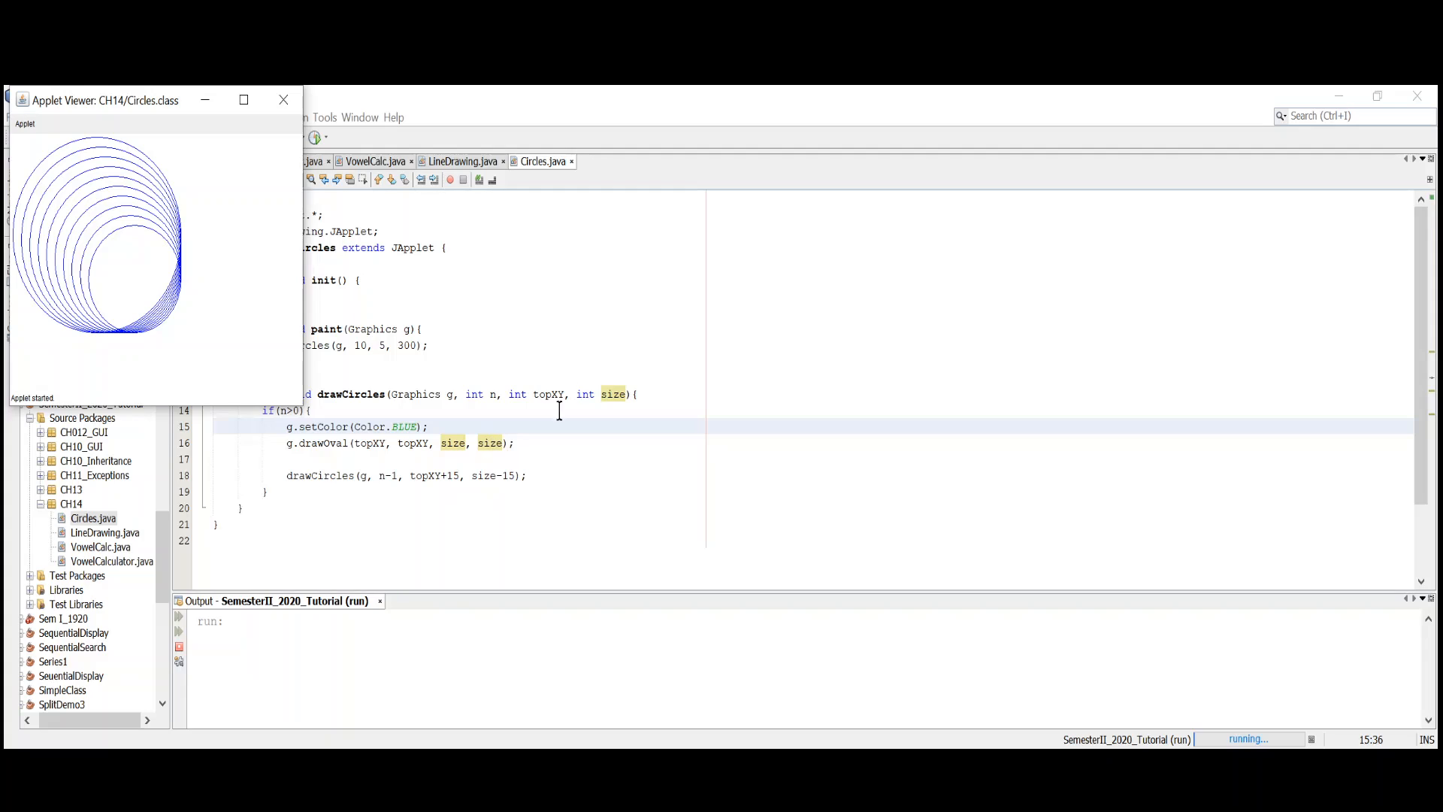
pyautogui.moveTo(433, 471)
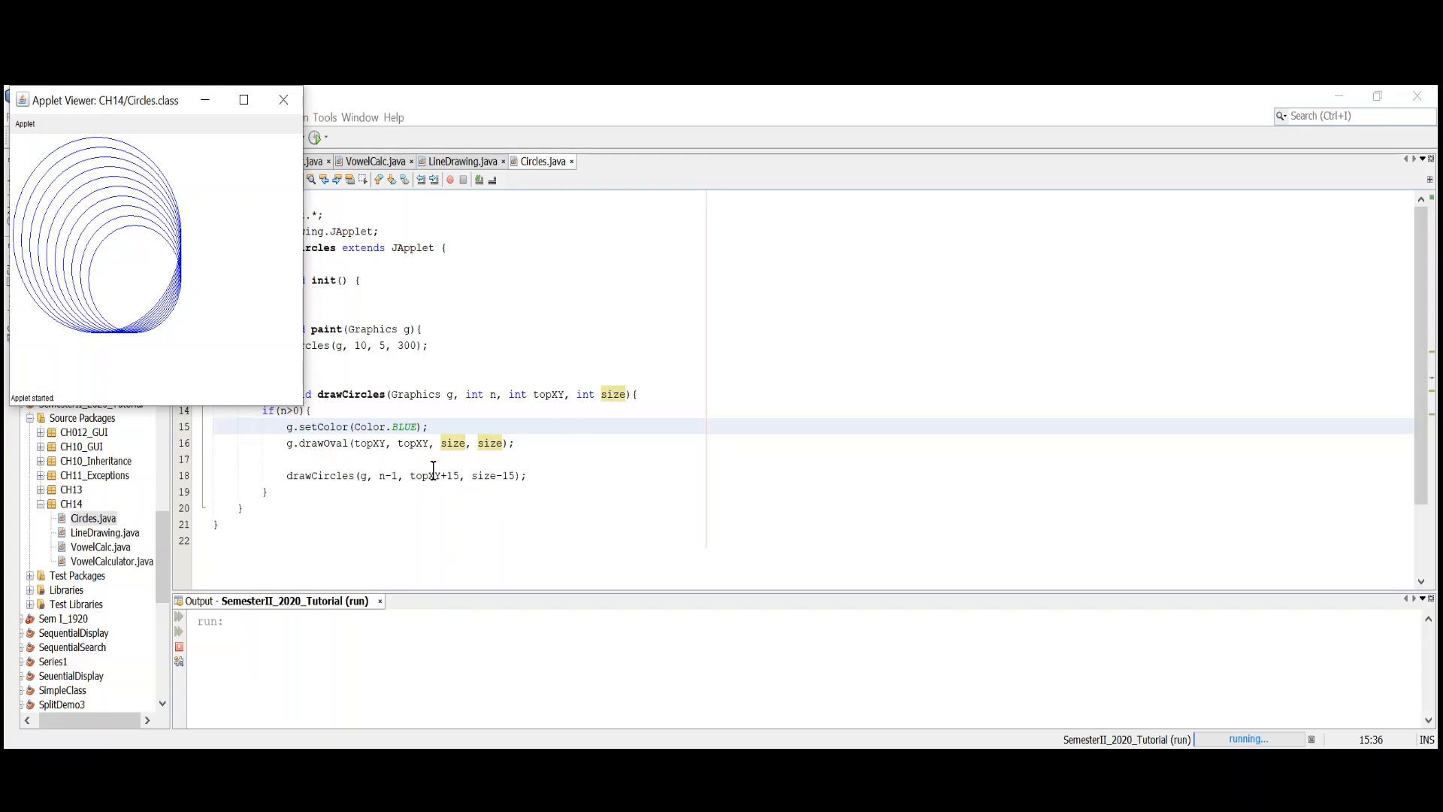
pyautogui.moveTo(439, 465)
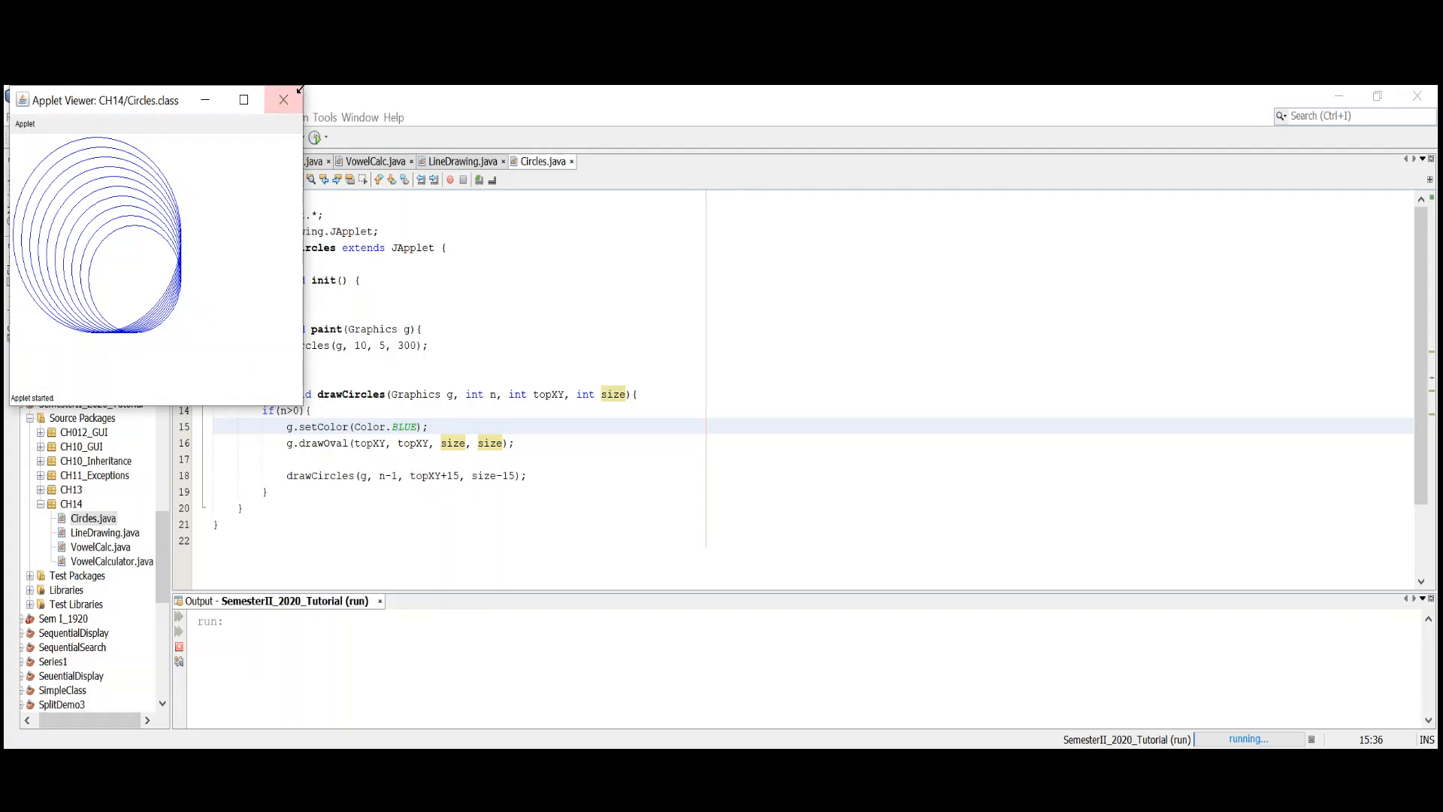
pyautogui.click(283, 99)
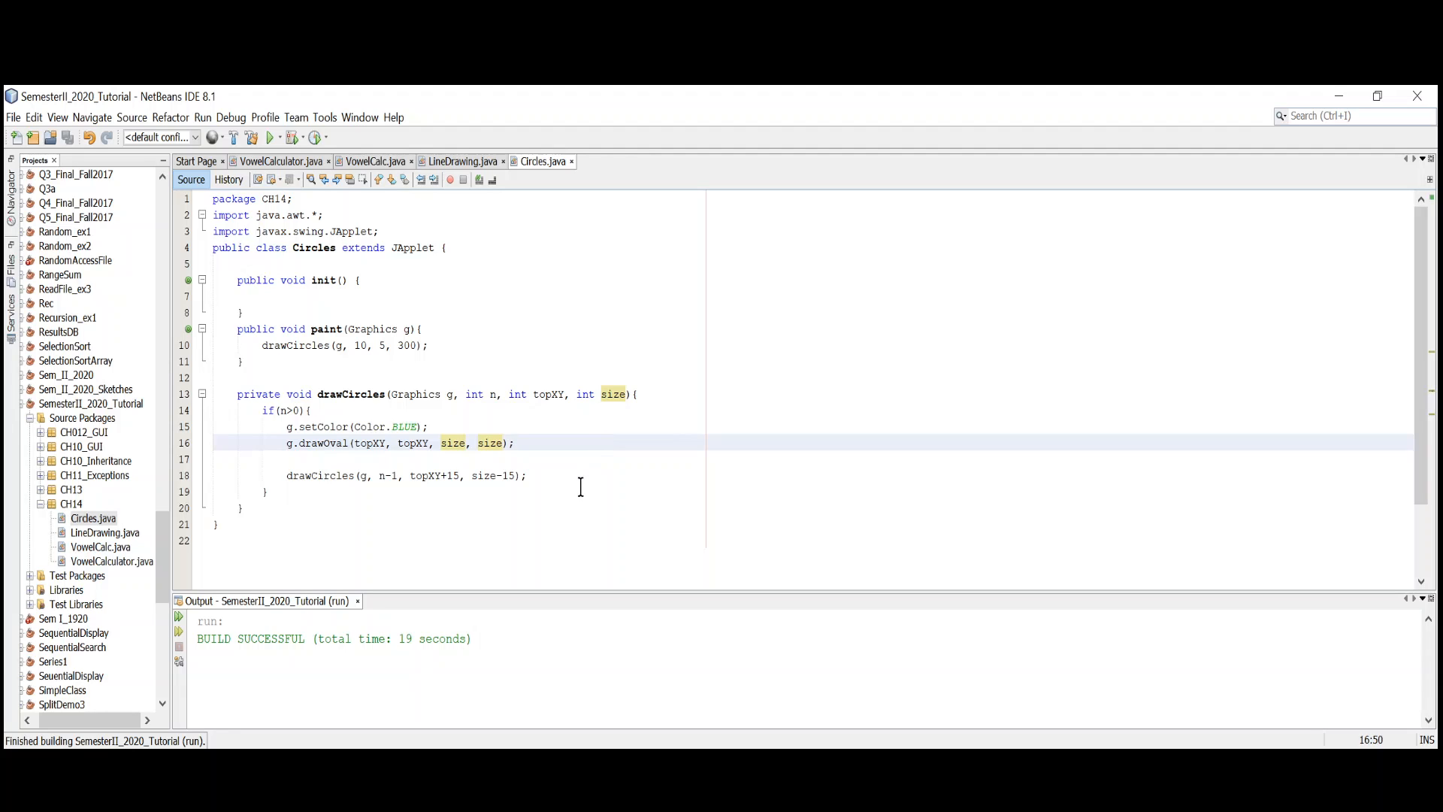
pyautogui.click(516, 443)
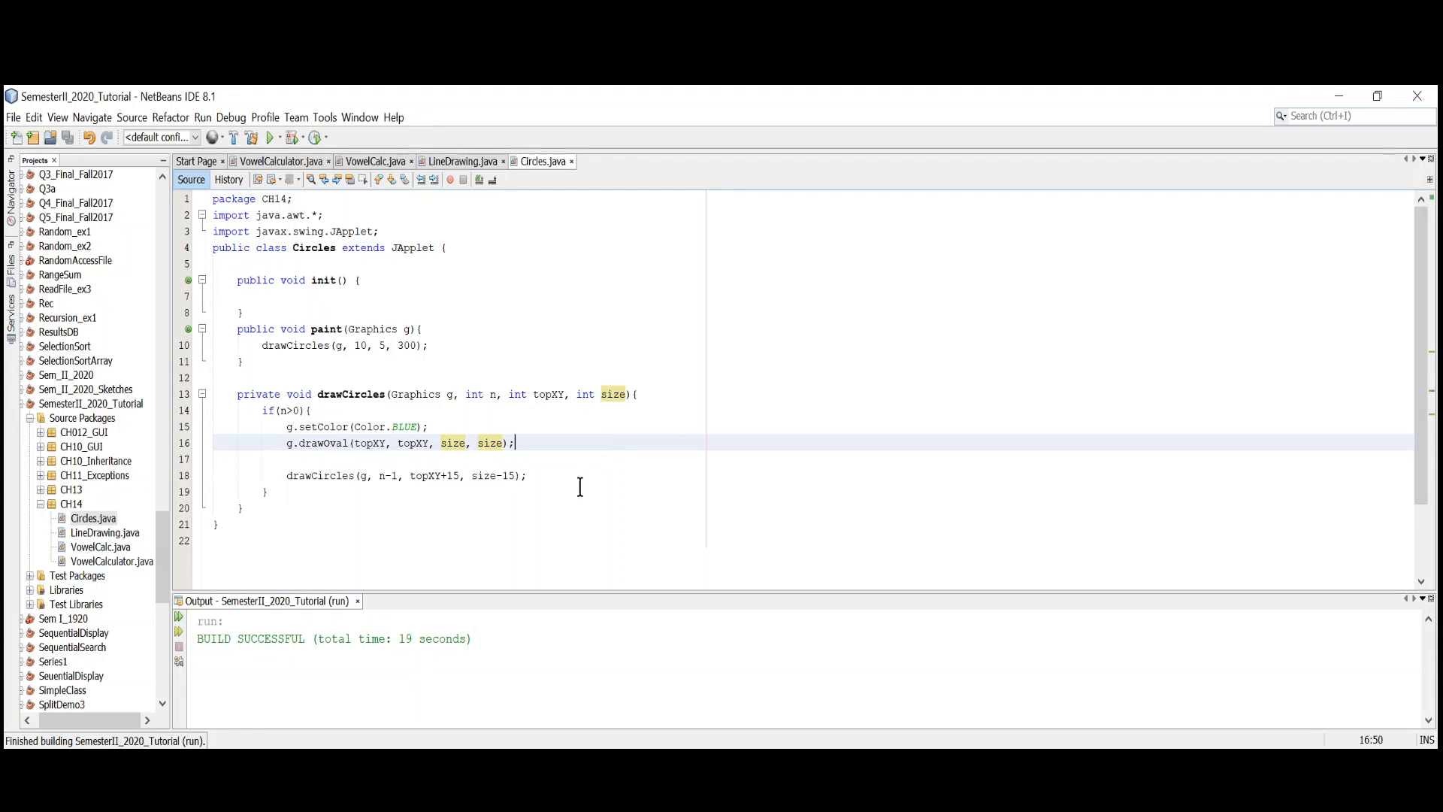